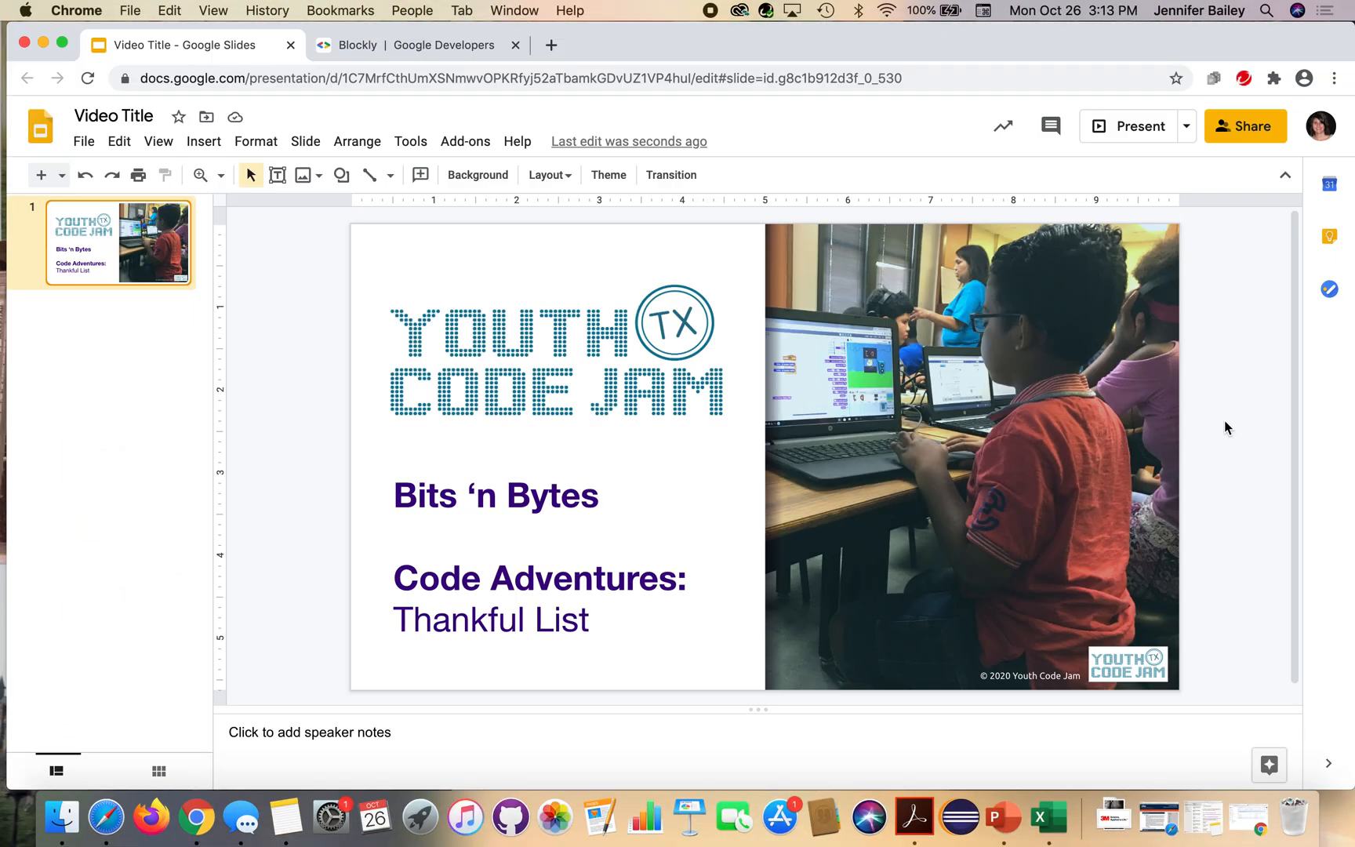
# Switch from the Slides title slide to the Blockly Google Developers page
pyautogui.click(409, 46)
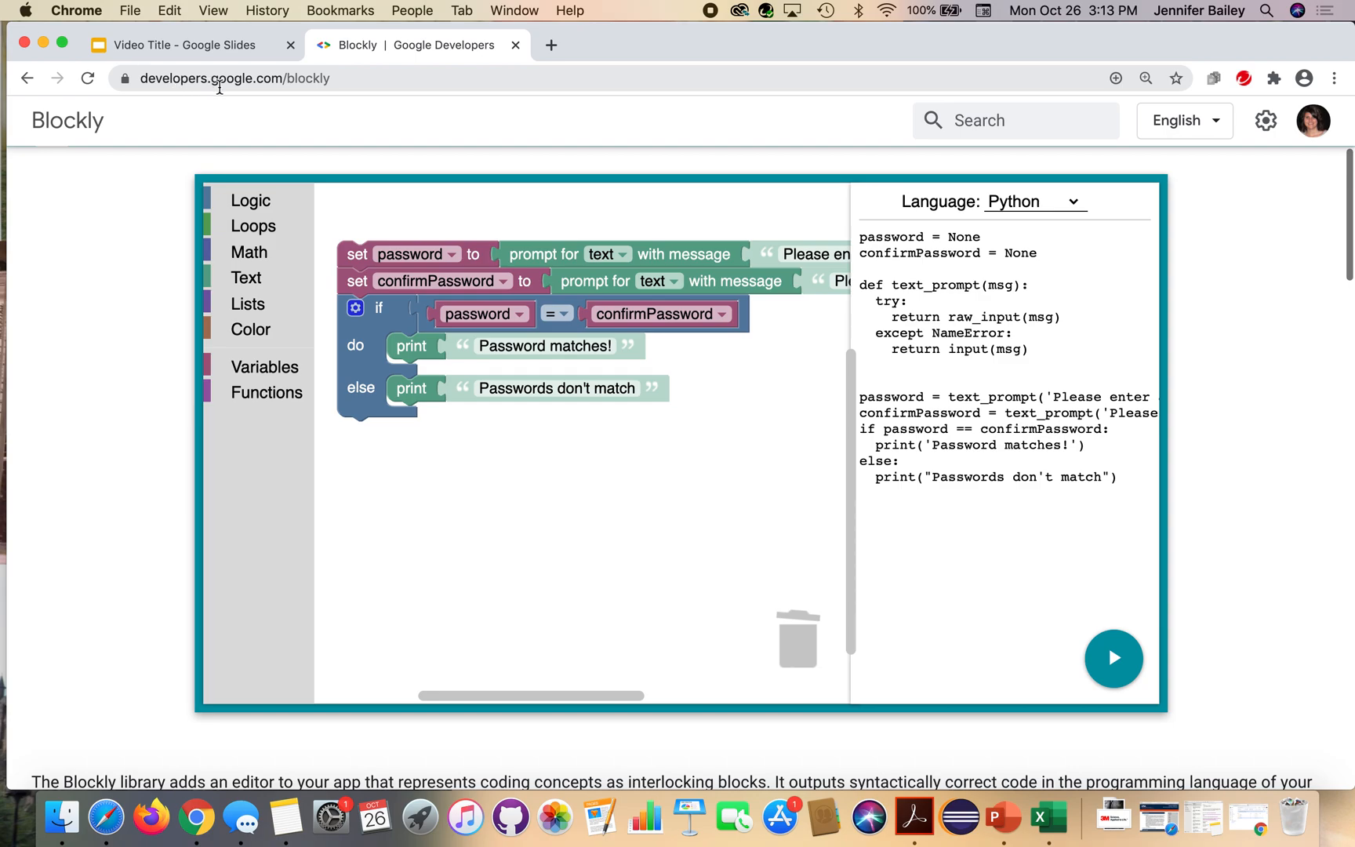
pyautogui.moveTo(353, 80)
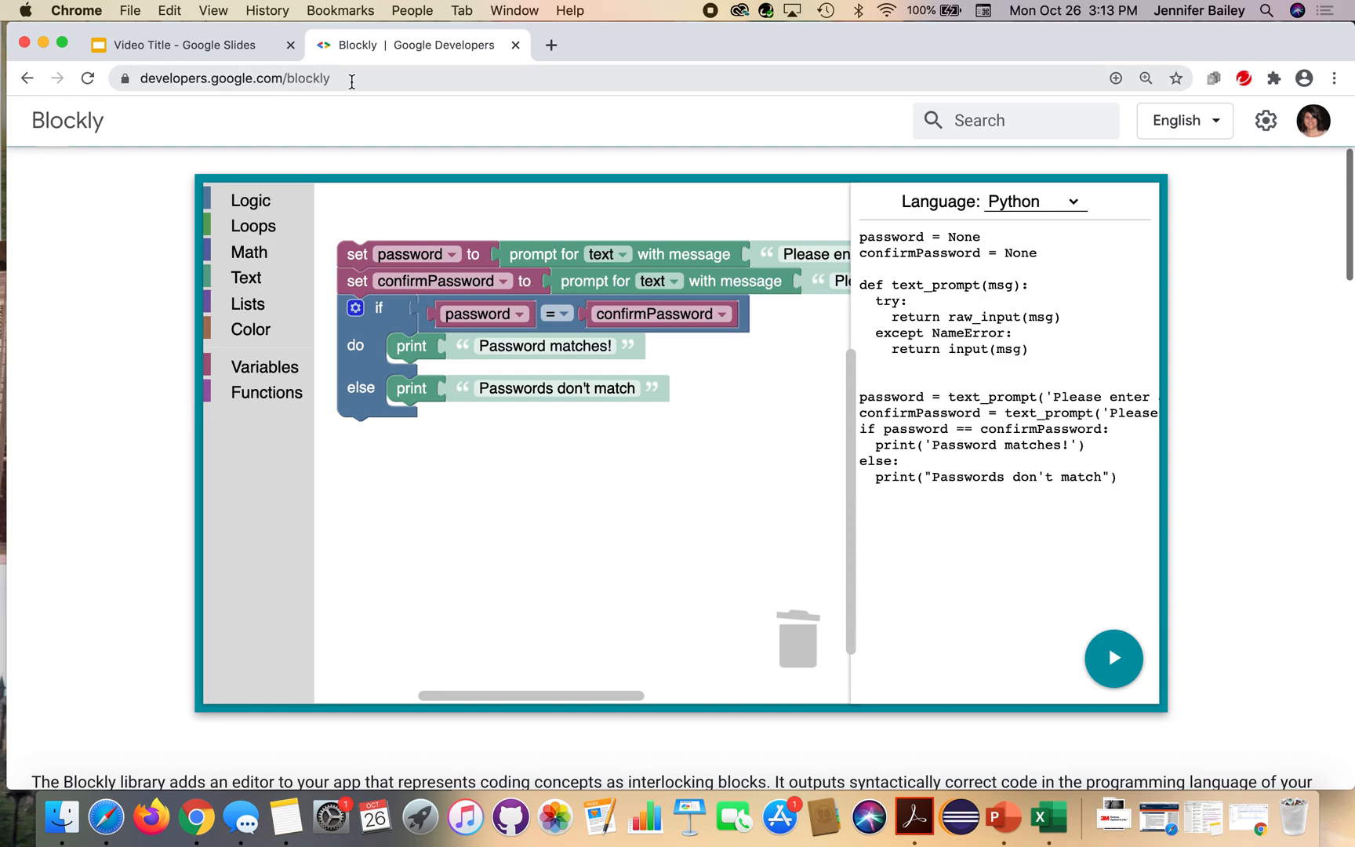
# In the Try Blockly demo, switch the generated code language from Python to JavaScript
pyautogui.click(228, 78)
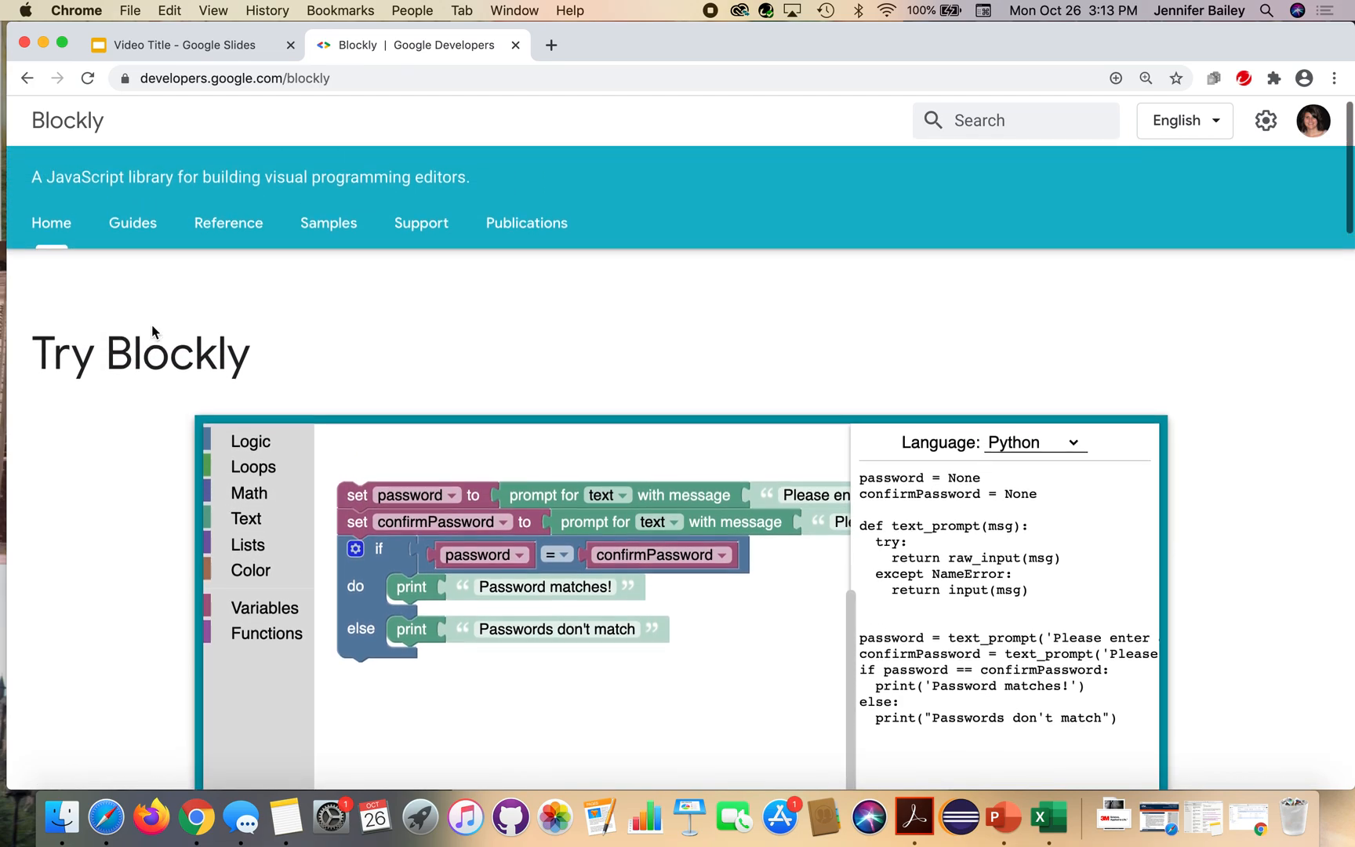
pyautogui.scroll(-3)
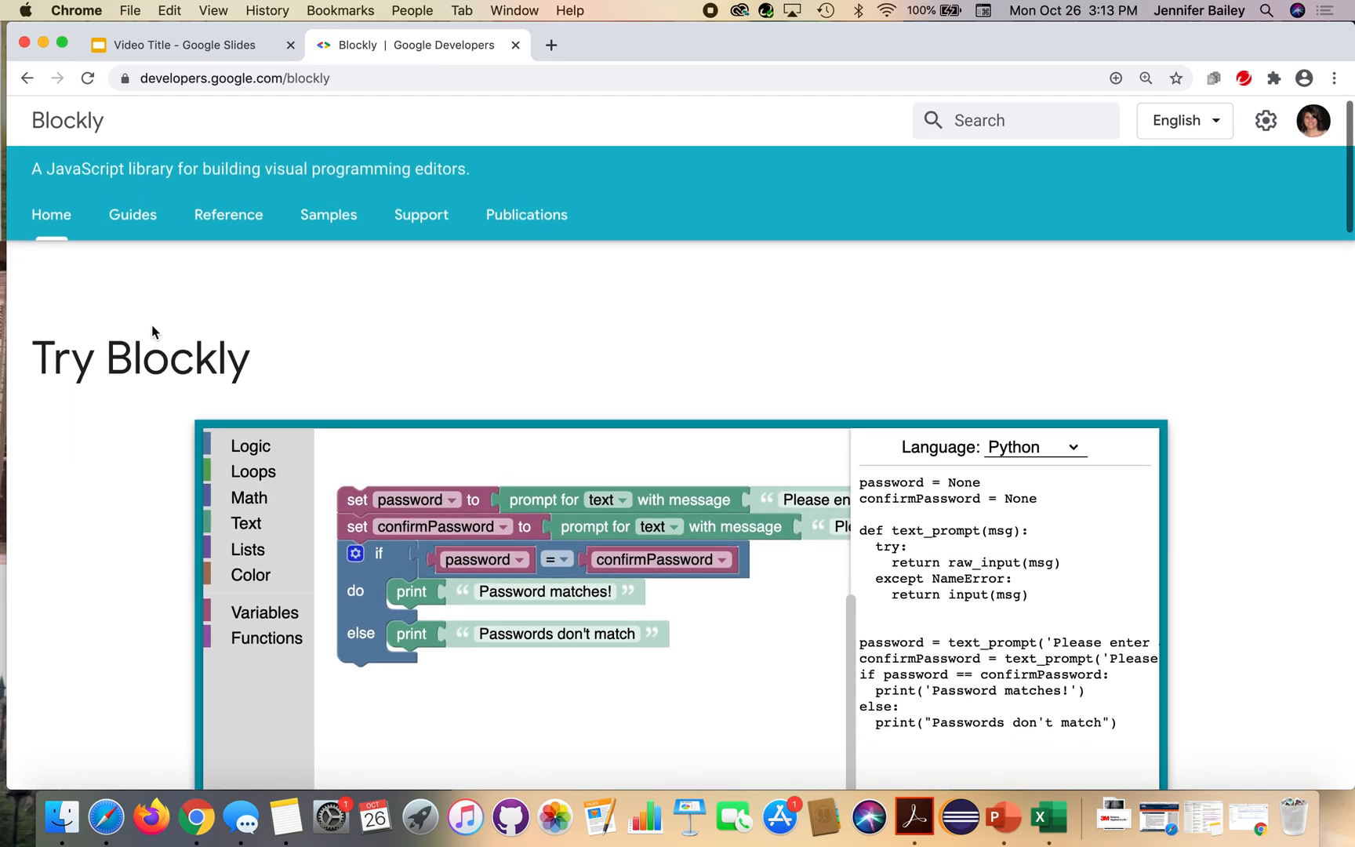
pyautogui.scroll(-3)
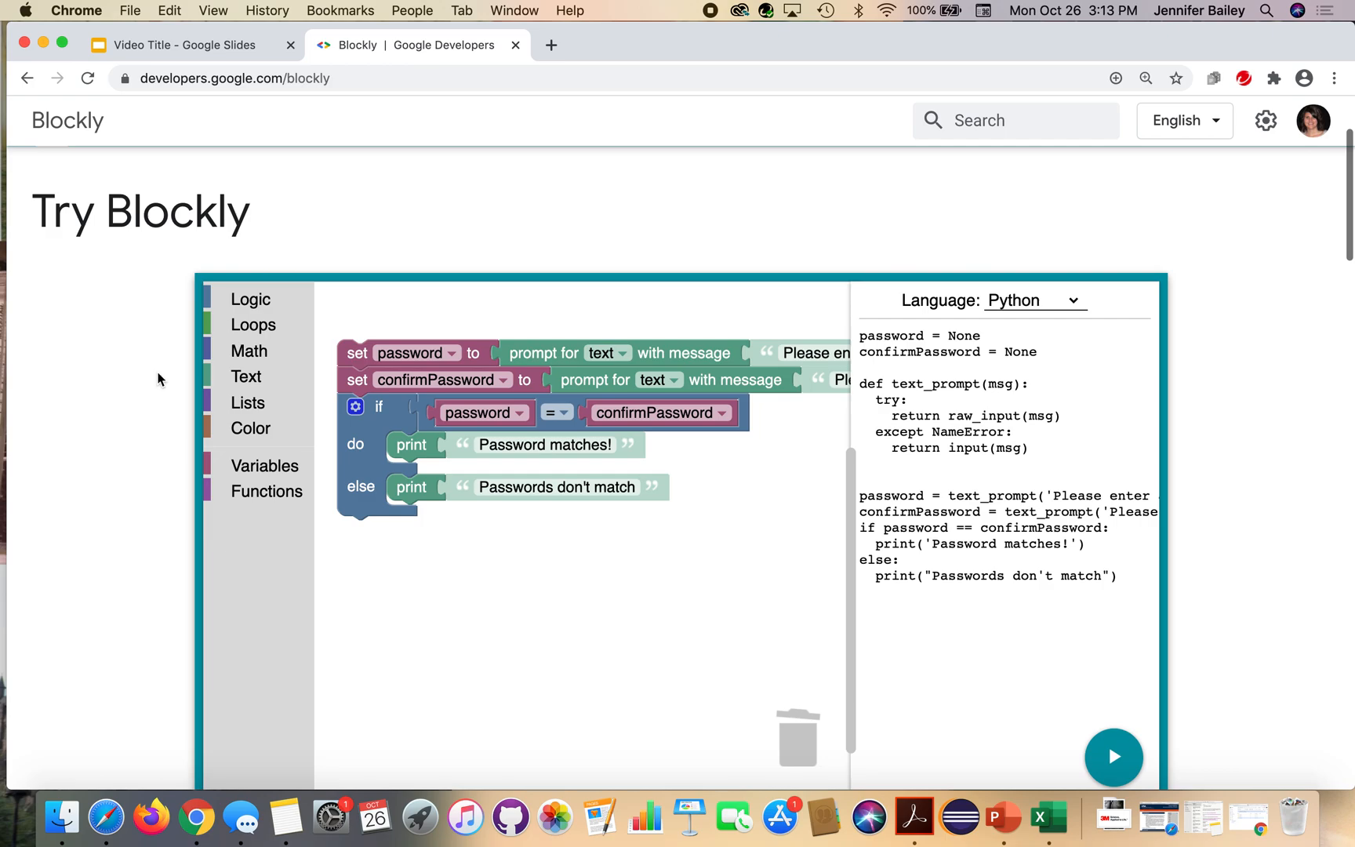
pyautogui.scroll(-3)
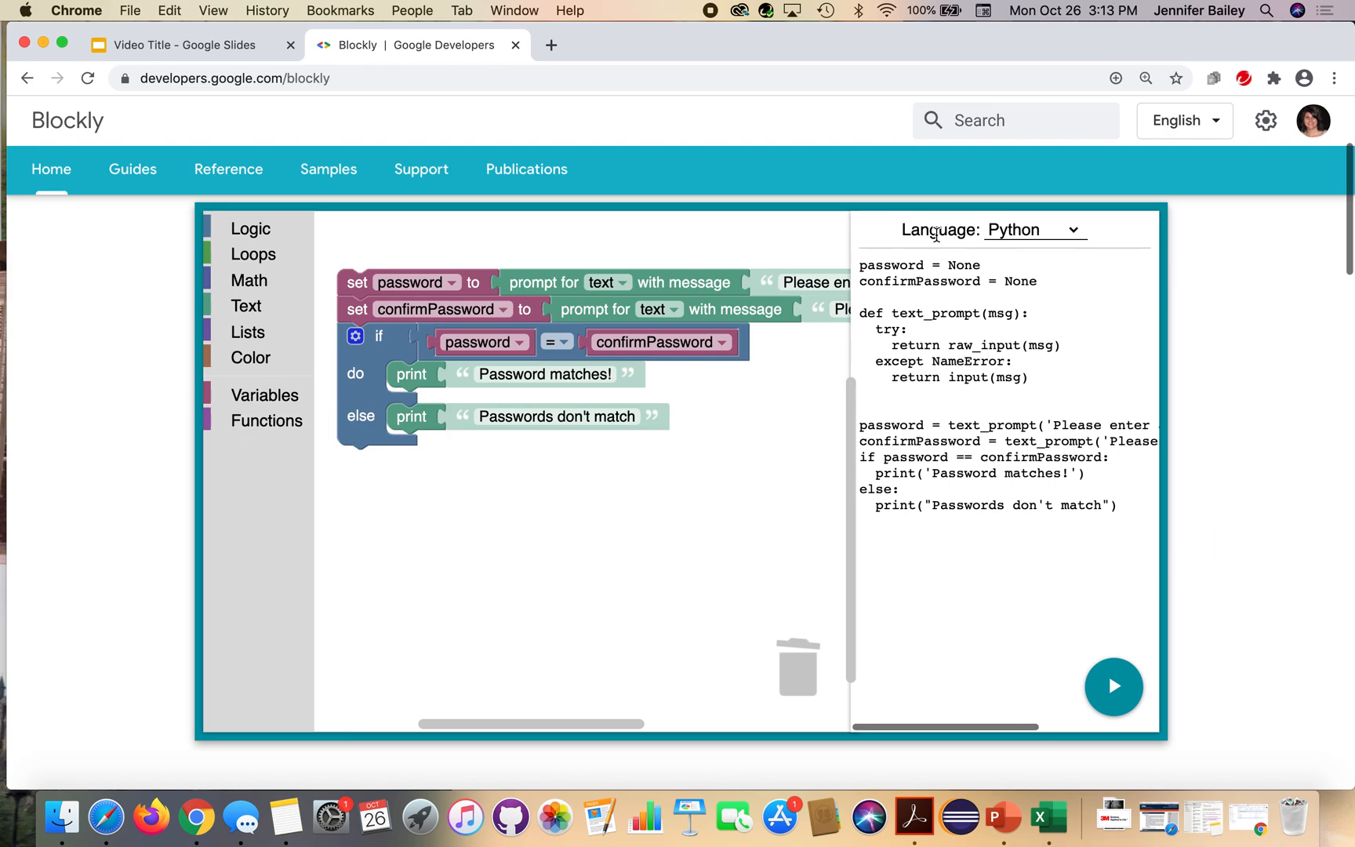
pyautogui.moveTo(1112, 316)
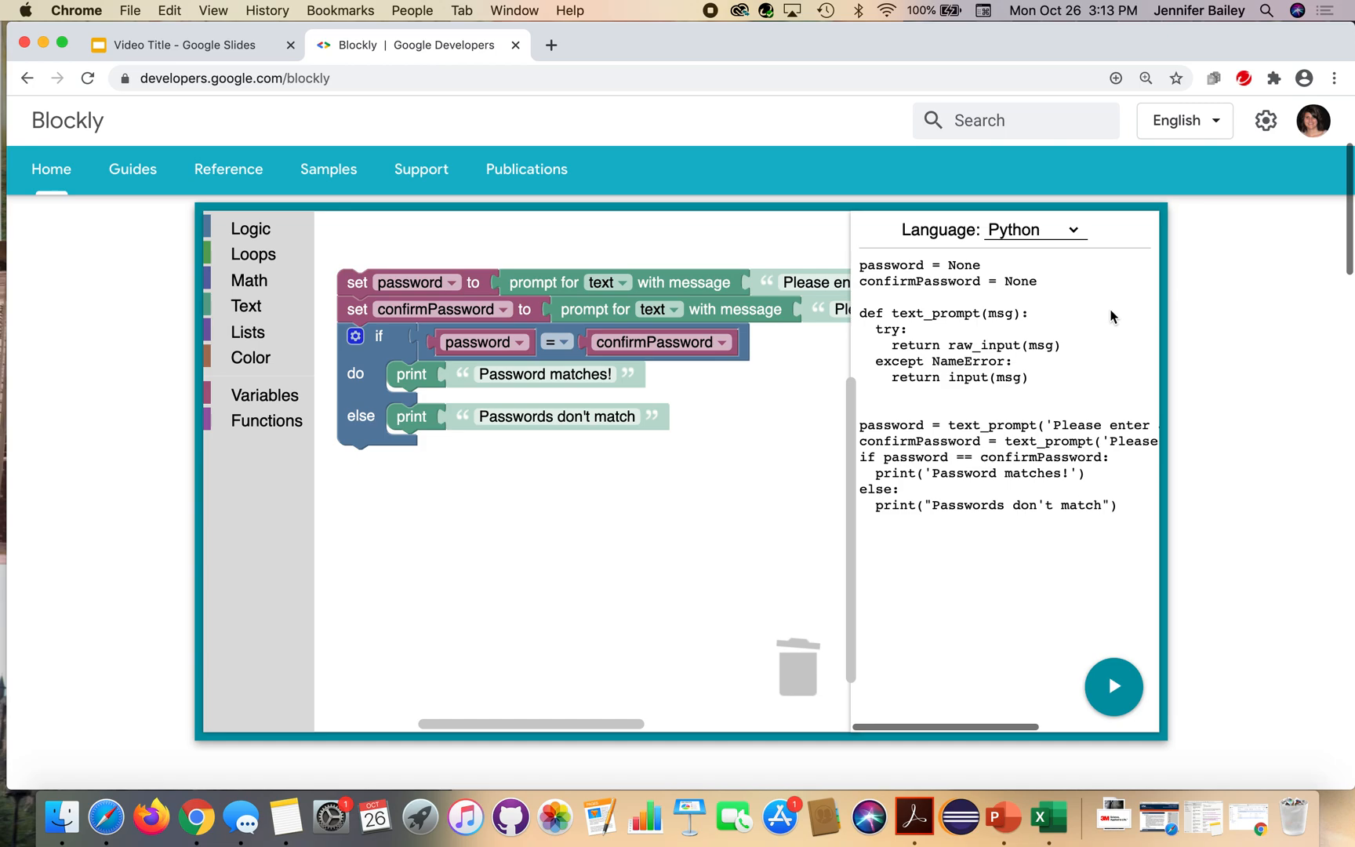
pyautogui.click(1031, 229)
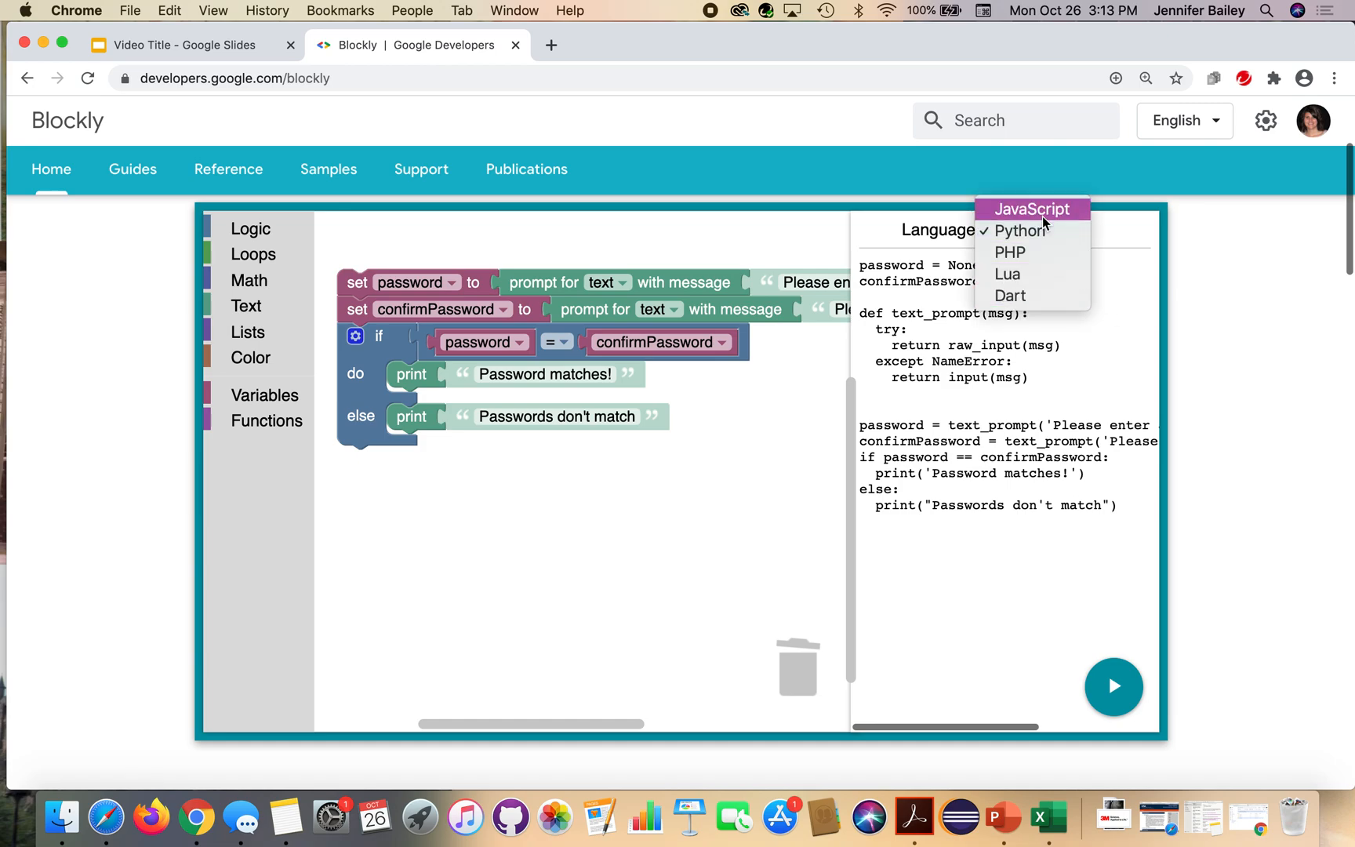
pyautogui.click(1032, 211)
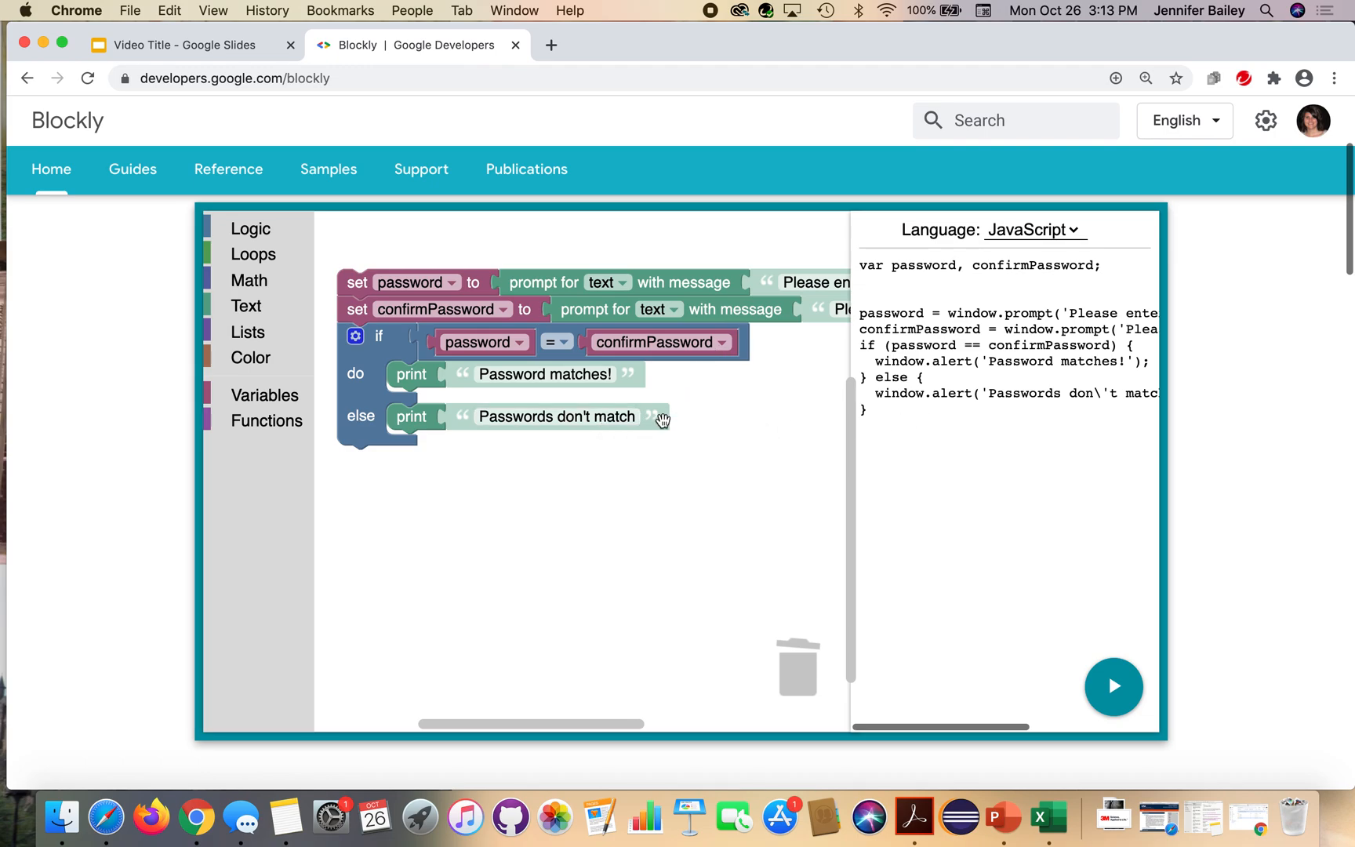
pyautogui.moveTo(852, 358)
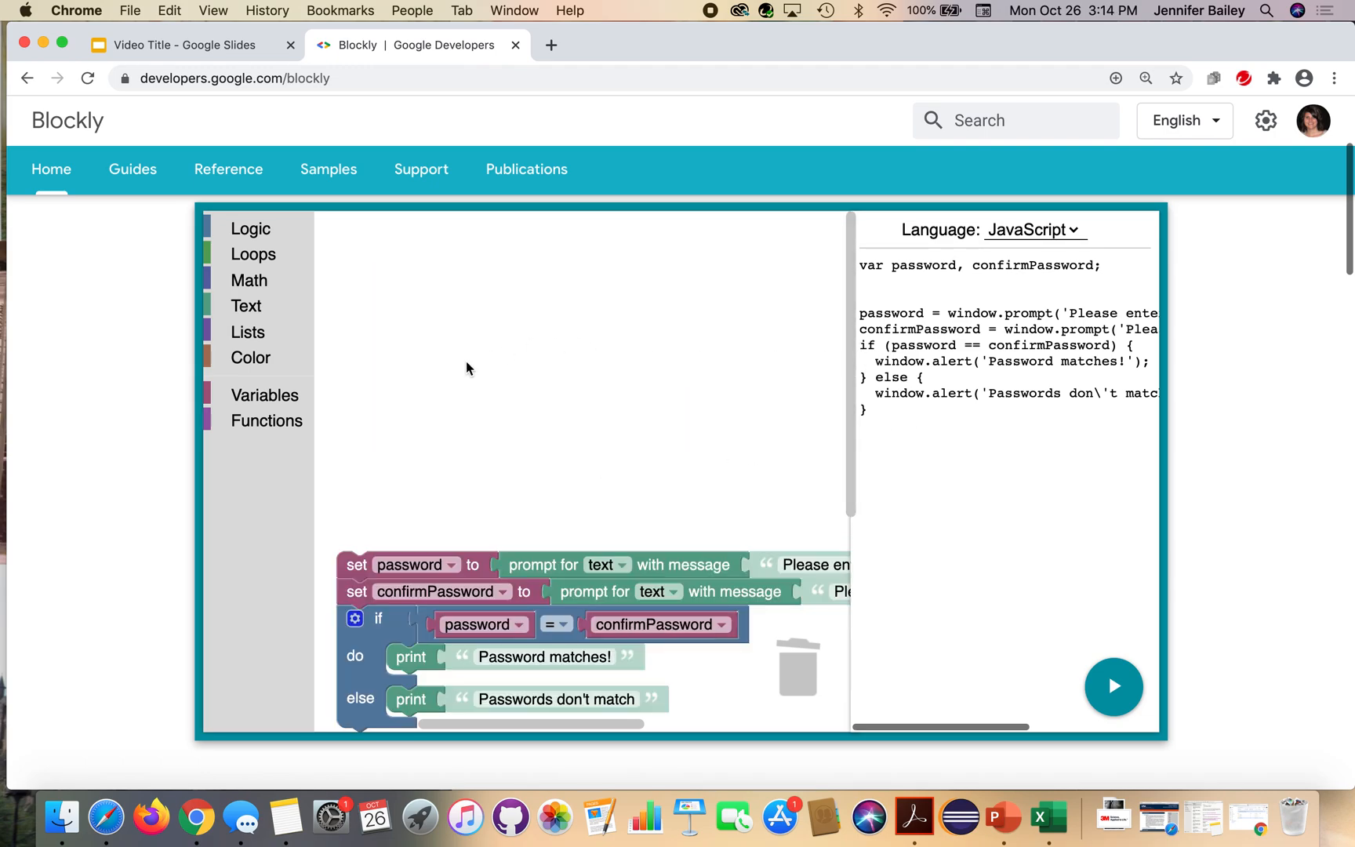
pyautogui.scroll(-3)
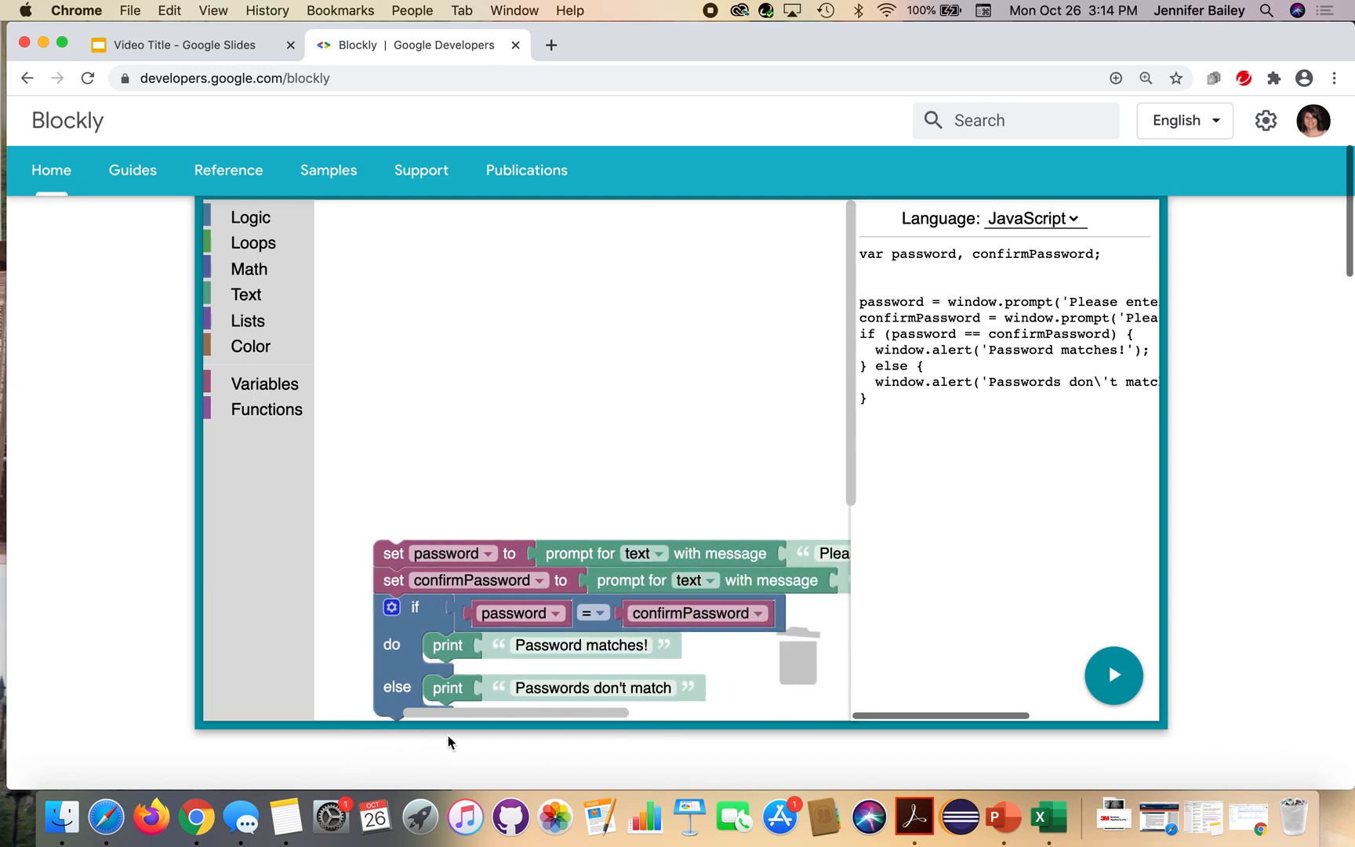
pyautogui.moveTo(388, 552)
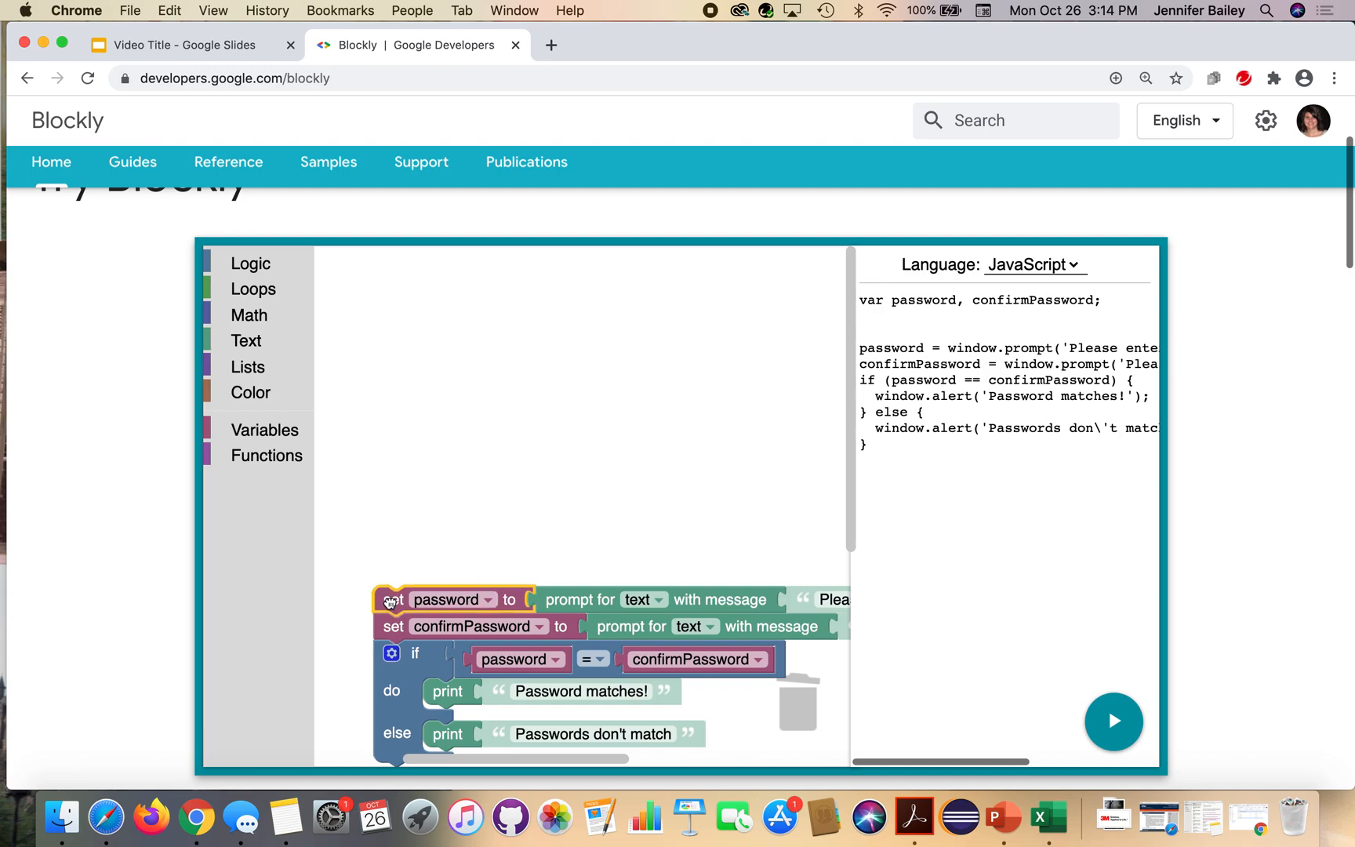
# Delete the sample password program by dropping it in the trash, emptying the workspace
pyautogui.moveTo(389, 599); pyautogui.dragTo(800, 687)
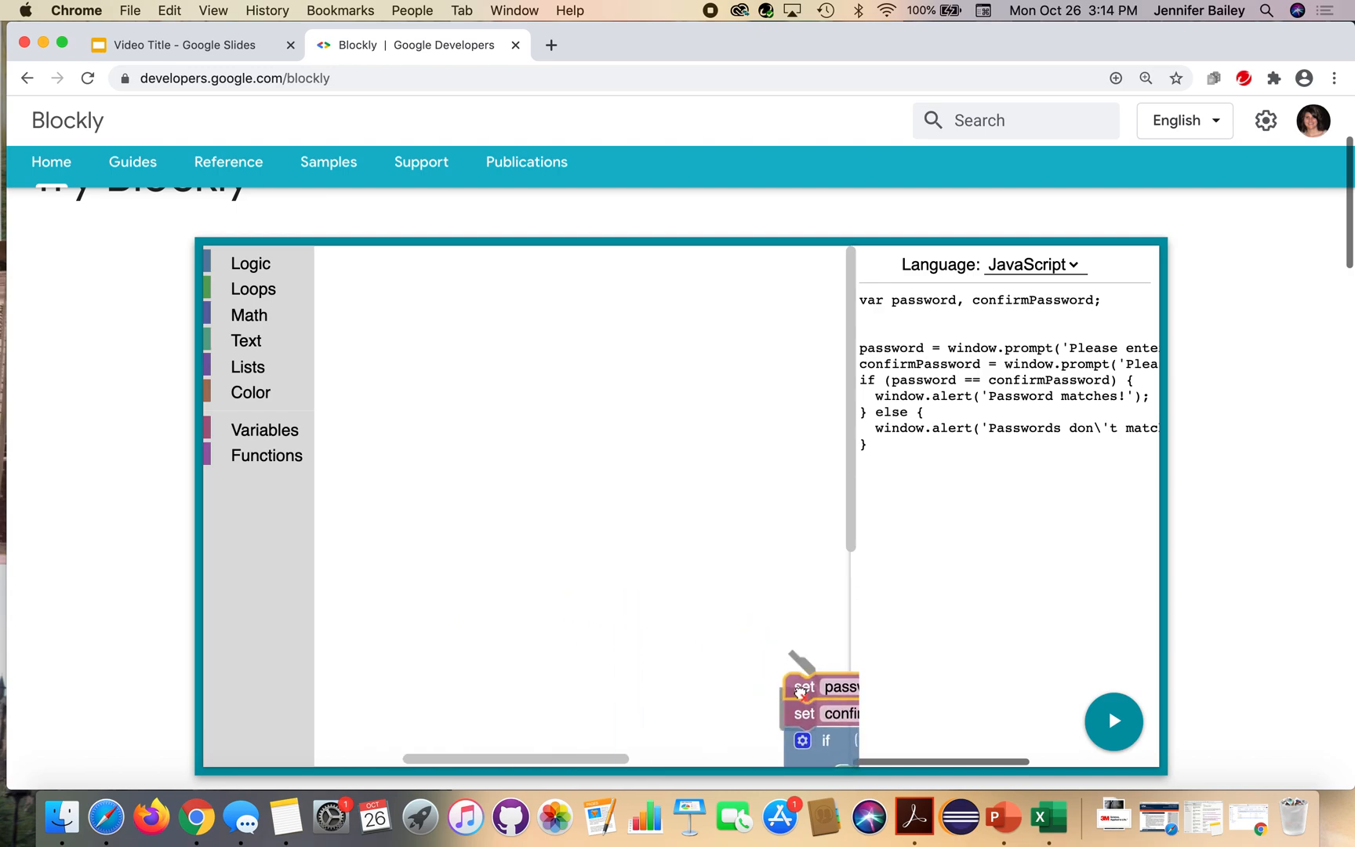
pyautogui.moveTo(800, 692); pyautogui.dragTo(797, 701)
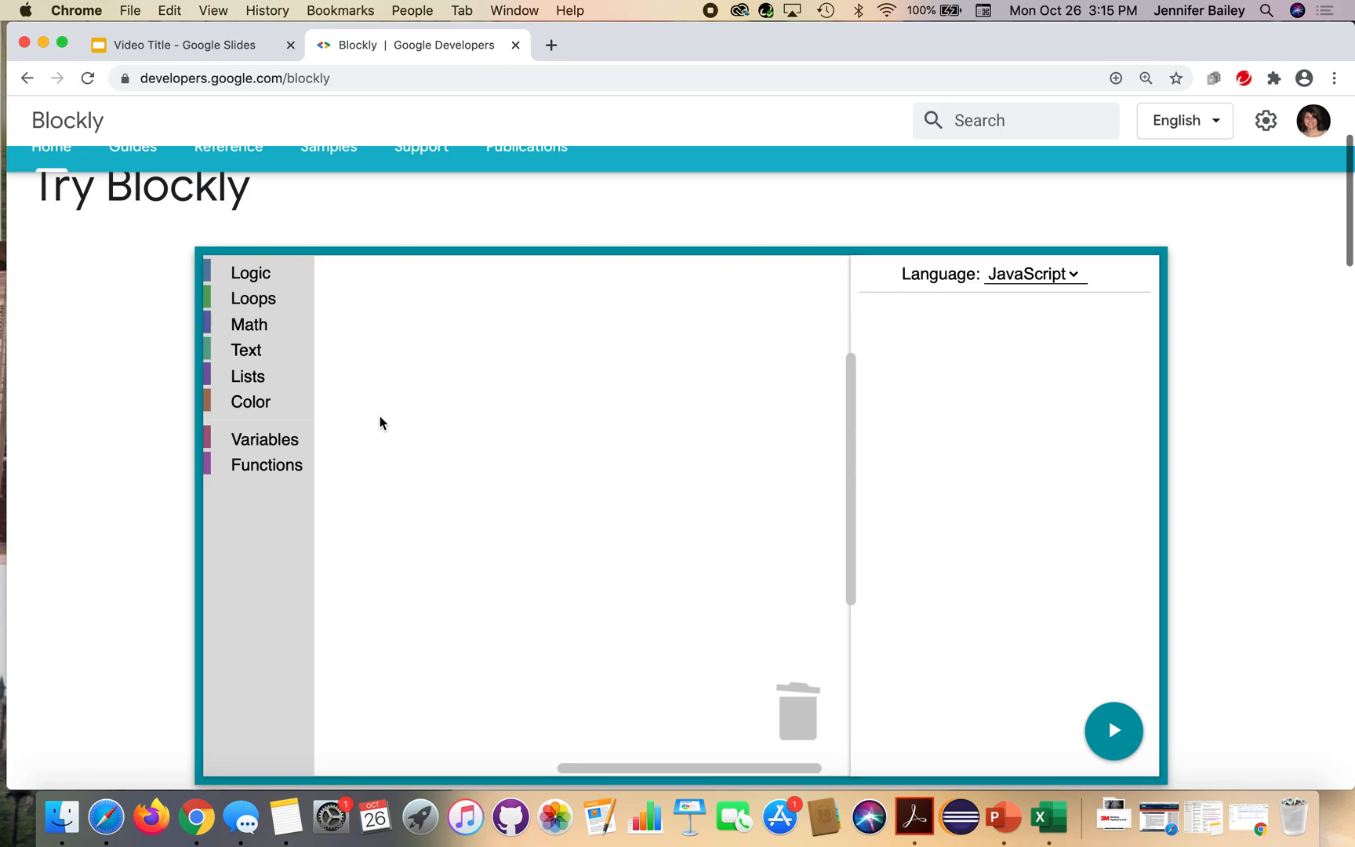
pyautogui.moveTo(182, 472)
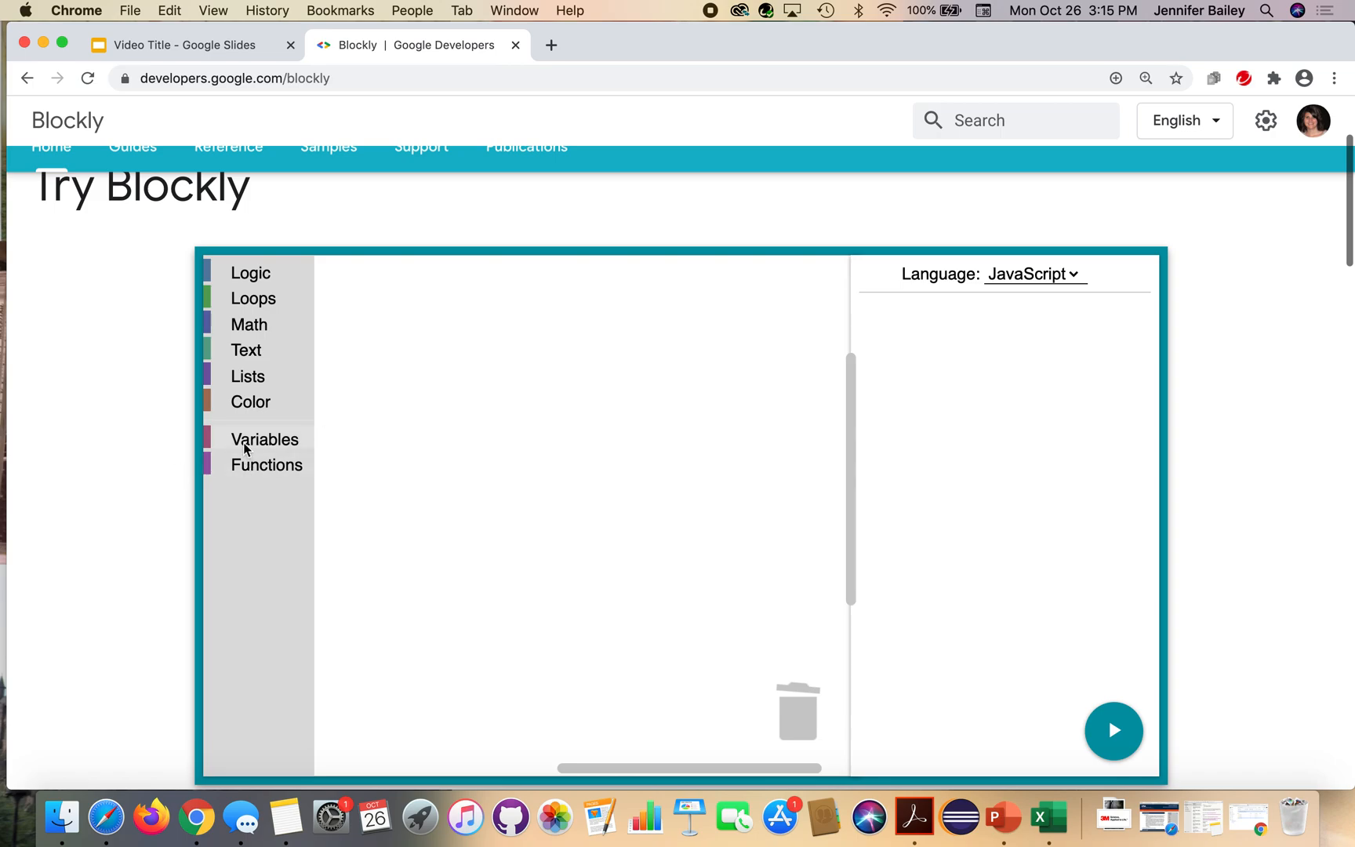
# Create a new variable named thankful from the Variables category
pyautogui.click(264, 439)
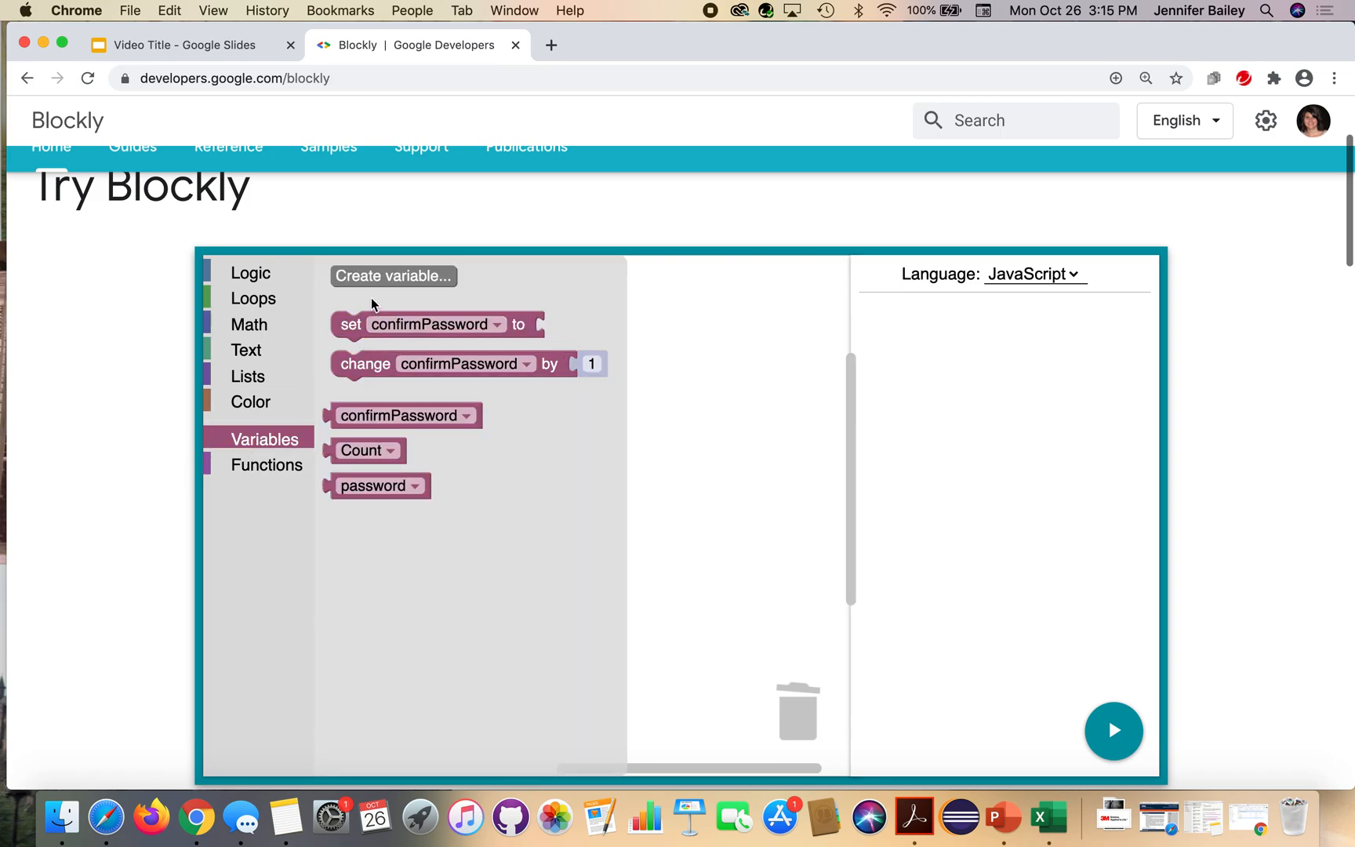
pyautogui.click(394, 276)
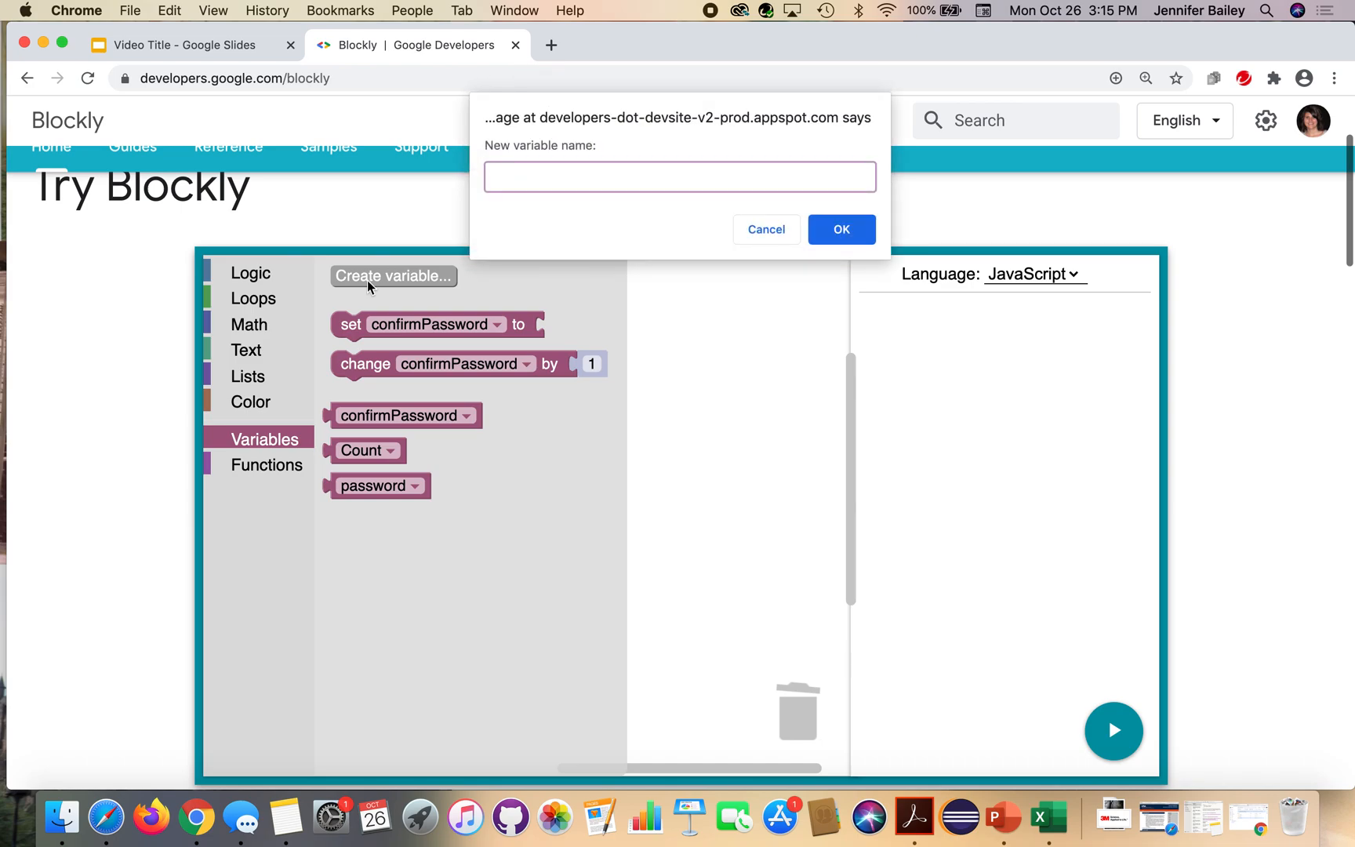
pyautogui.write('thankful')
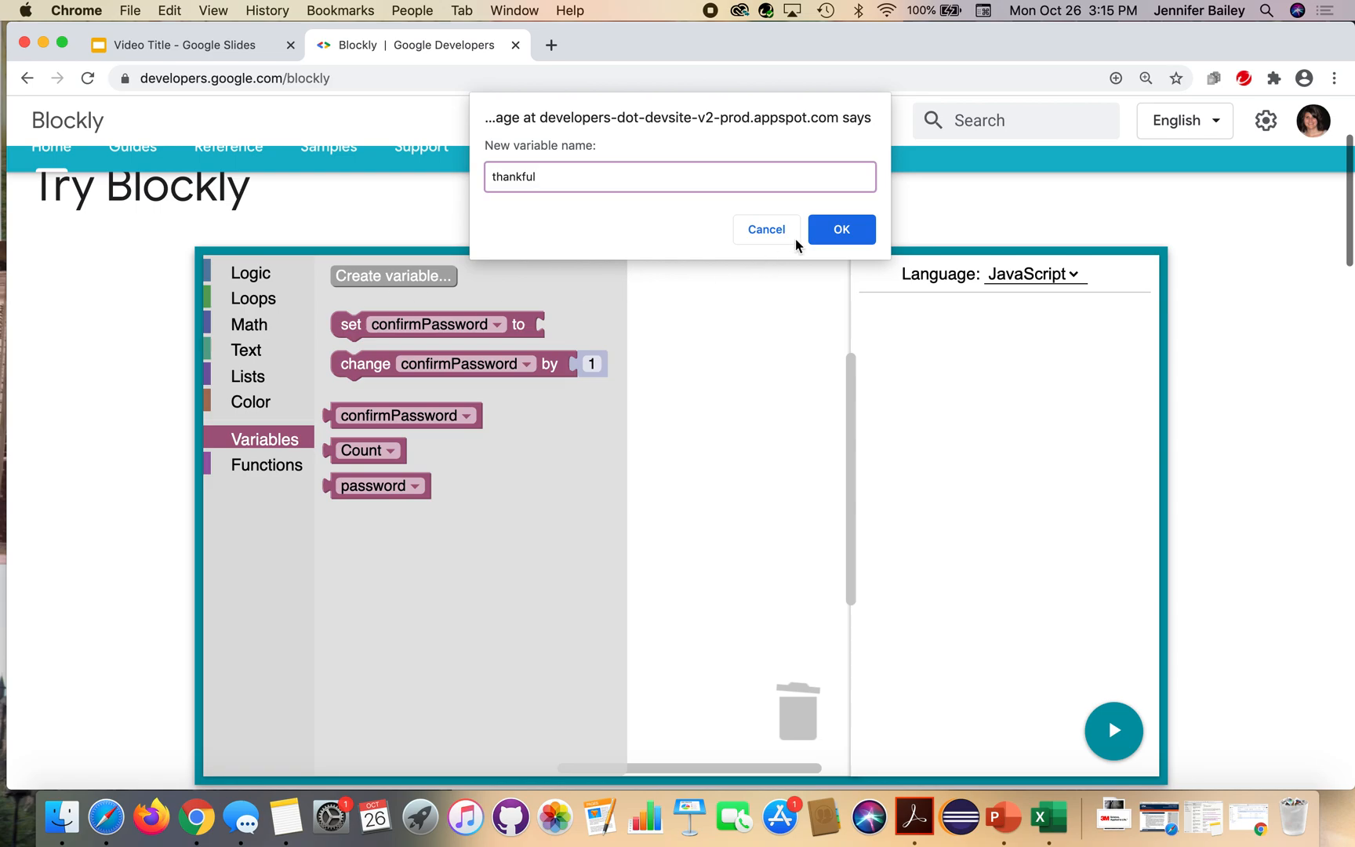
pyautogui.click(842, 229)
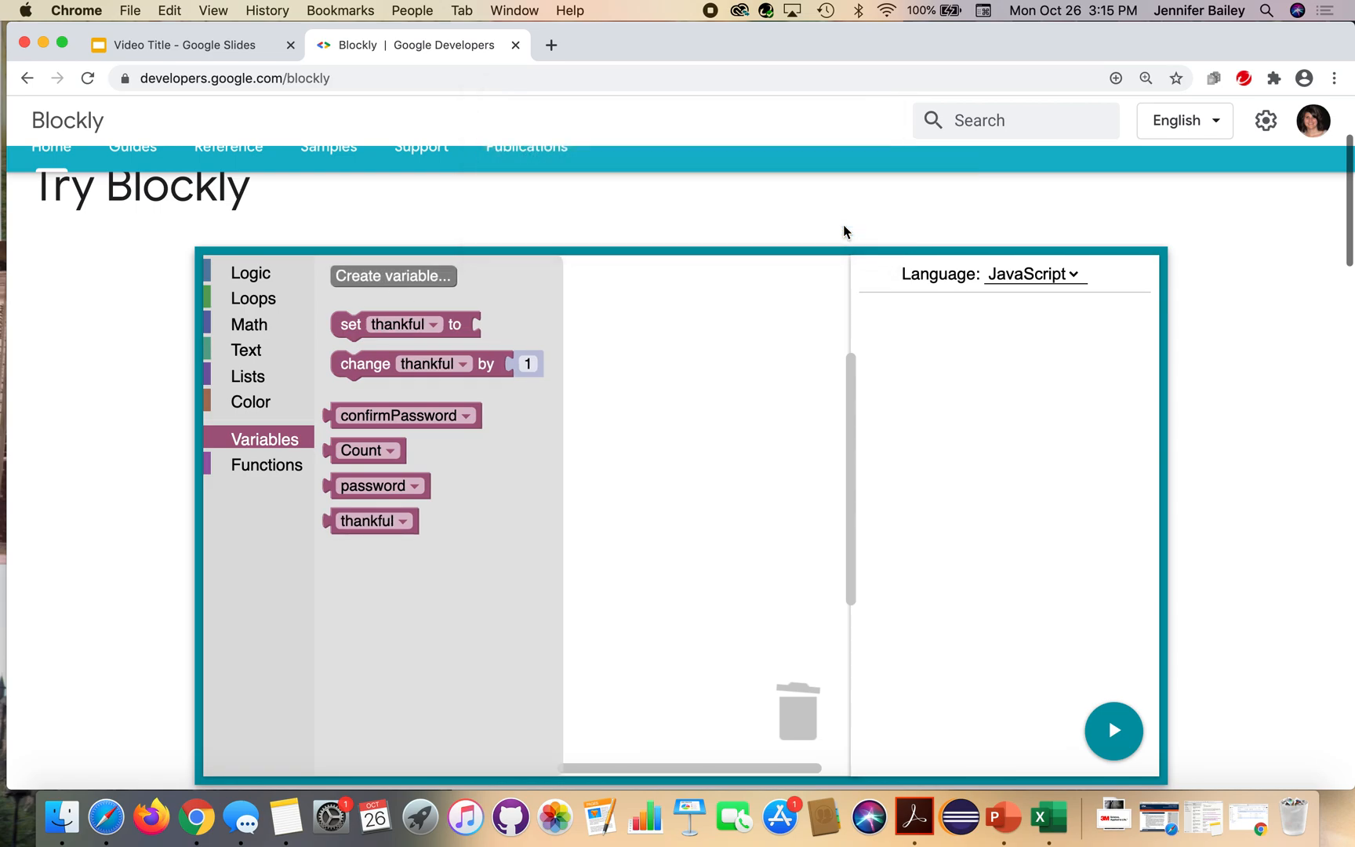
pyautogui.moveTo(358, 321)
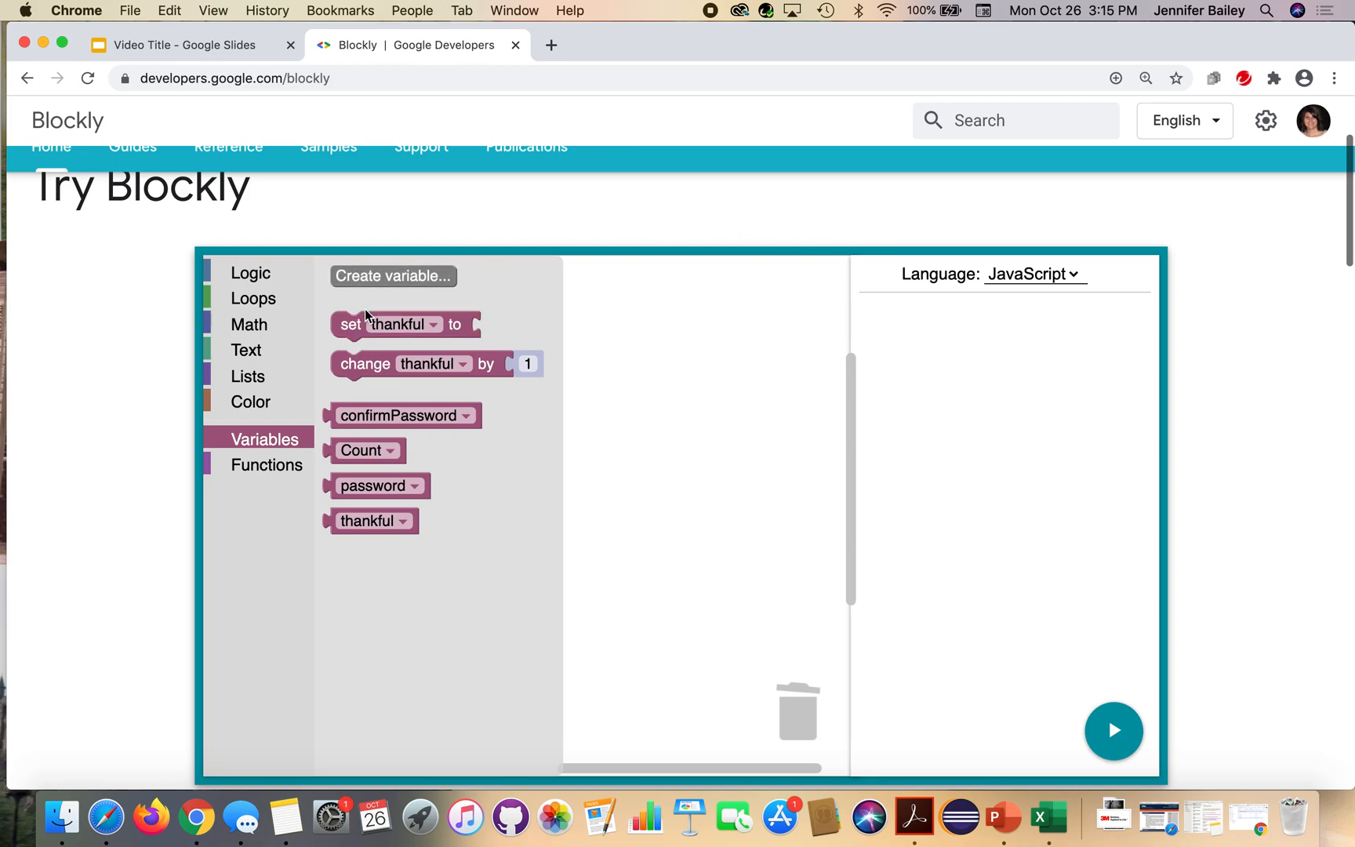
pyautogui.moveTo(420, 298)
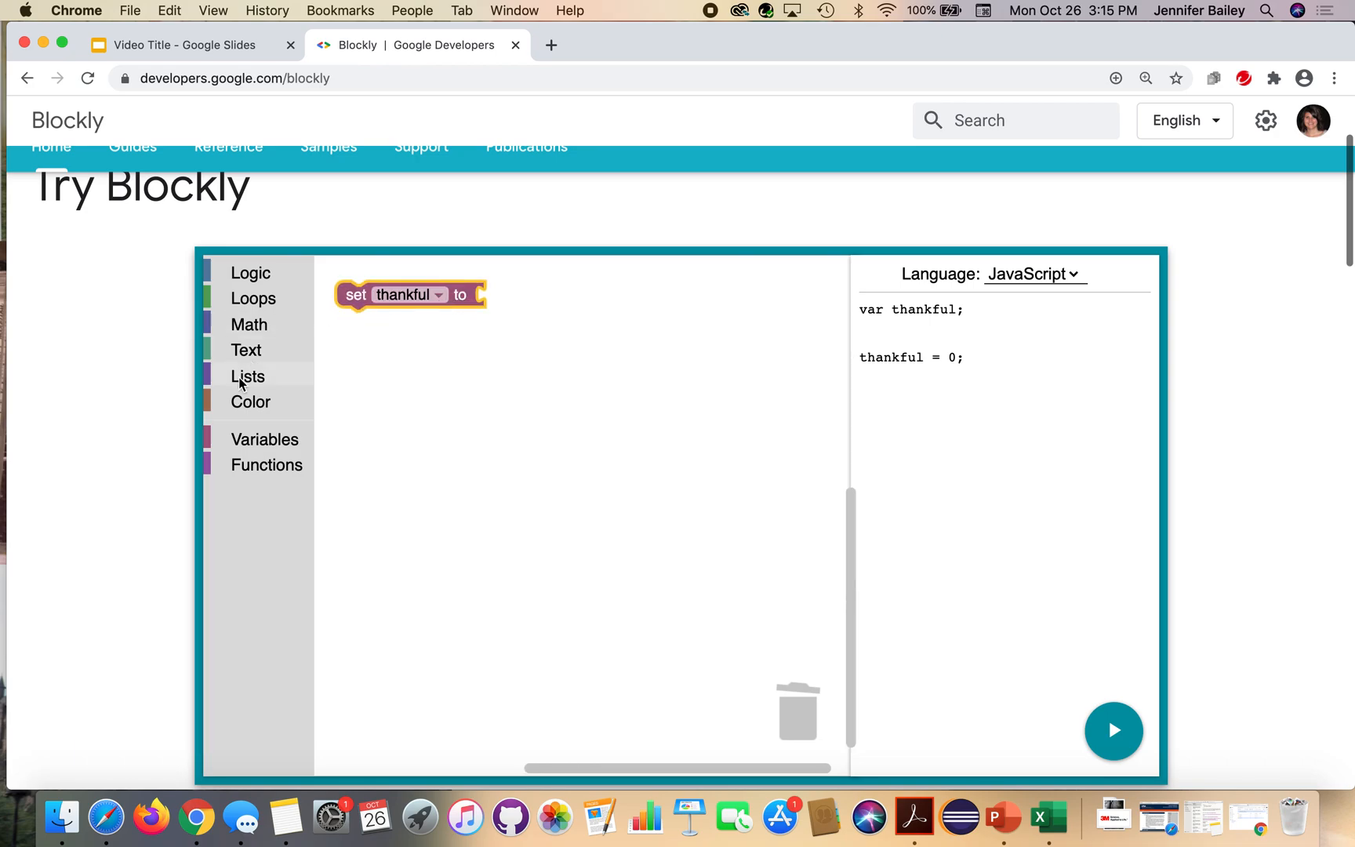
# Set thankful to a 'create list with' block and fill its first slot with an empty text item
pyautogui.click(248, 376)
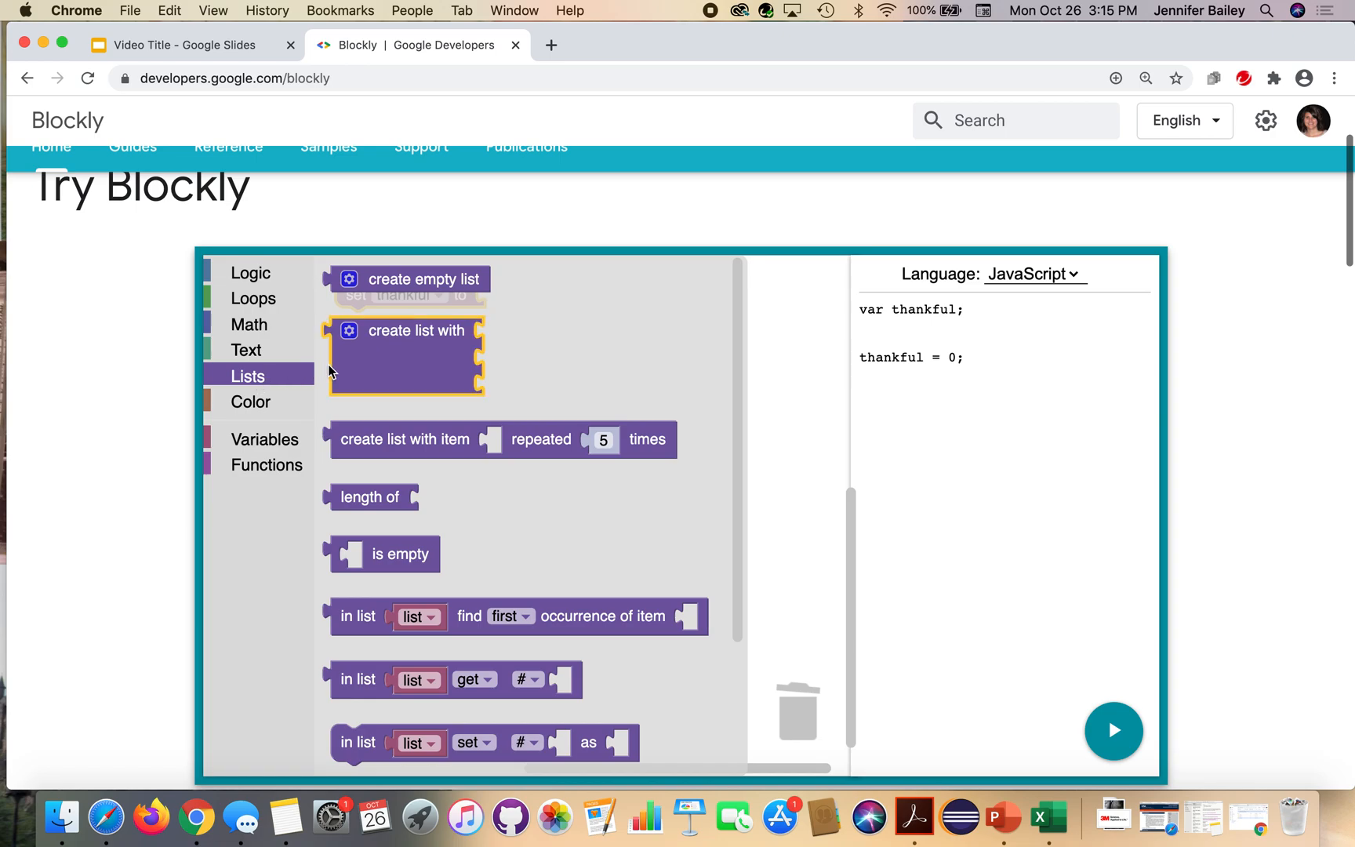
pyautogui.moveTo(439, 350)
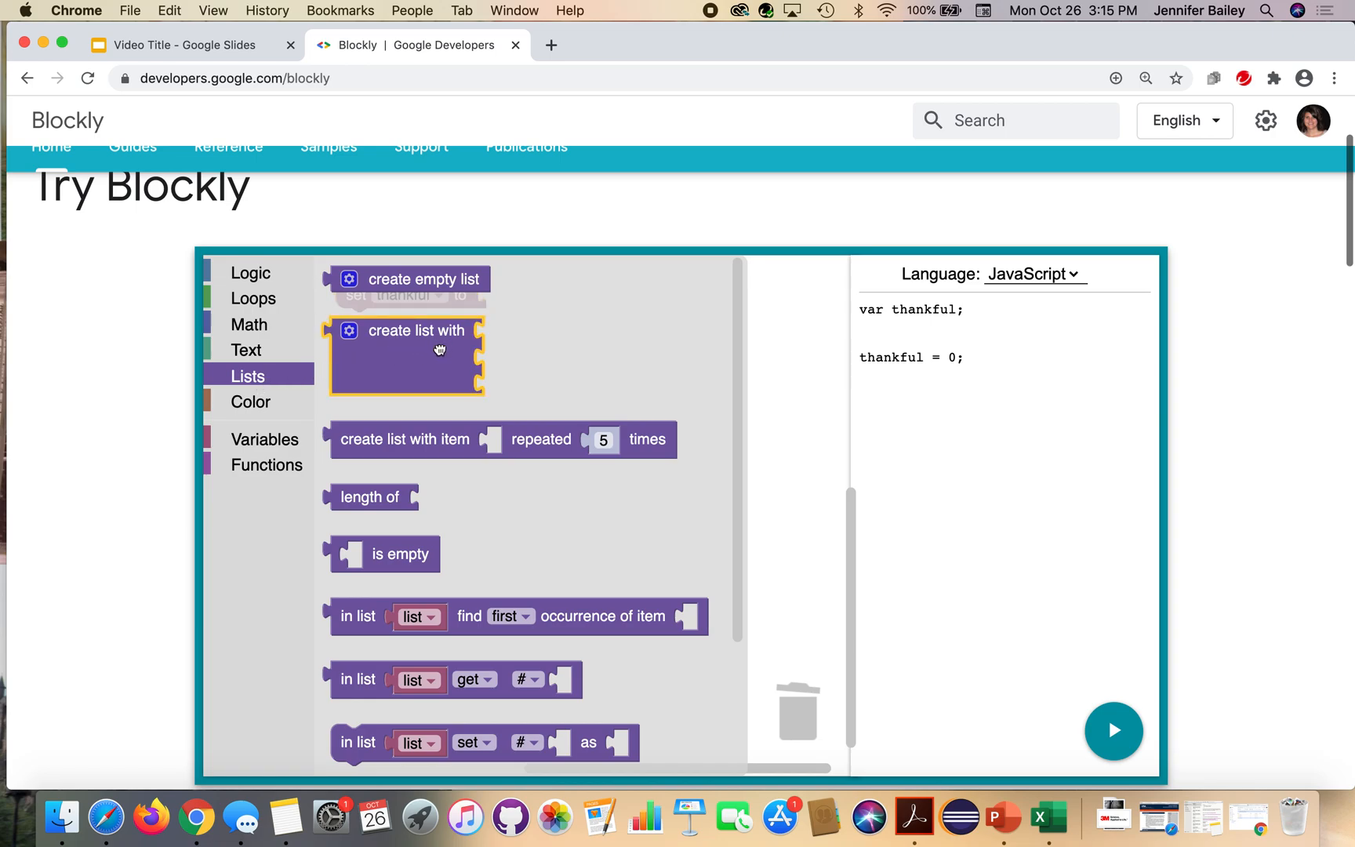
pyautogui.moveTo(439, 350); pyautogui.dragTo(599, 317)
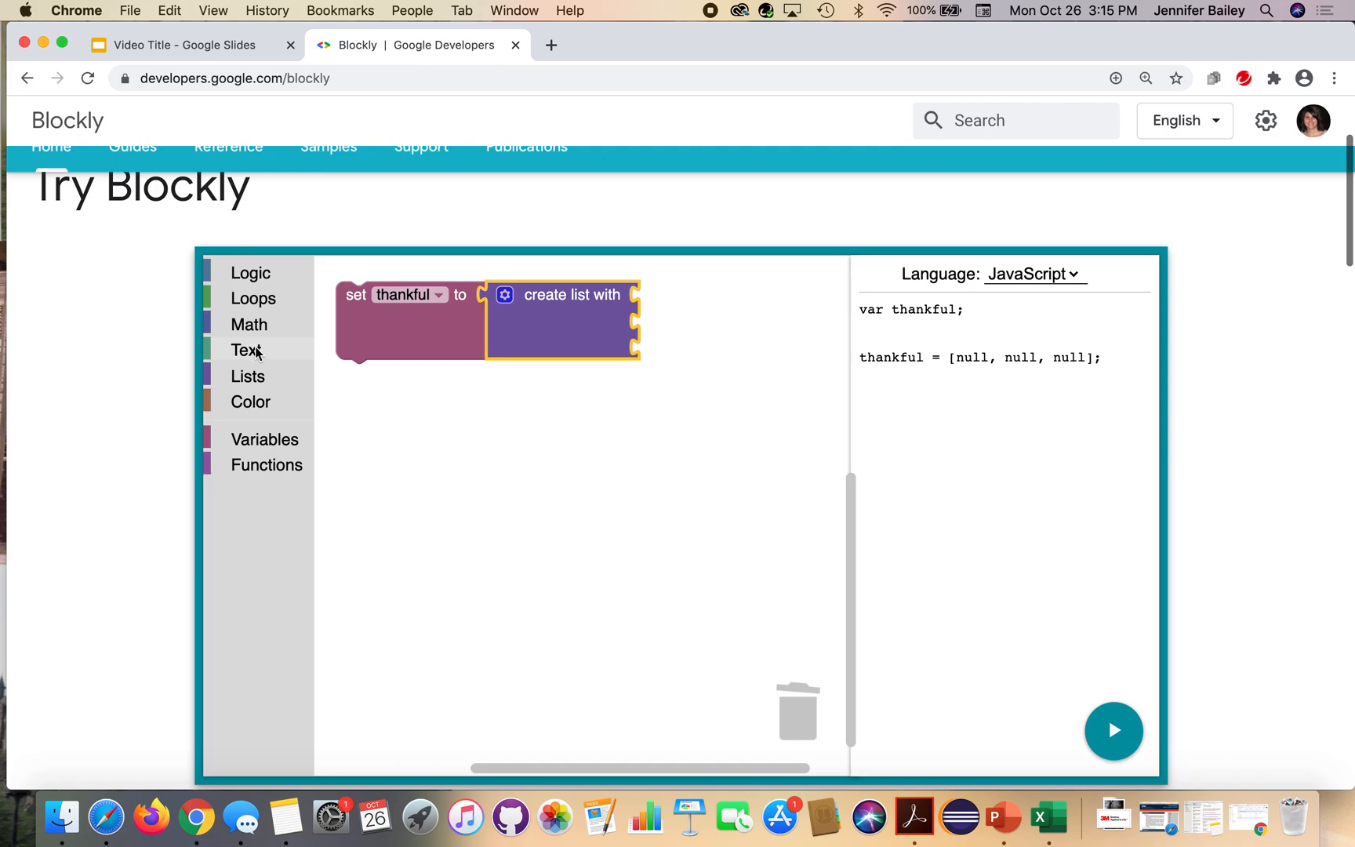
pyautogui.click(243, 349)
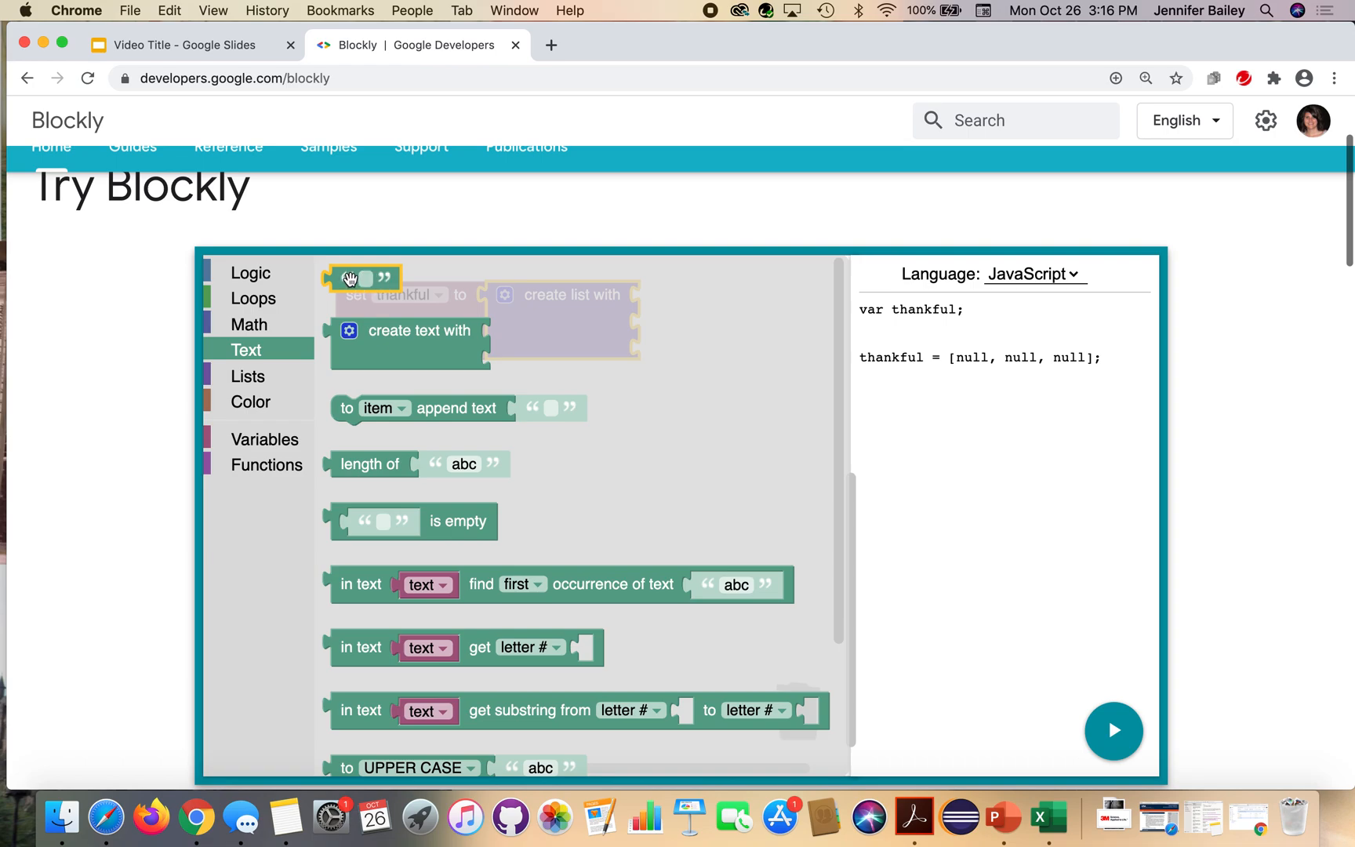
pyautogui.moveTo(359, 278); pyautogui.dragTo(674, 294)
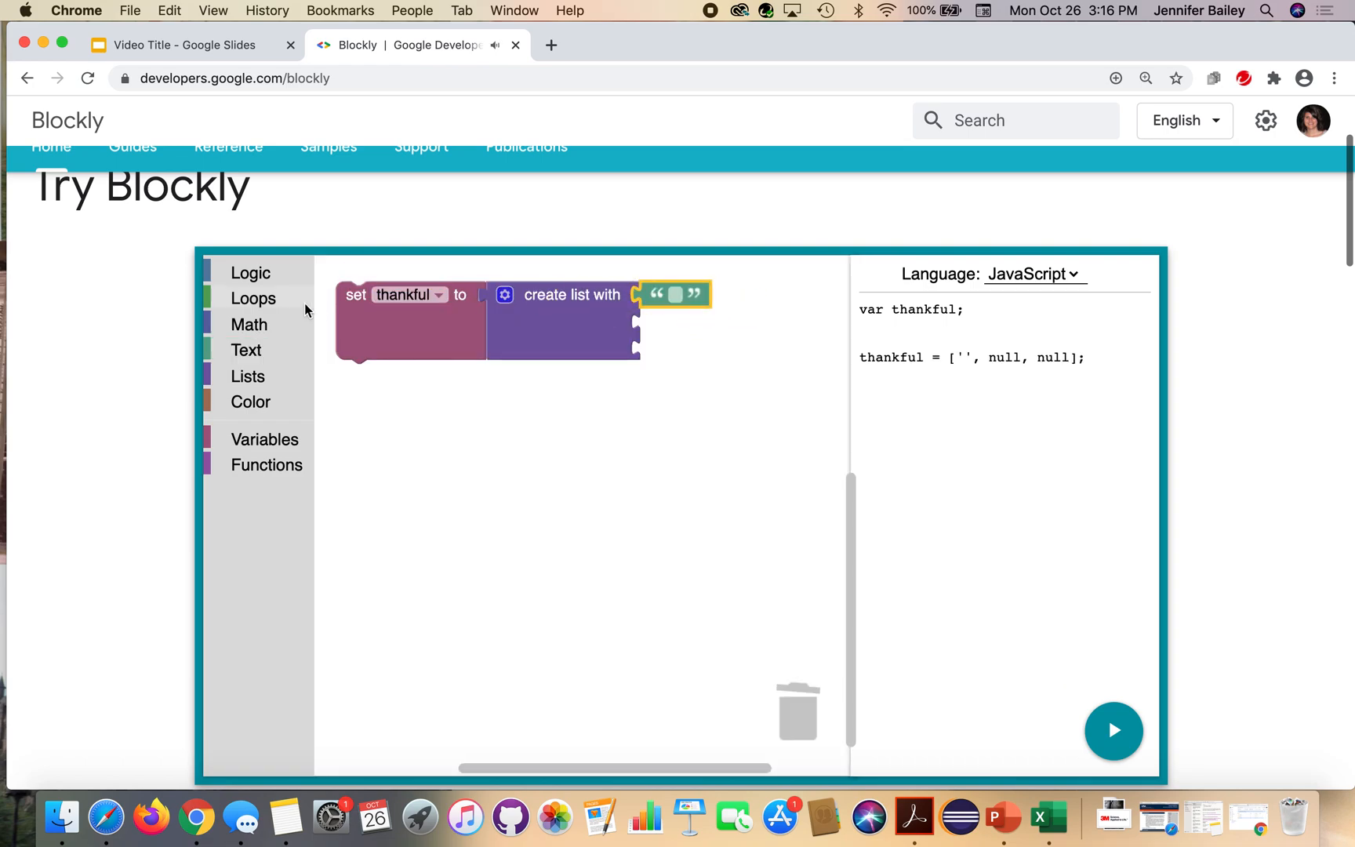
# Fill the second and third list slots with empty text items, giving thankful = ['', '', '']
pyautogui.click(246, 350)
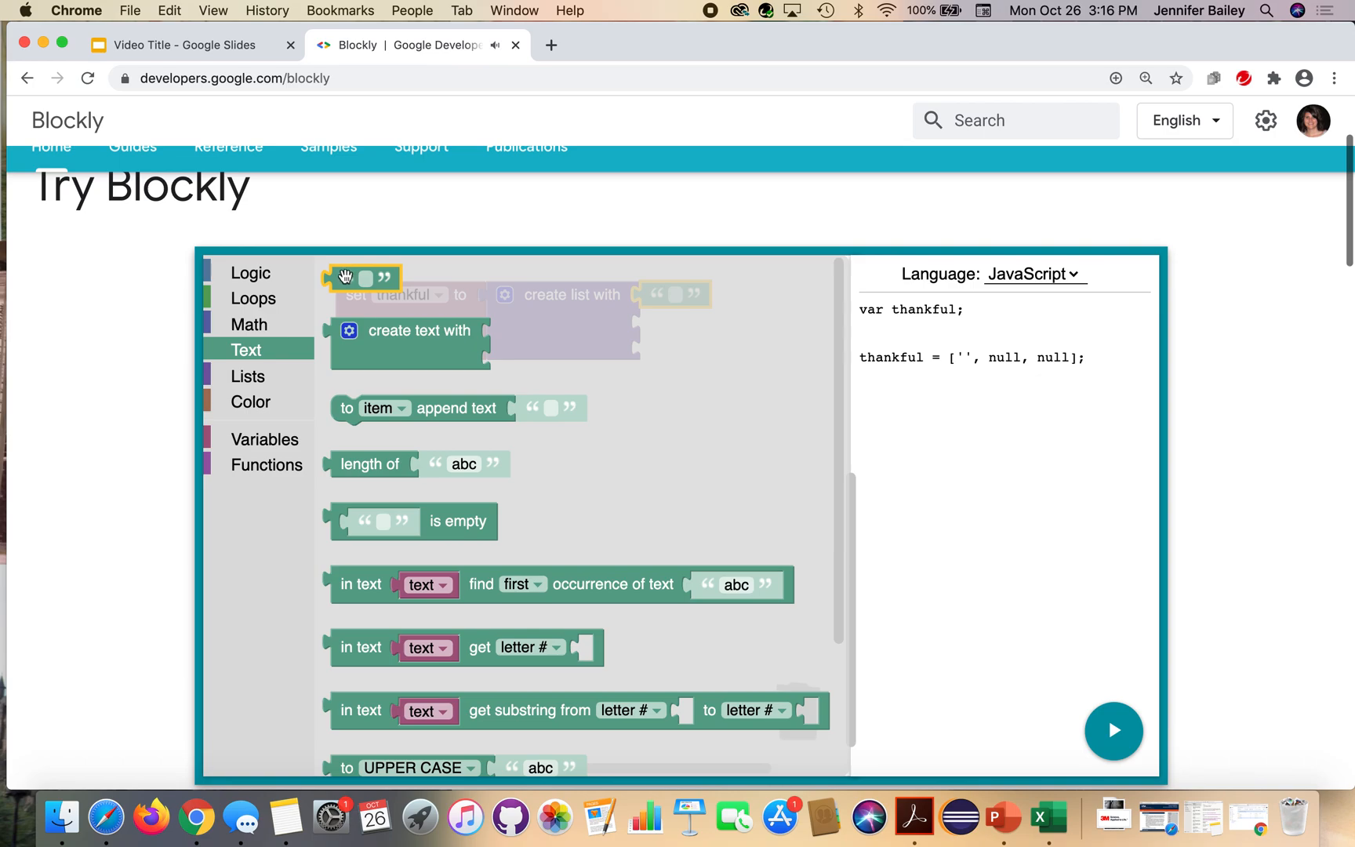
pyautogui.moveTo(362, 278); pyautogui.dragTo(674, 320)
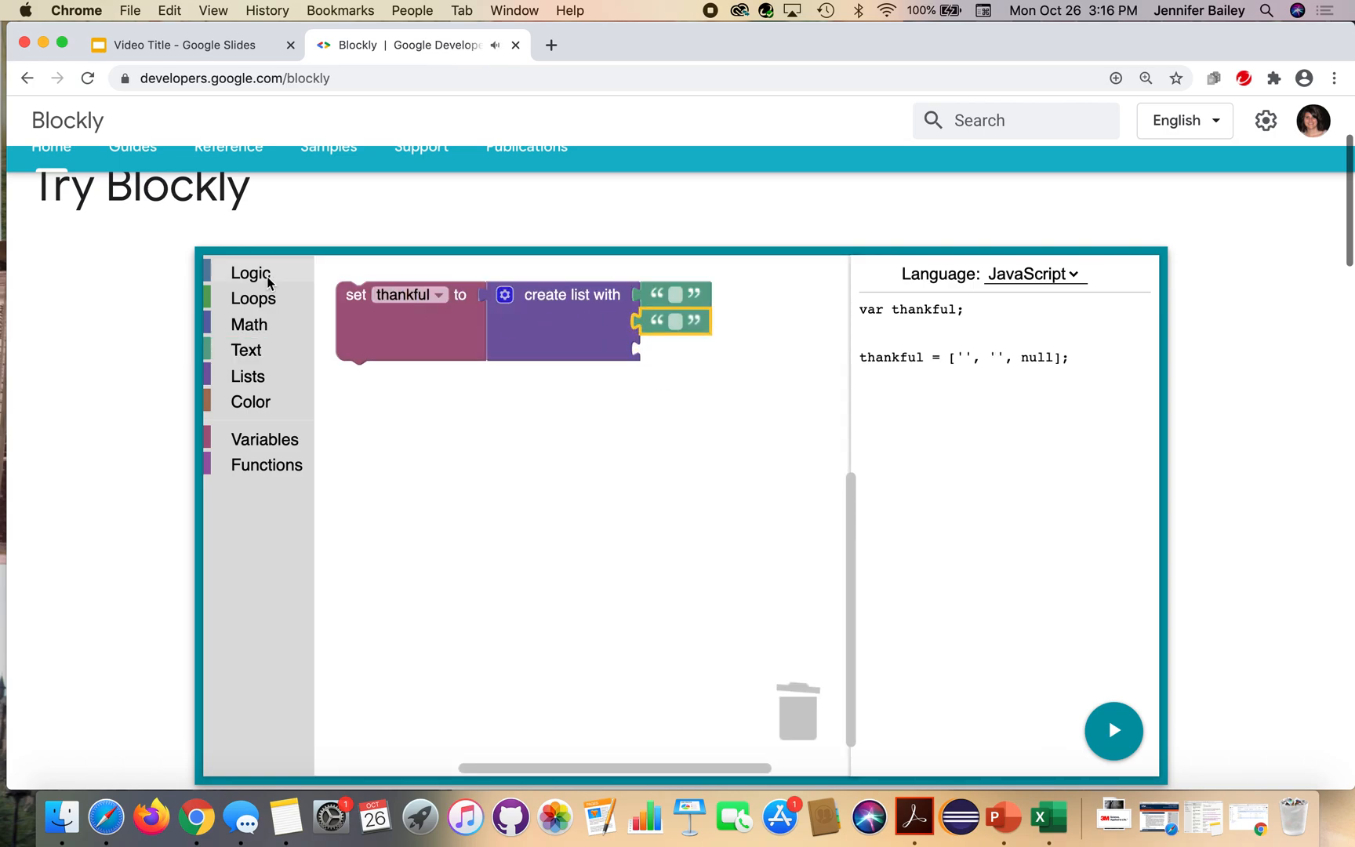
pyautogui.moveTo(675, 320); pyautogui.dragTo(686, 394)
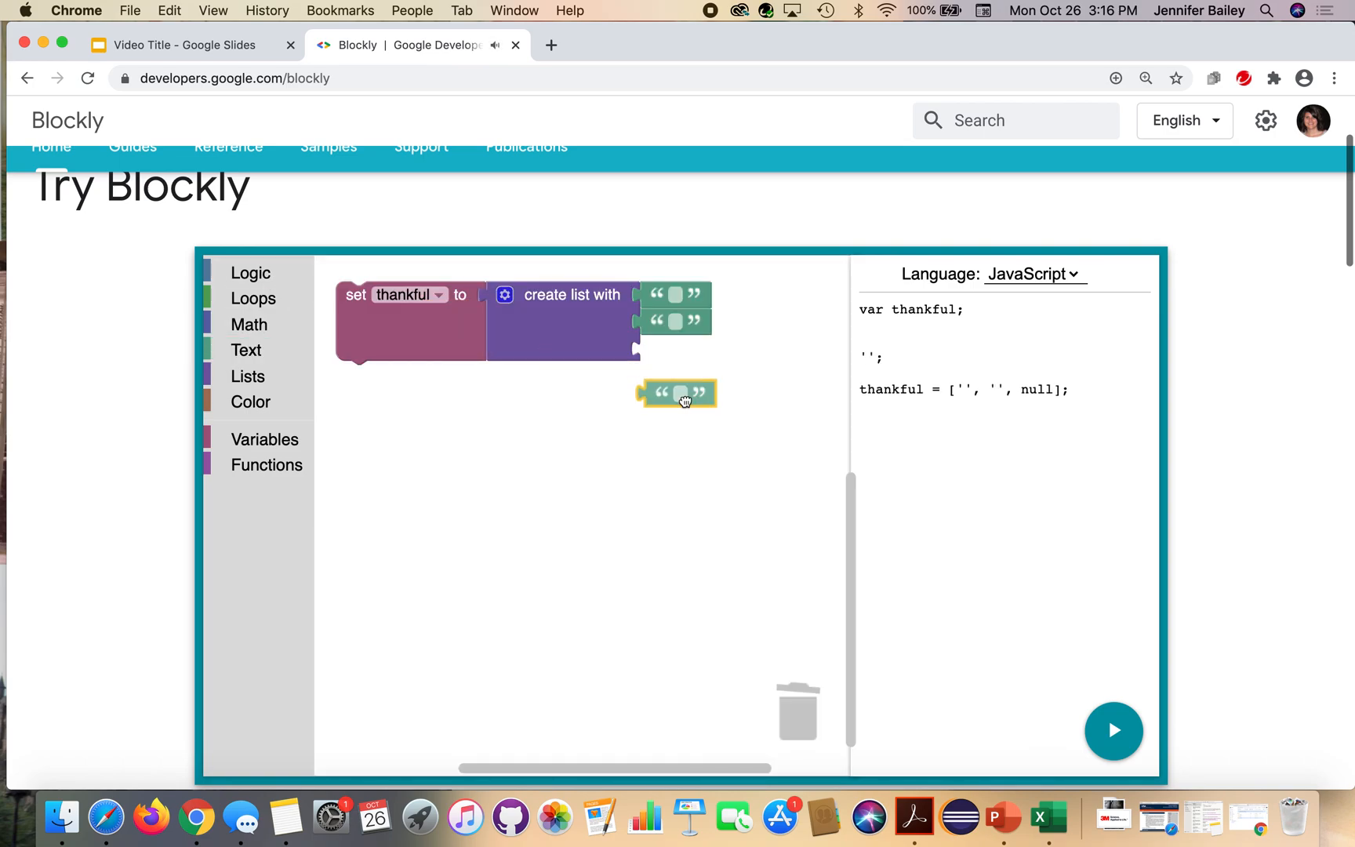
pyautogui.moveTo(679, 394); pyautogui.dragTo(676, 349)
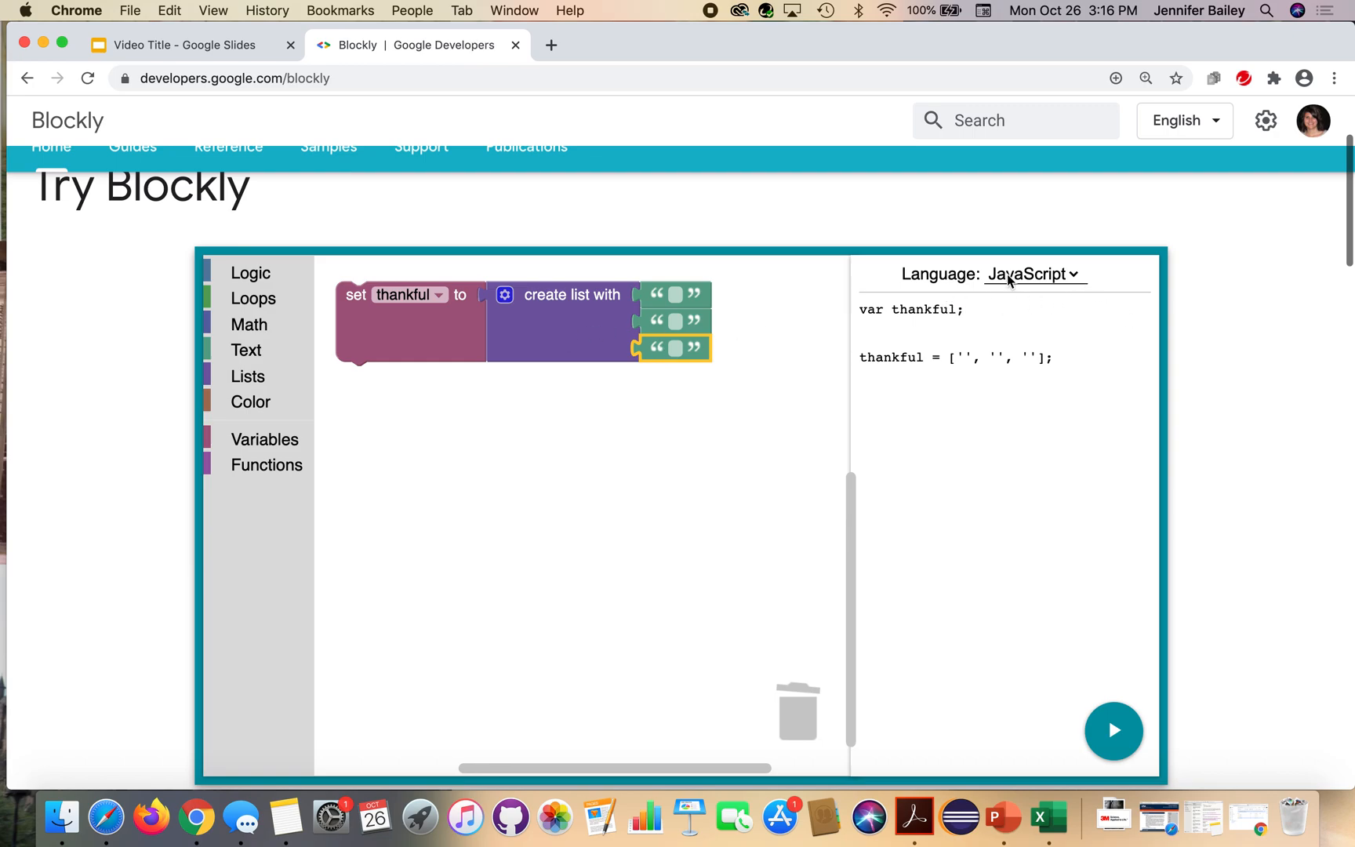
pyautogui.moveTo(872, 309)
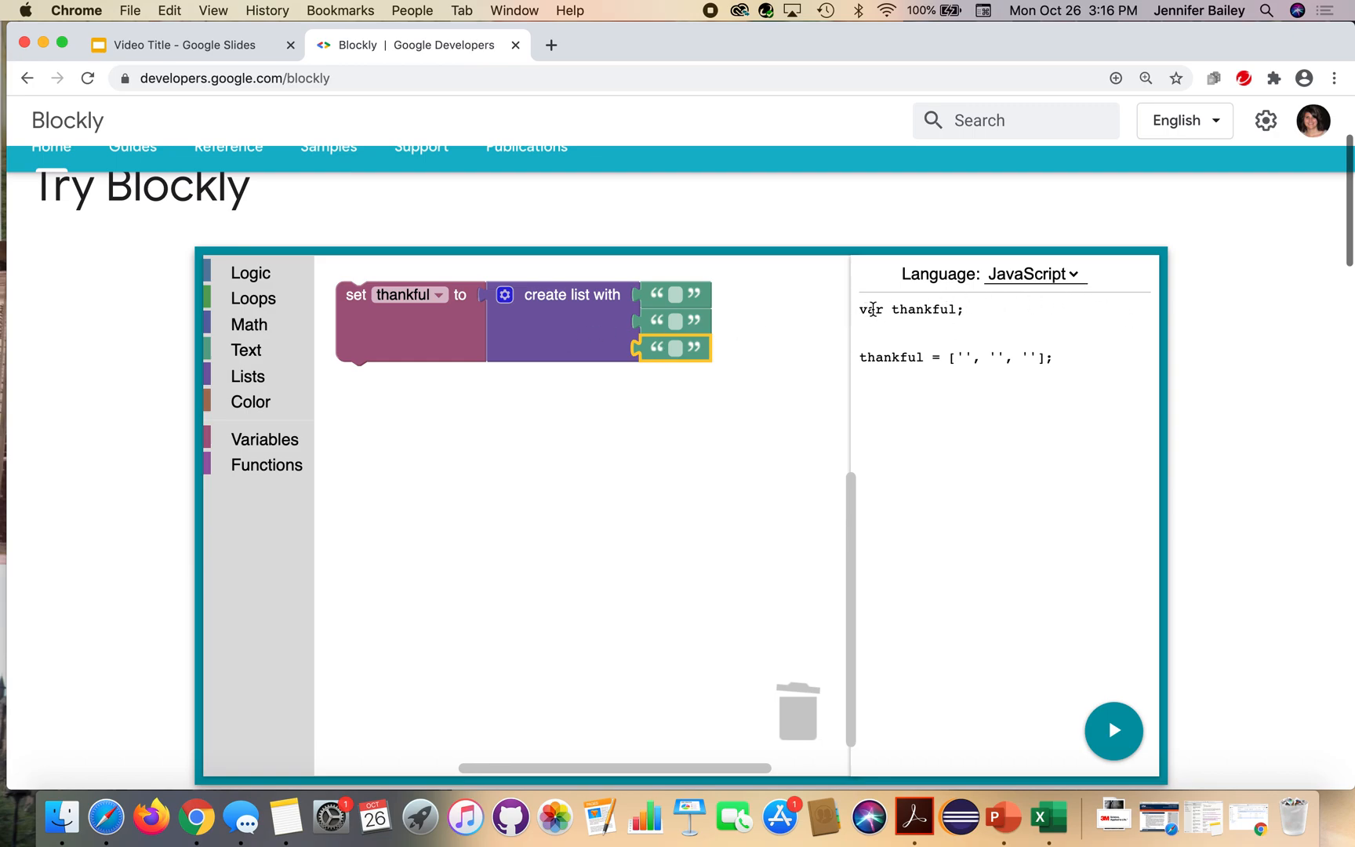
pyautogui.moveTo(925, 309)
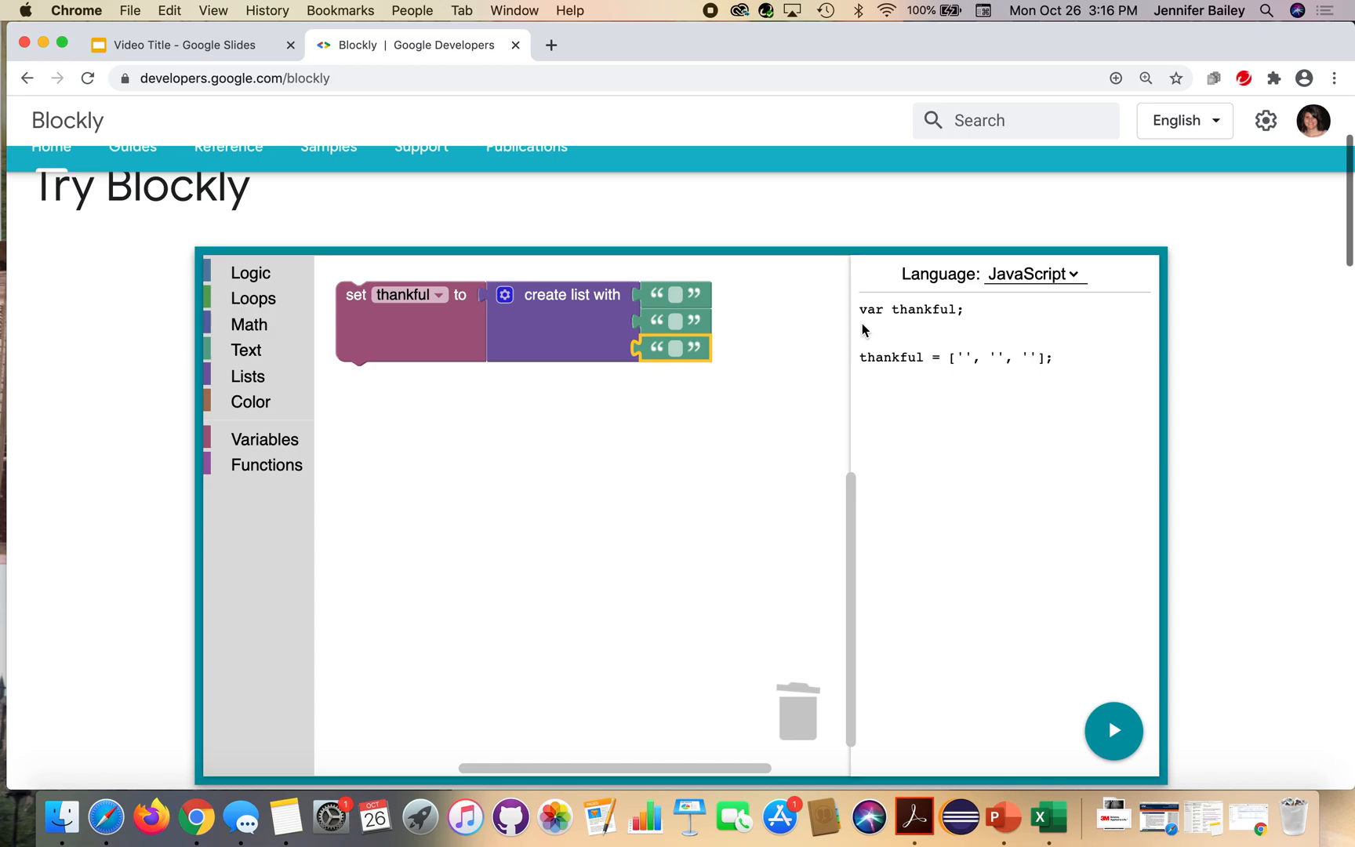
pyautogui.moveTo(878, 326)
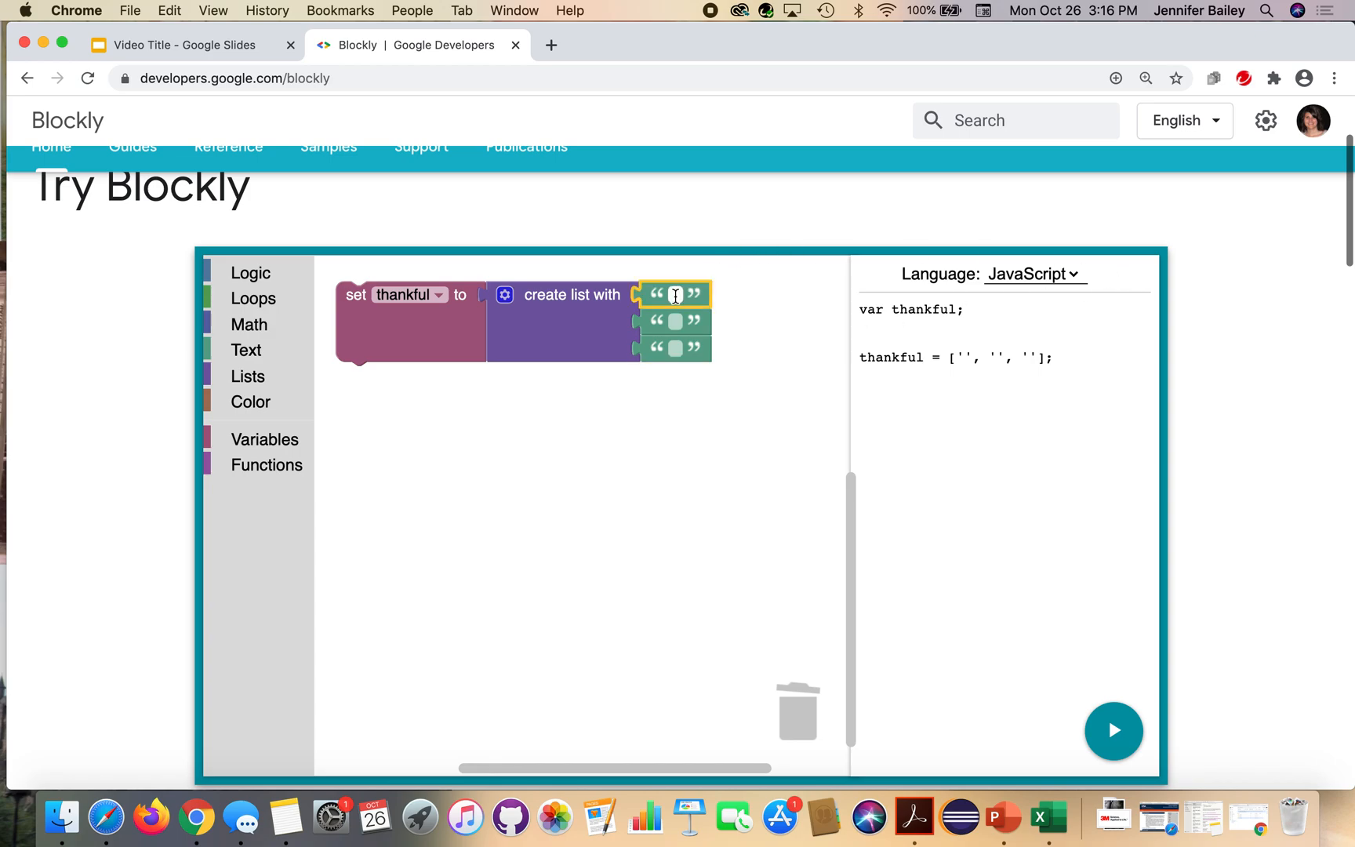
# Fill the three list items with the text my family, my friends and my pet
pyautogui.write('my fa')
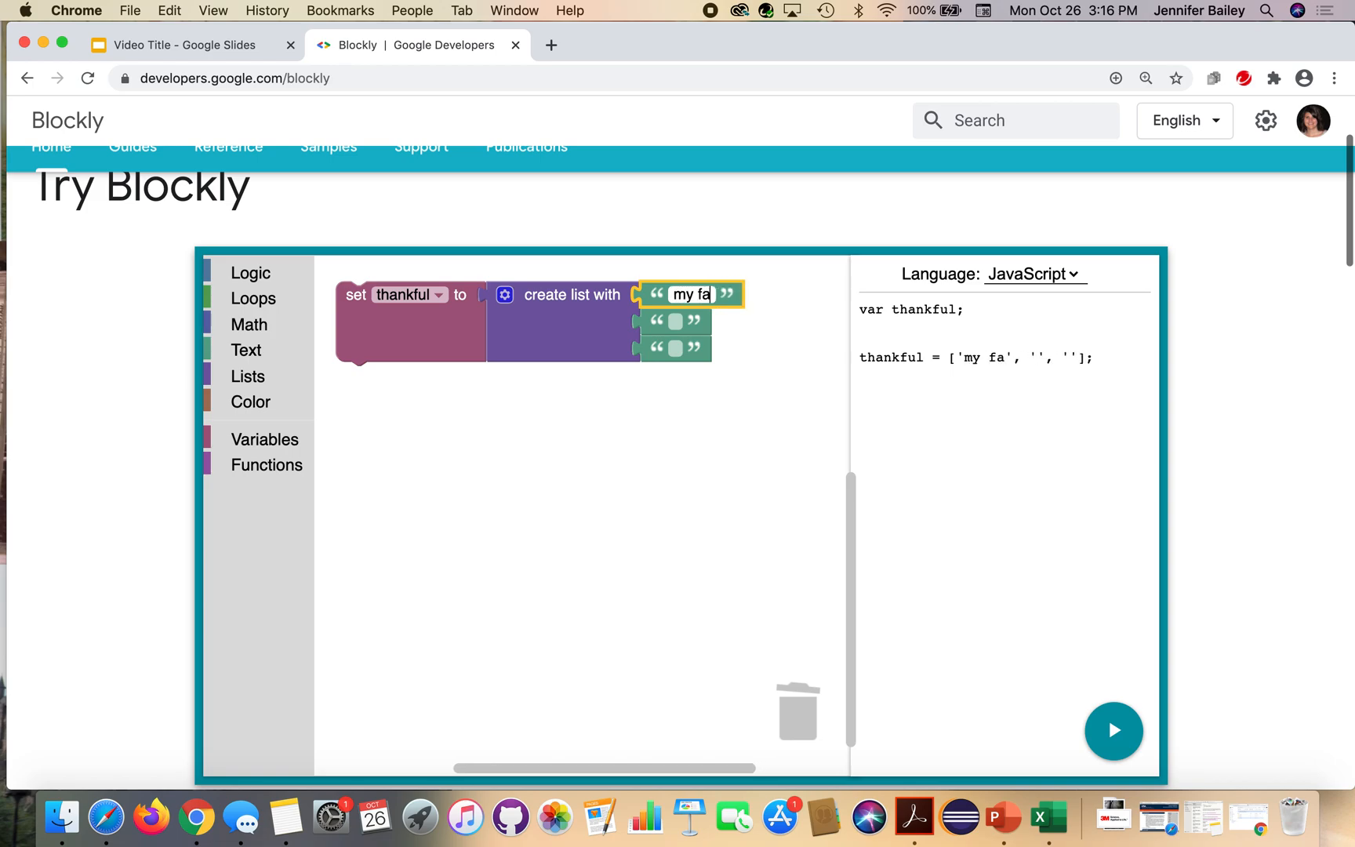
pyautogui.write('mily')
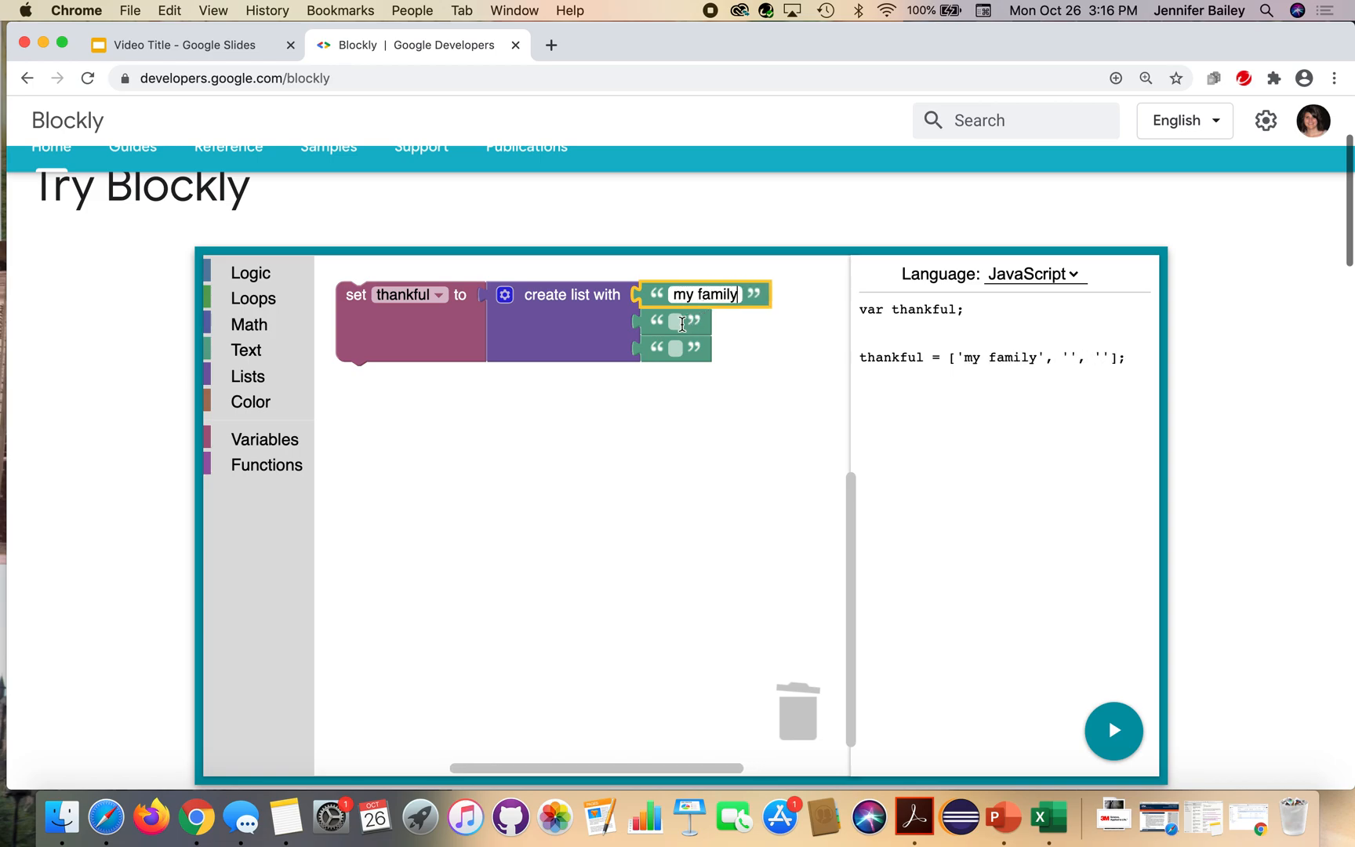
pyautogui.write('my frie')
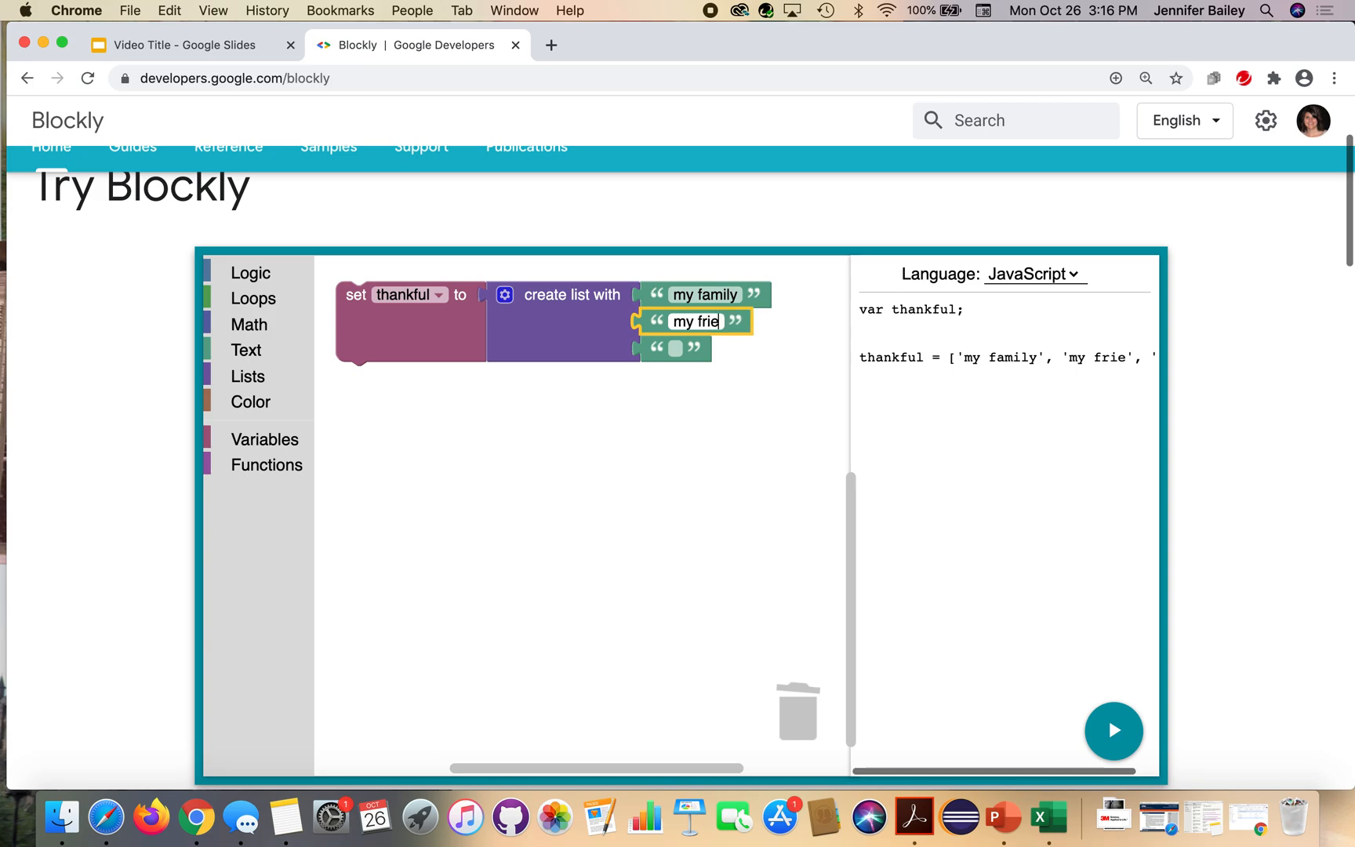
pyautogui.write('nds')
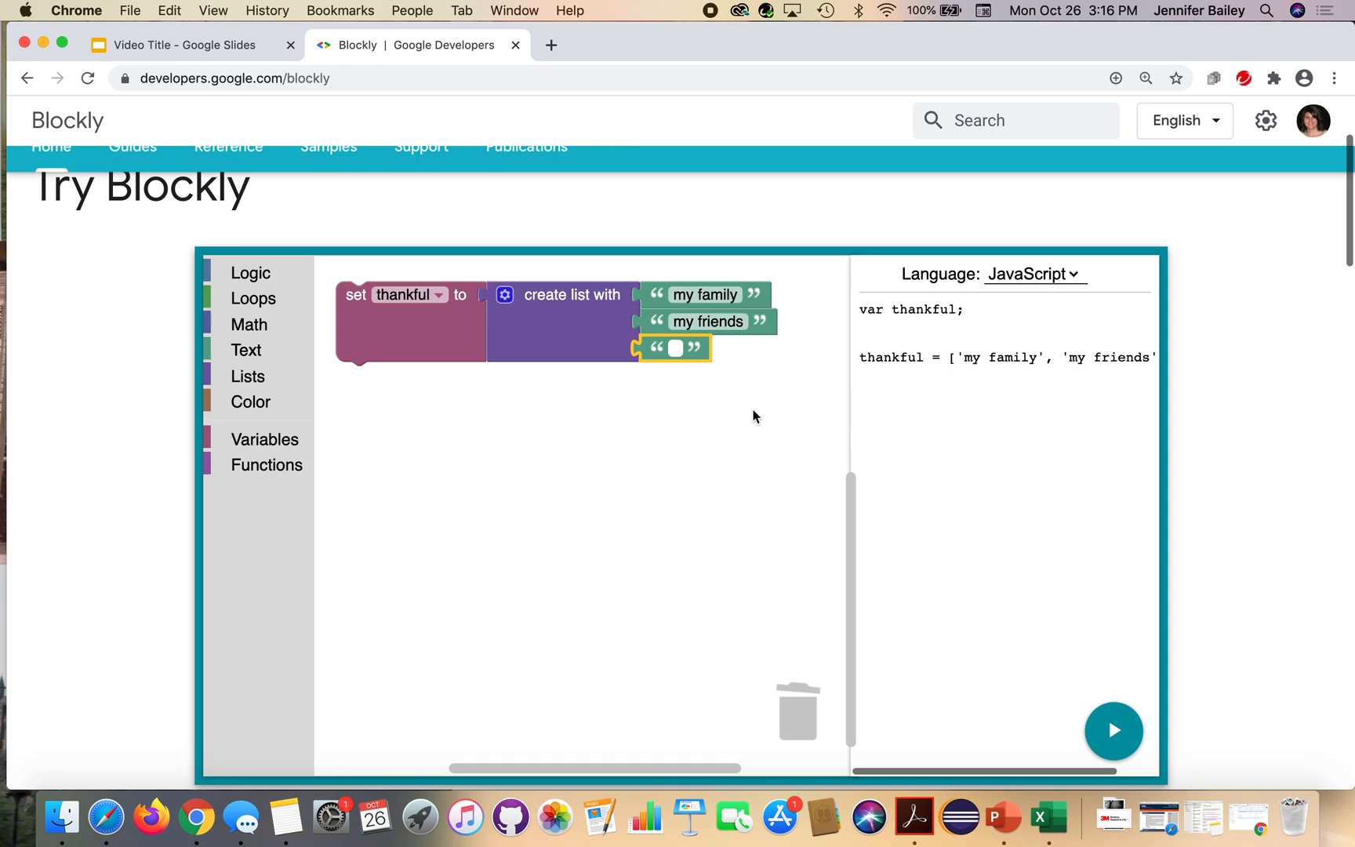
pyautogui.write('my pet')
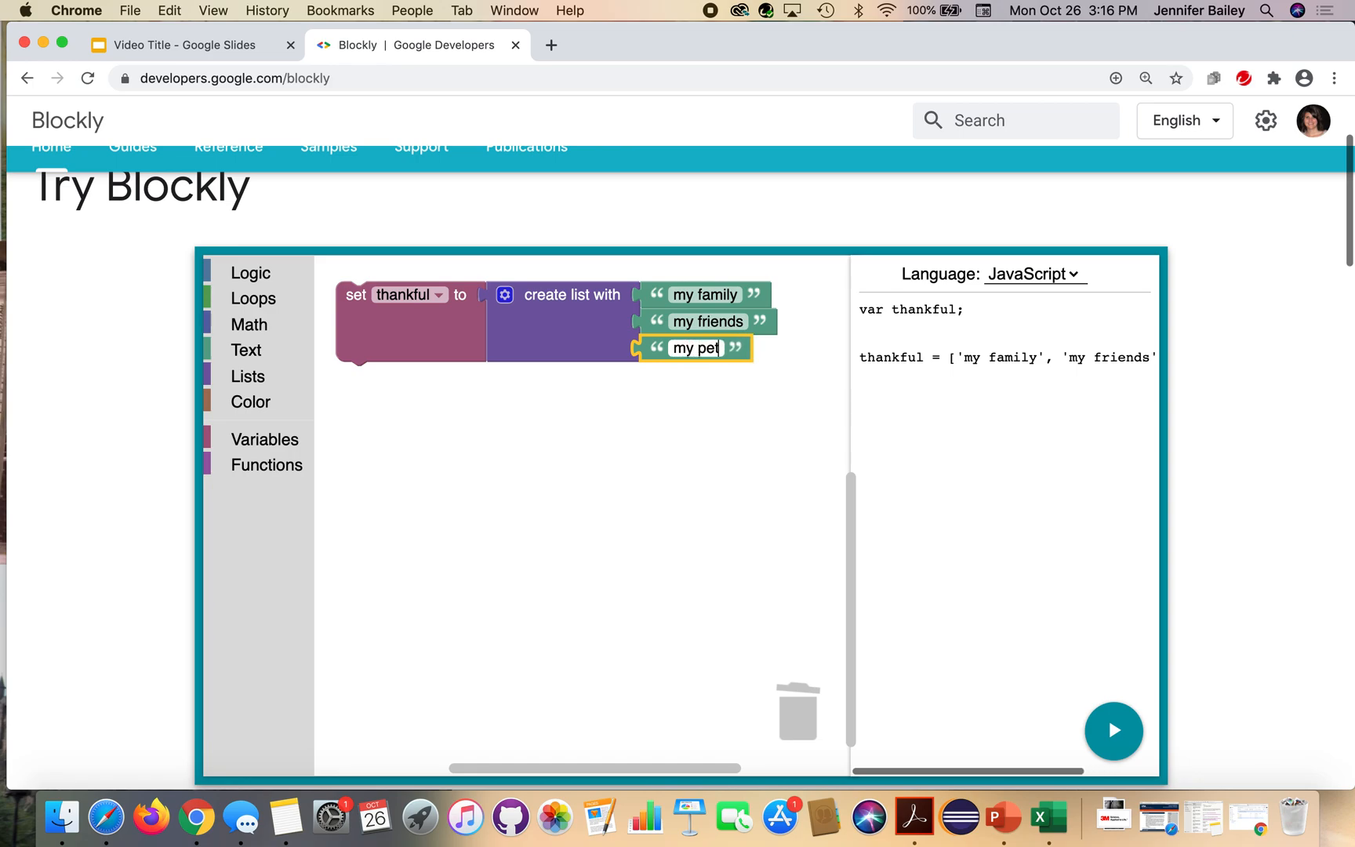
pyautogui.click(765, 366)
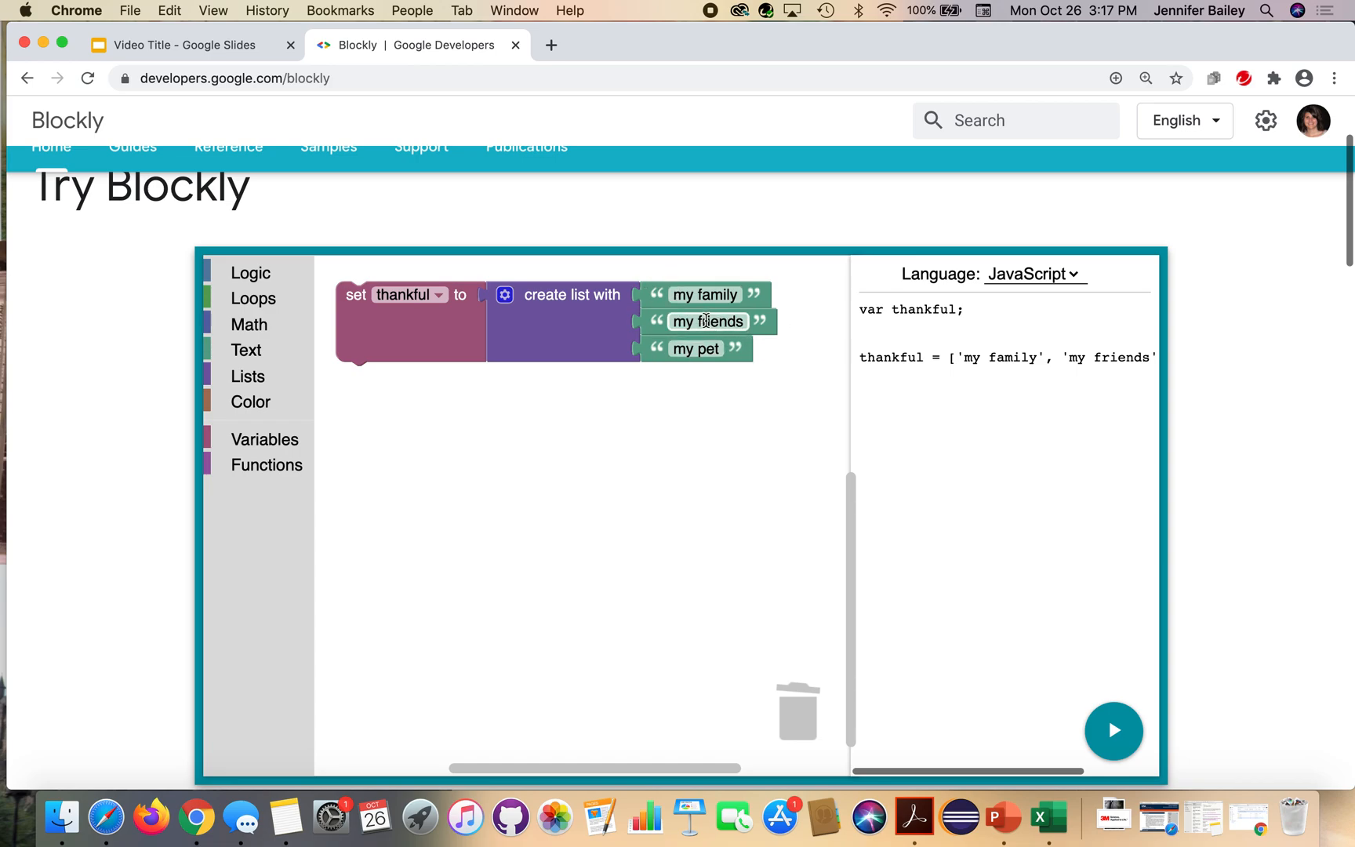
pyautogui.moveTo(708, 321)
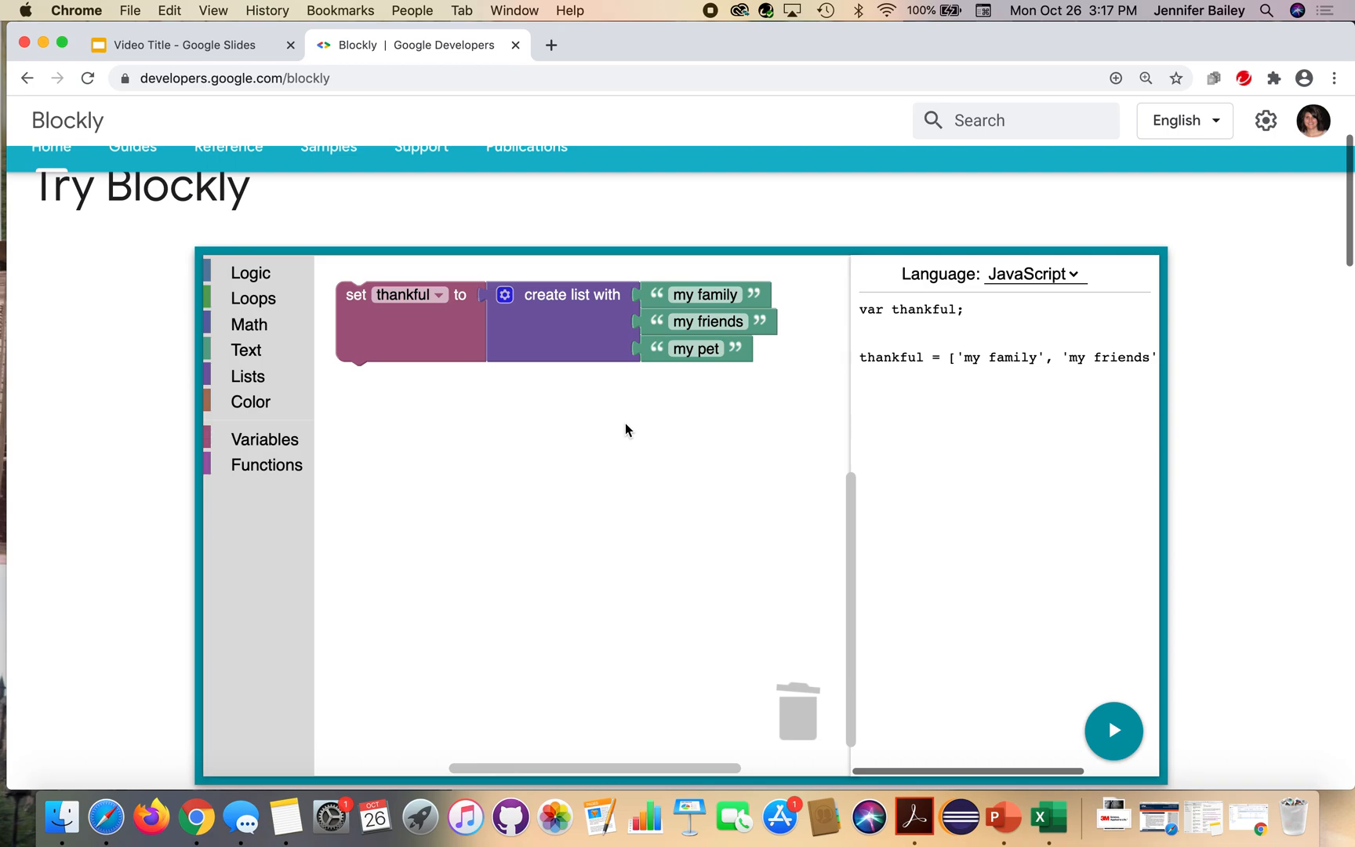
pyautogui.moveTo(639, 429)
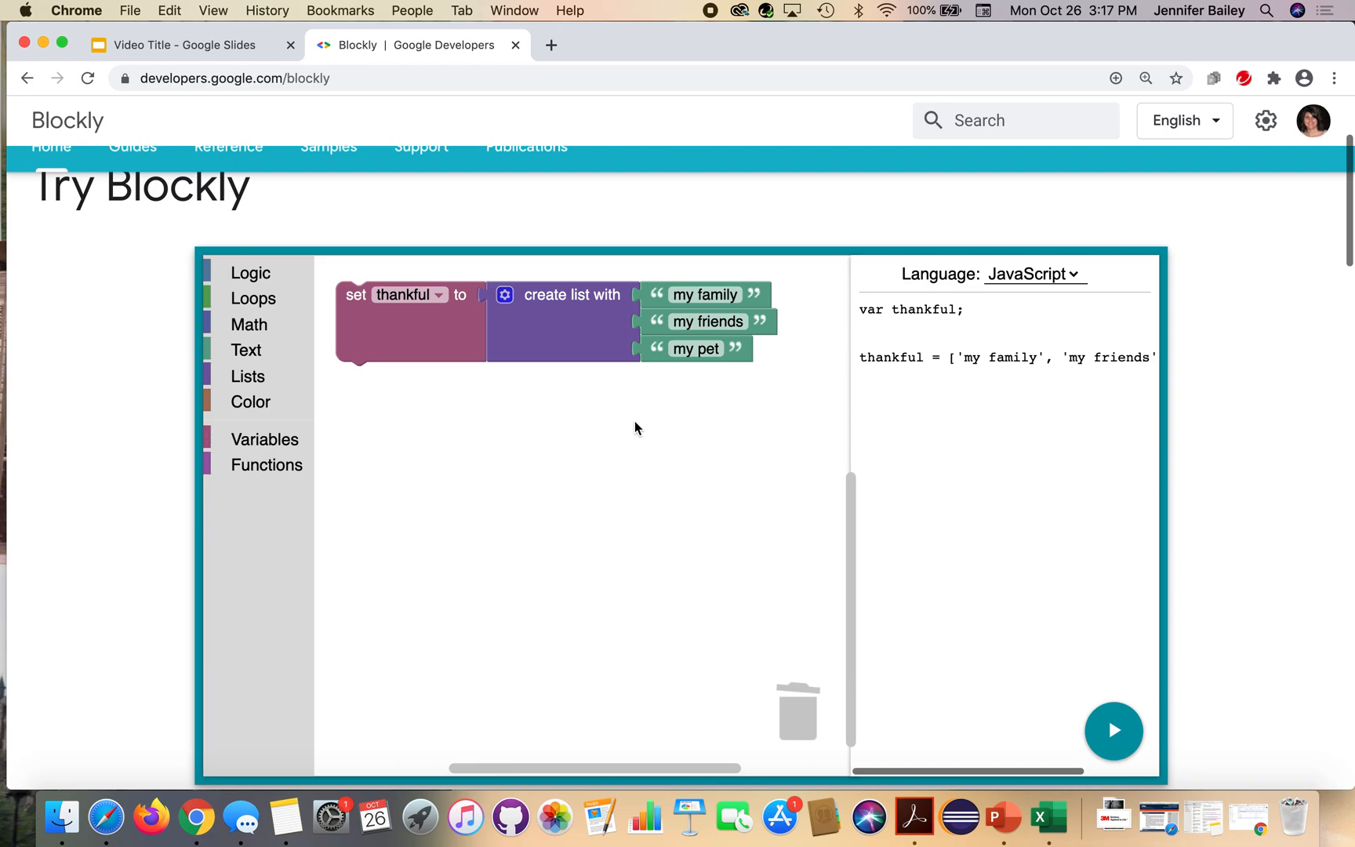
pyautogui.moveTo(248, 314)
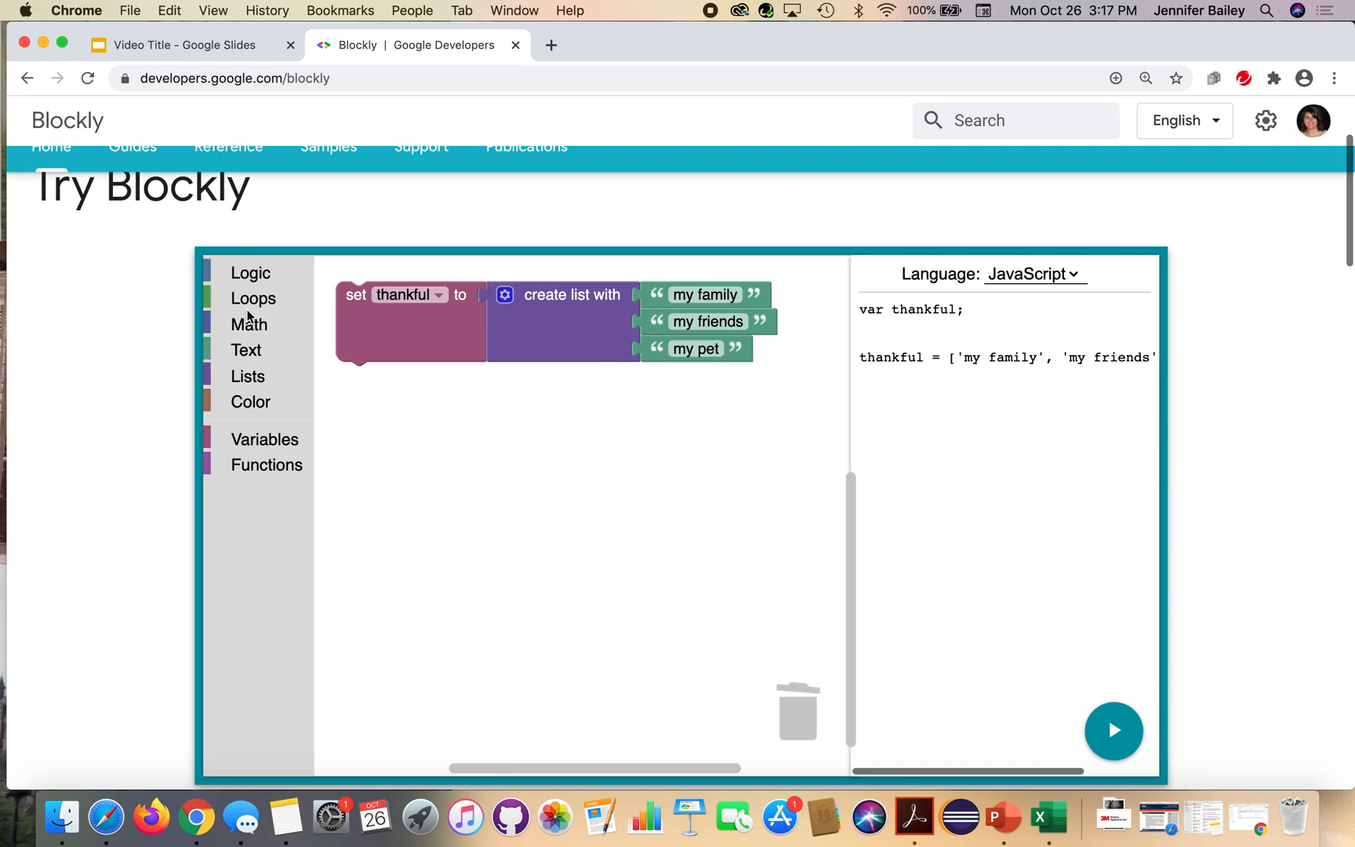
# Add a 'for each item i in list' loop under the set block, iterating over the thankful variable
pyautogui.click(254, 298)
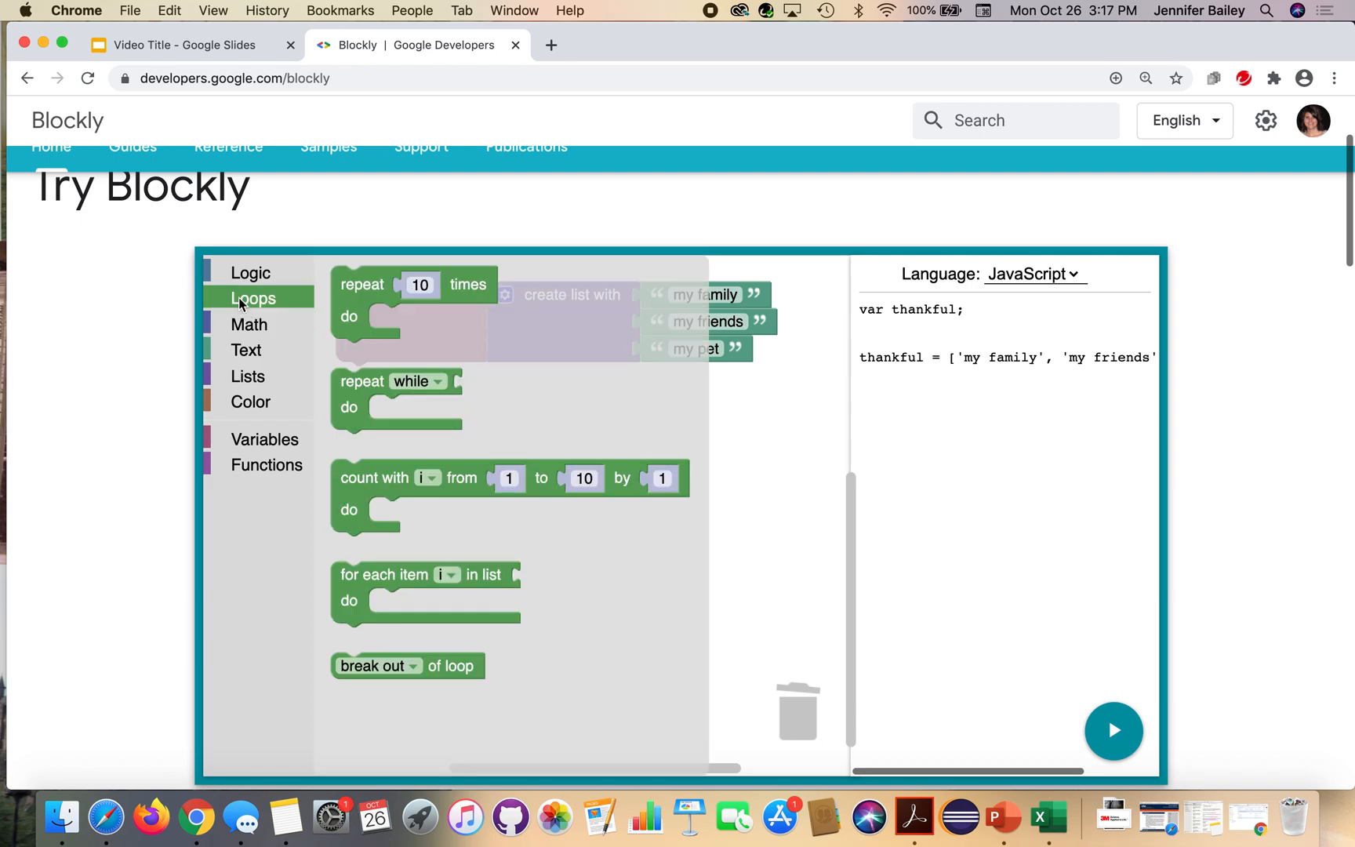
pyautogui.moveTo(259, 304)
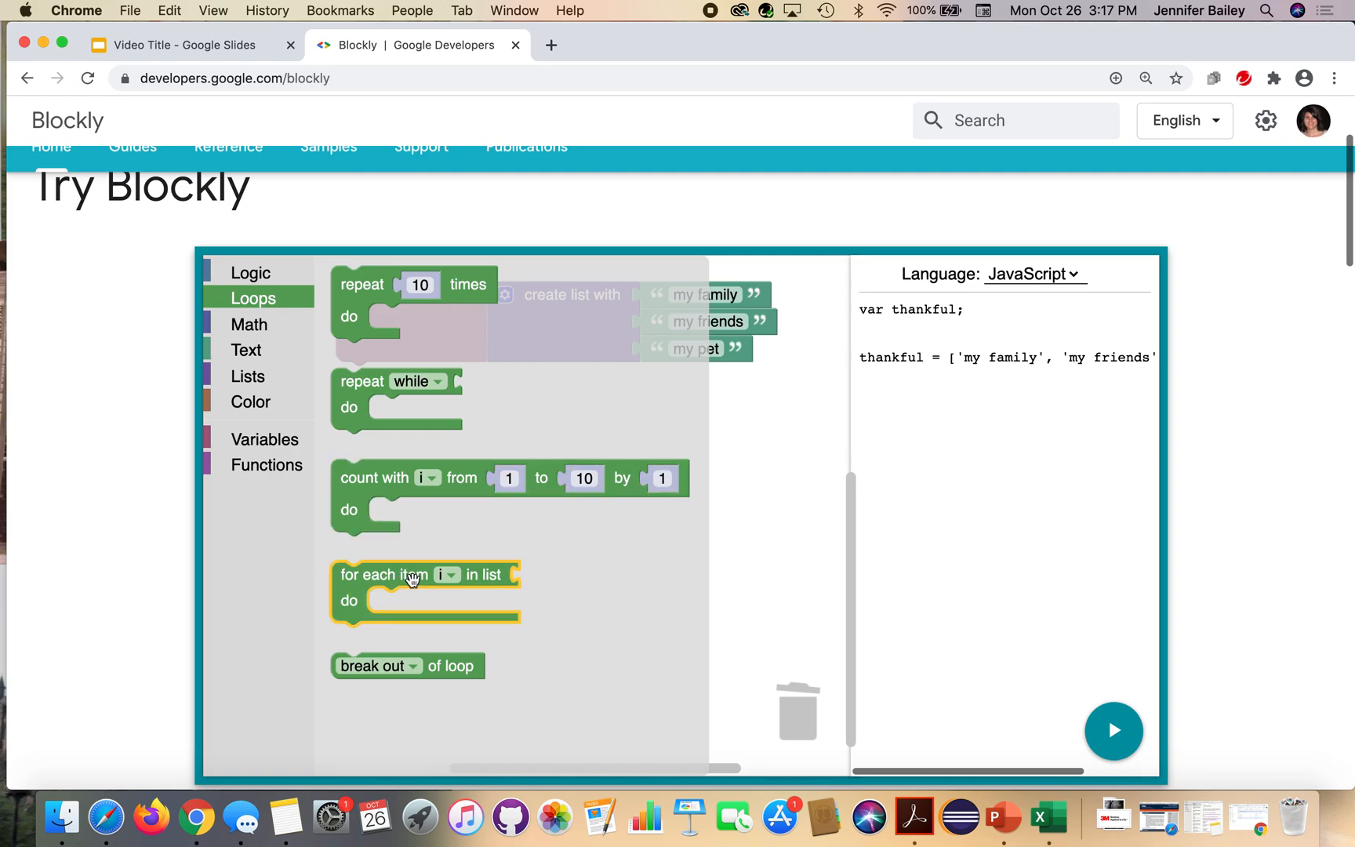
pyautogui.moveTo(414, 592); pyautogui.dragTo(510, 566)
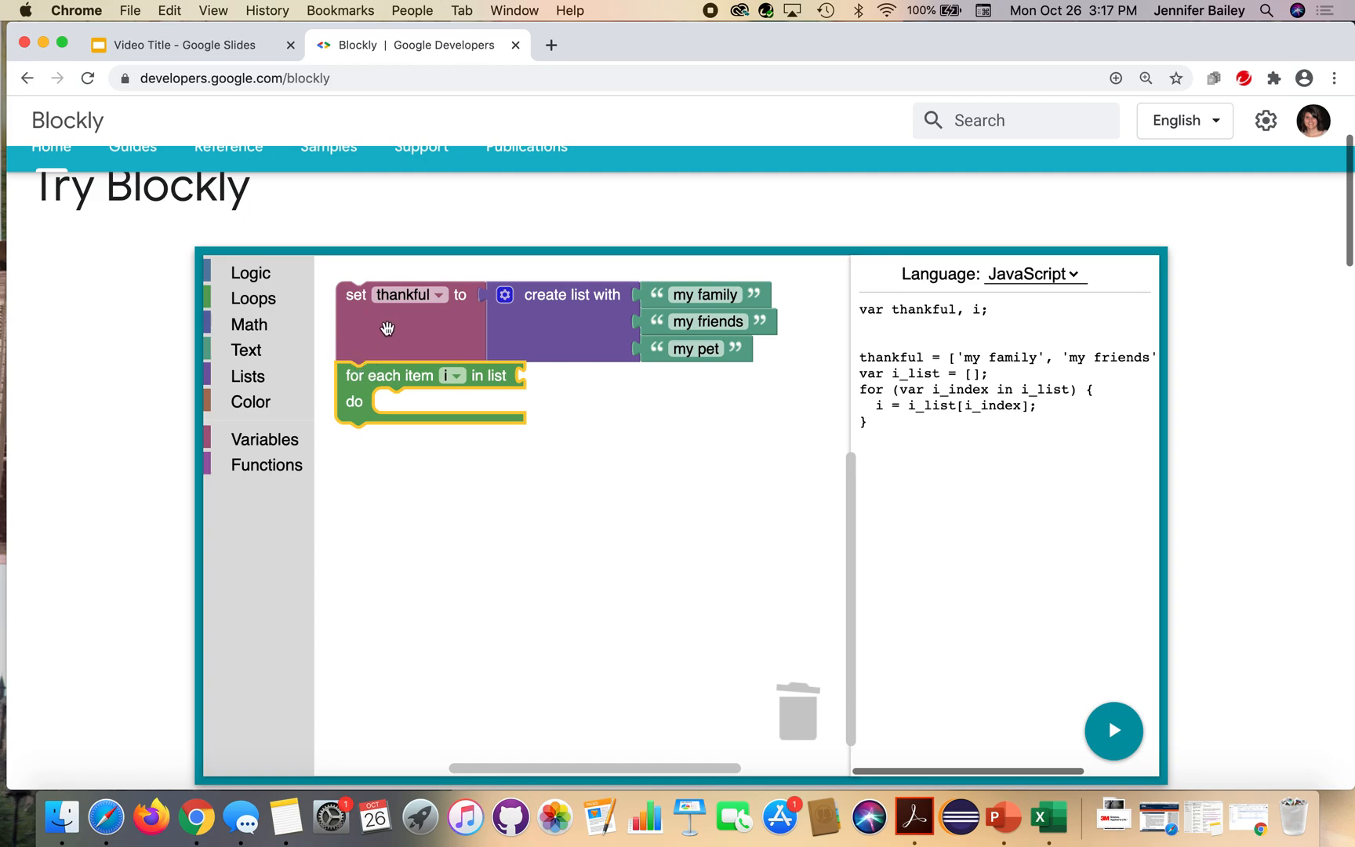
pyautogui.click(263, 439)
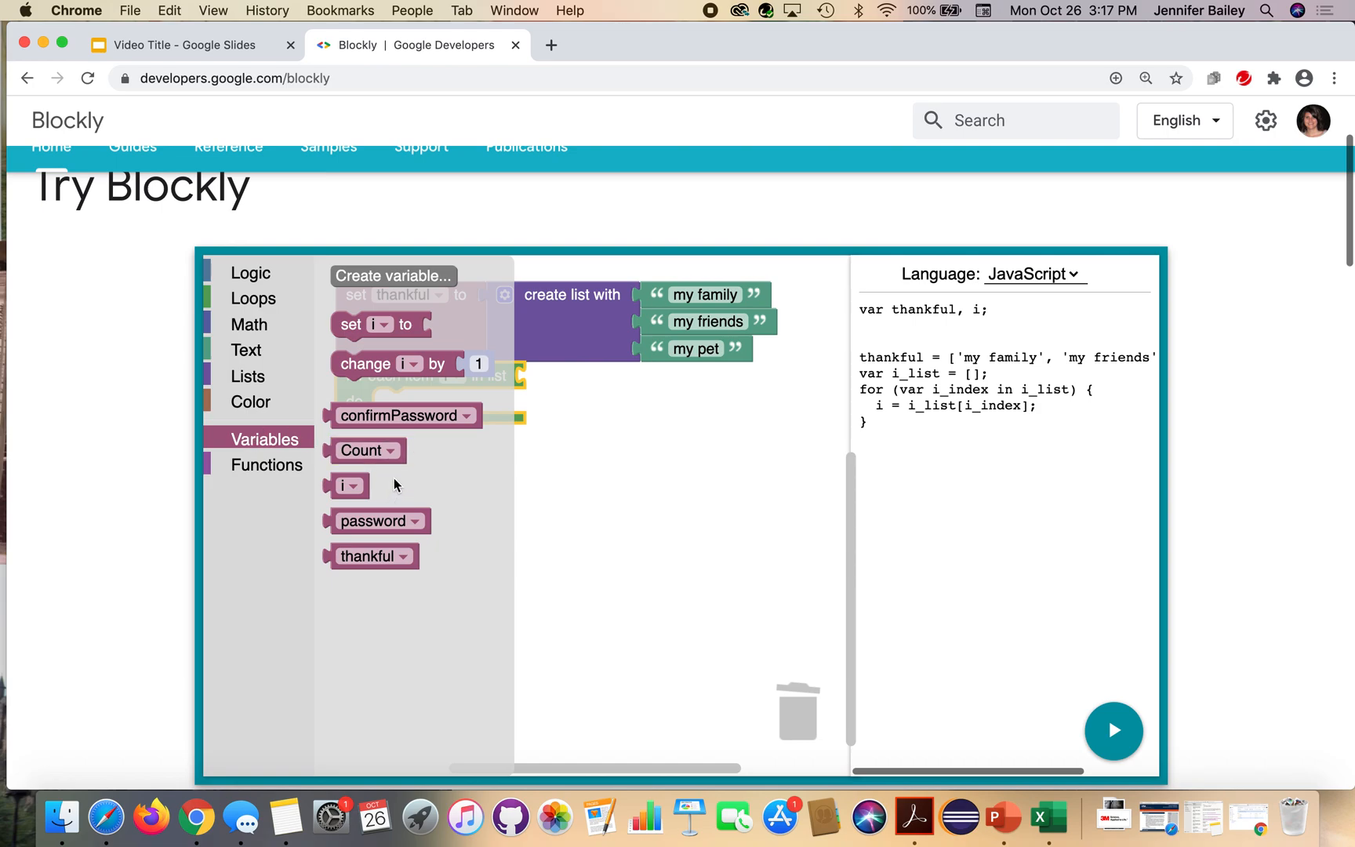
pyautogui.moveTo(373, 555); pyautogui.dragTo(447, 544)
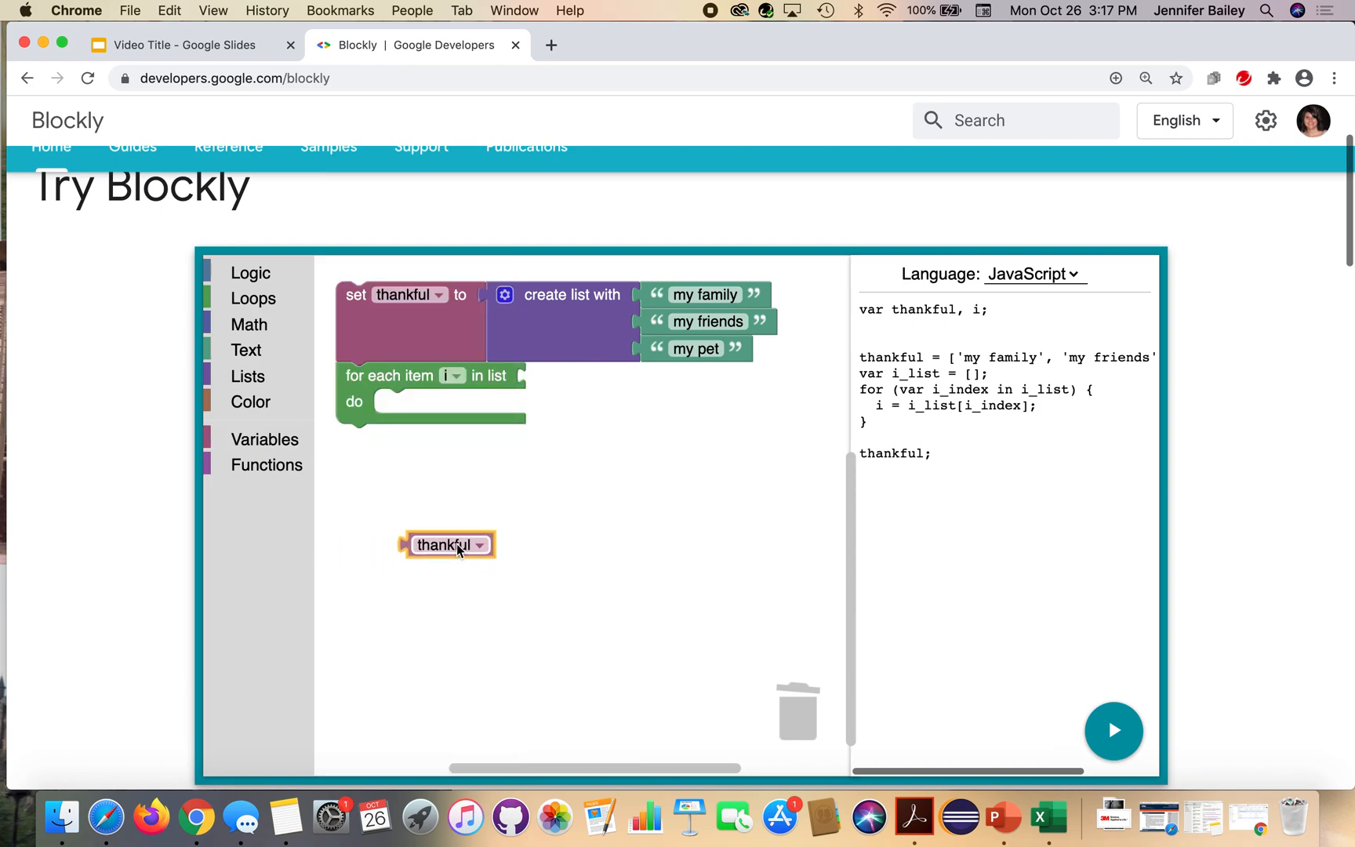
pyautogui.moveTo(445, 545); pyautogui.dragTo(573, 378)
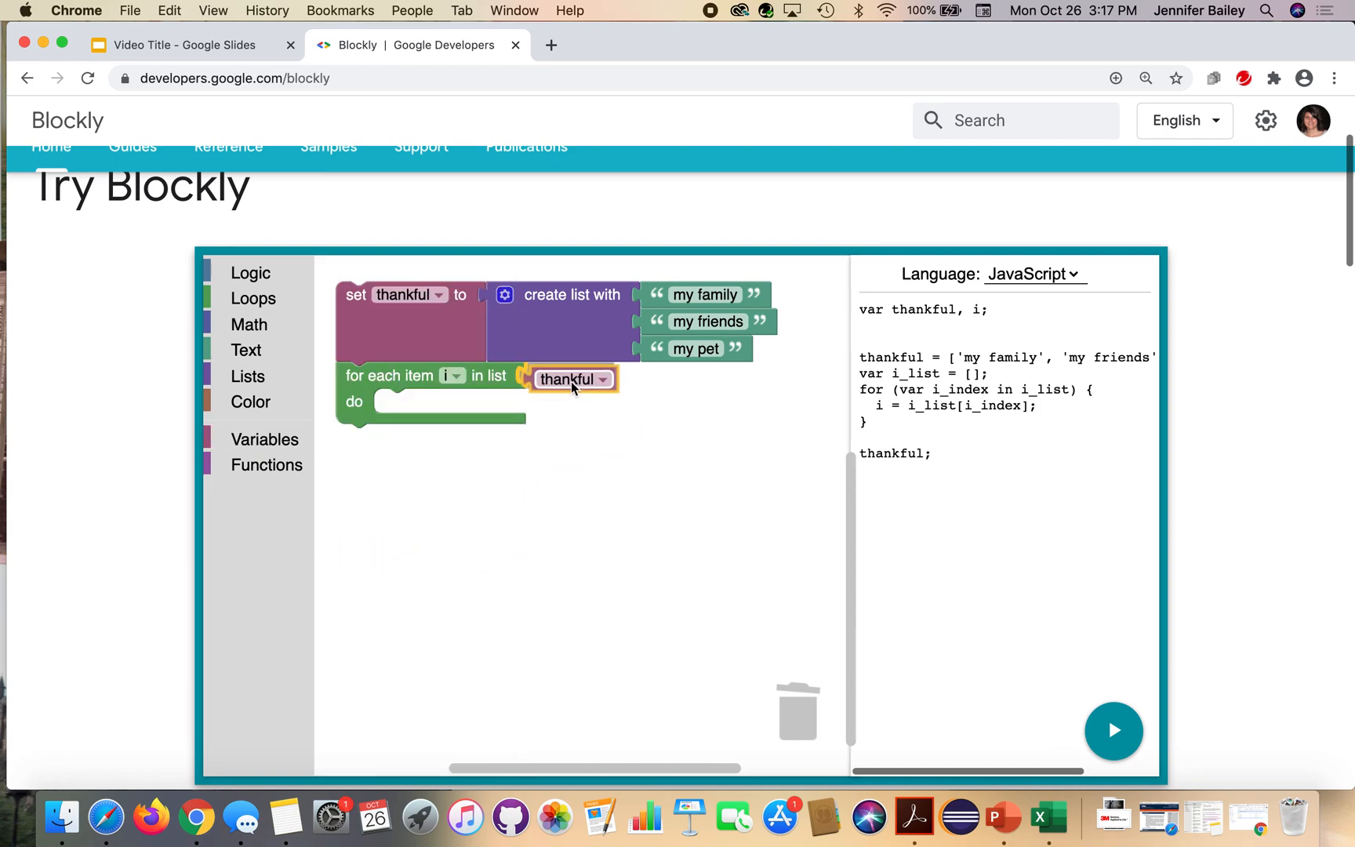
pyautogui.click(568, 378)
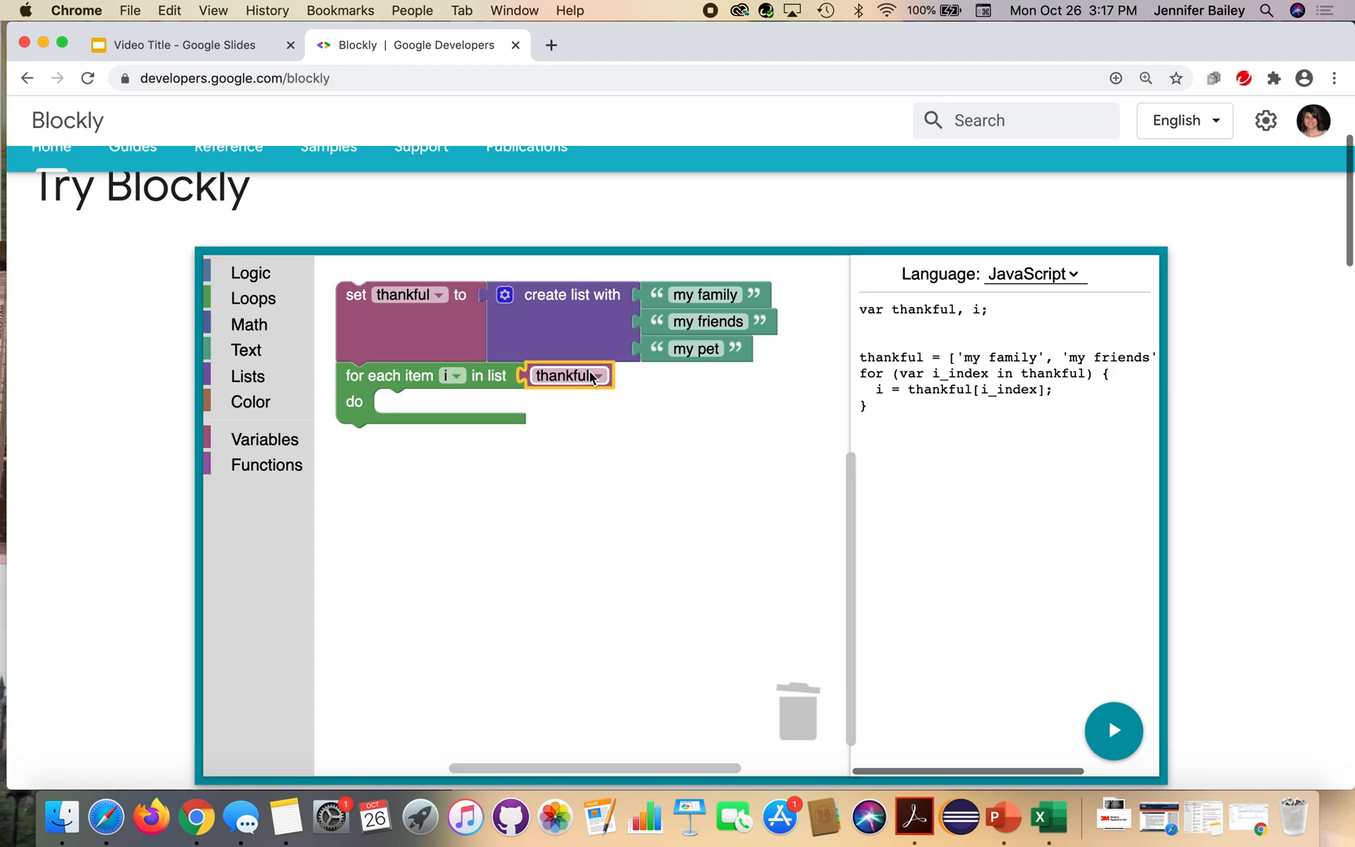
pyautogui.moveTo(591, 378)
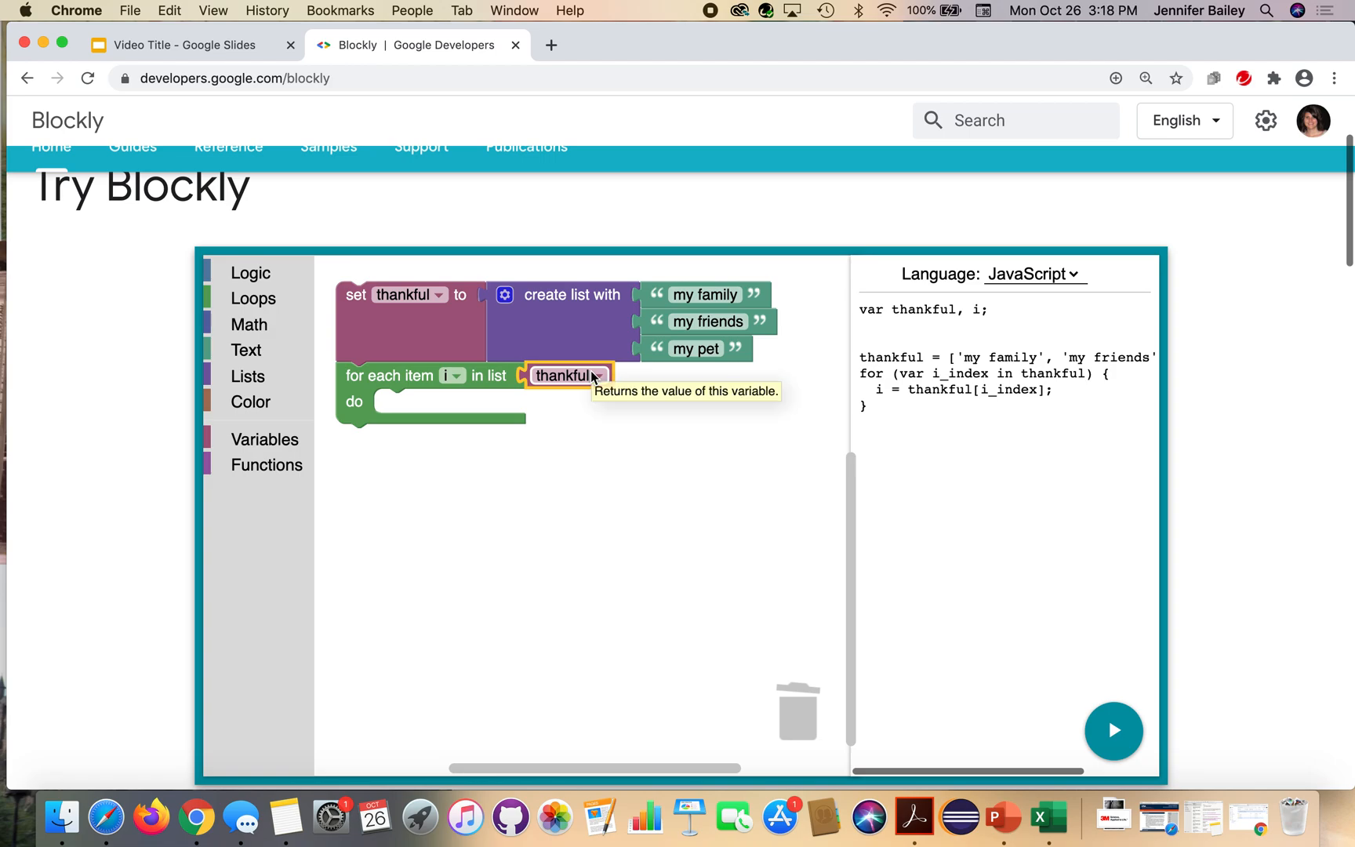
# Put a 'change Count by 1' block inside the for-each loop's do slot
pyautogui.click(263, 439)
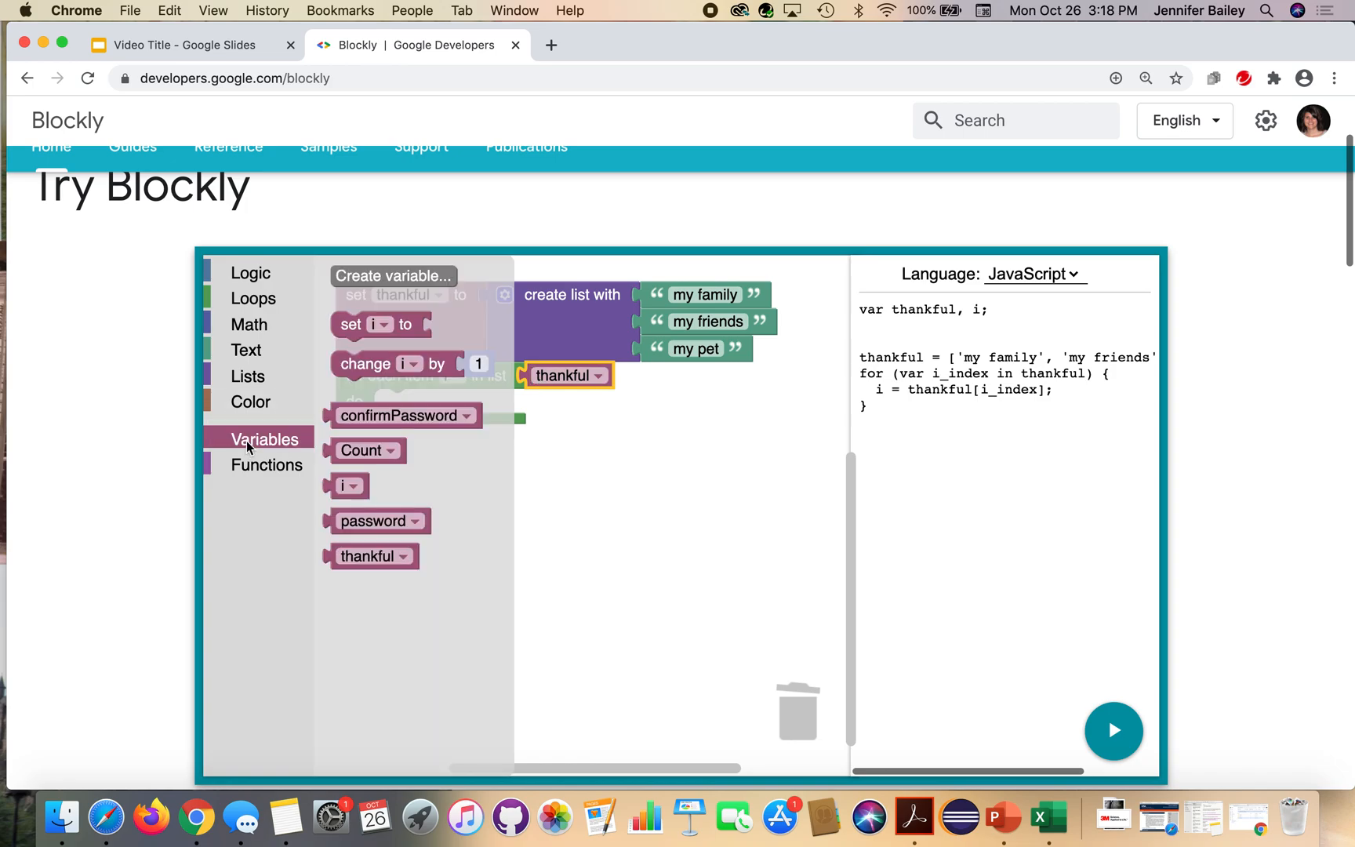
pyautogui.moveTo(347, 393)
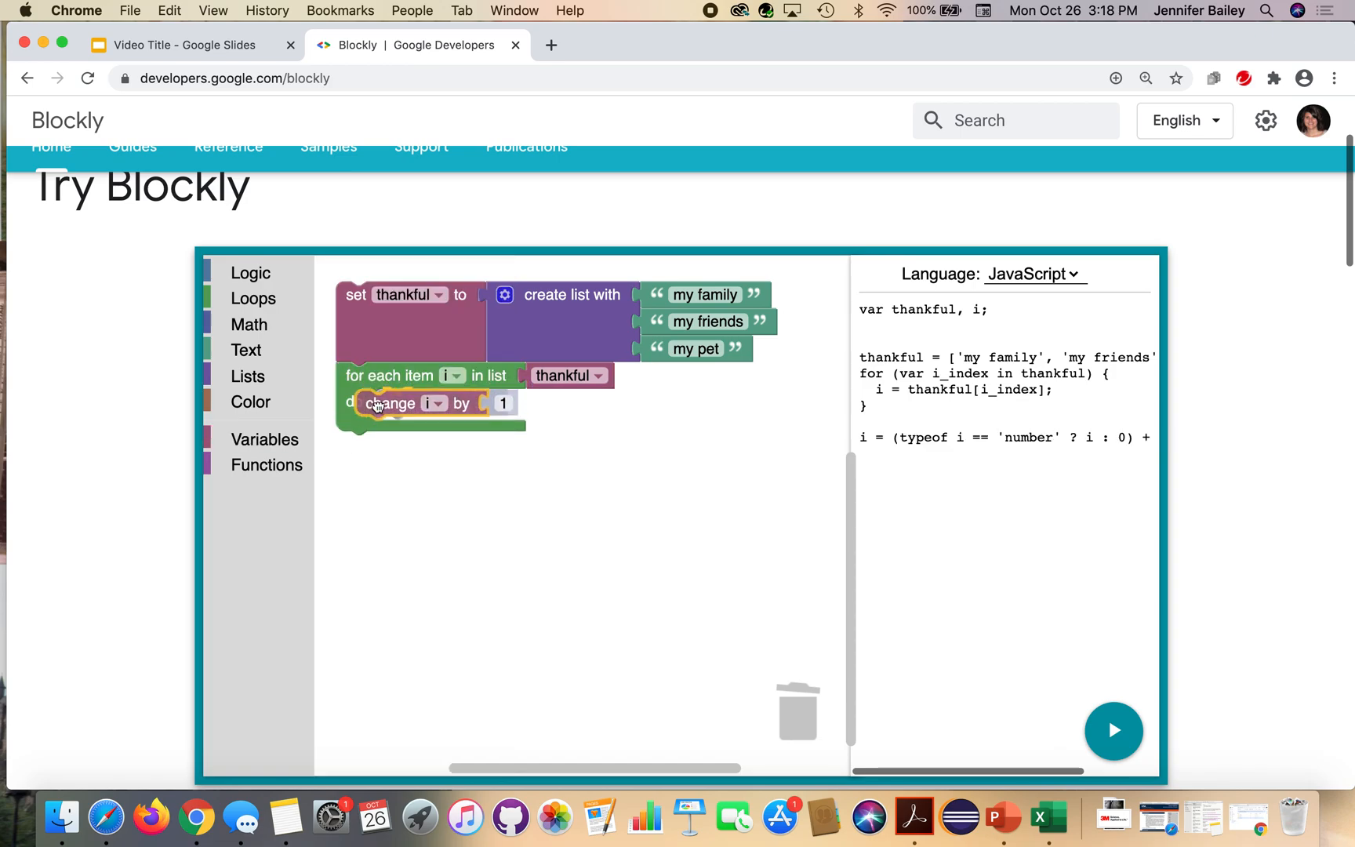
pyautogui.moveTo(389, 403); pyautogui.dragTo(397, 403)
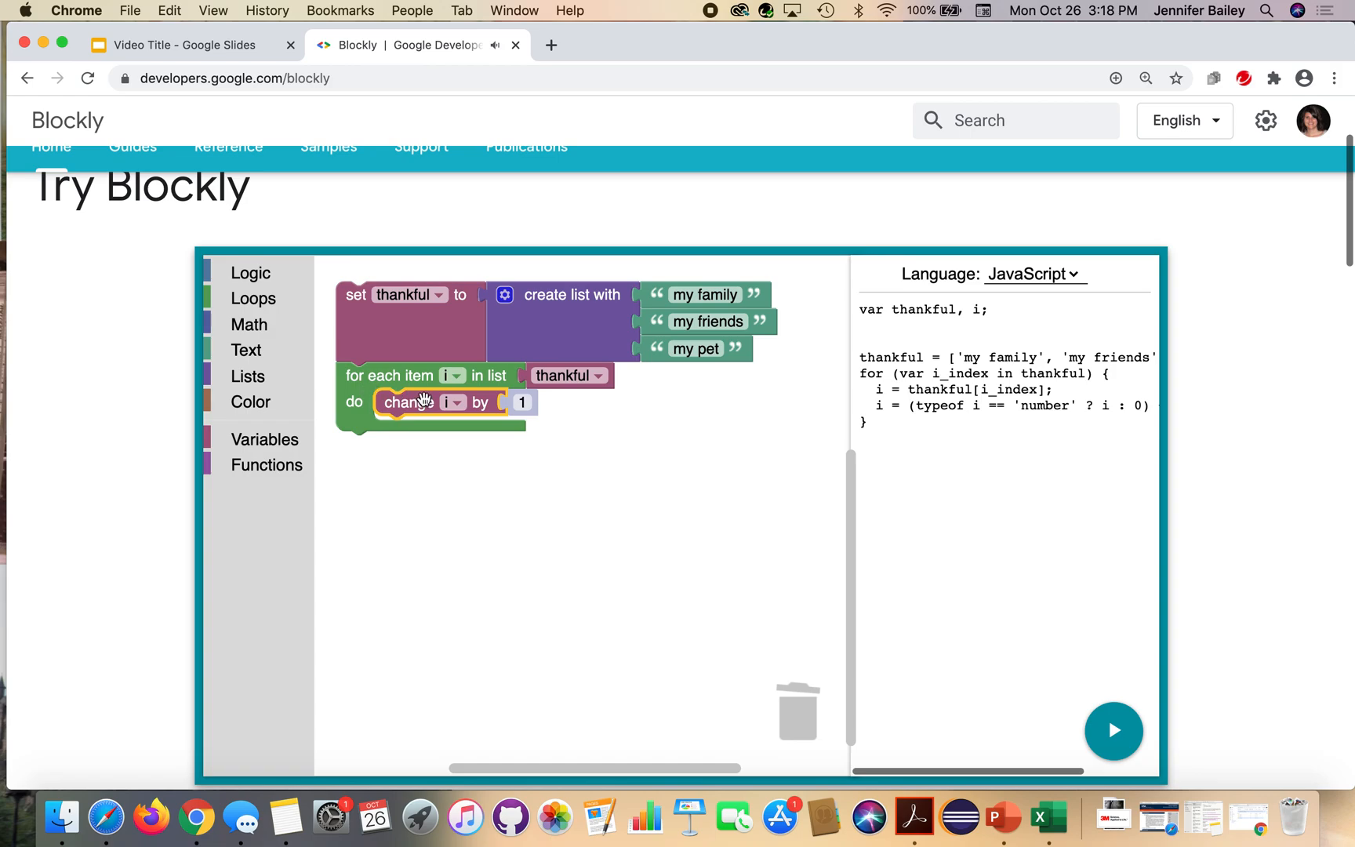
pyautogui.moveTo(422, 402)
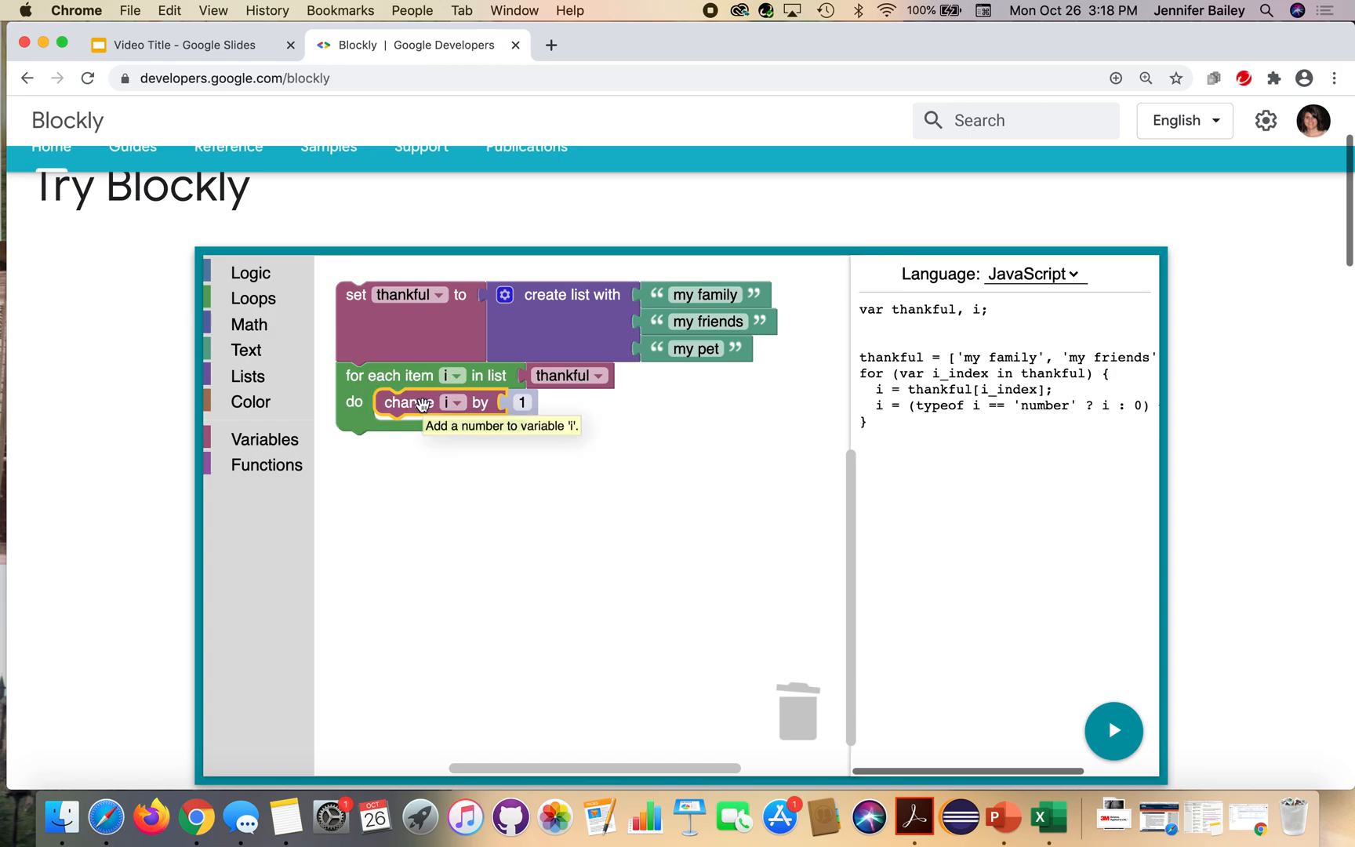
pyautogui.click(454, 401)
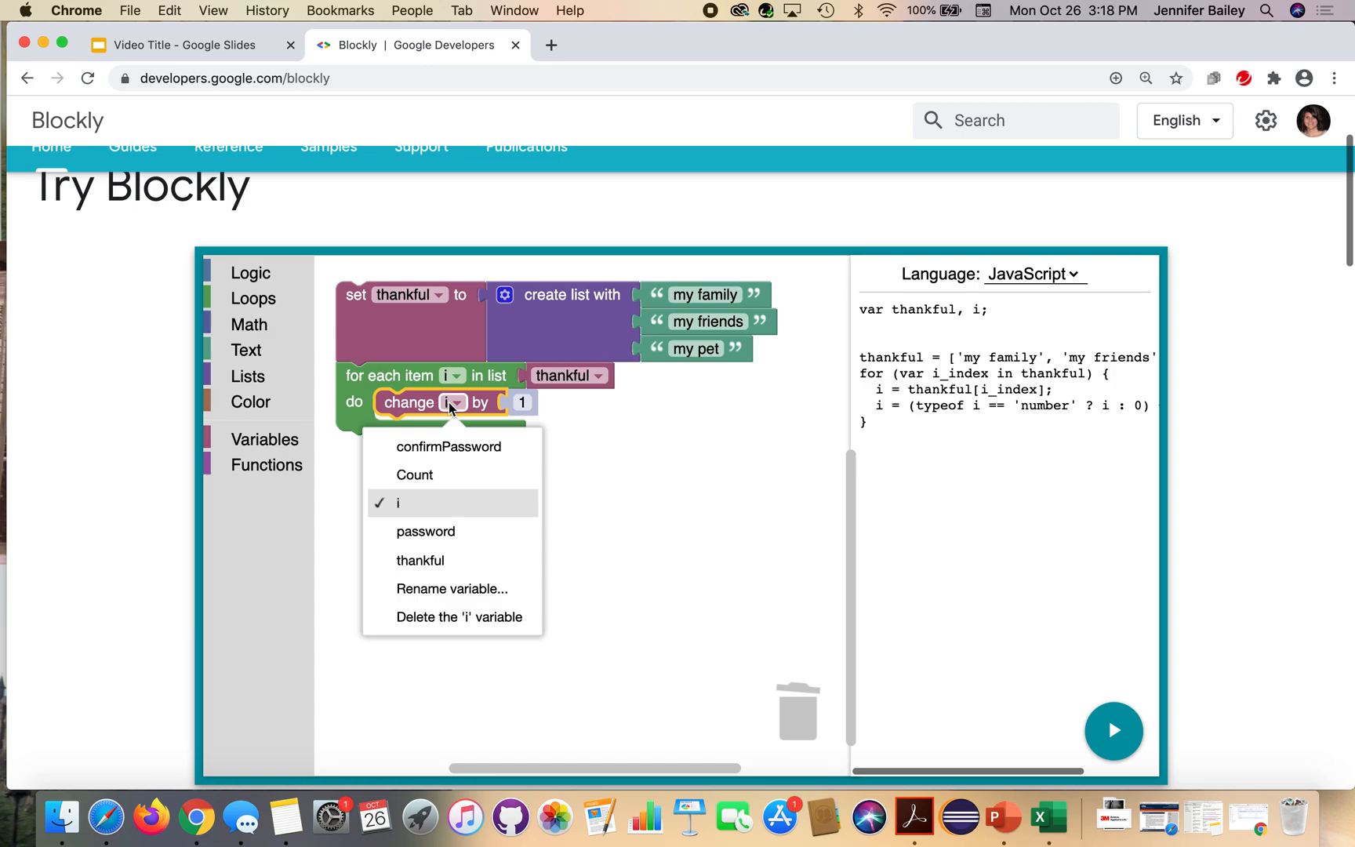
pyautogui.click(414, 474)
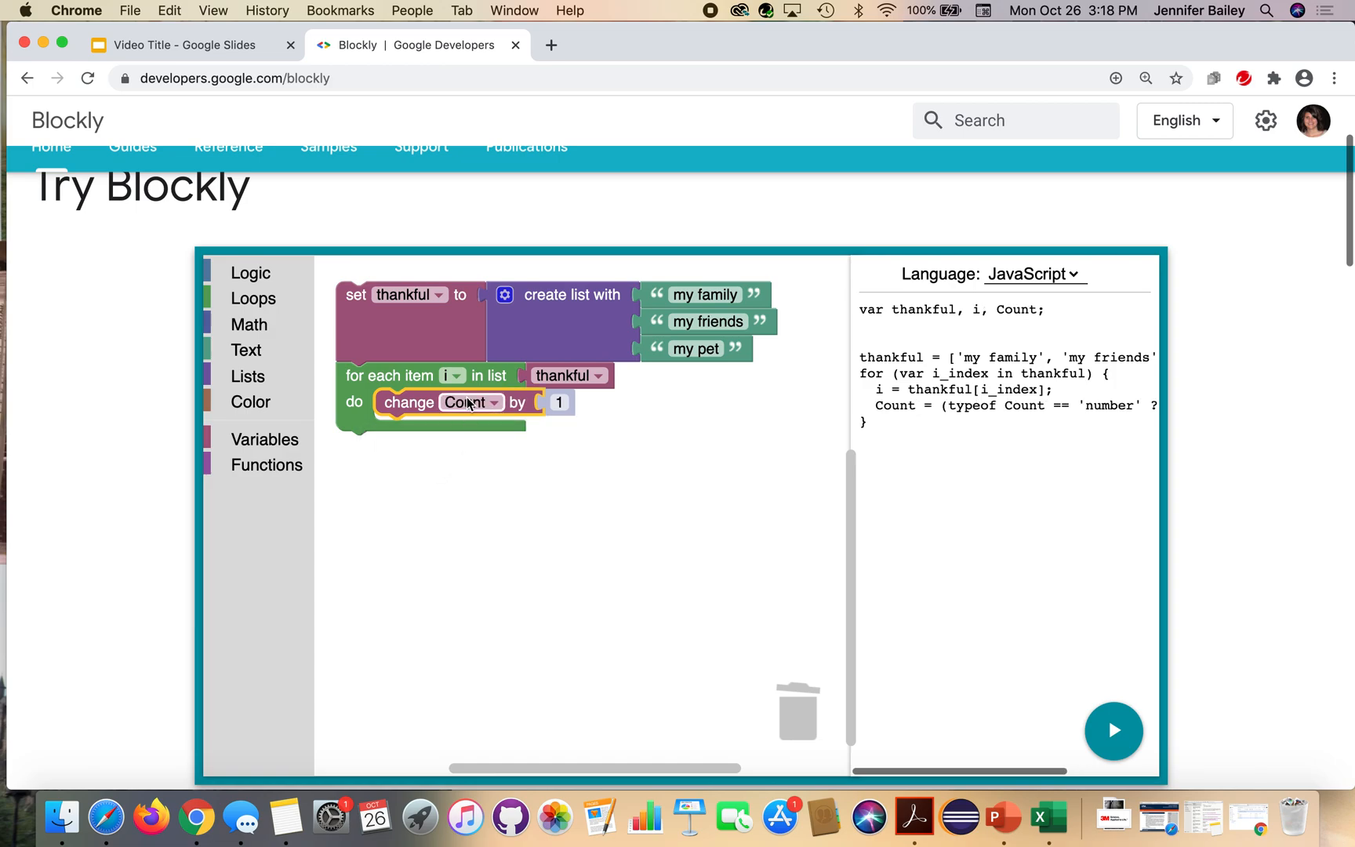
pyautogui.moveTo(430, 445)
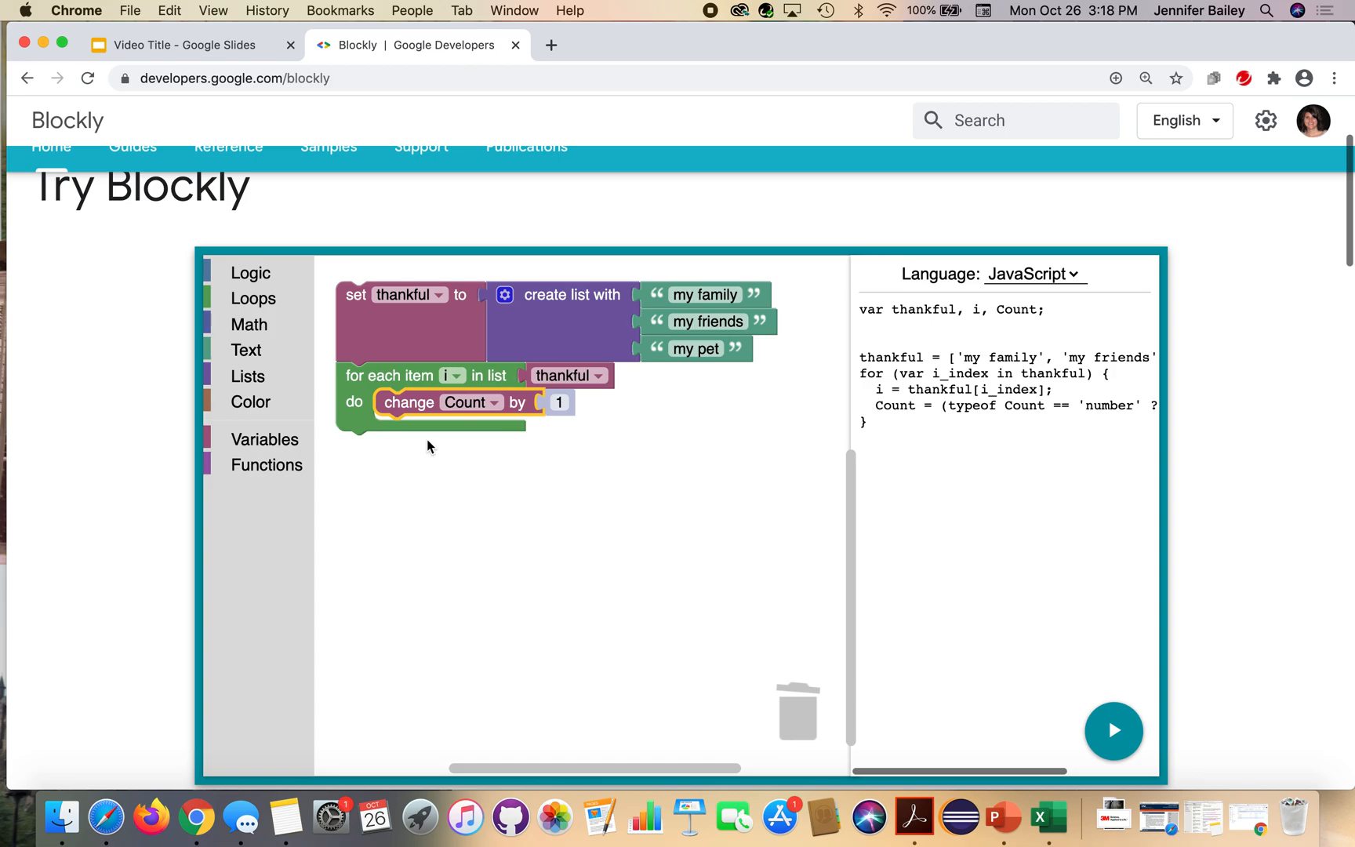
pyautogui.moveTo(469, 423)
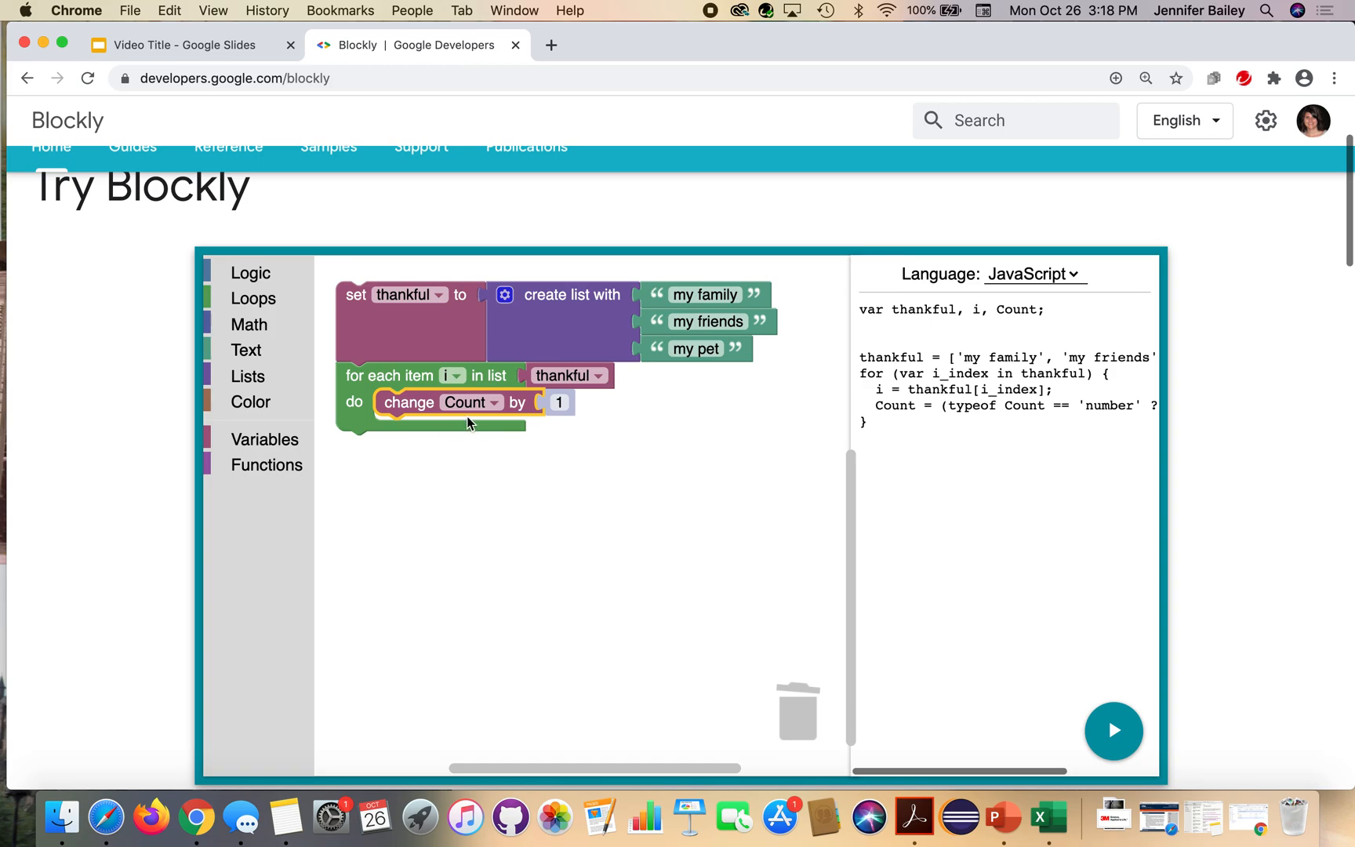
pyautogui.moveTo(488, 408)
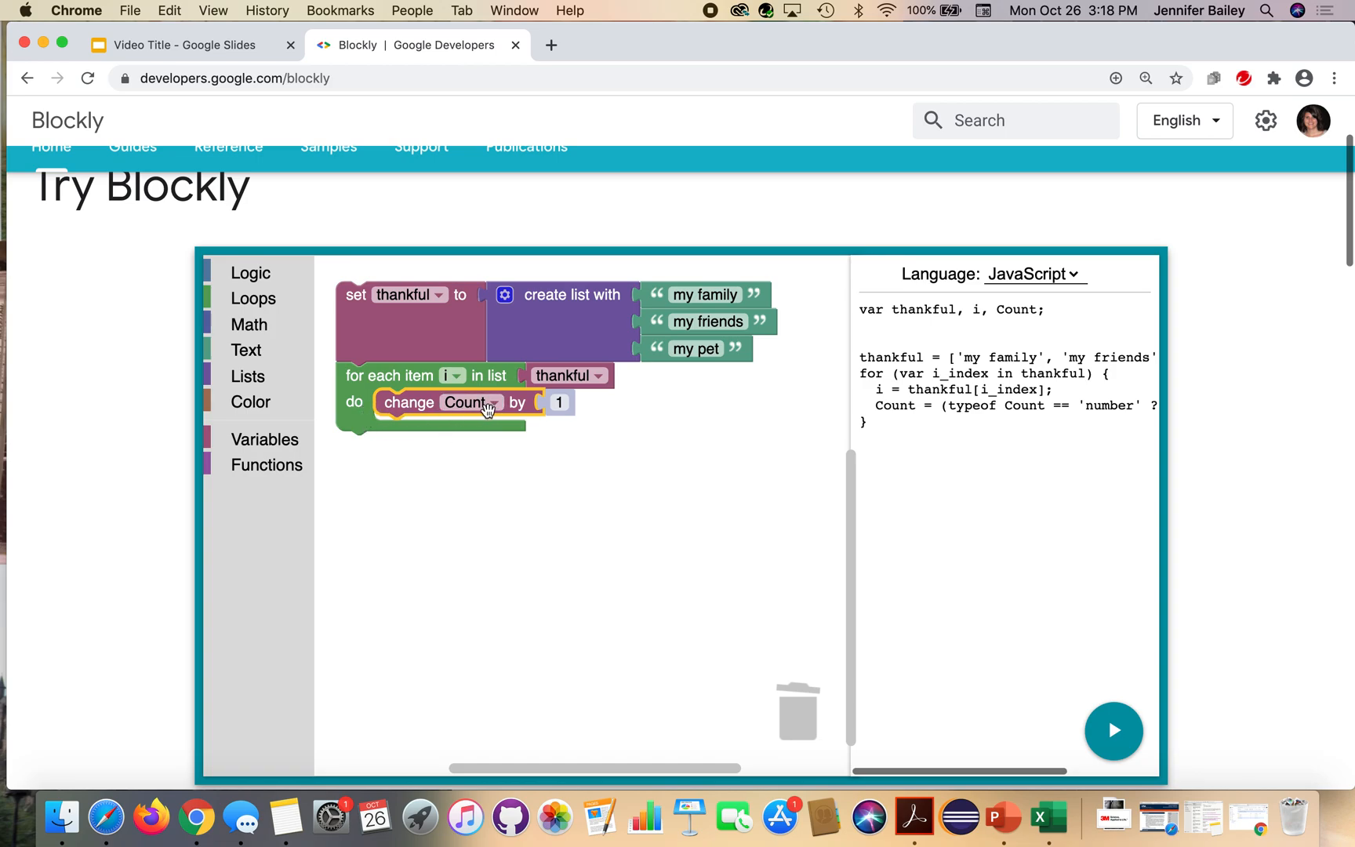
pyautogui.moveTo(706, 387)
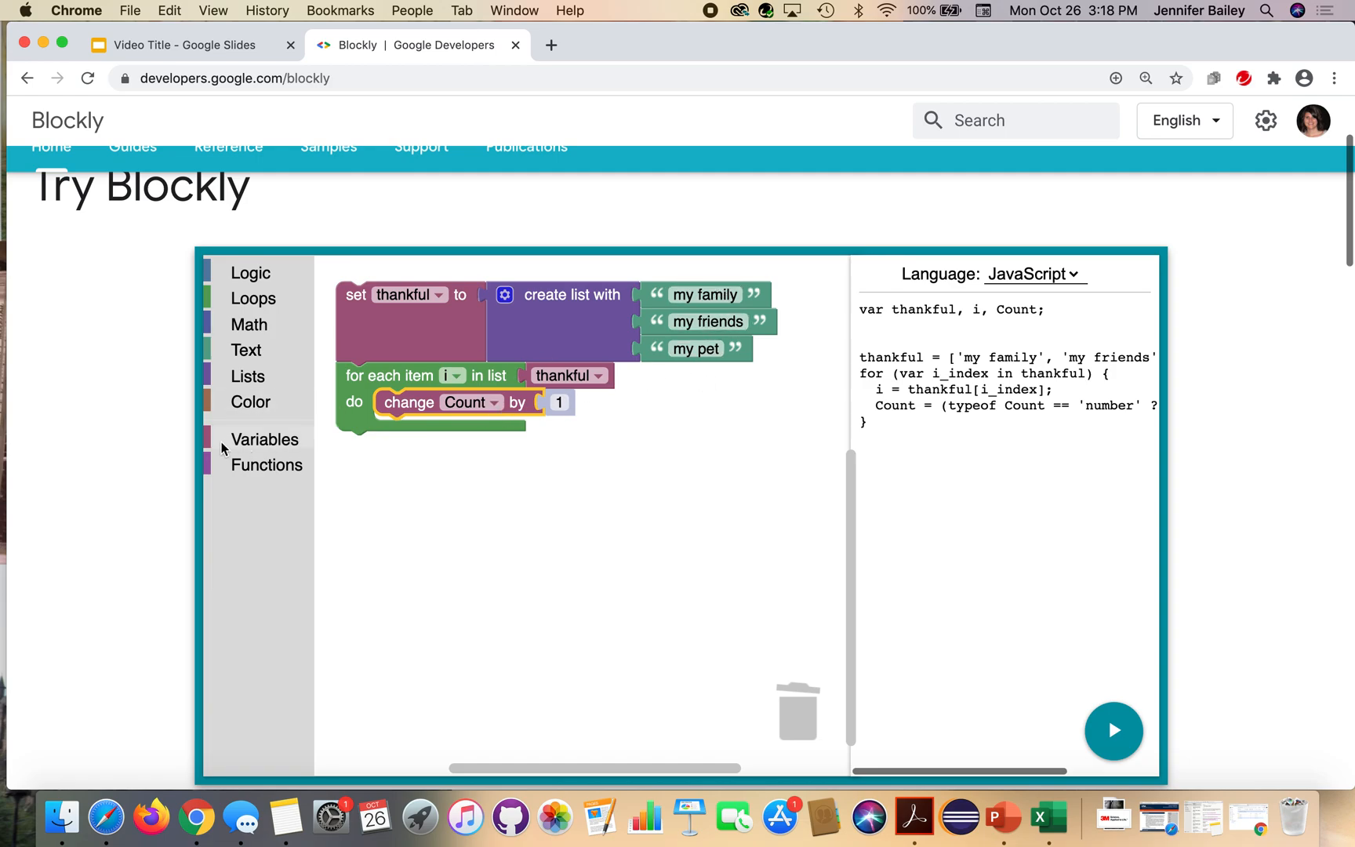
pyautogui.moveTo(223, 361)
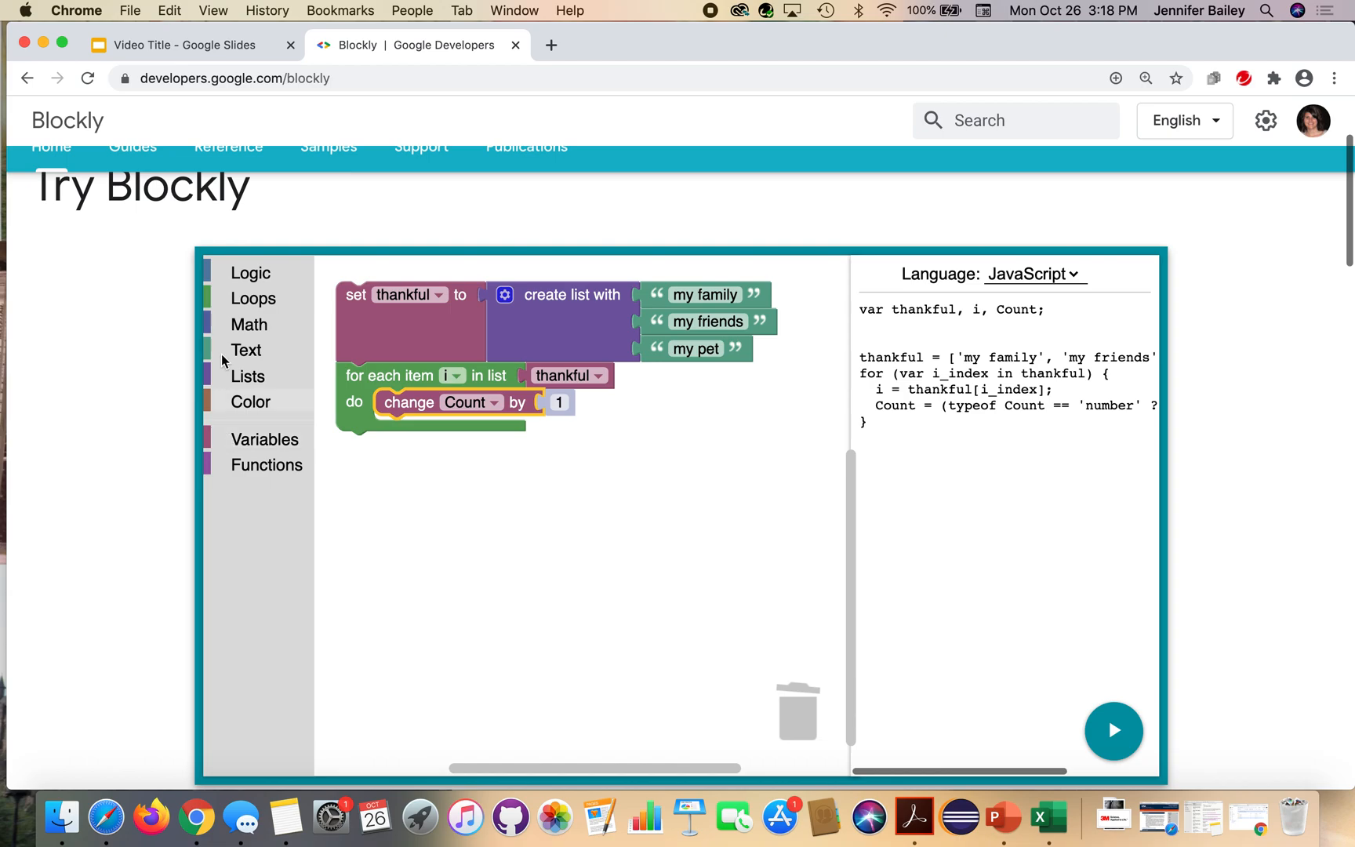
pyautogui.moveTo(227, 355)
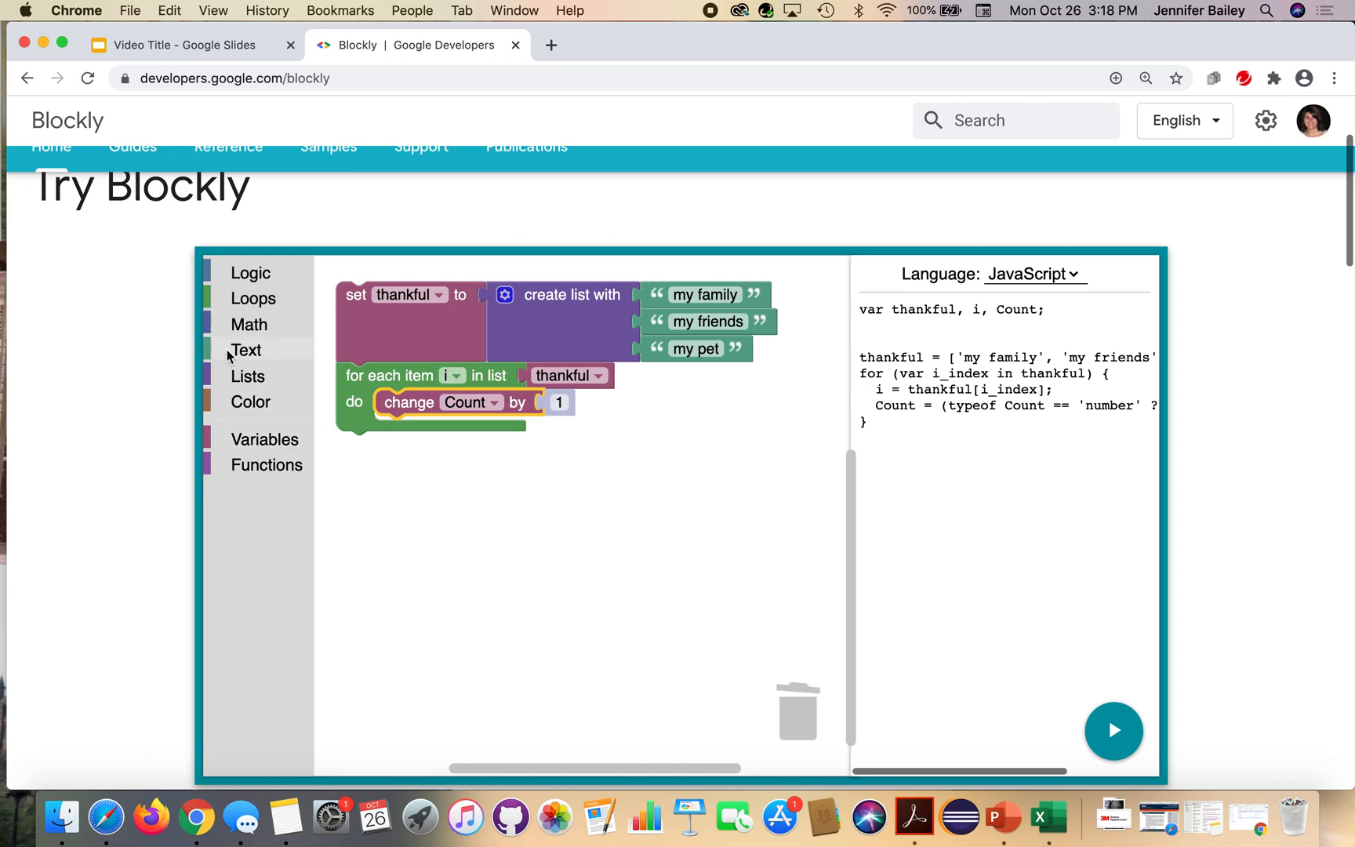
# Add a print block inside the loop with a 'create text with' block in its input
pyautogui.click(246, 350)
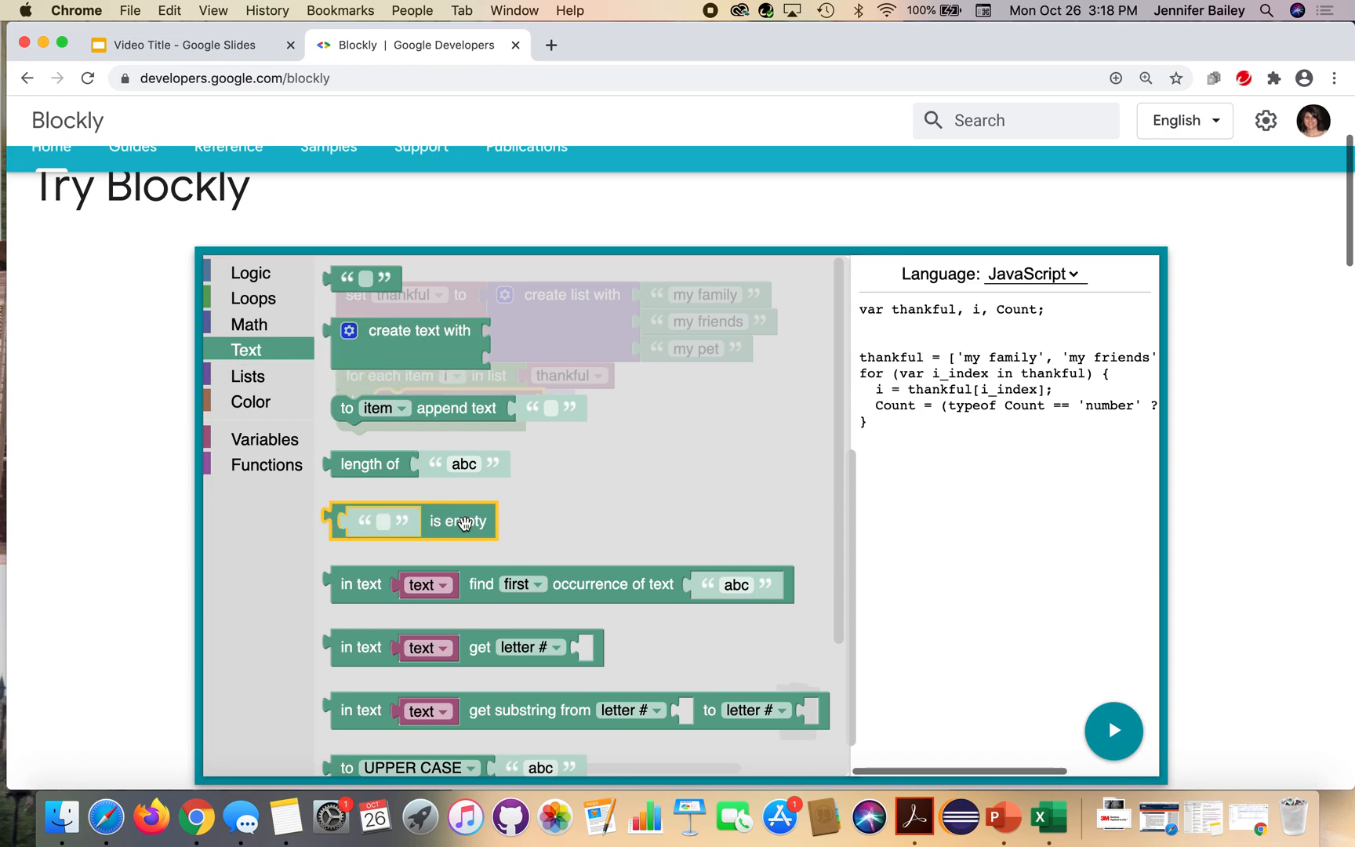
pyautogui.scroll(-3)
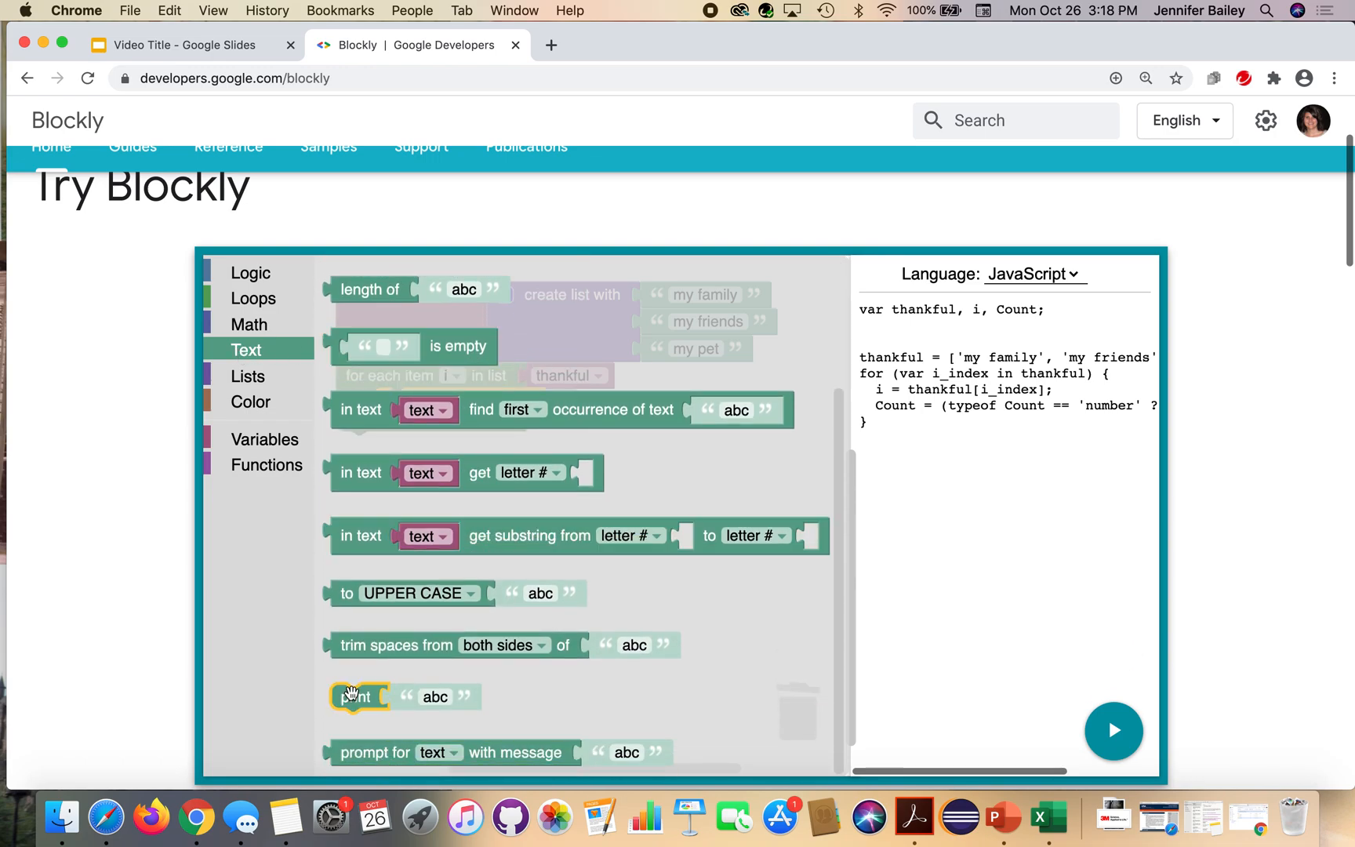
pyautogui.moveTo(354, 697); pyautogui.dragTo(397, 430)
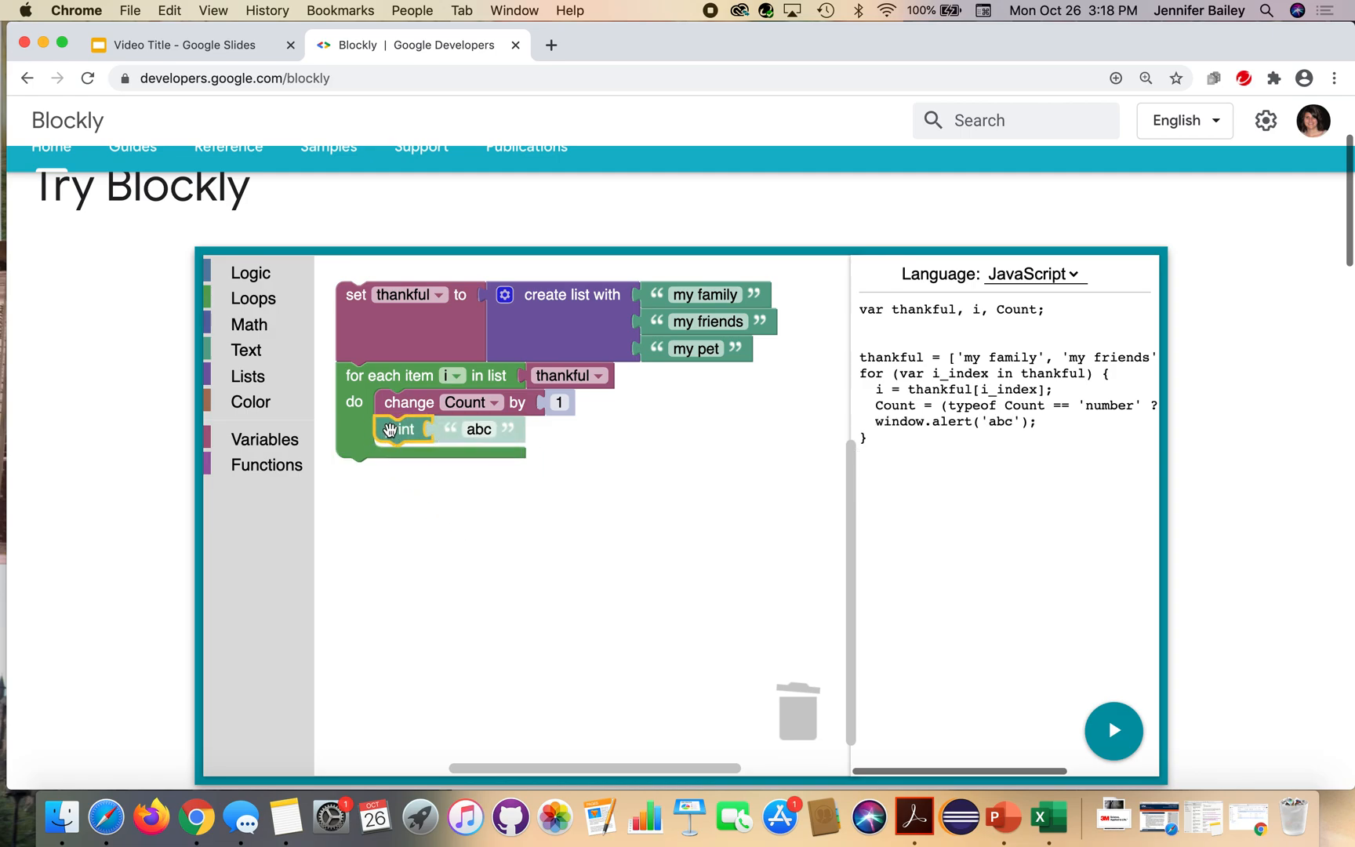
pyautogui.click(246, 350)
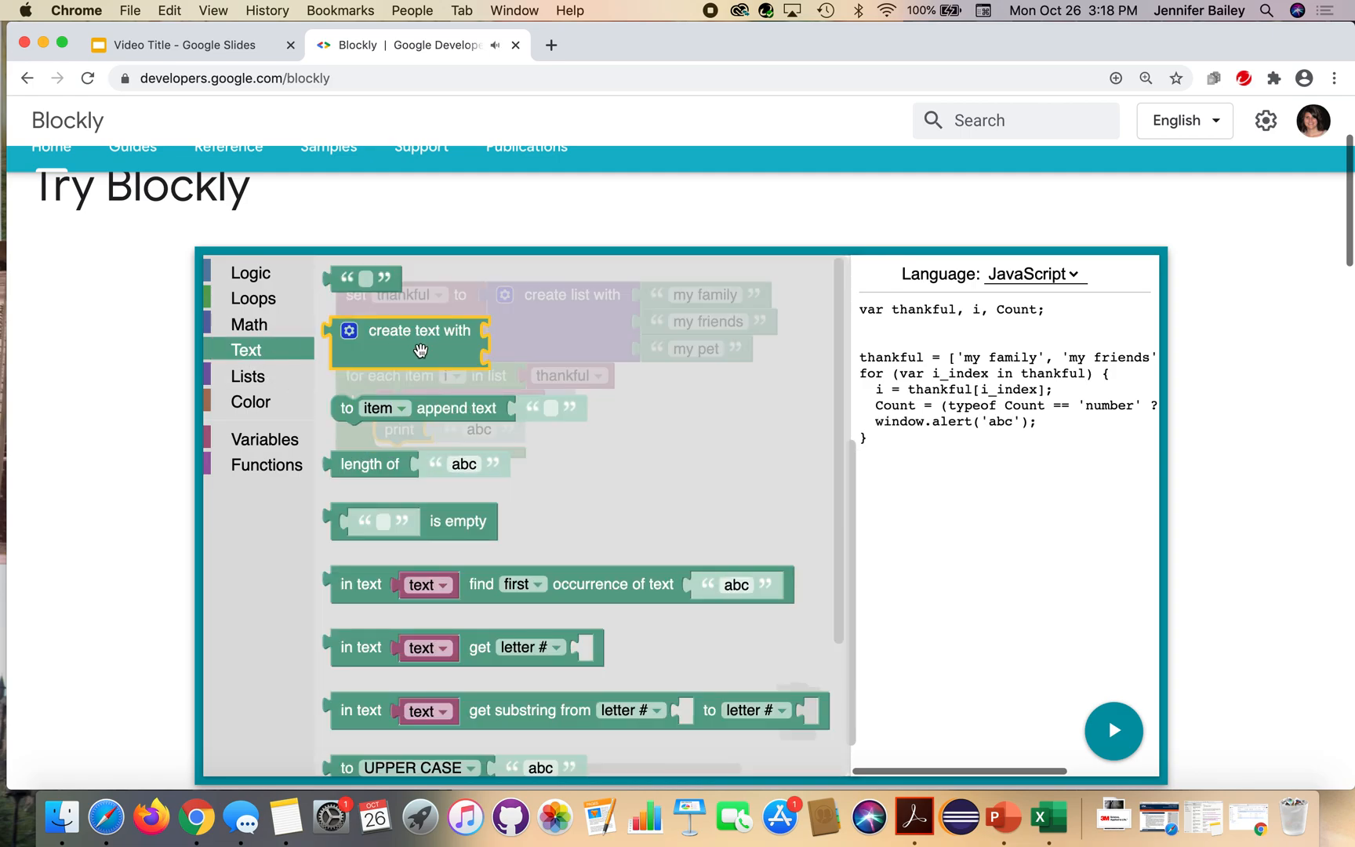
pyautogui.moveTo(421, 329); pyautogui.dragTo(545, 386)
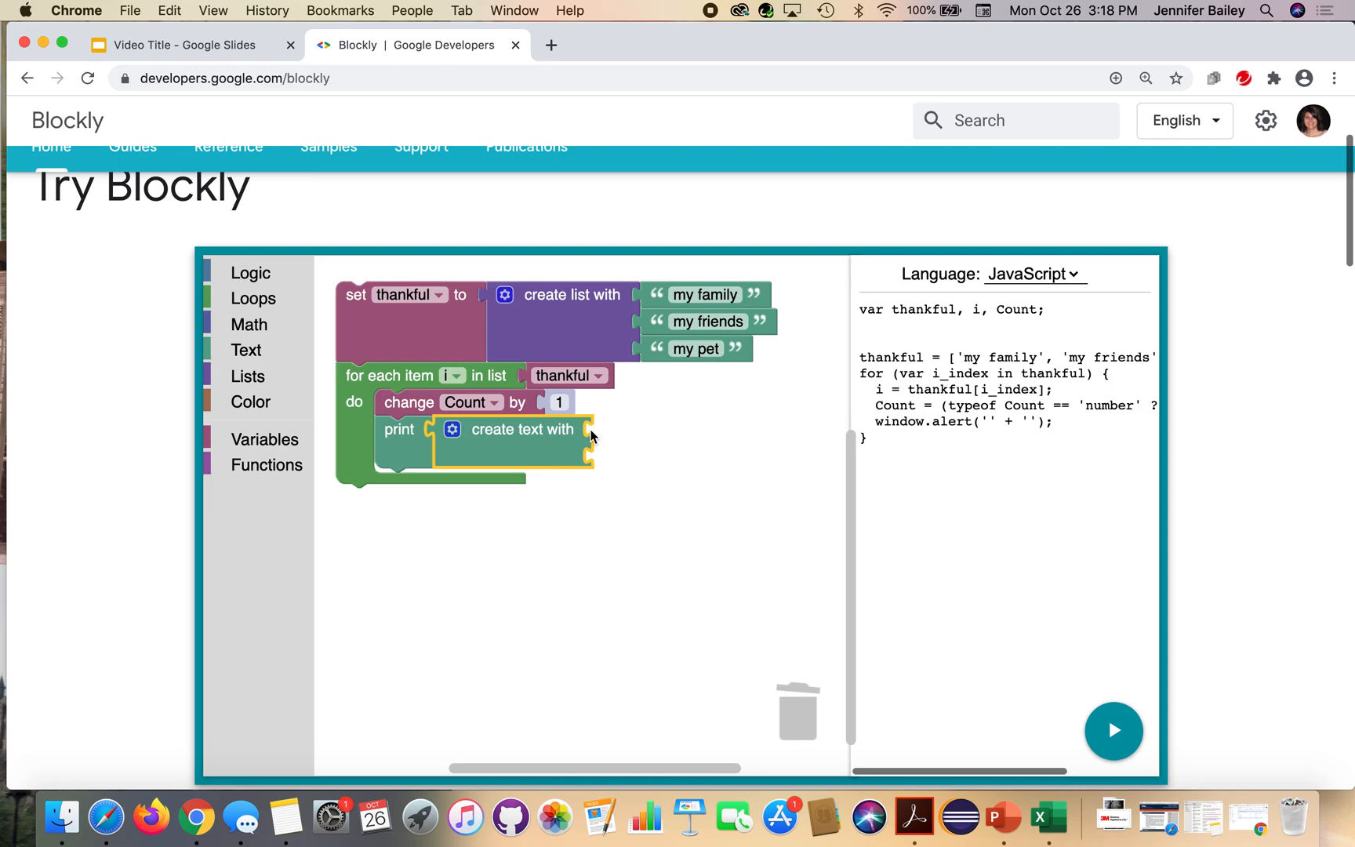
# Make the first joined text item read I'm thankful for
pyautogui.click(246, 349)
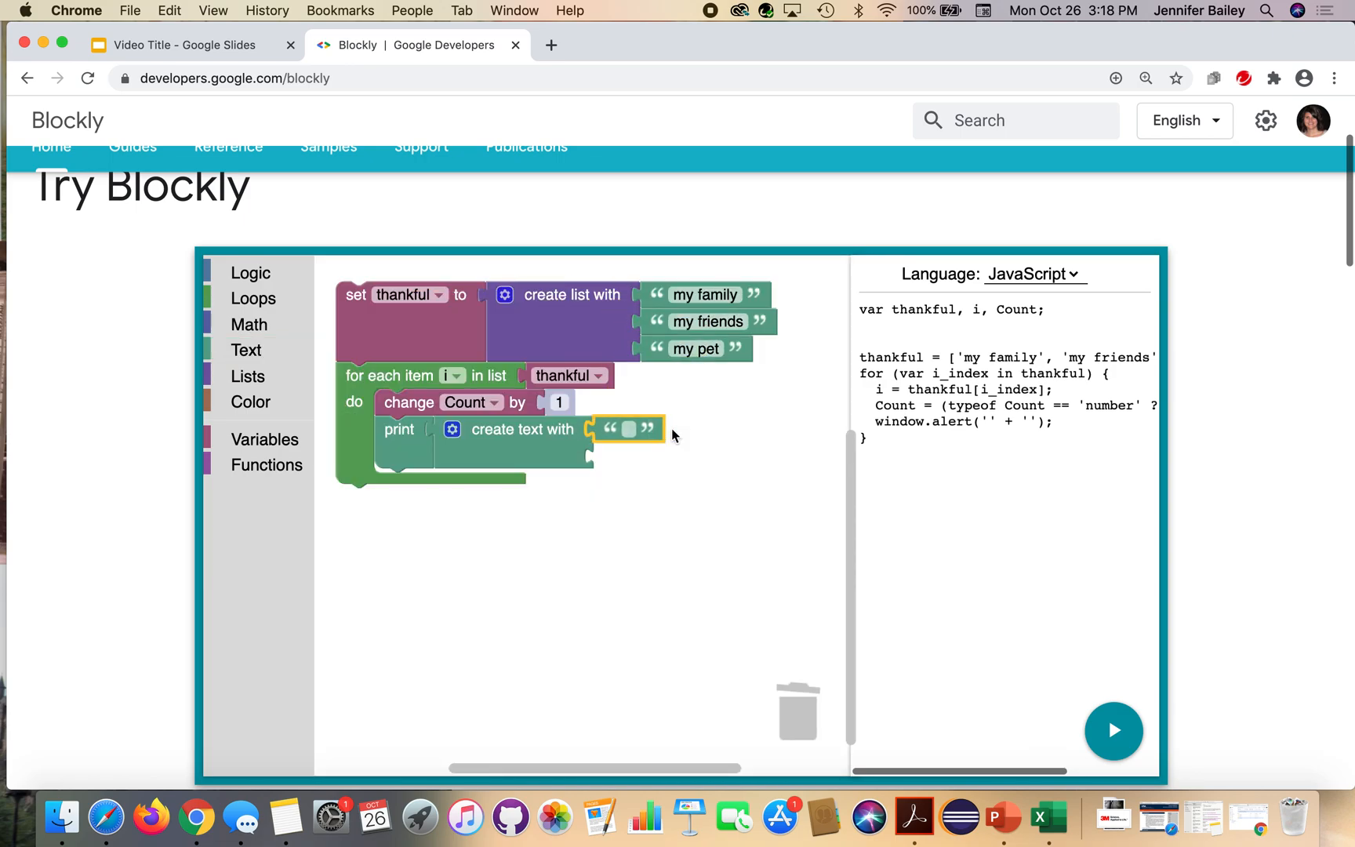
pyautogui.click(627, 430)
pyautogui.write('"')
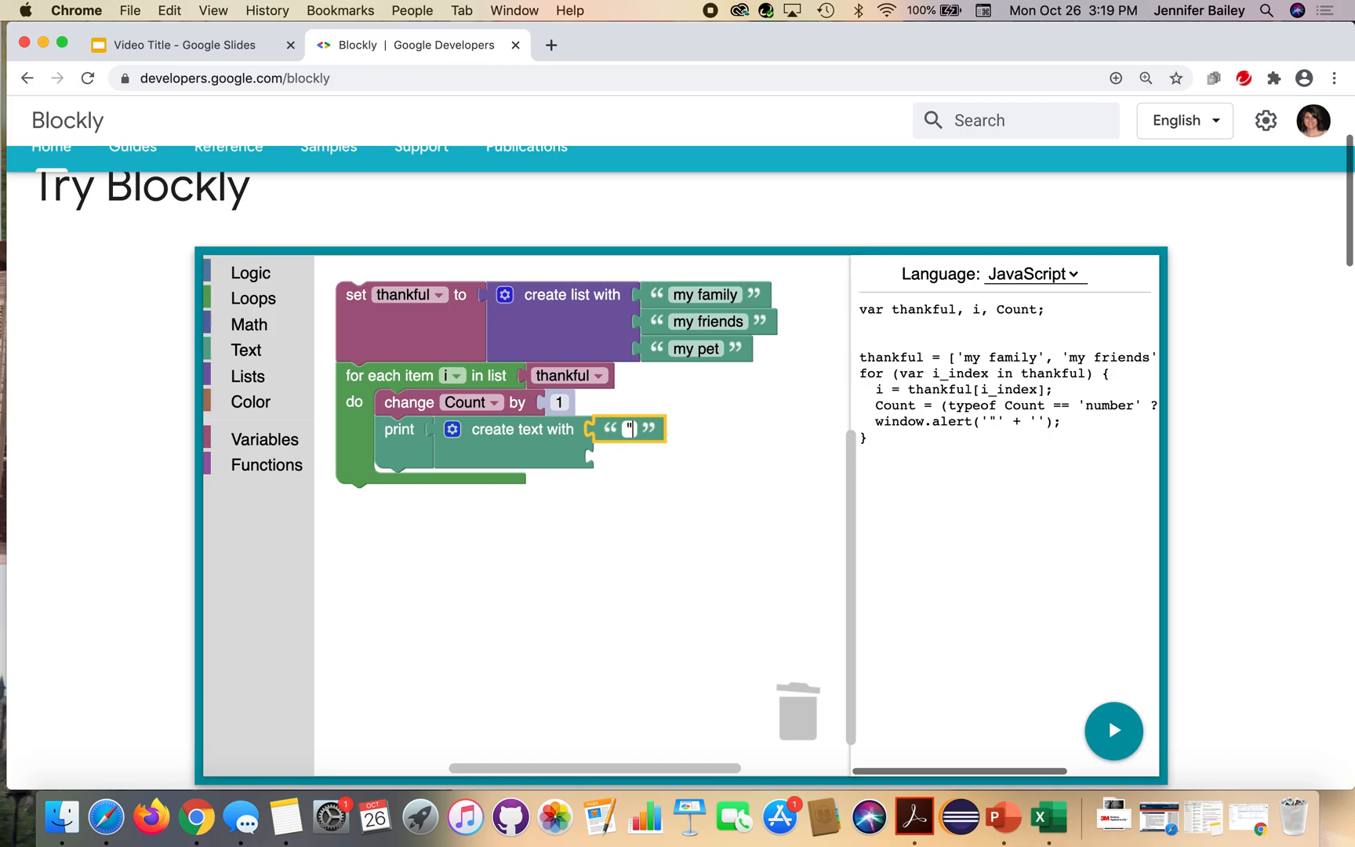
pyautogui.write("I'm thank f")
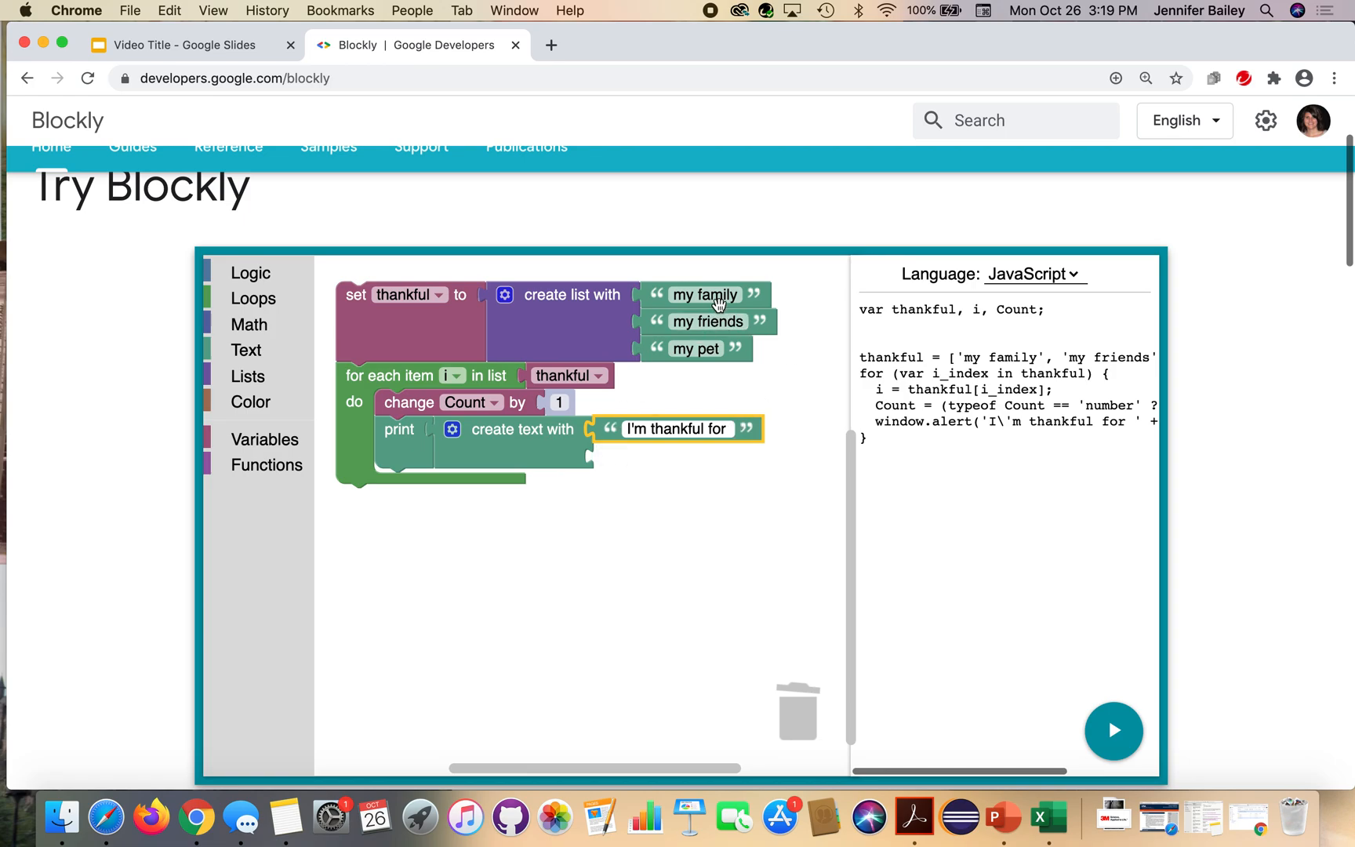
pyautogui.moveTo(731, 455)
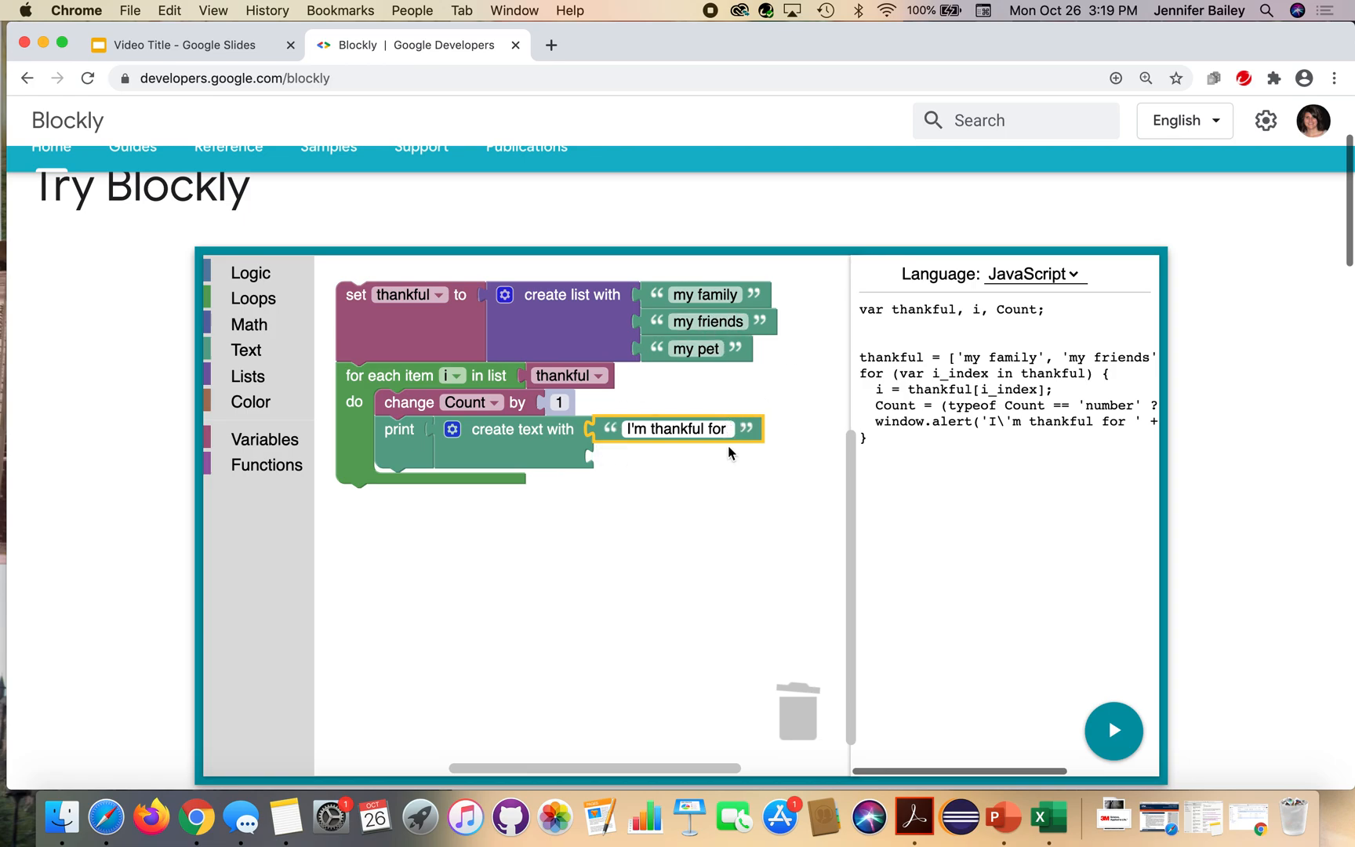
pyautogui.click(723, 430)
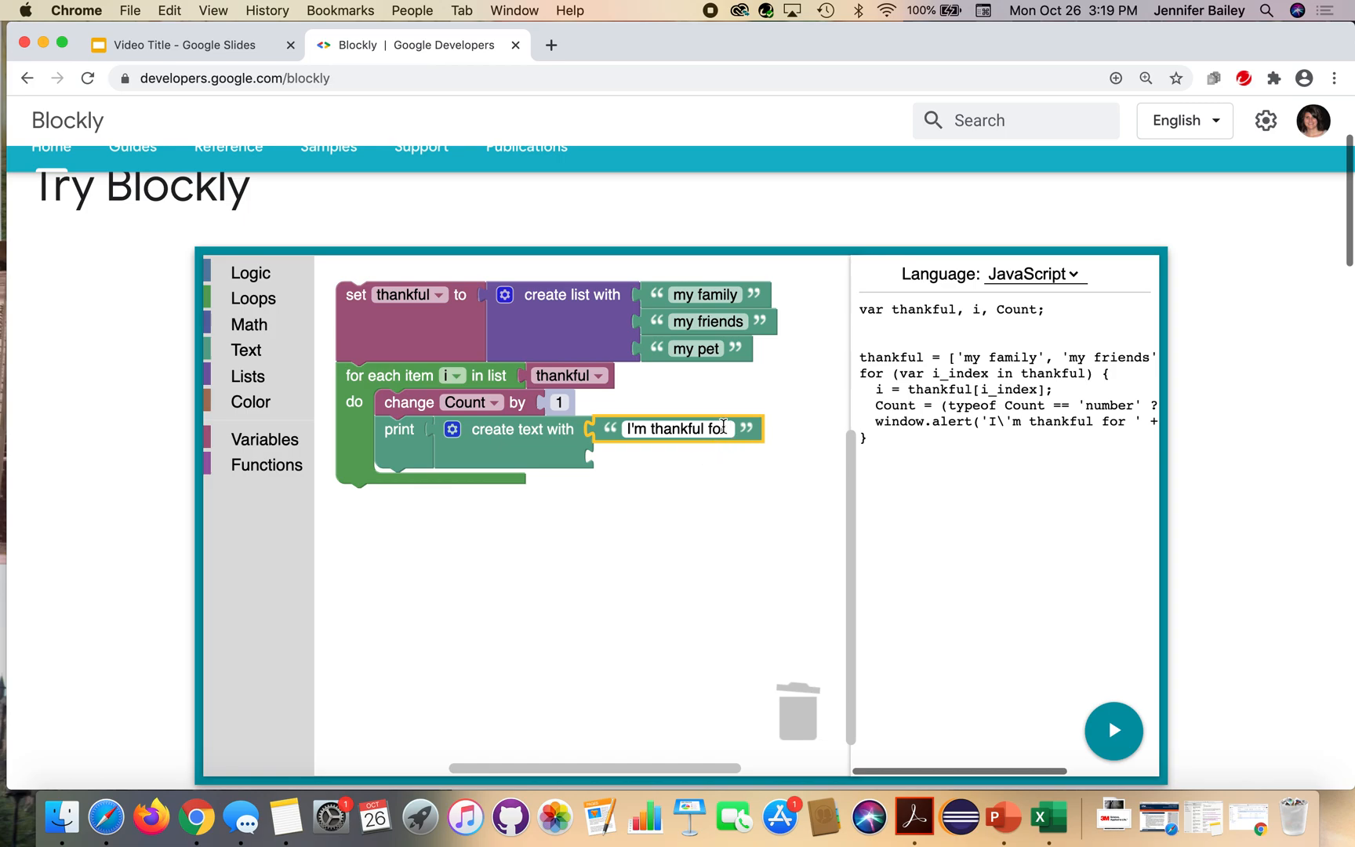
pyautogui.click(697, 518)
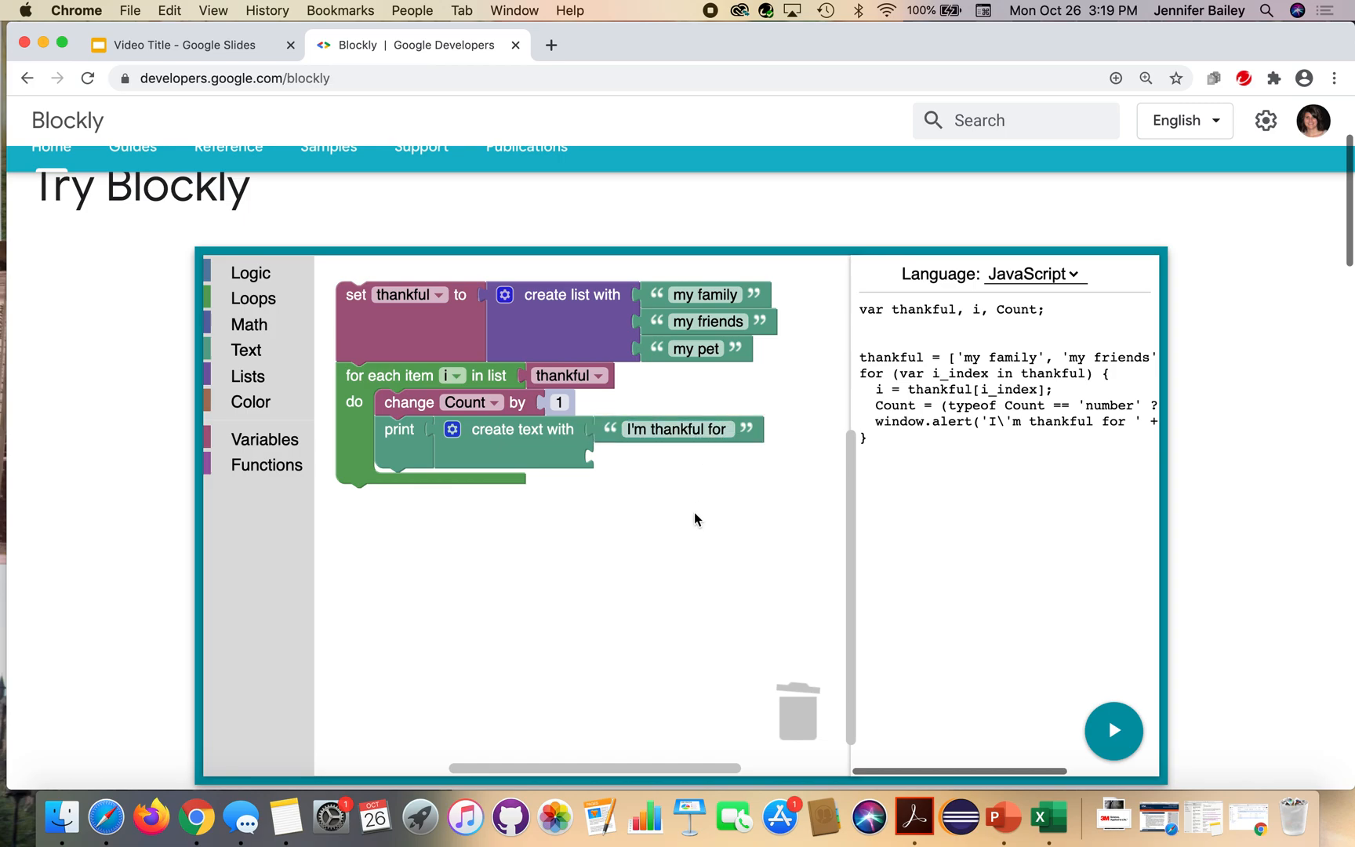
pyautogui.moveTo(686, 521)
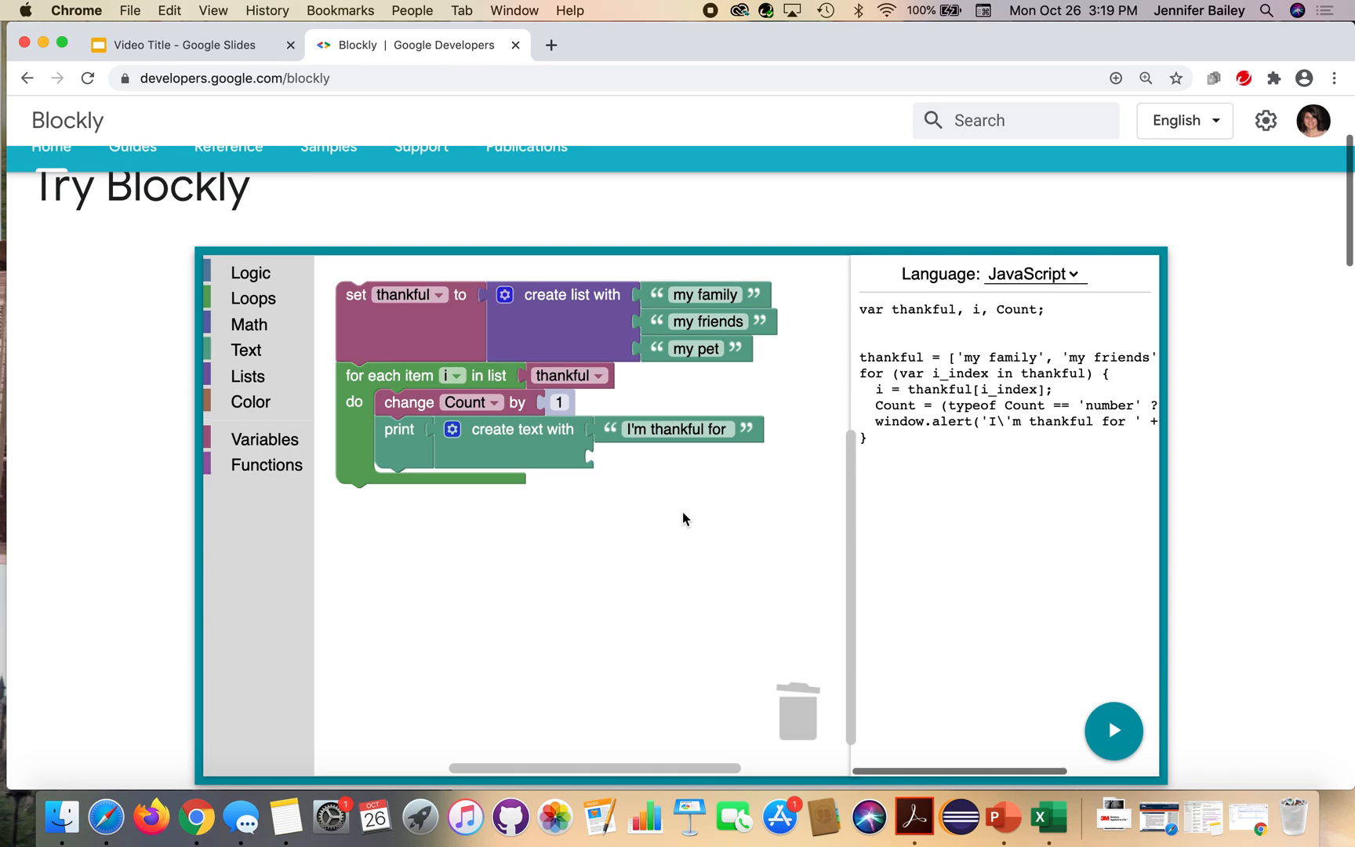
pyautogui.click(247, 377)
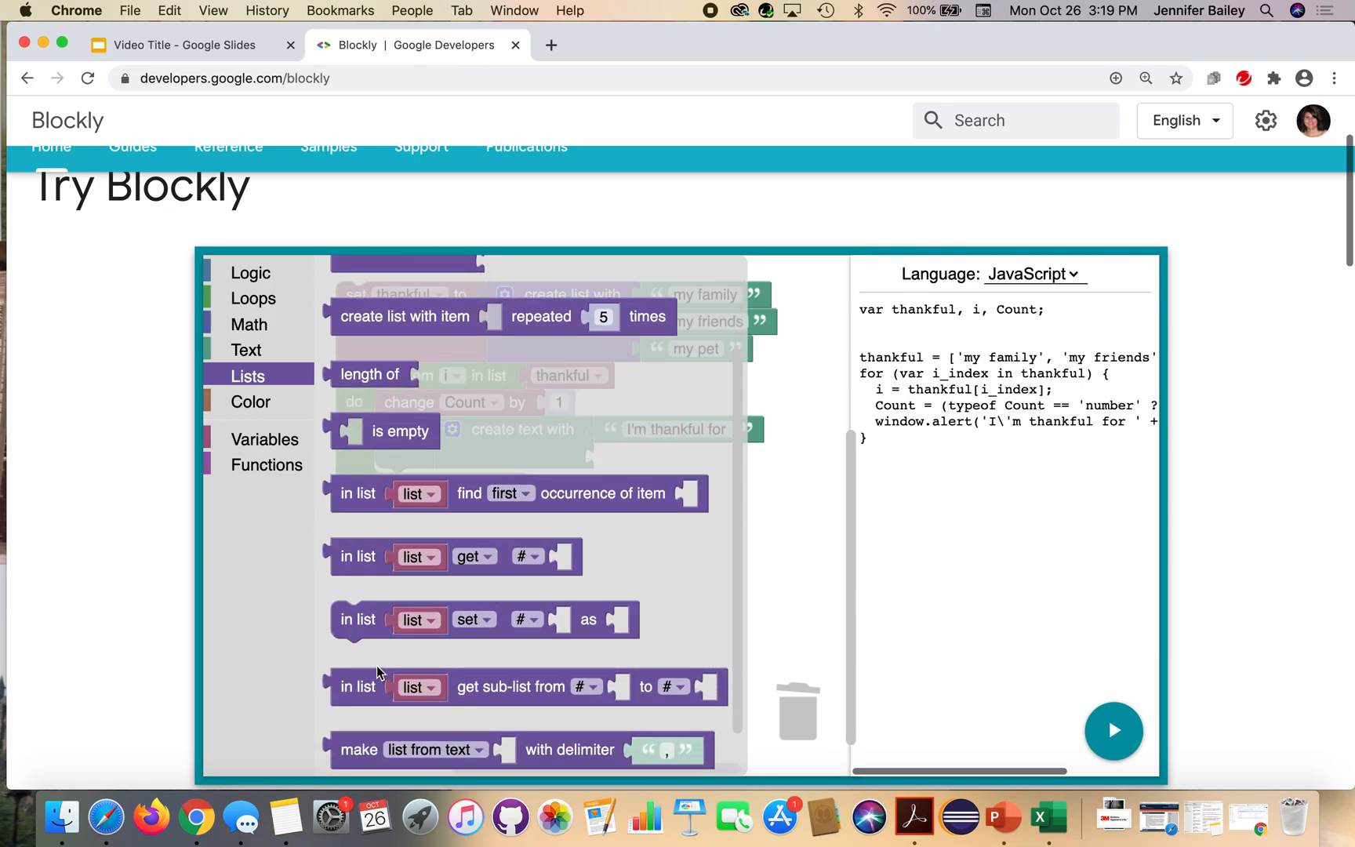
# Attach an 'in list get #' block after the message text, indexed by the Count variable
pyautogui.click(469, 557)
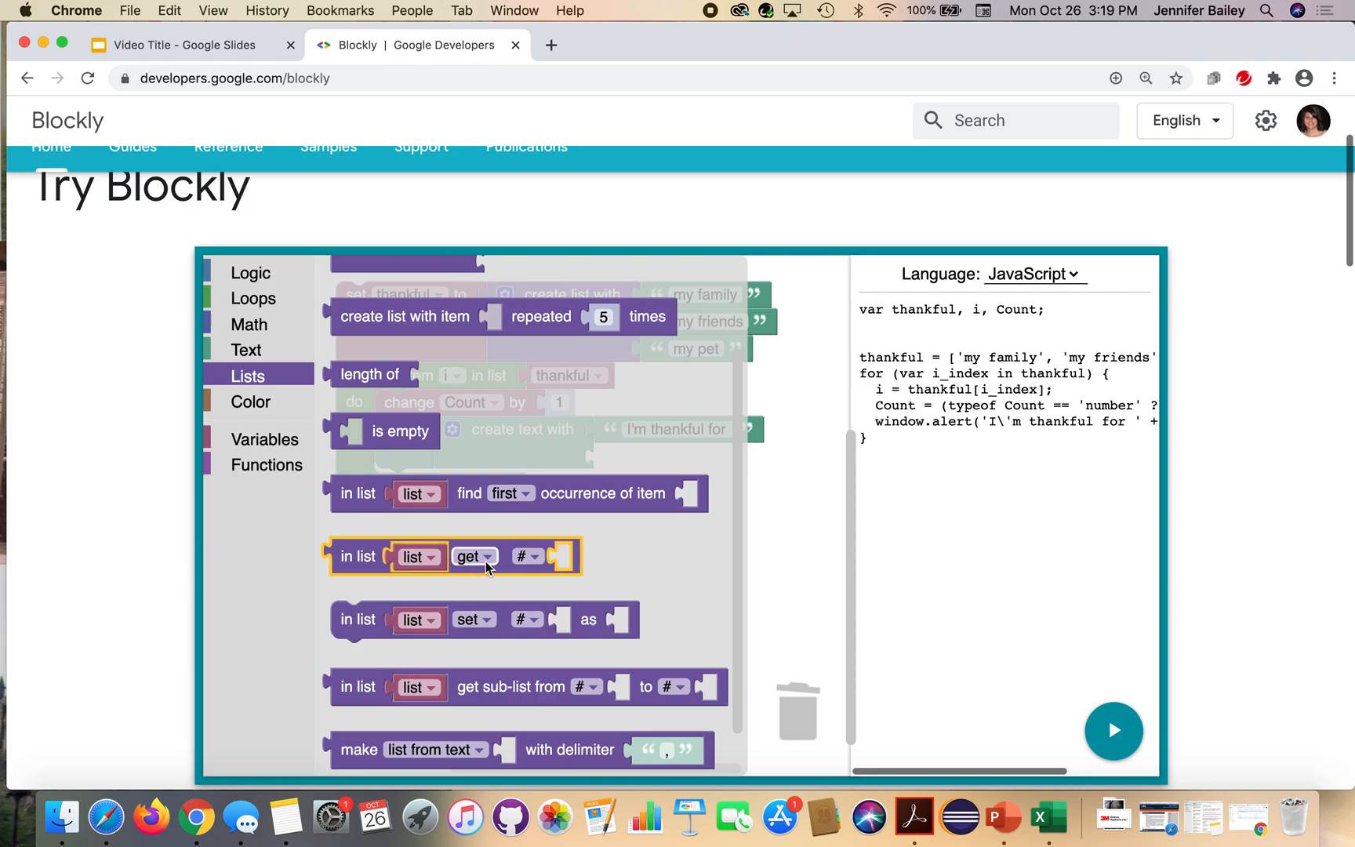
pyautogui.moveTo(453, 556); pyautogui.dragTo(617, 461)
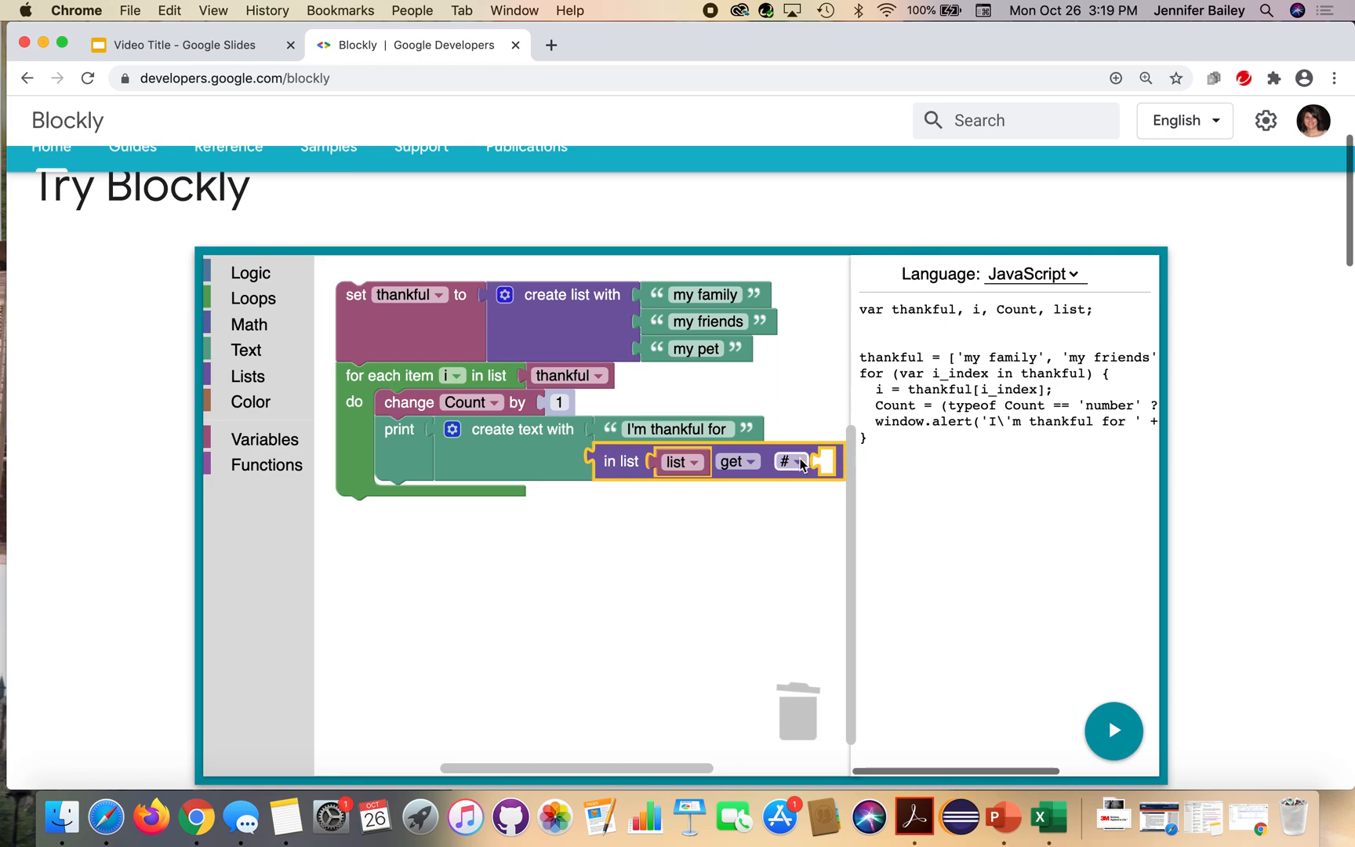
pyautogui.moveTo(320, 398)
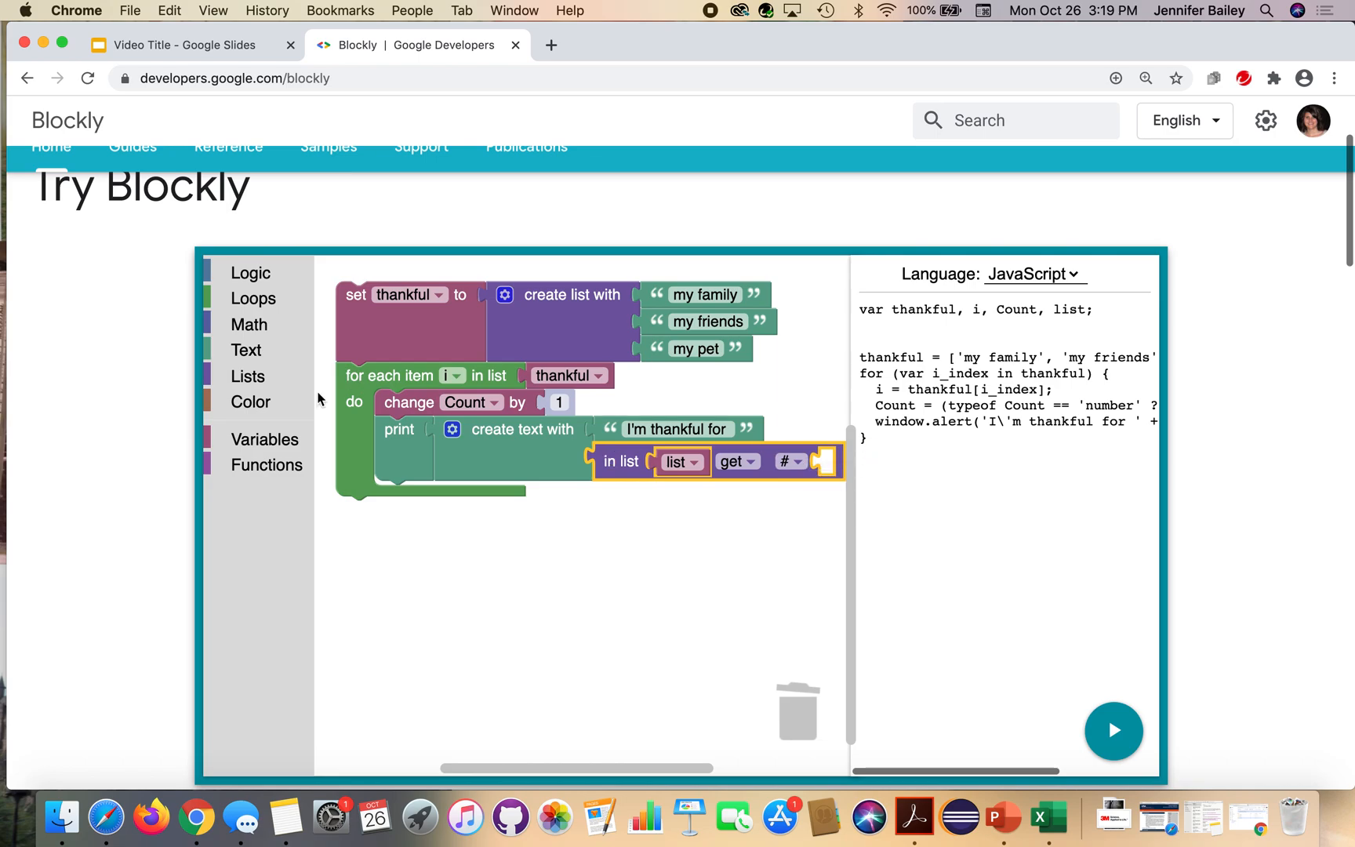
pyautogui.click(263, 439)
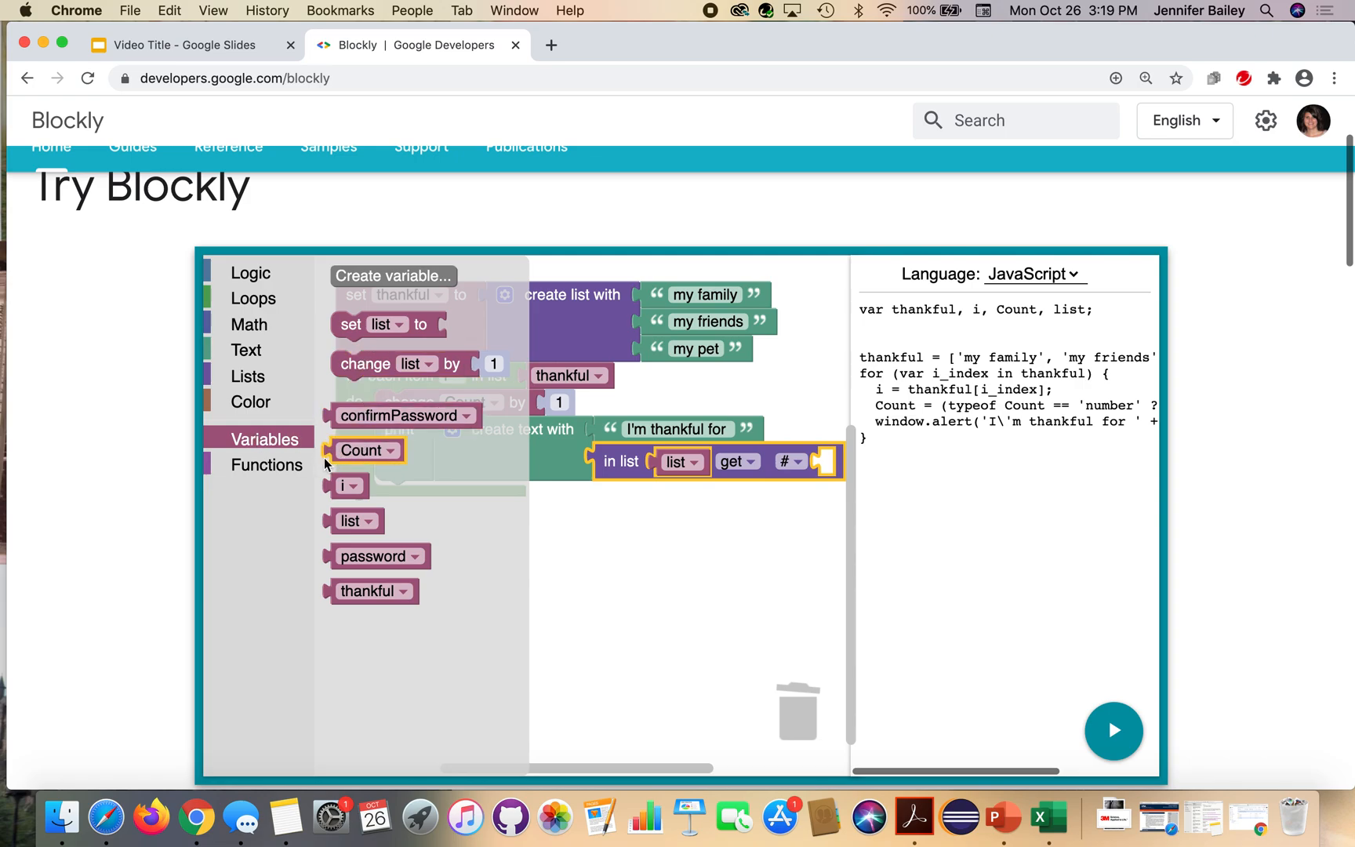
pyautogui.moveTo(362, 450); pyautogui.dragTo(838, 499)
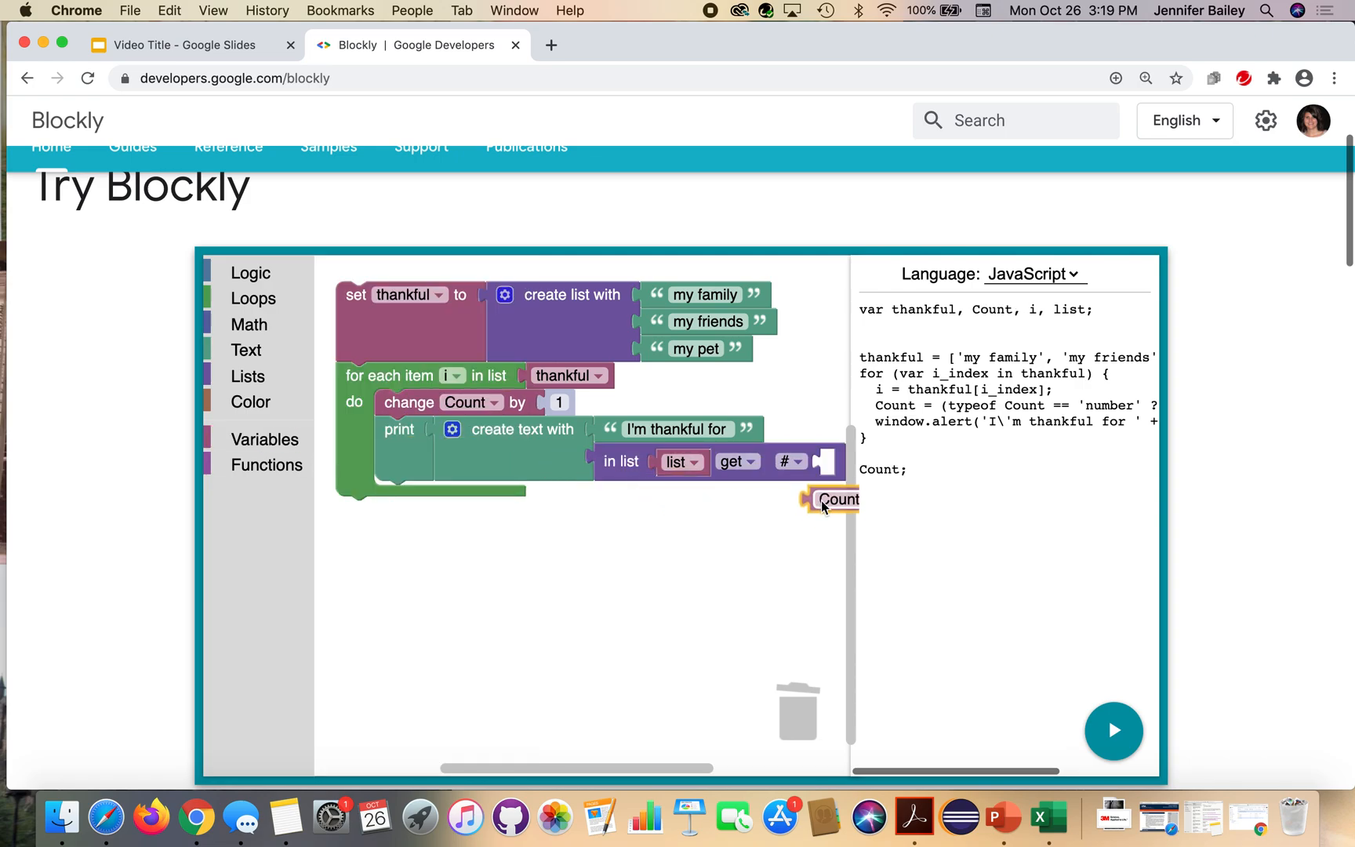
pyautogui.moveTo(836, 499); pyautogui.dragTo(838, 461)
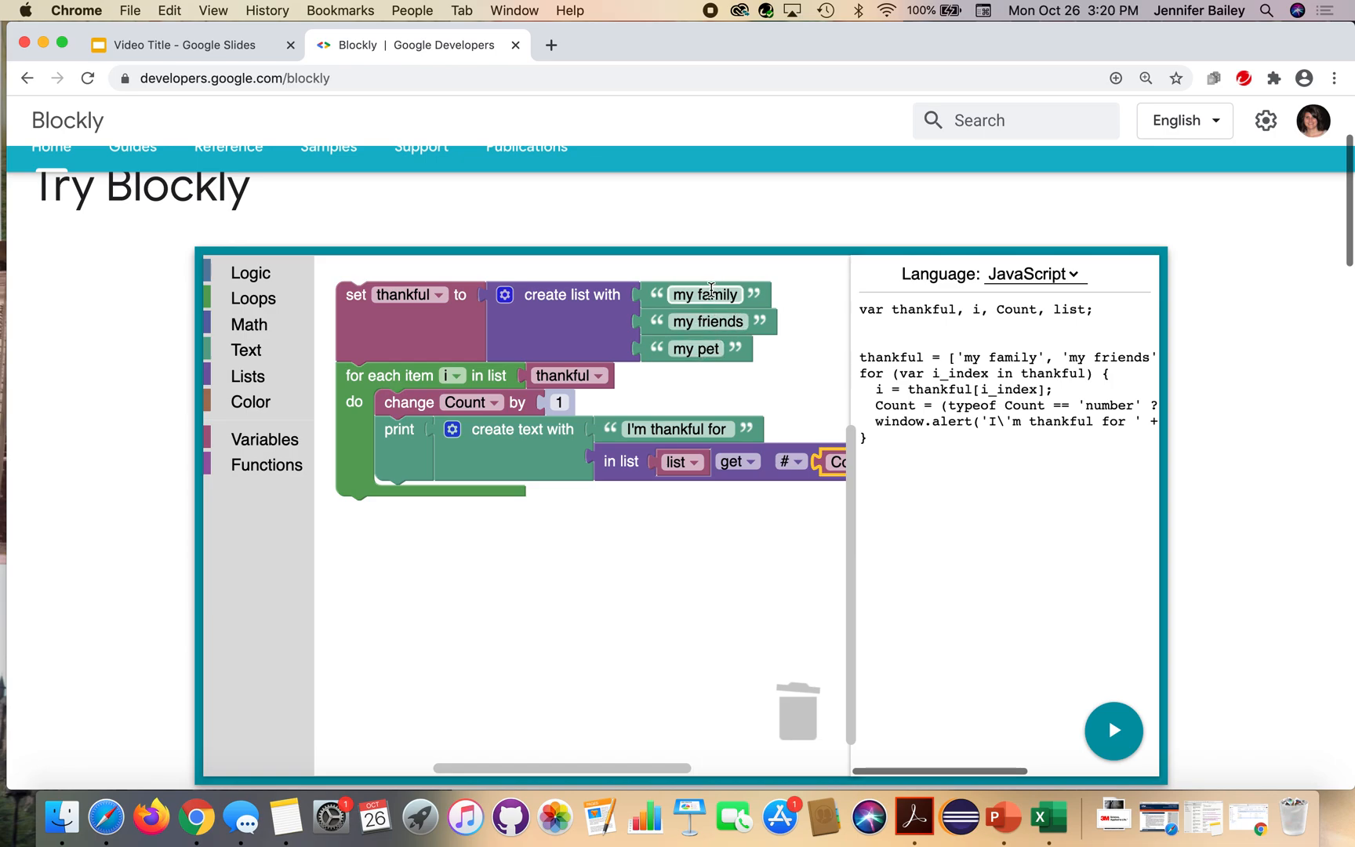
pyautogui.moveTo(682, 350)
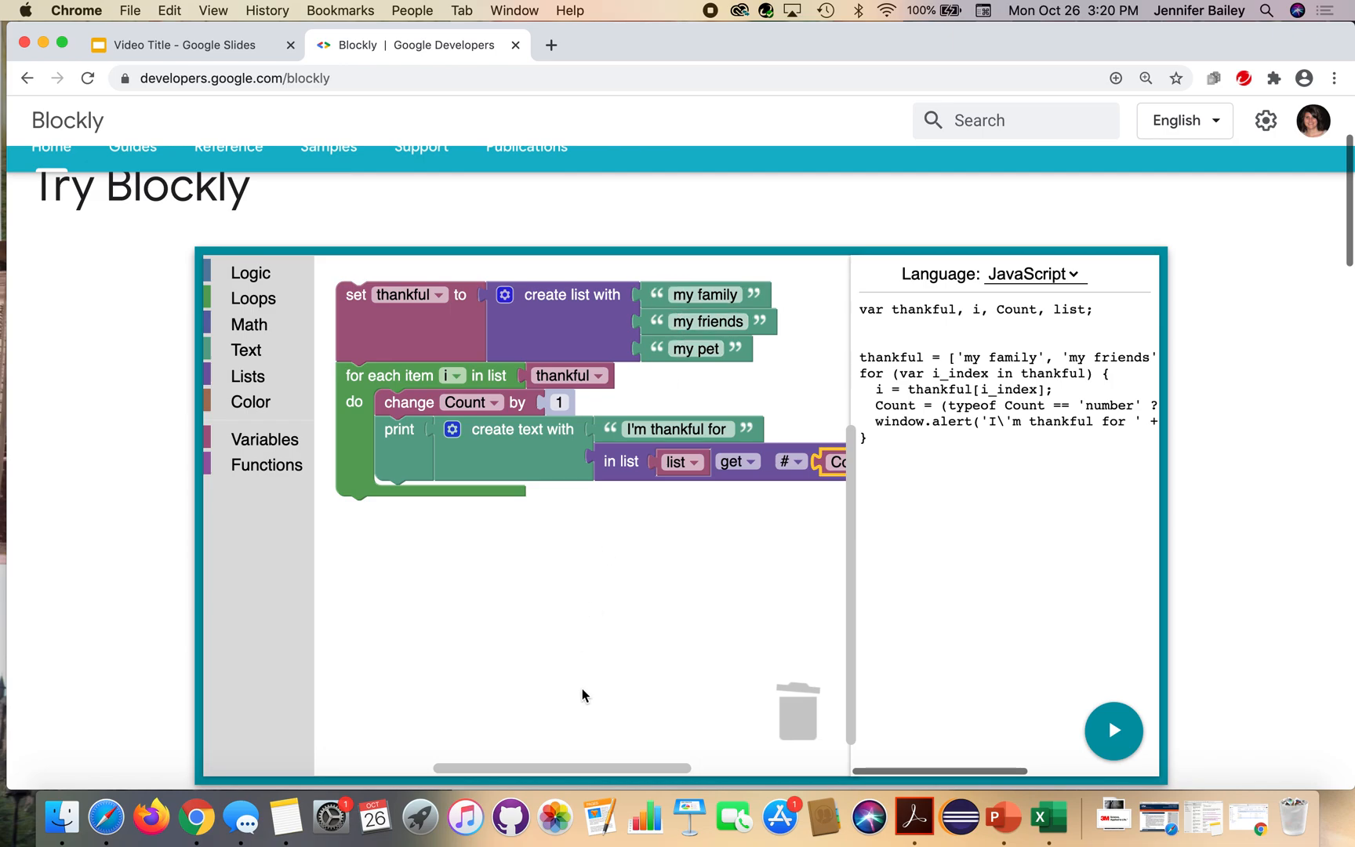
pyautogui.moveTo(800, 662)
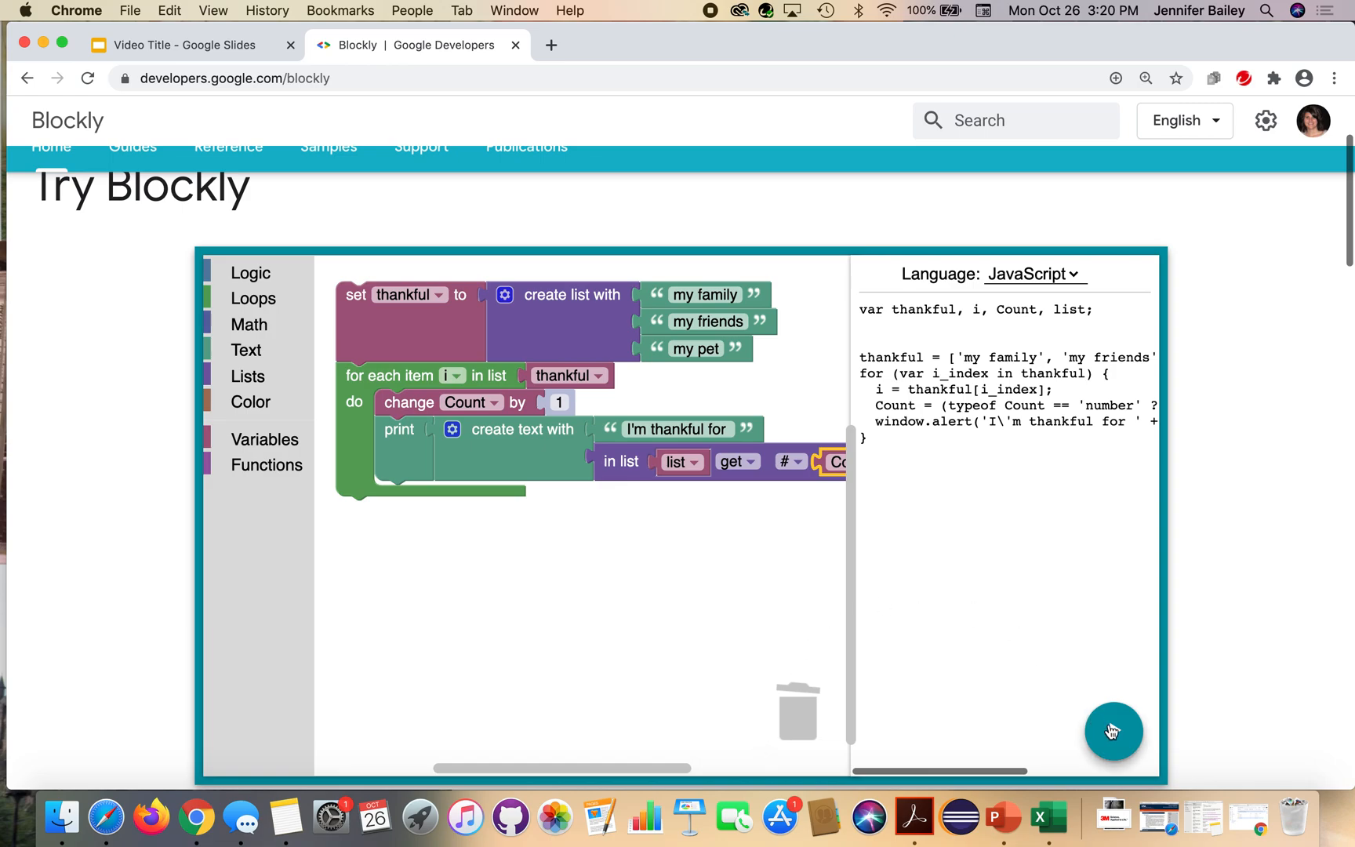
# Point the loop's list lookup at the 'thankful' list
pyautogui.scroll(-3)
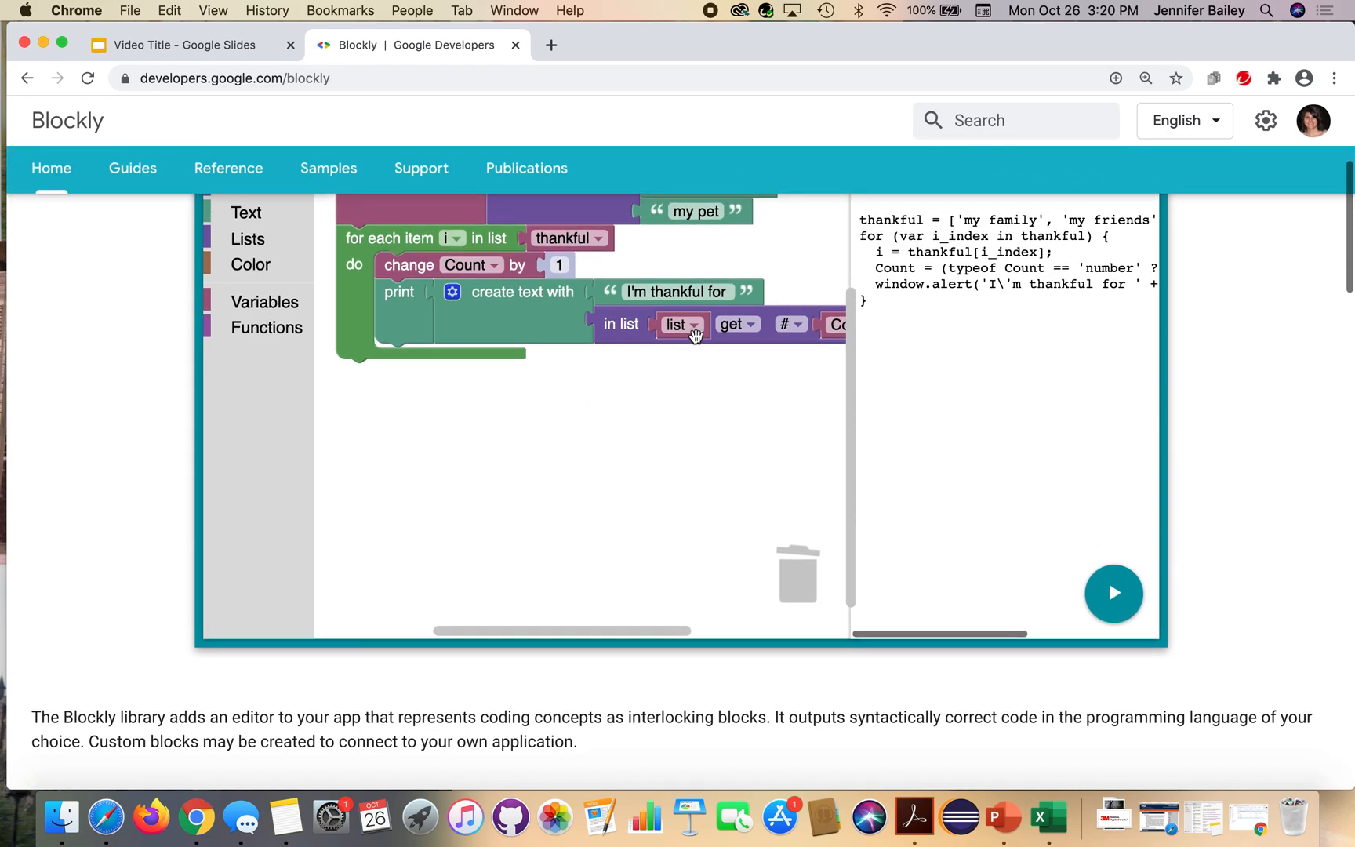
pyautogui.click(679, 325)
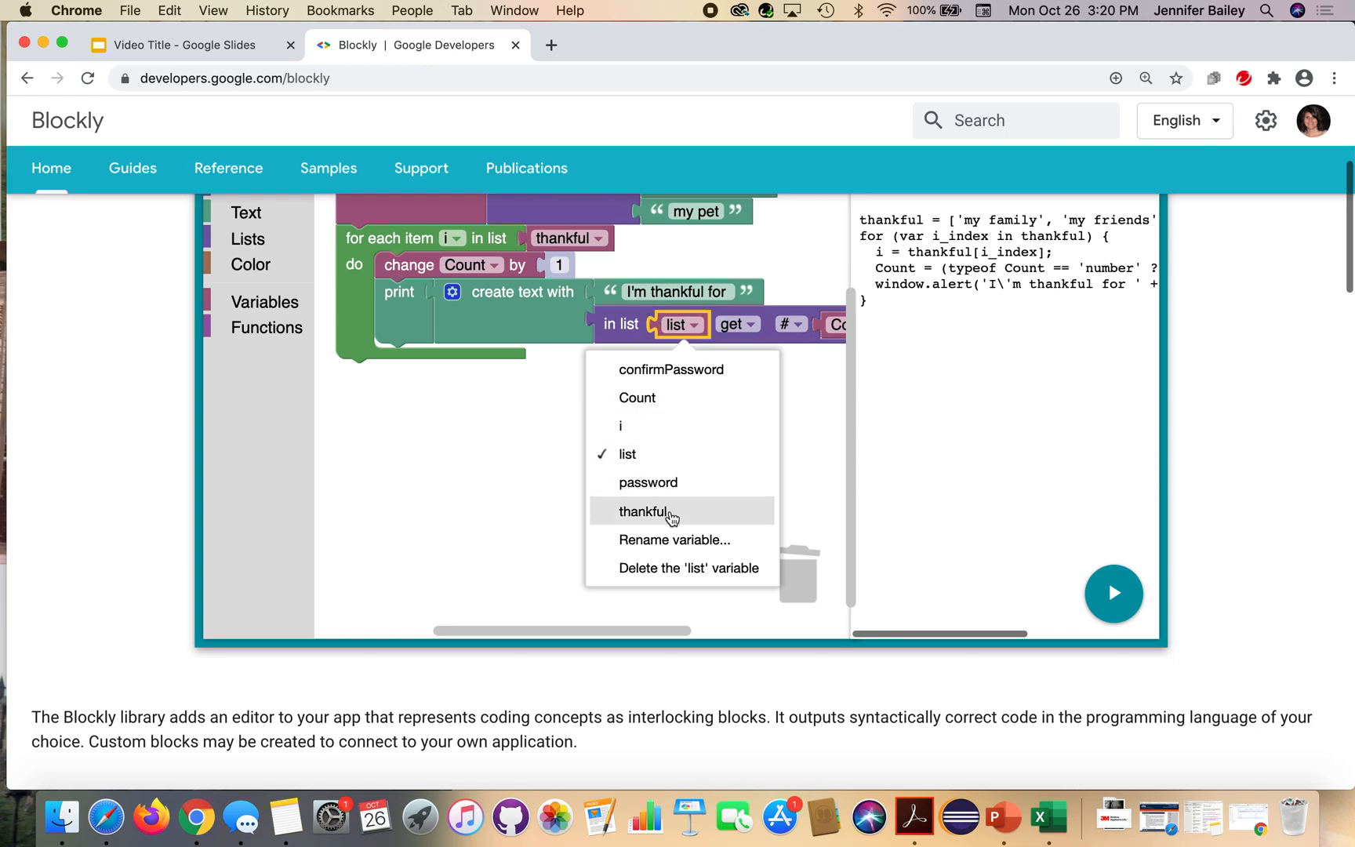
pyautogui.click(643, 511)
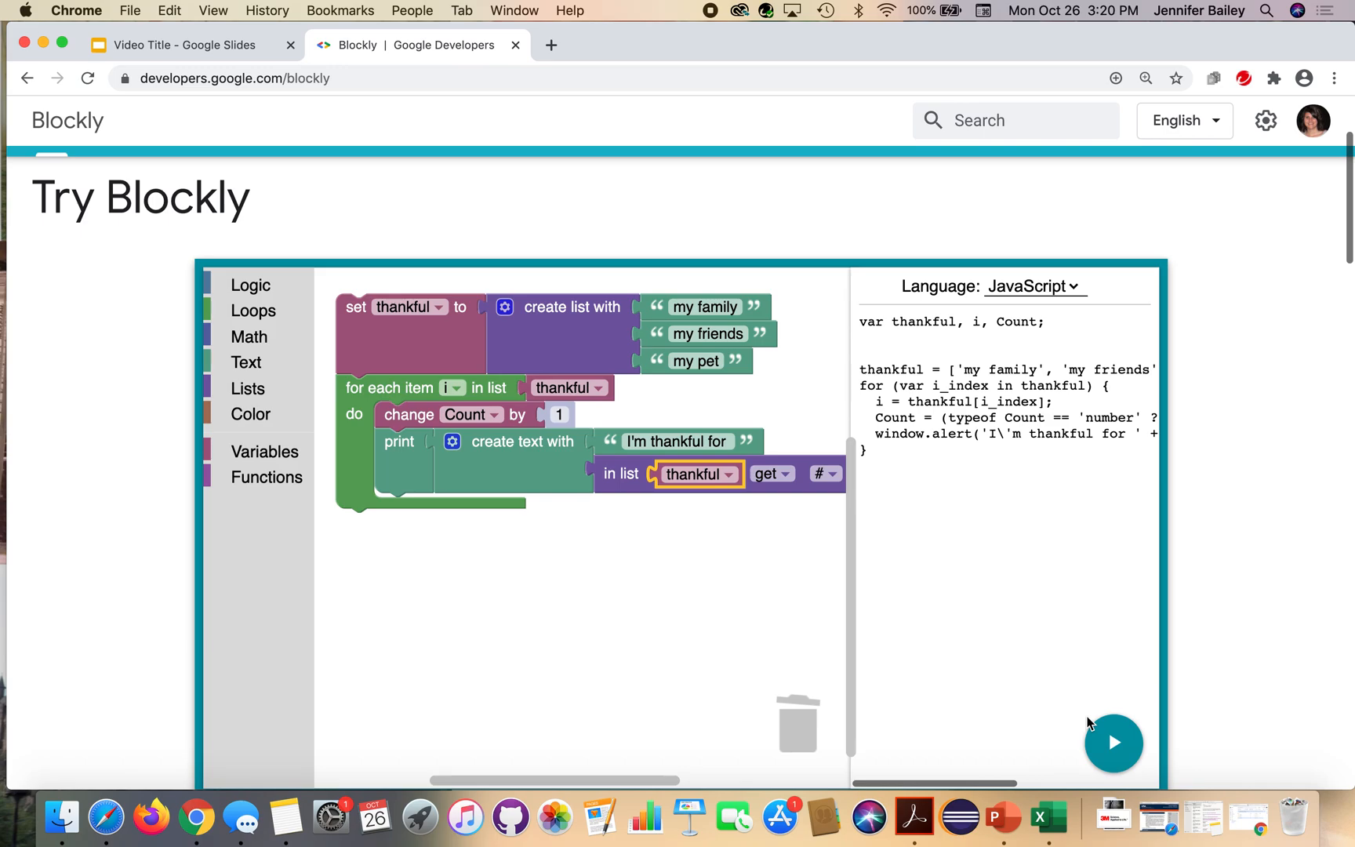
# Run the program and acknowledge the 'I'm thankful for' alerts for my family, my friends and my pet
pyautogui.click(1113, 744)
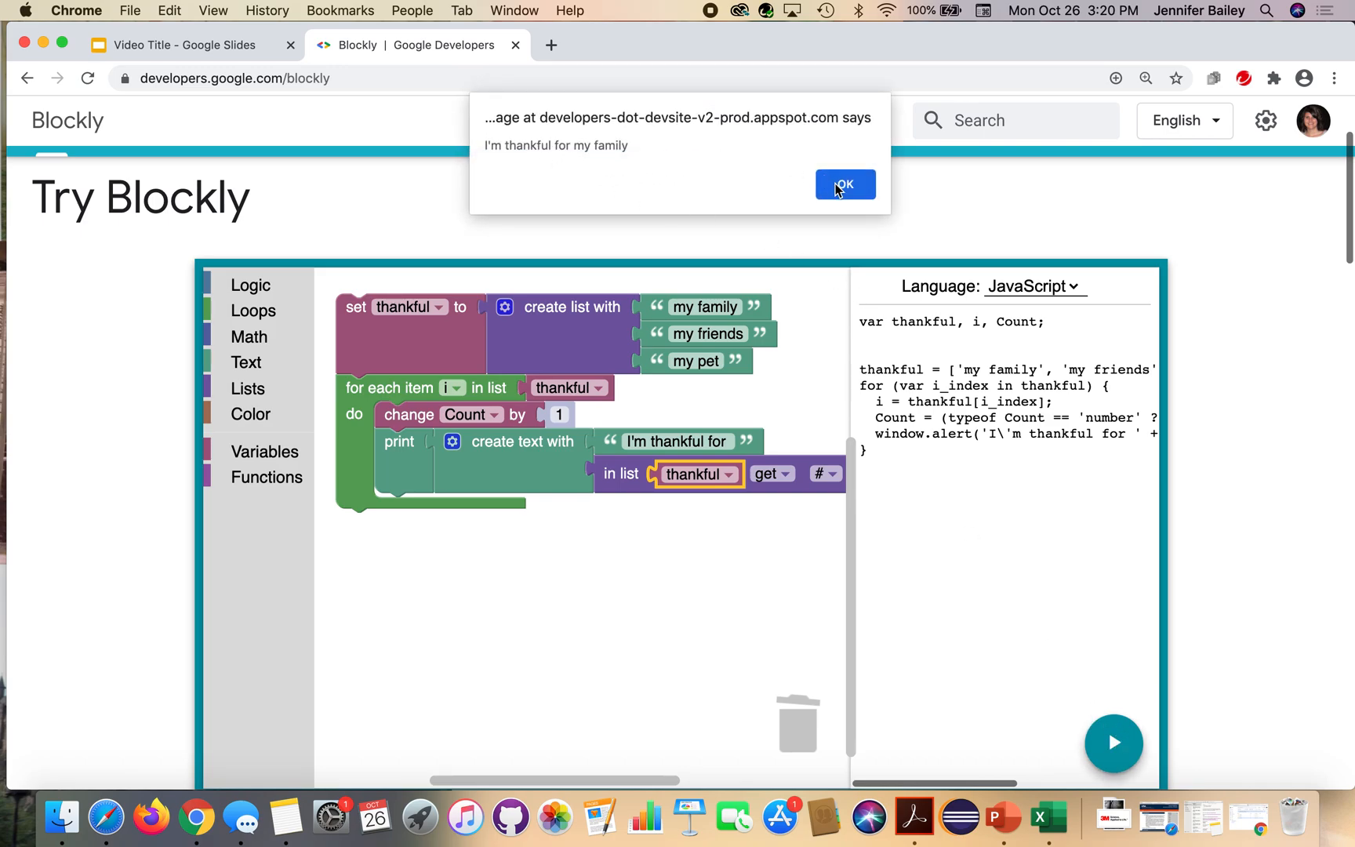
pyautogui.click(845, 185)
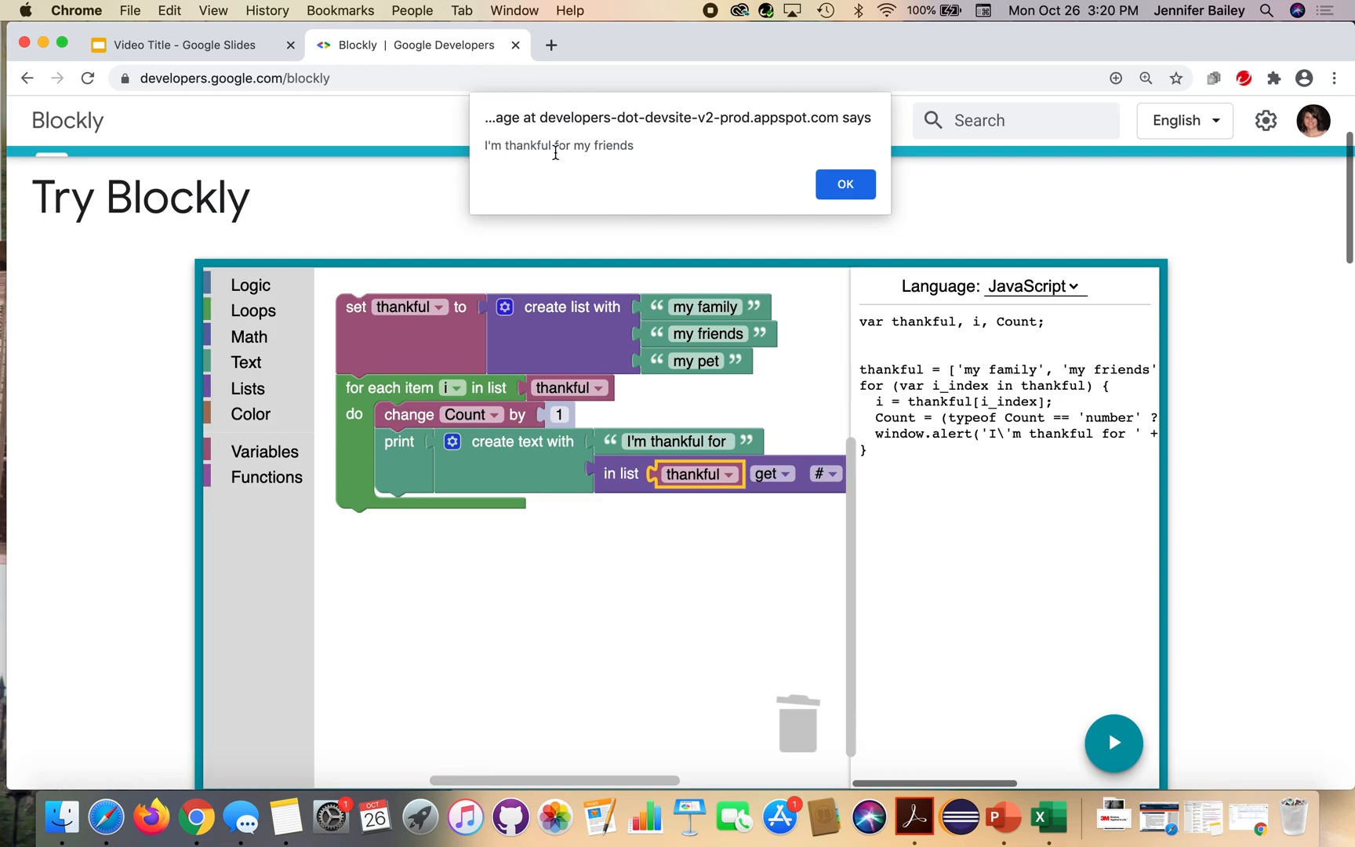
pyautogui.click(845, 185)
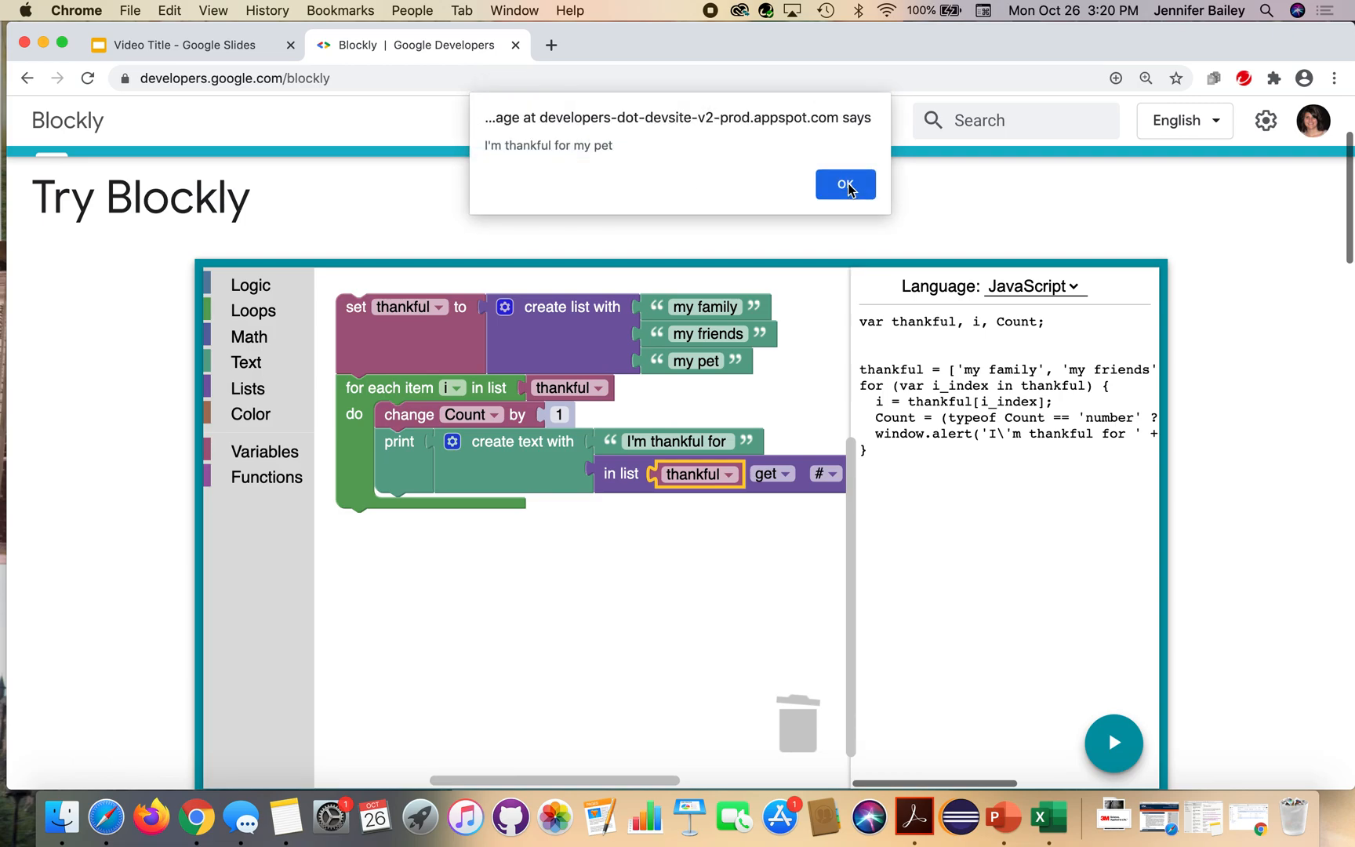
pyautogui.moveTo(856, 171)
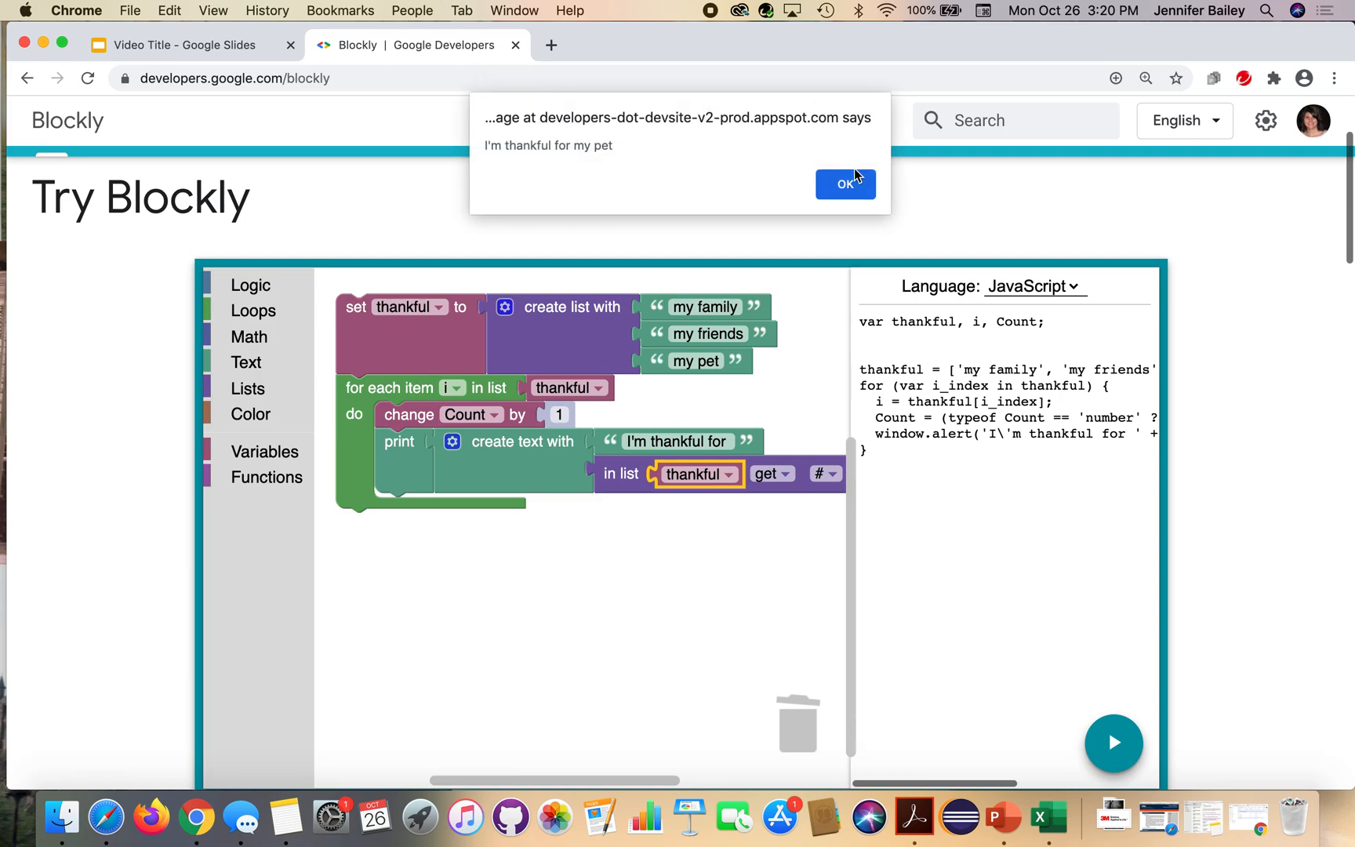
pyautogui.click(845, 185)
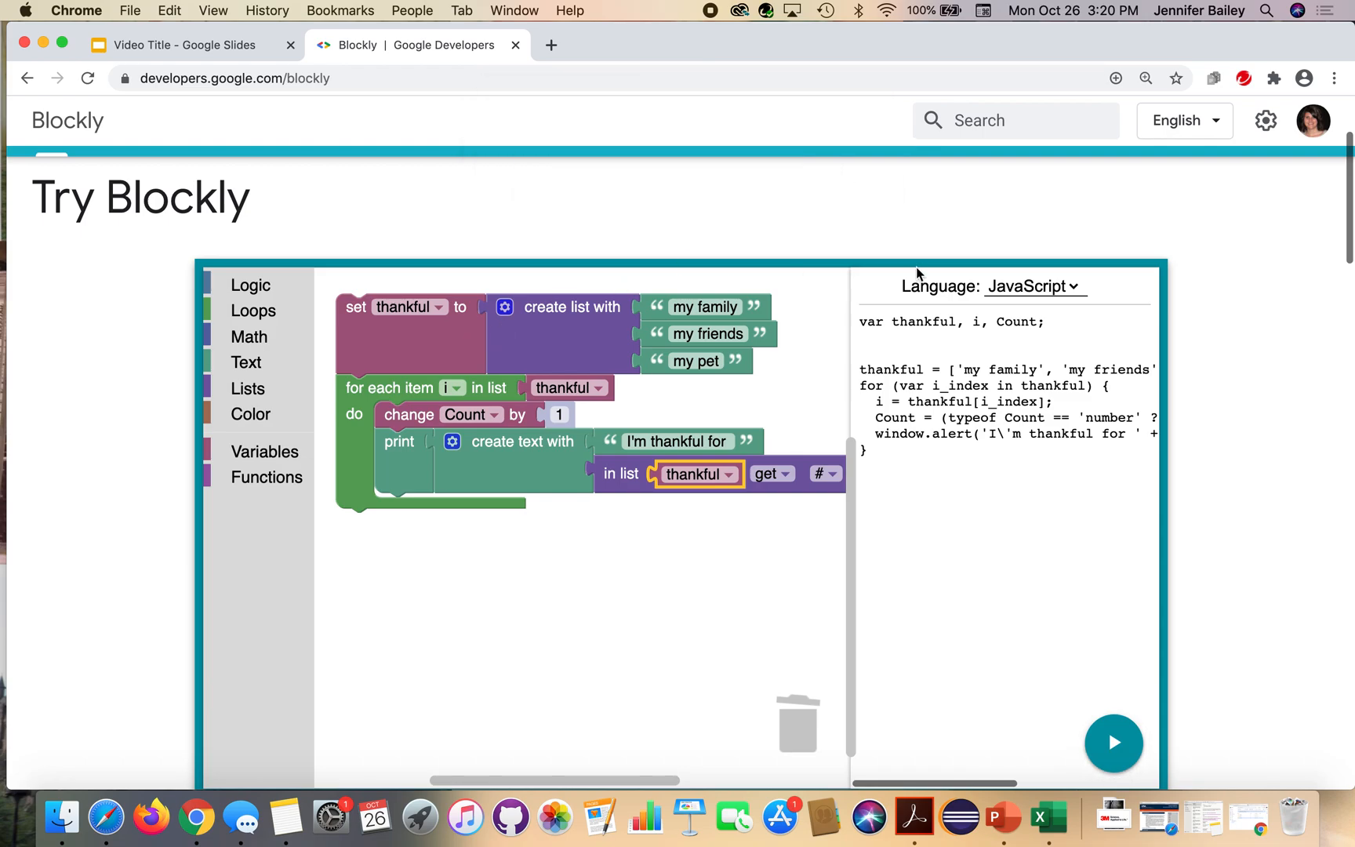
pyautogui.moveTo(911, 489)
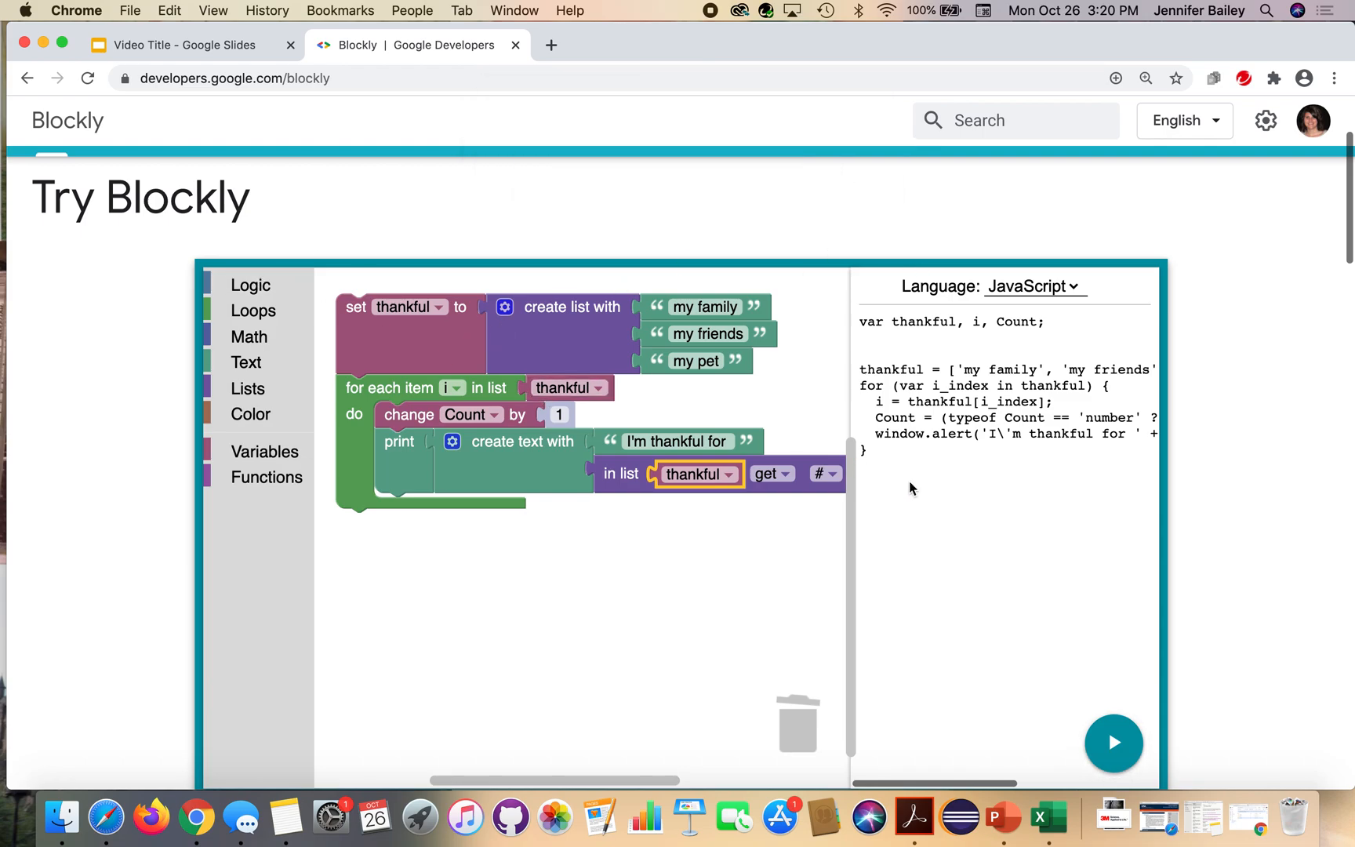
pyautogui.scroll(-3)
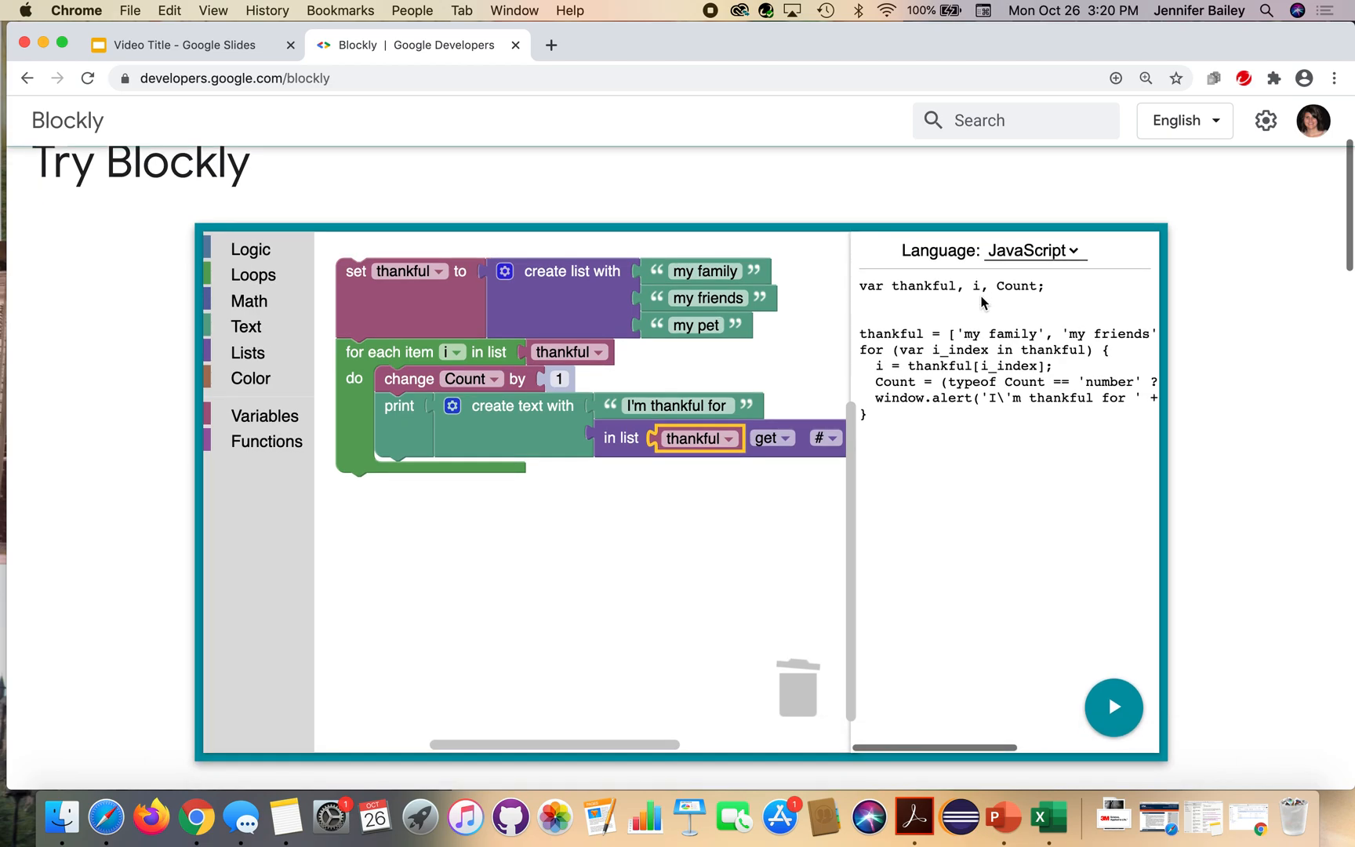
pyautogui.moveTo(919, 284)
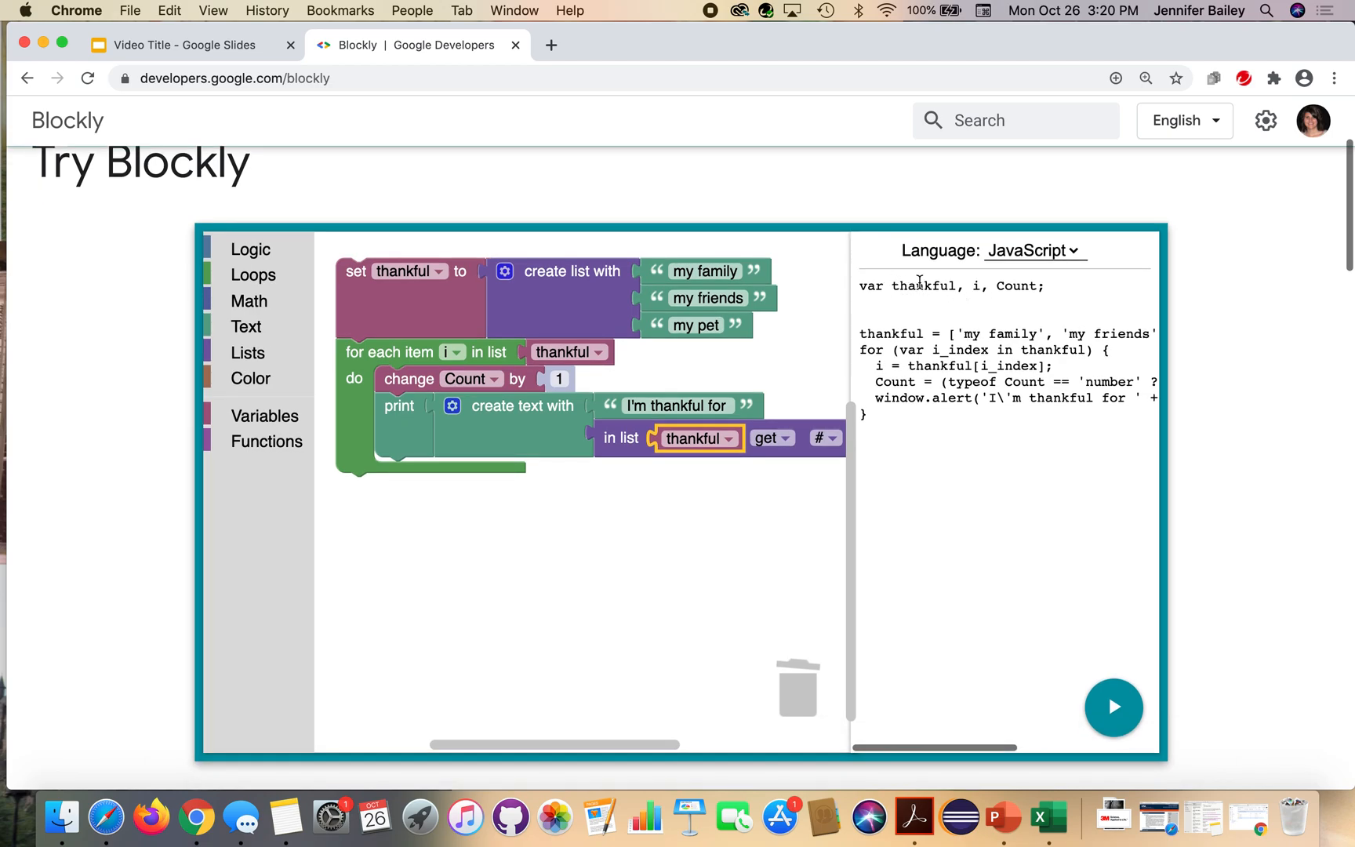
pyautogui.moveTo(1045, 292)
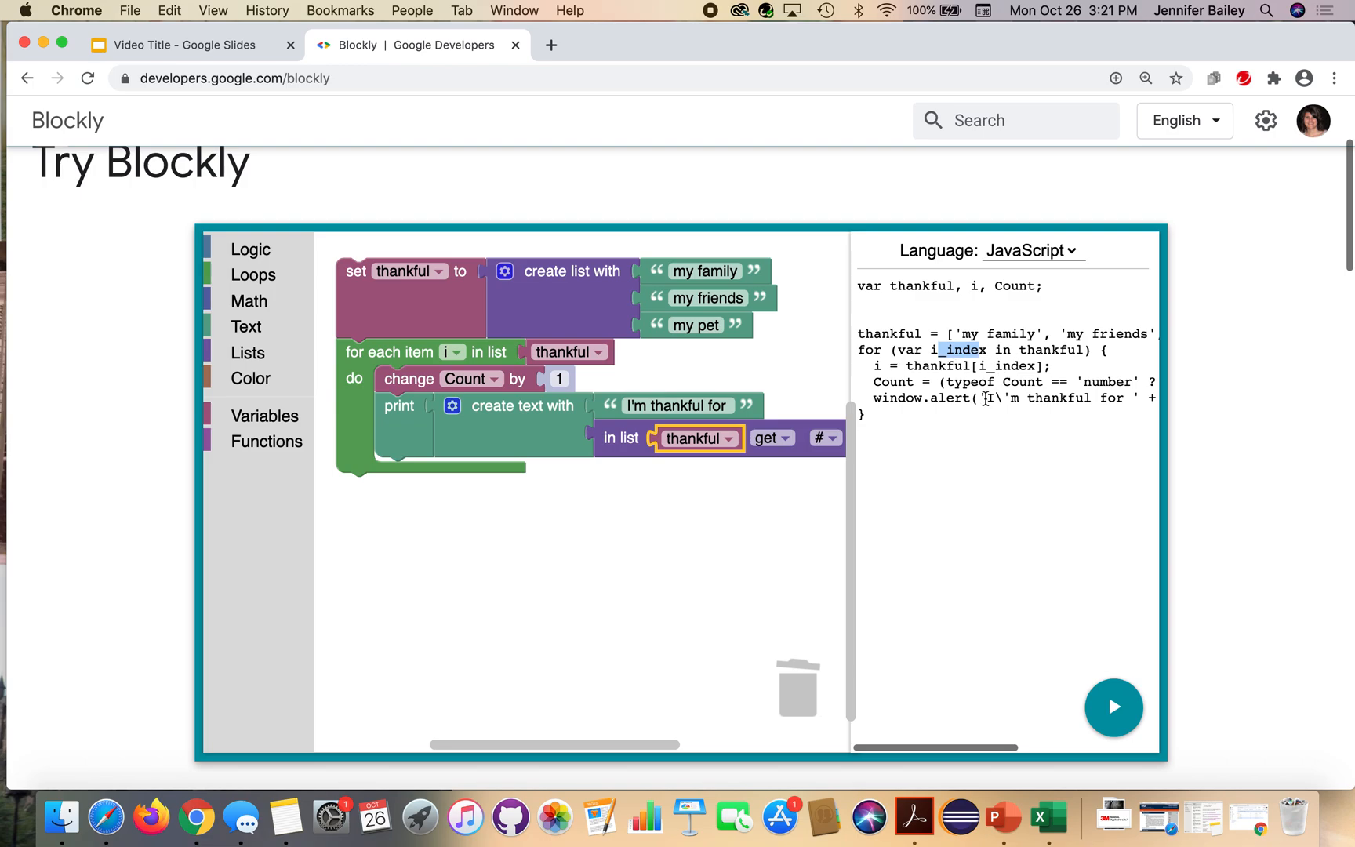
pyautogui.moveTo(922, 737)
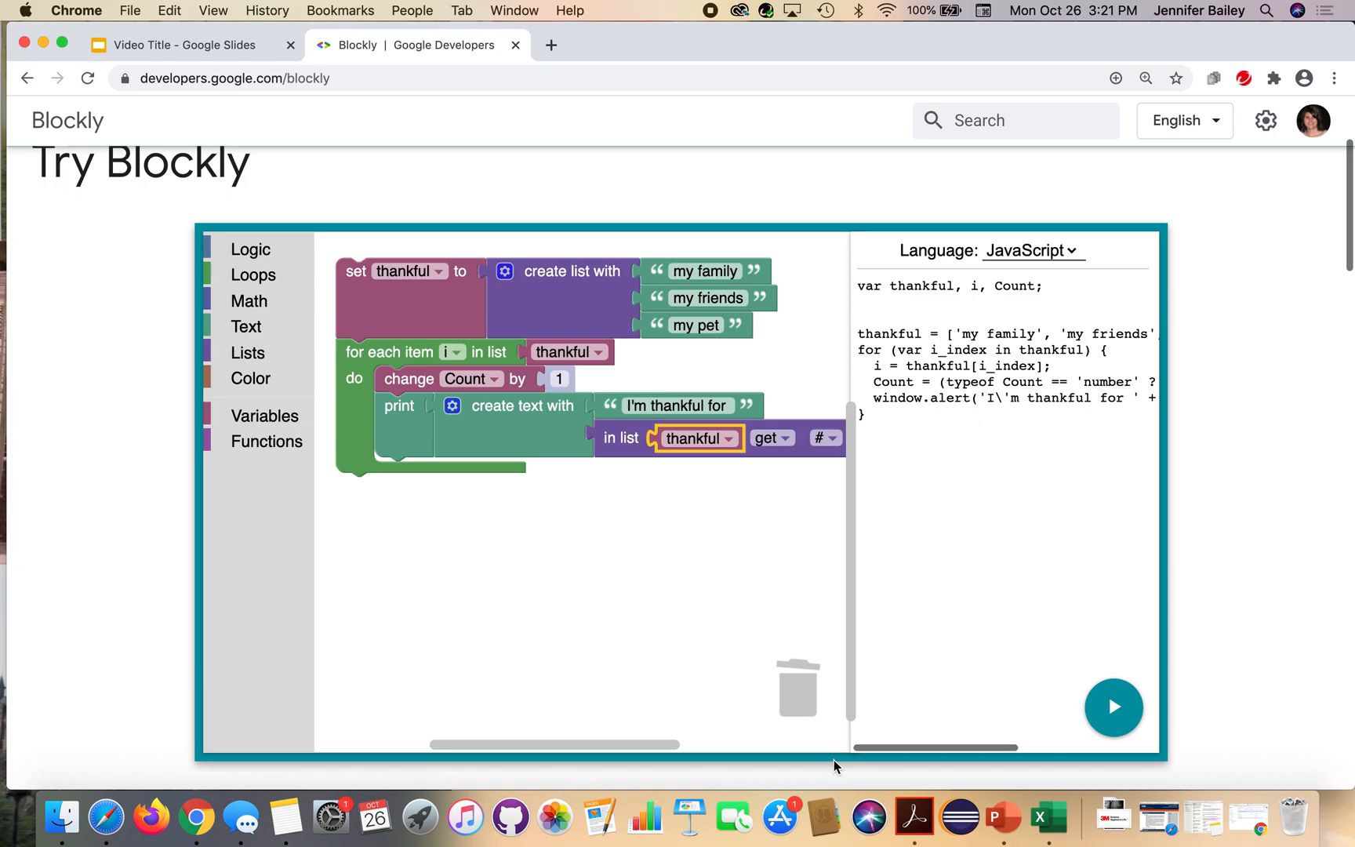
pyautogui.moveTo(992, 756)
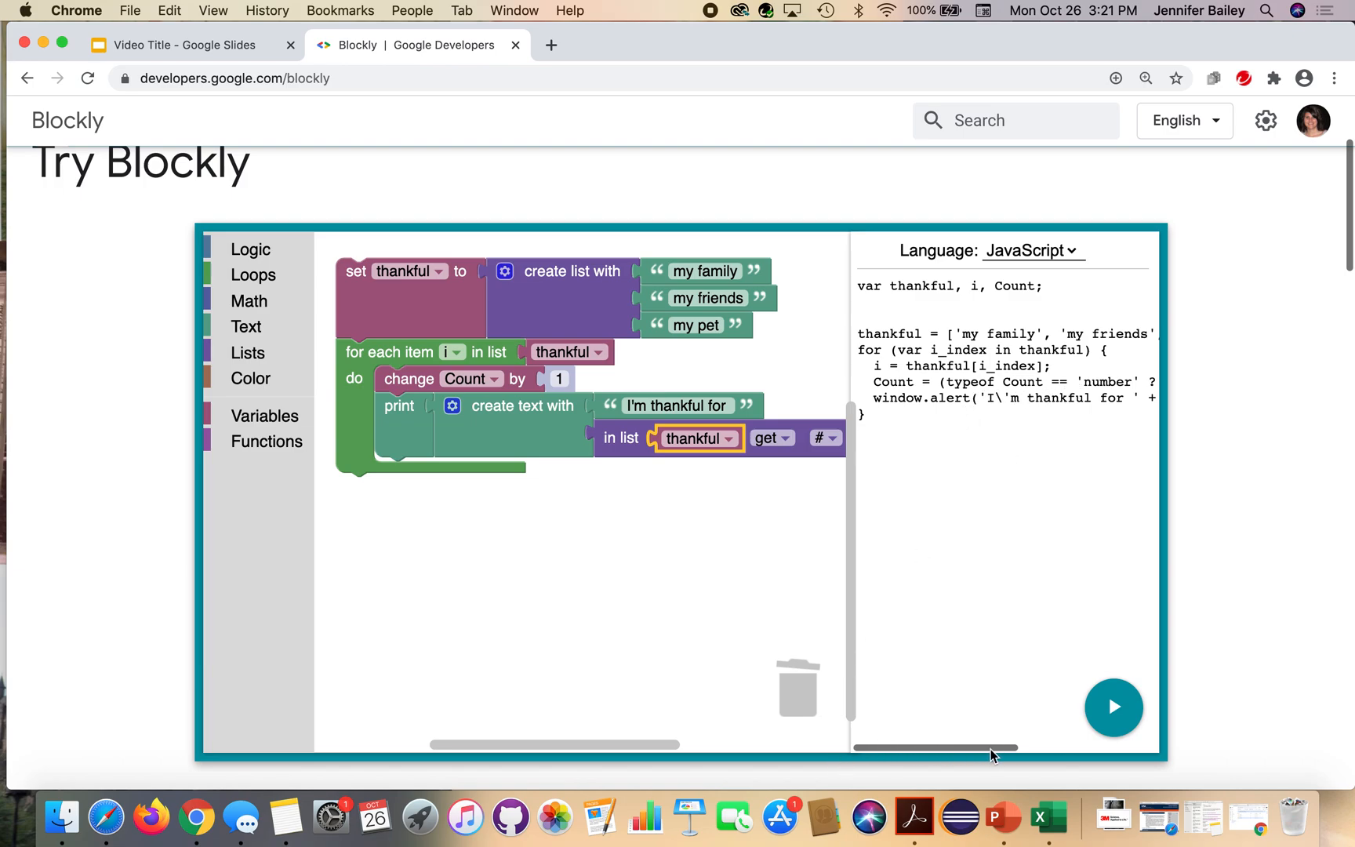
pyautogui.moveTo(872, 584)
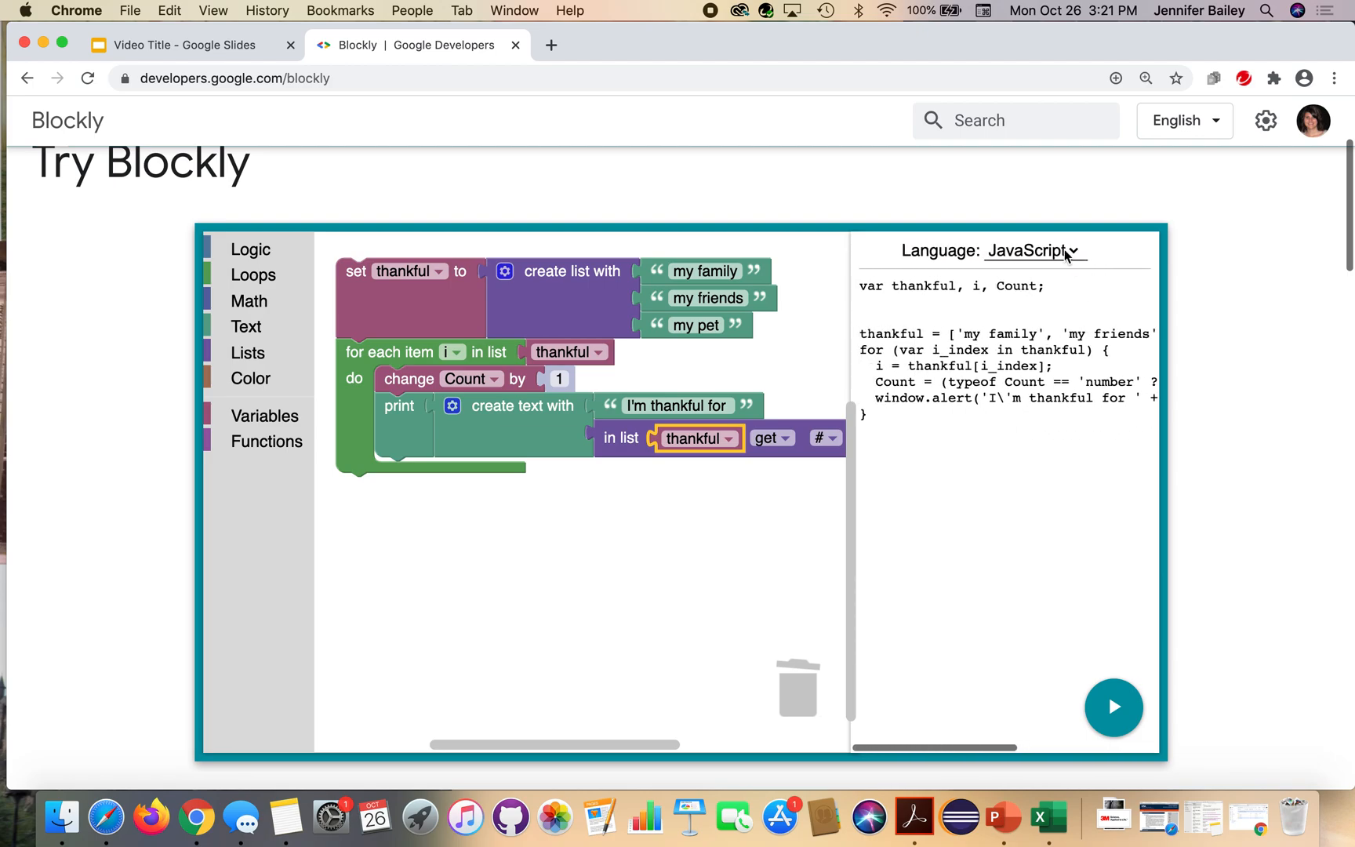
# Switch the generated code language to Python, back to JavaScript, then Python again
pyautogui.click(1032, 251)
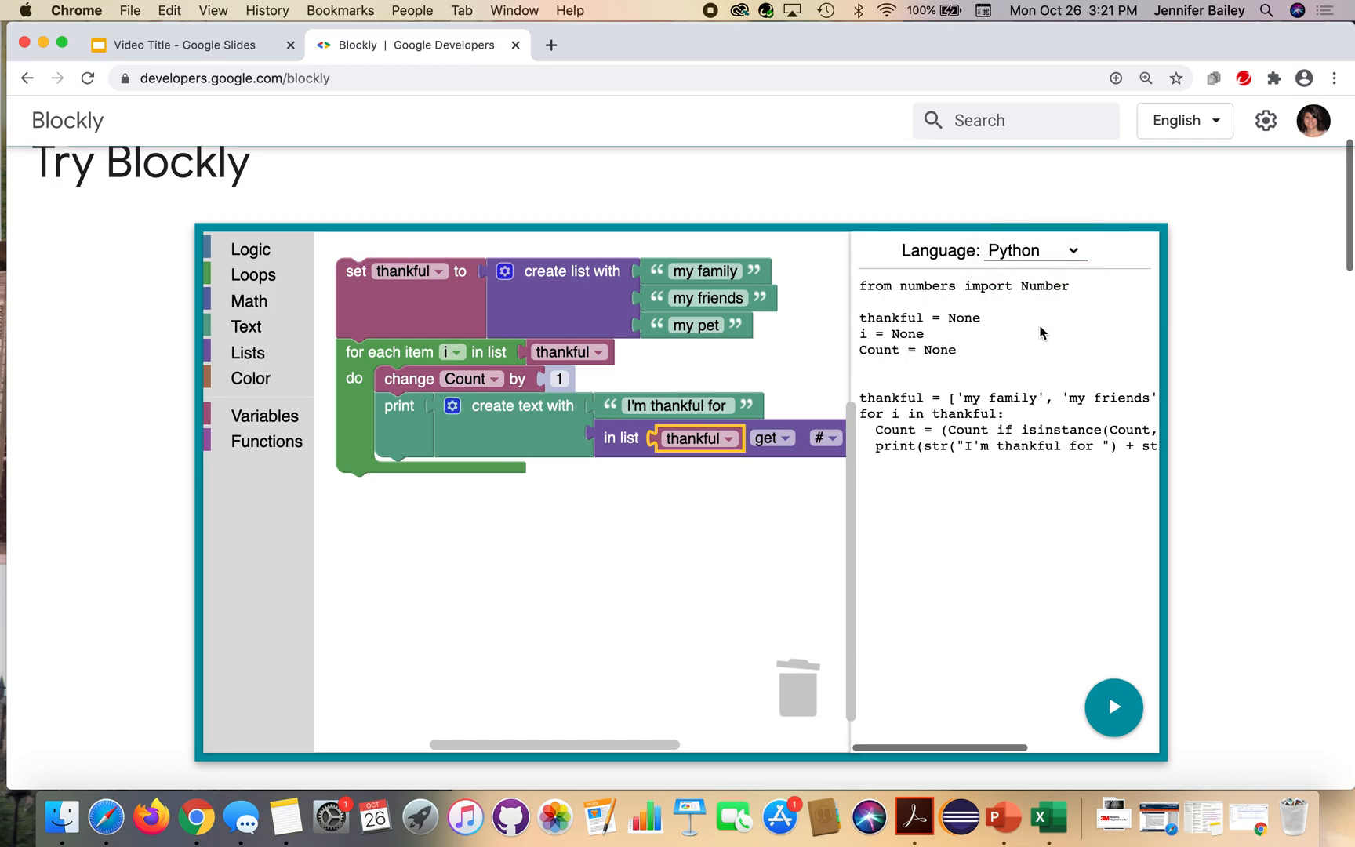
pyautogui.moveTo(1139, 389)
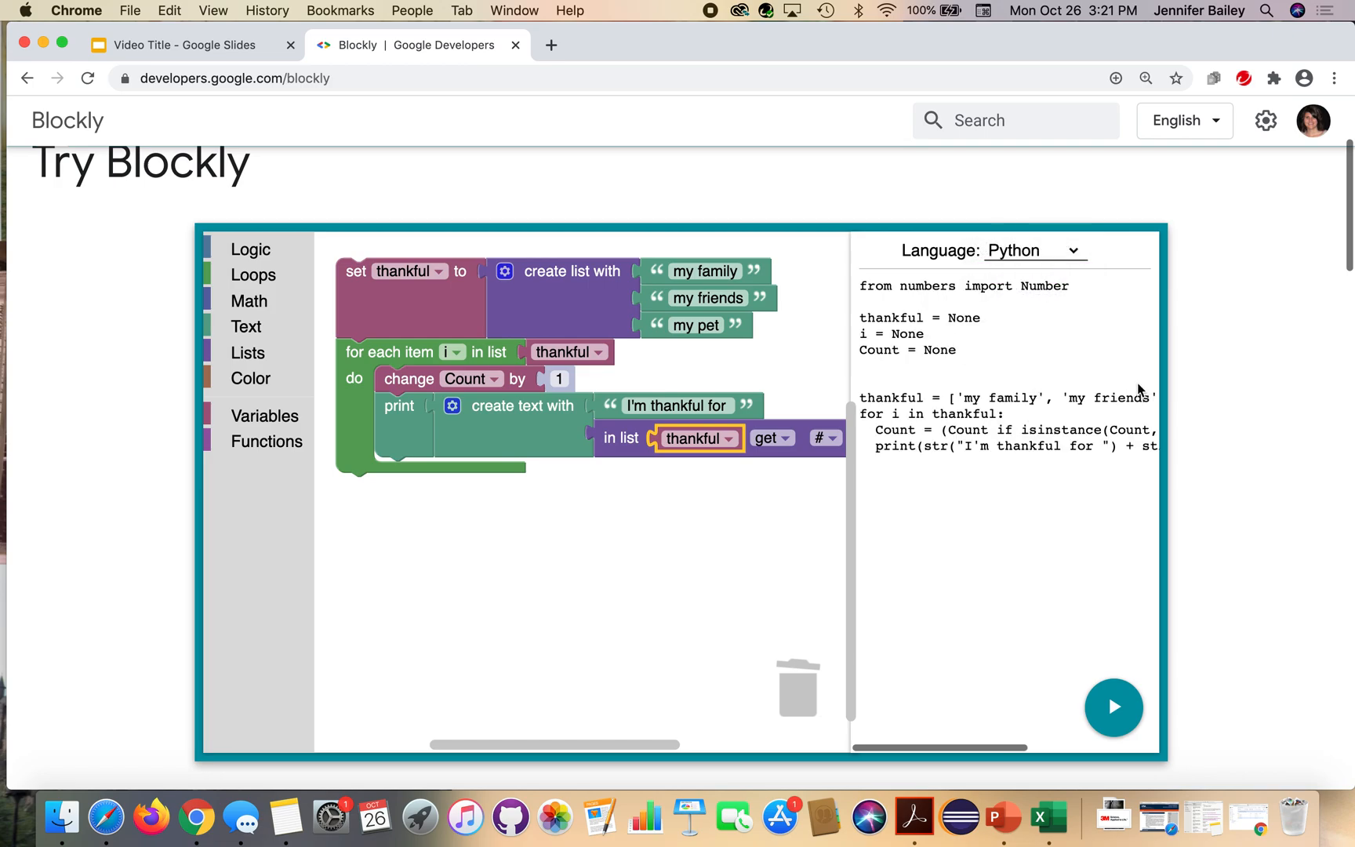
pyautogui.moveTo(977, 368)
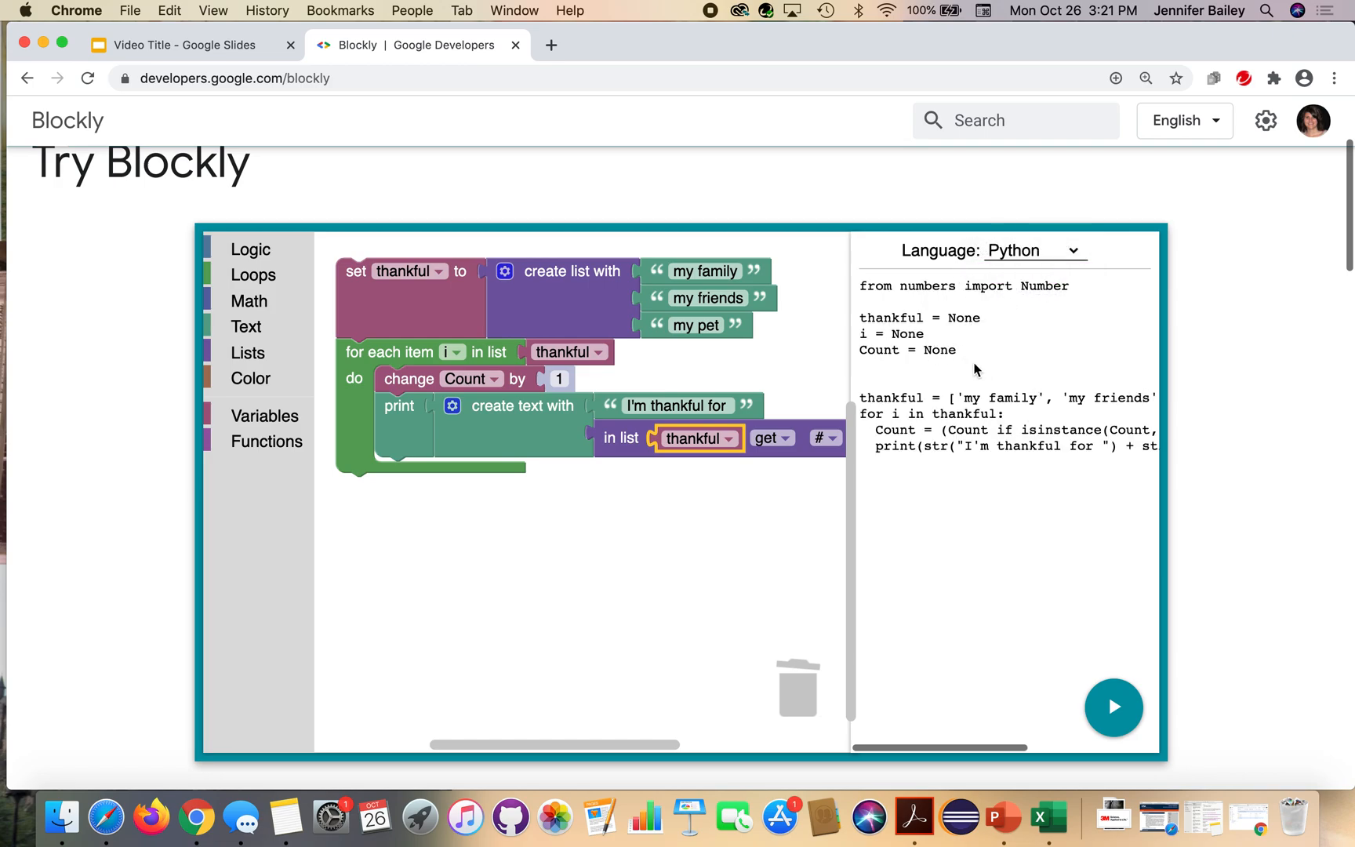
pyautogui.moveTo(959, 334)
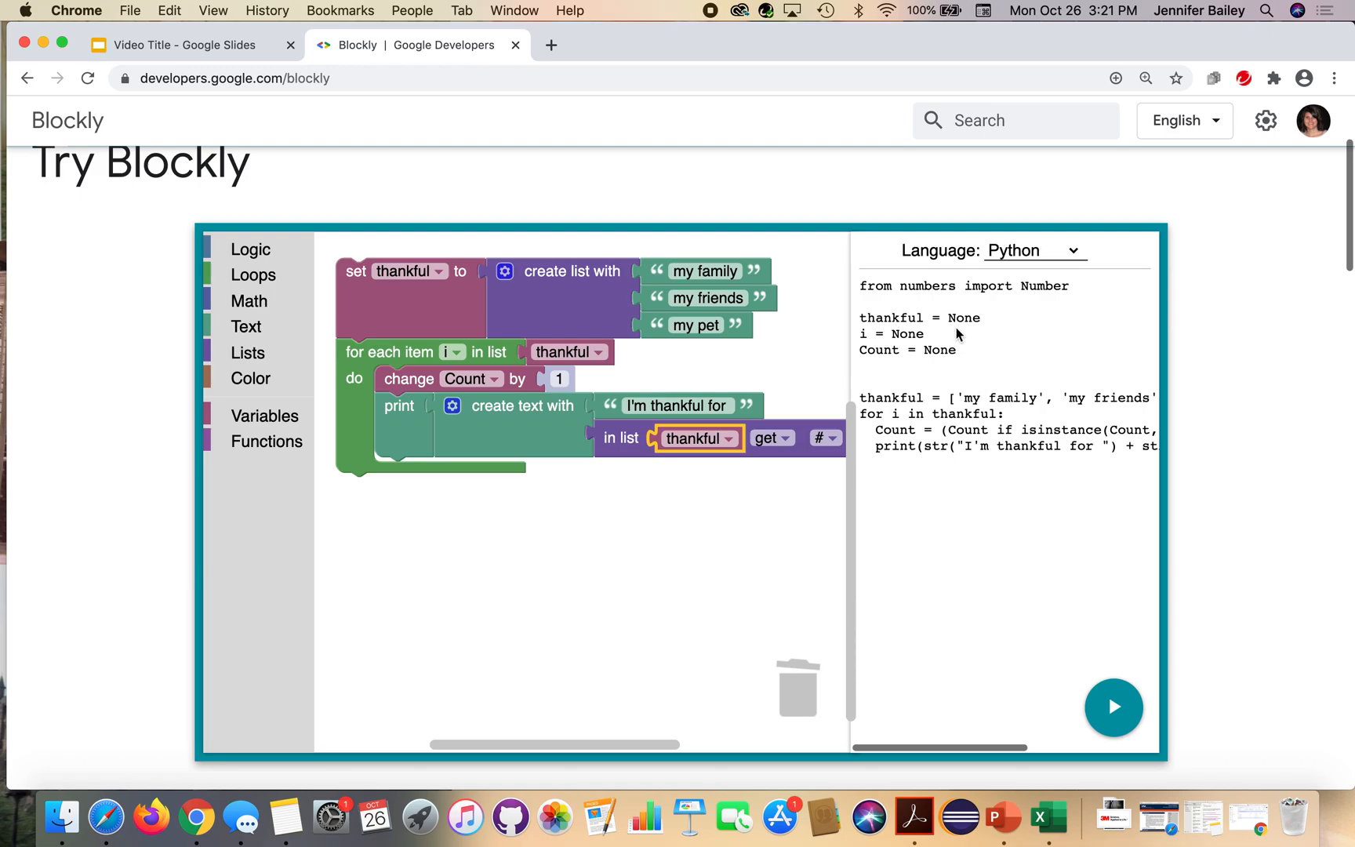
pyautogui.moveTo(1000, 336)
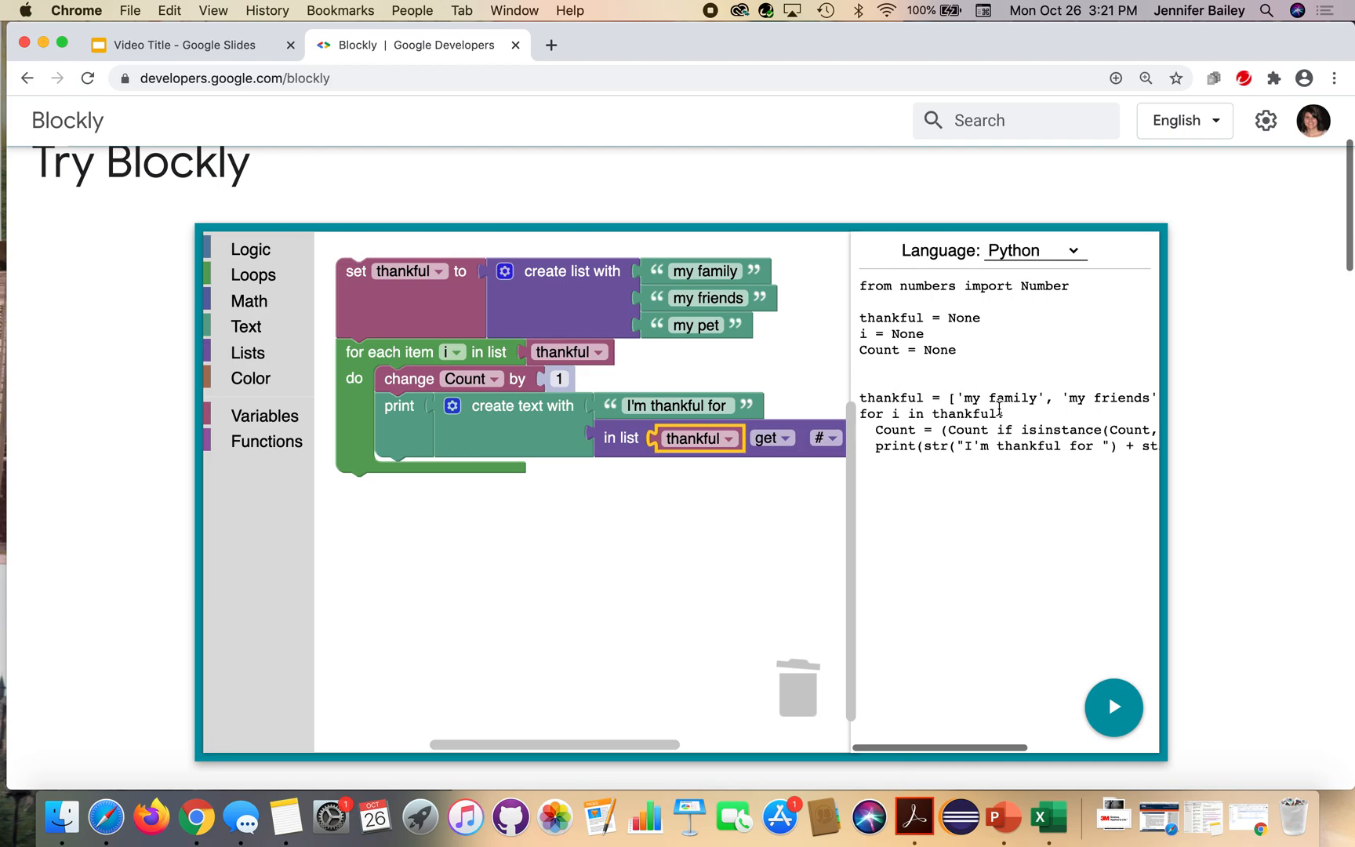
pyautogui.moveTo(947, 394)
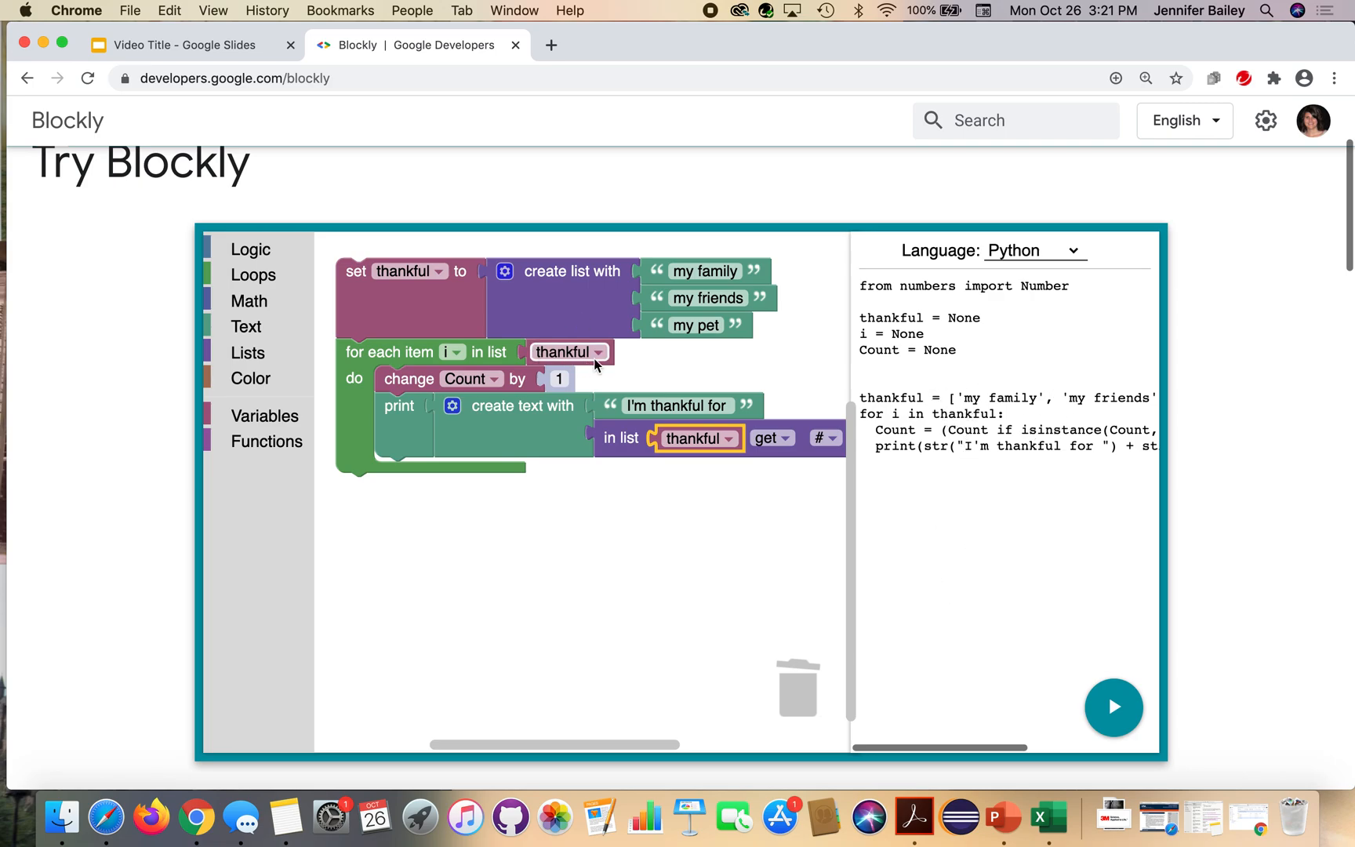
pyautogui.click(1036, 251)
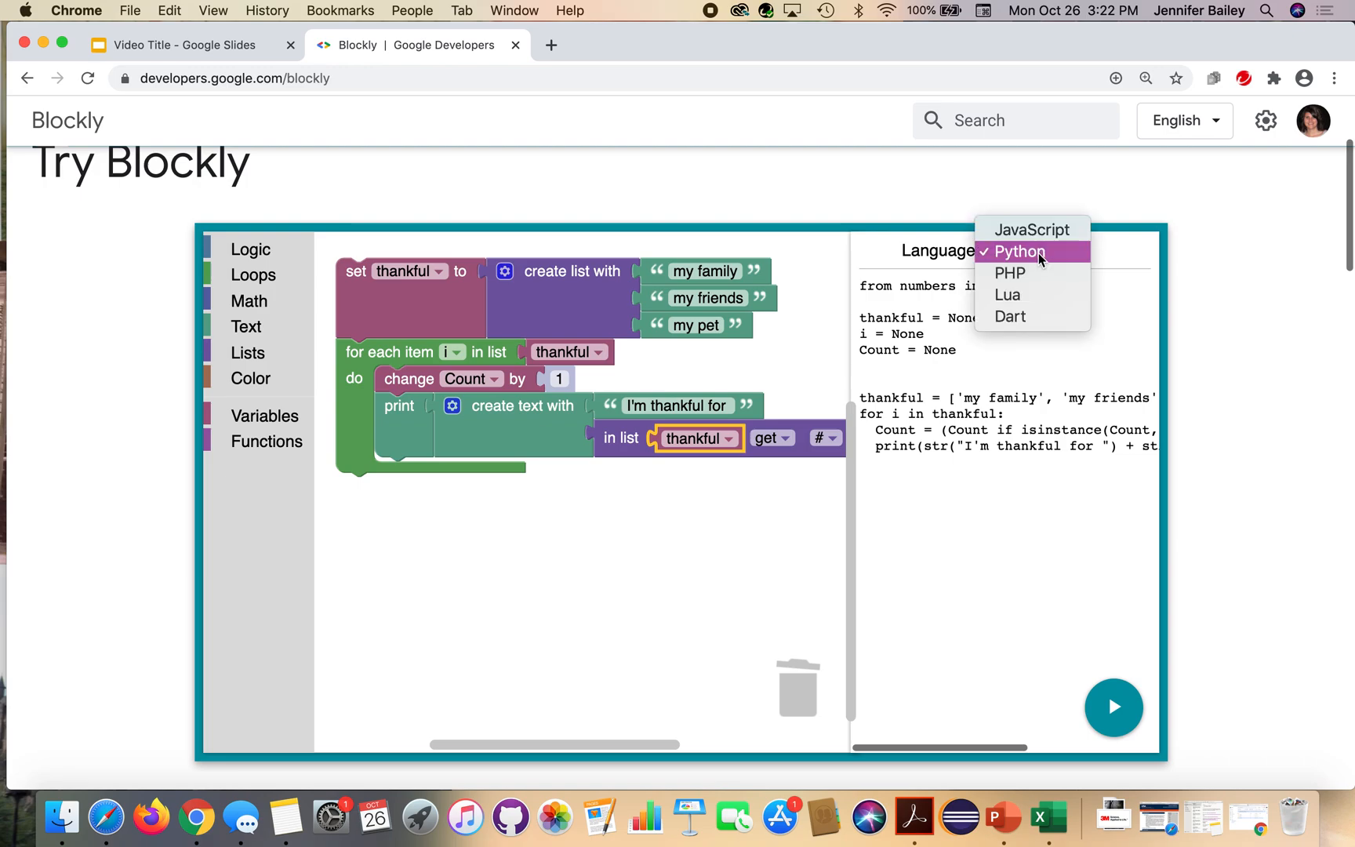
pyautogui.click(1032, 229)
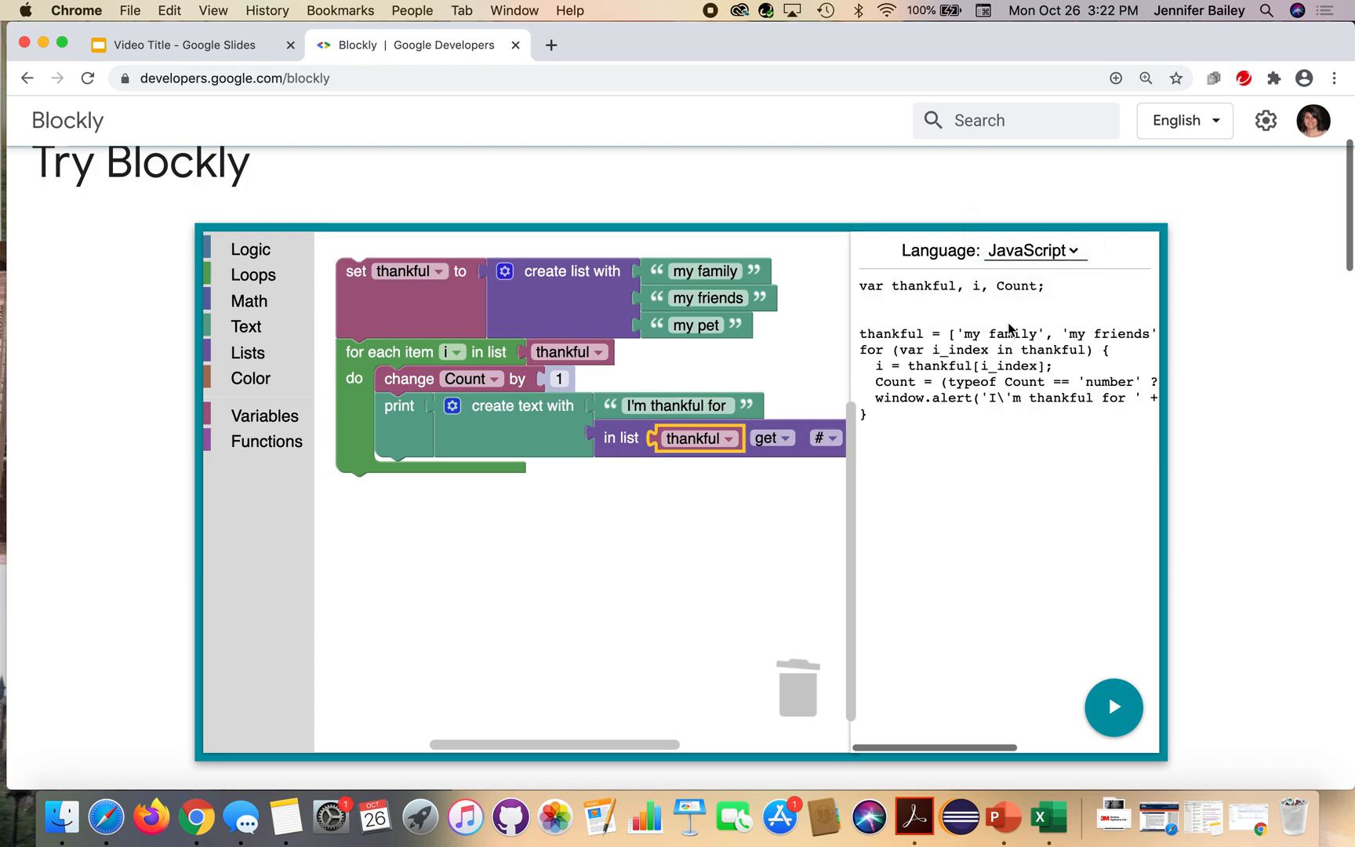
pyautogui.click(1029, 251)
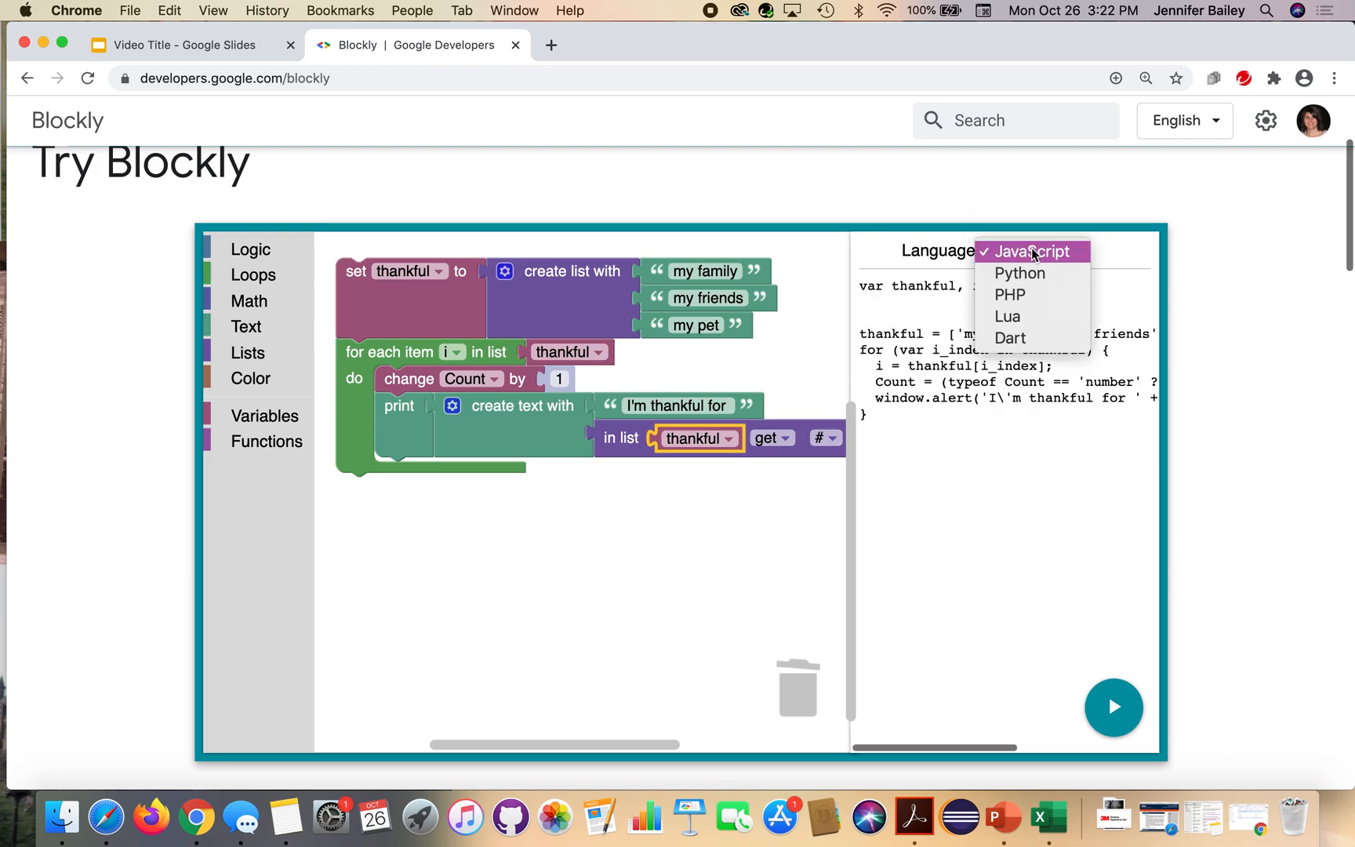
pyautogui.click(1020, 273)
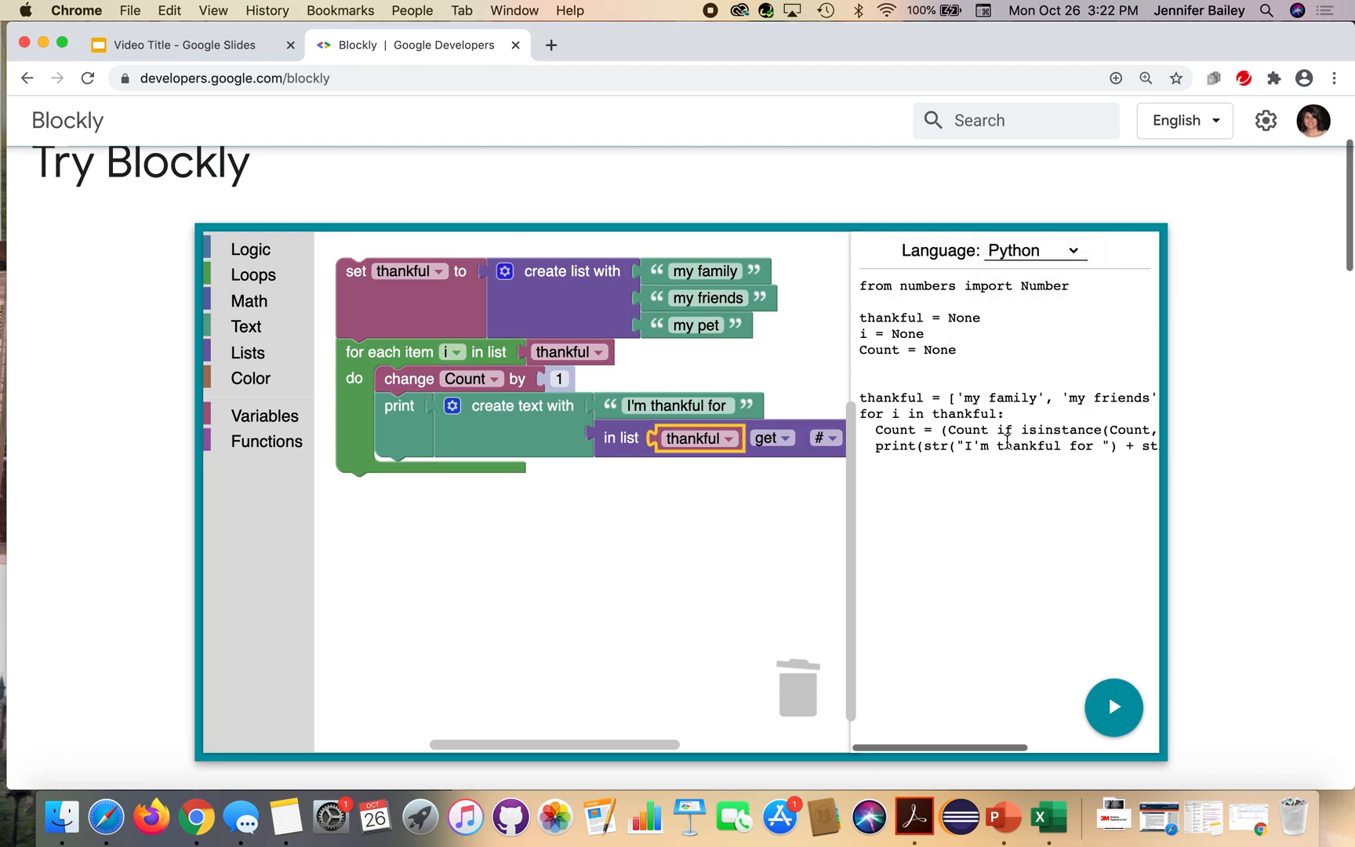
pyautogui.moveTo(904, 742)
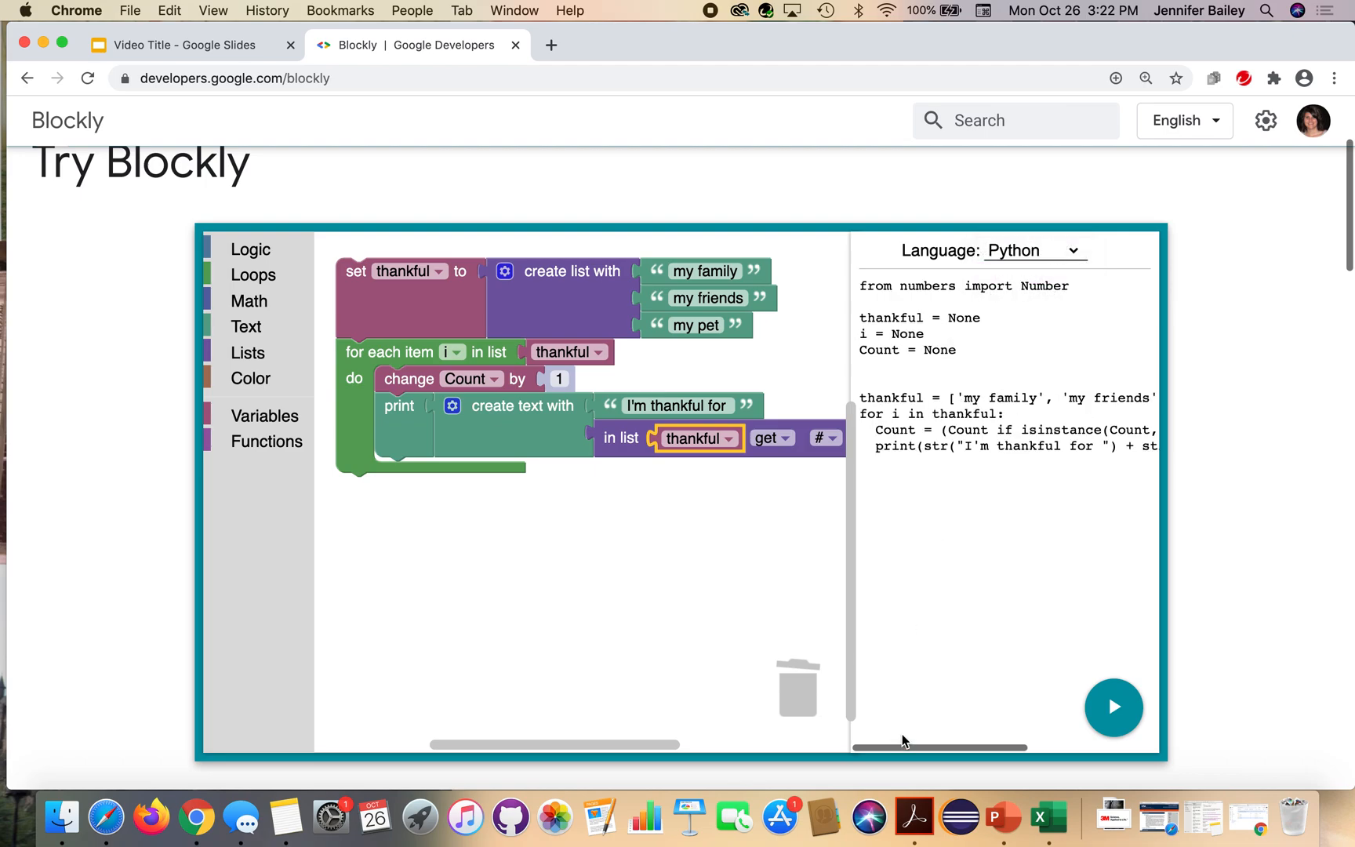
pyautogui.moveTo(1085, 759)
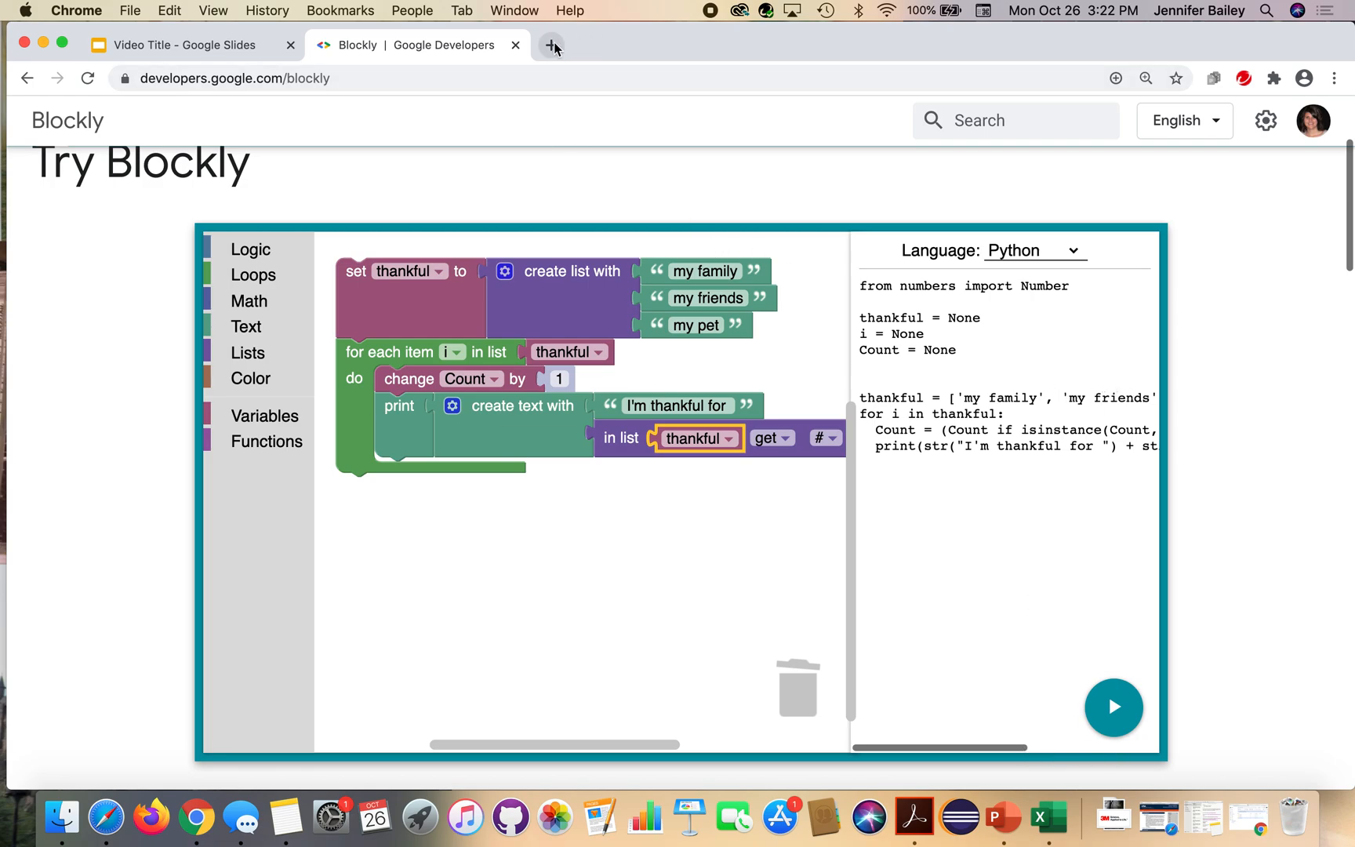
# In a new tab on youthcodejam.org, go to the Bits 'N Bytes Online page under Jam at Home
pyautogui.click(549, 46)
pyautogui.write('youthcodejam.org')
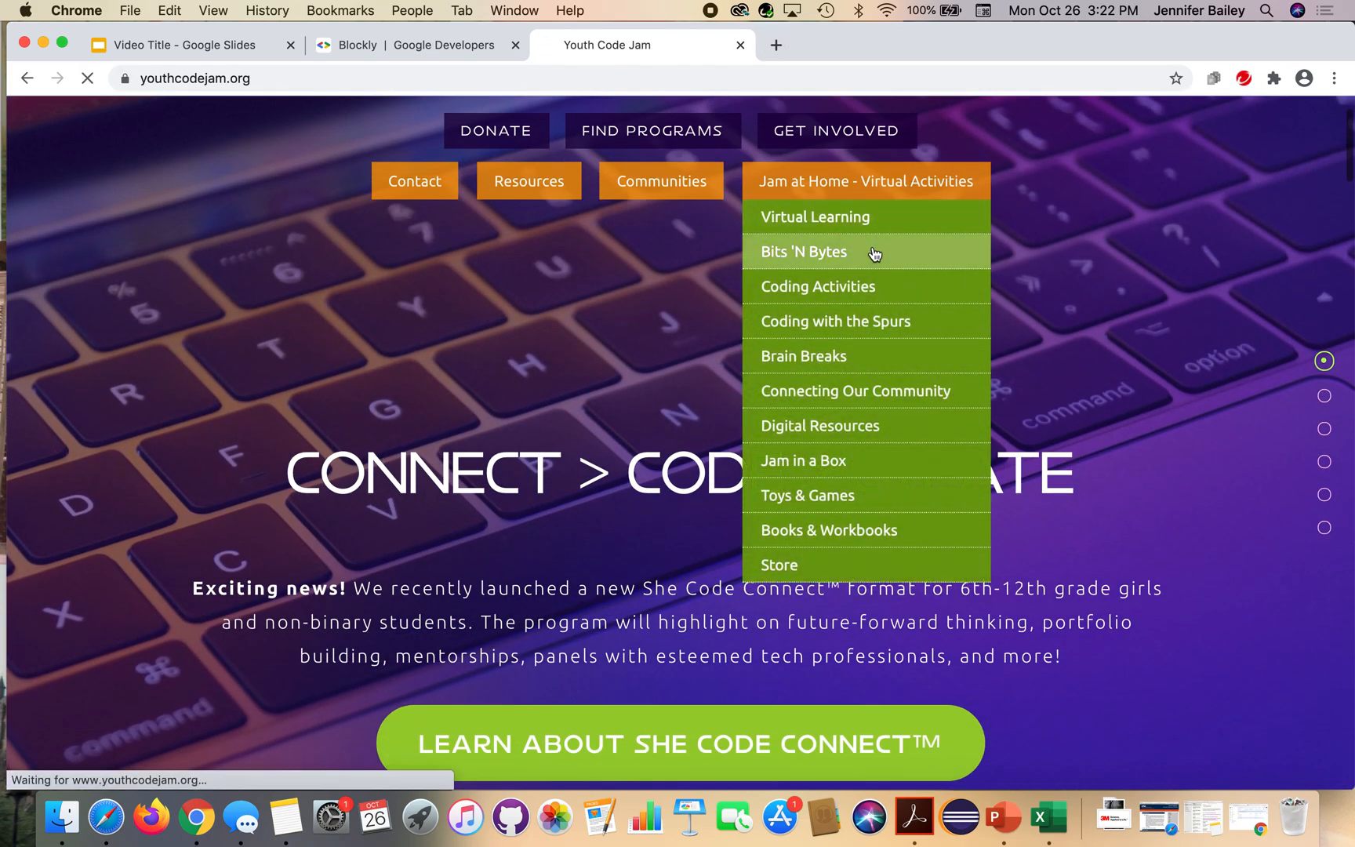
pyautogui.click(803, 253)
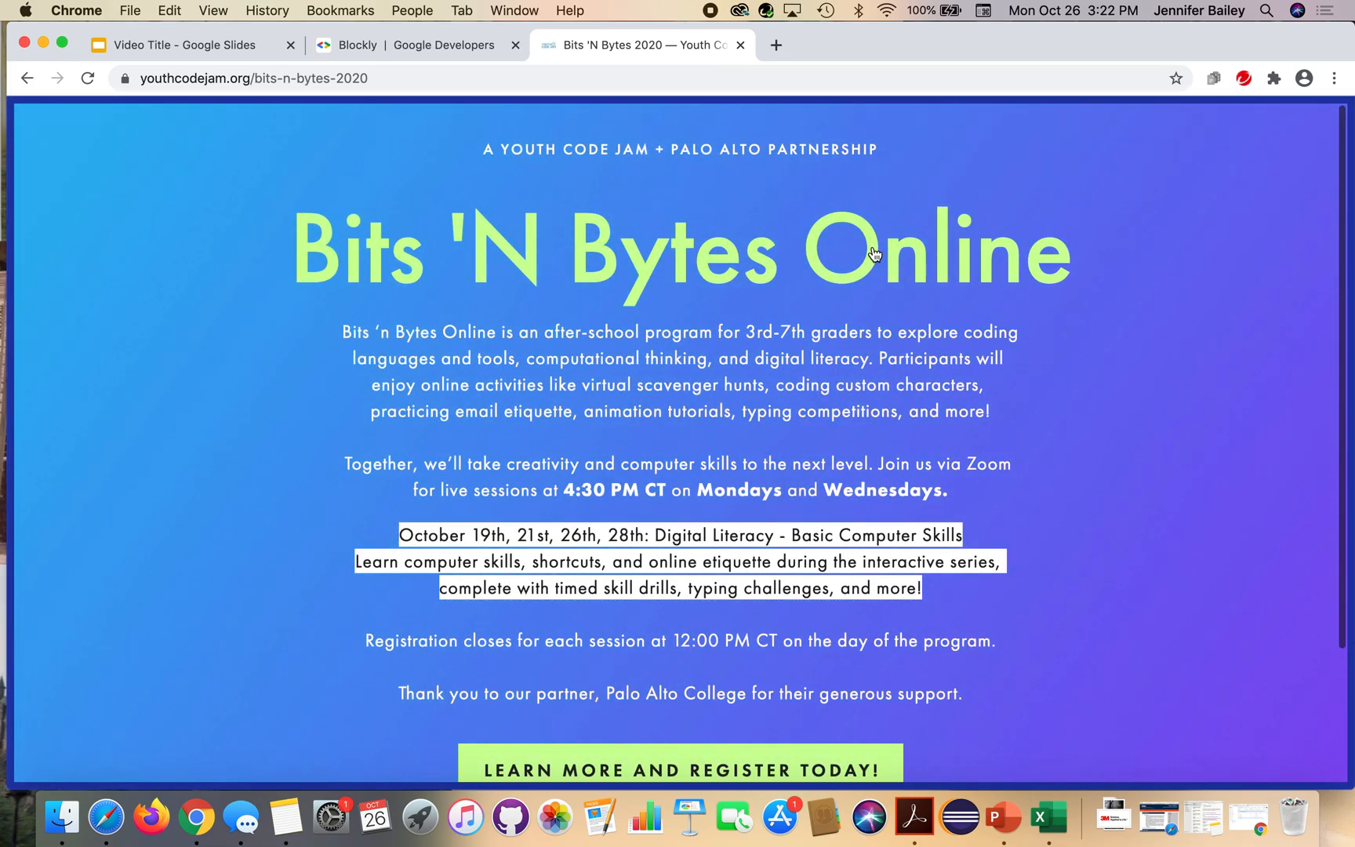
pyautogui.scroll(-3)
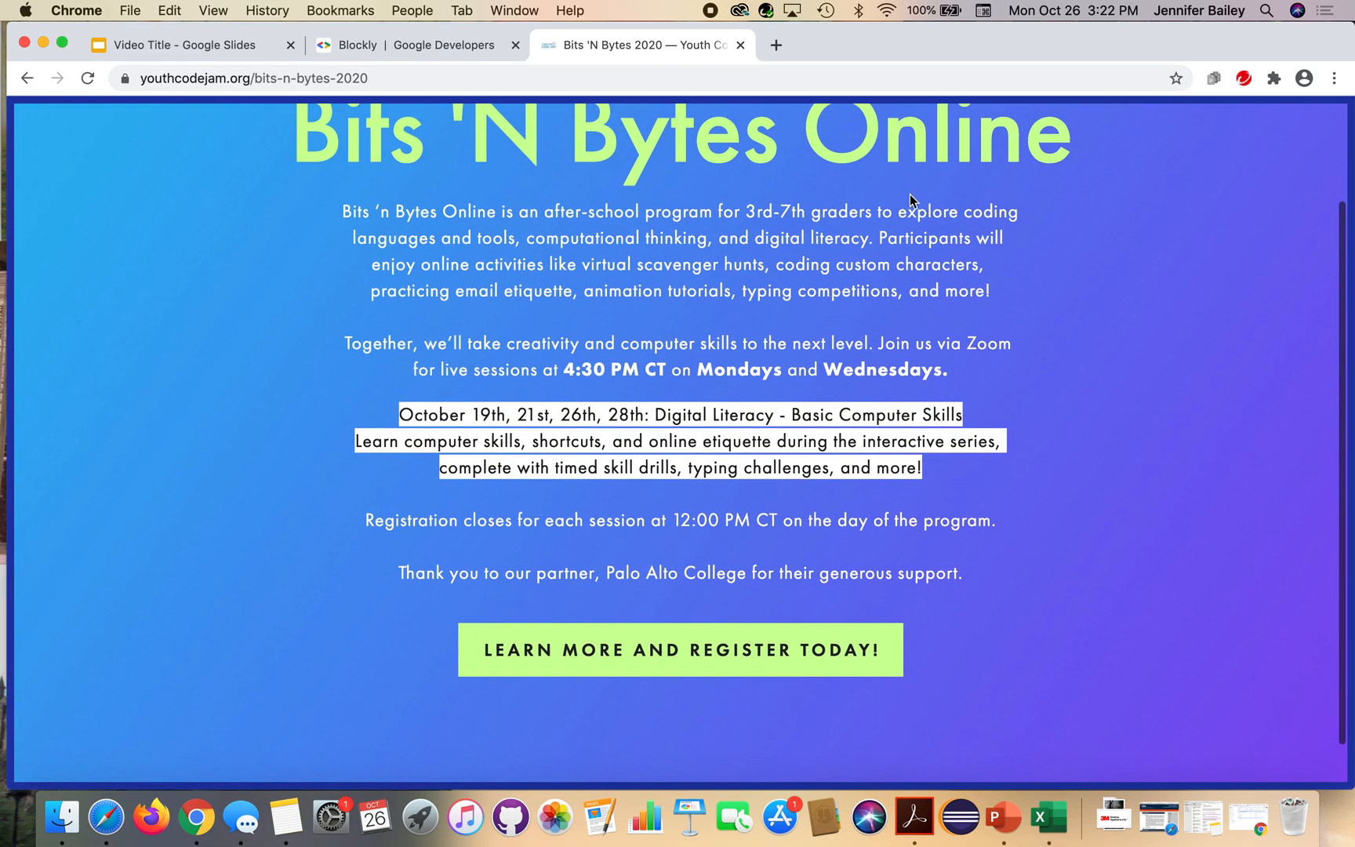
pyautogui.scroll(3)
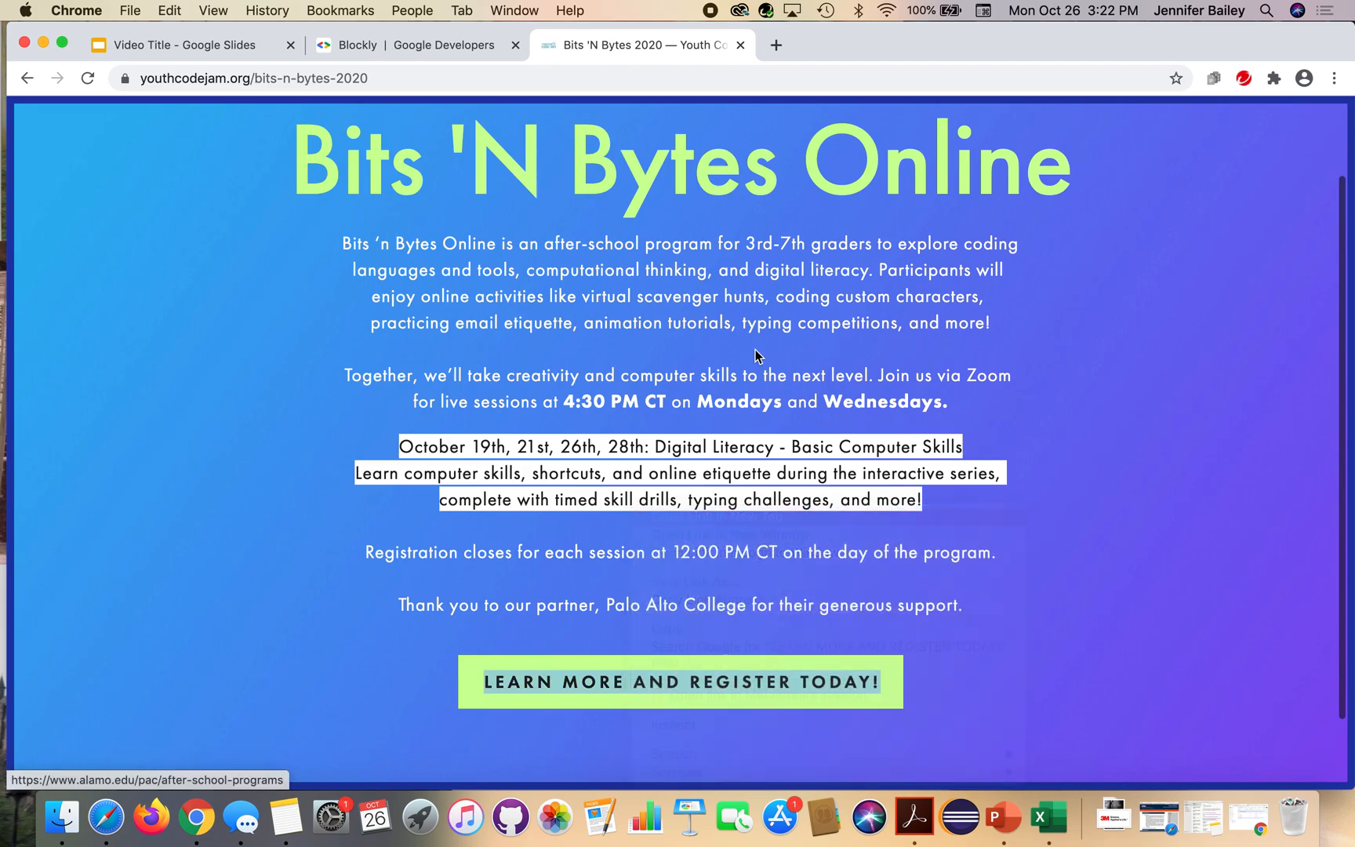
# Follow 'learn more and register' to Palo Alto College's After School Programs page and scroll through its Bits 'n Bytes sessions
pyautogui.click(681, 682)
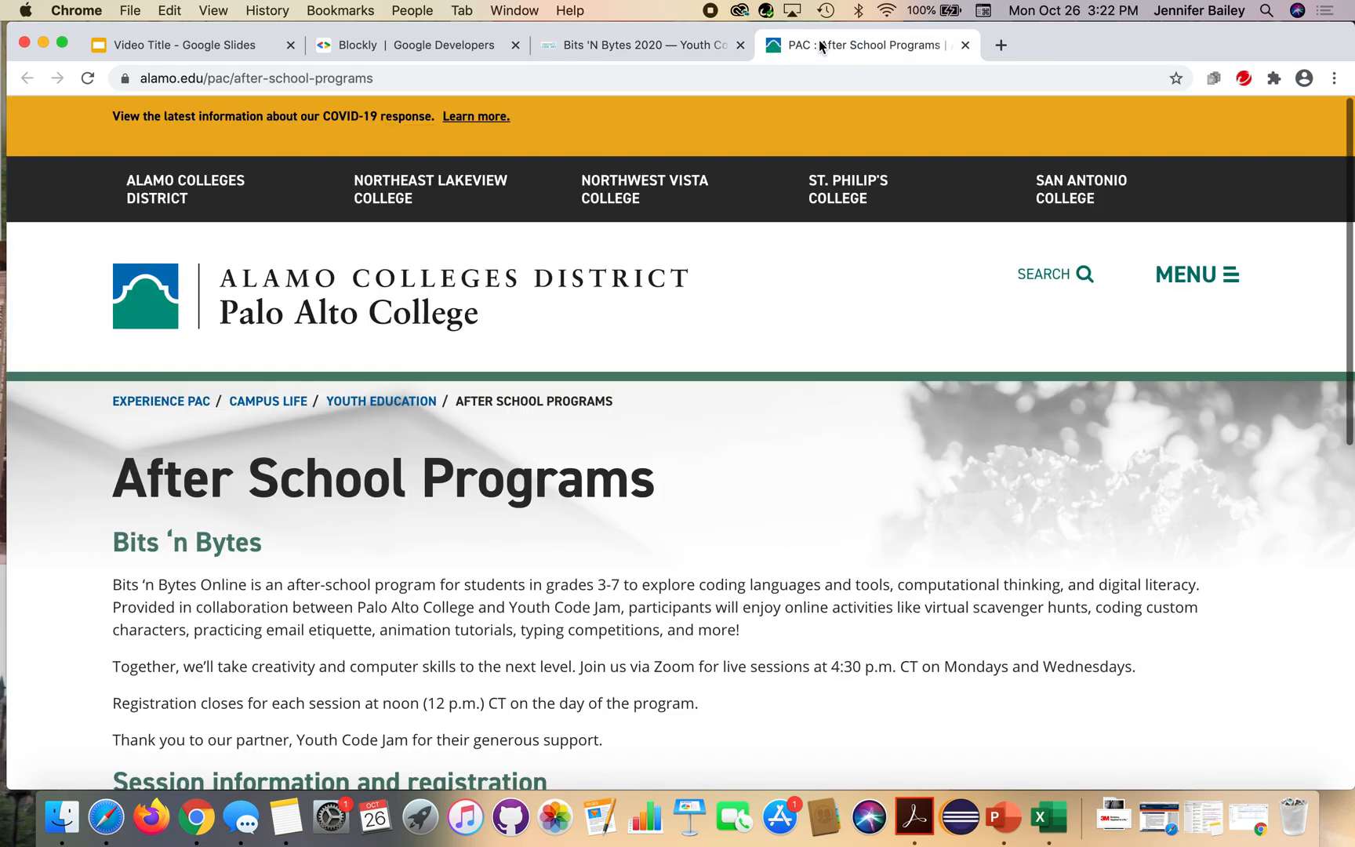
pyautogui.moveTo(709, 483)
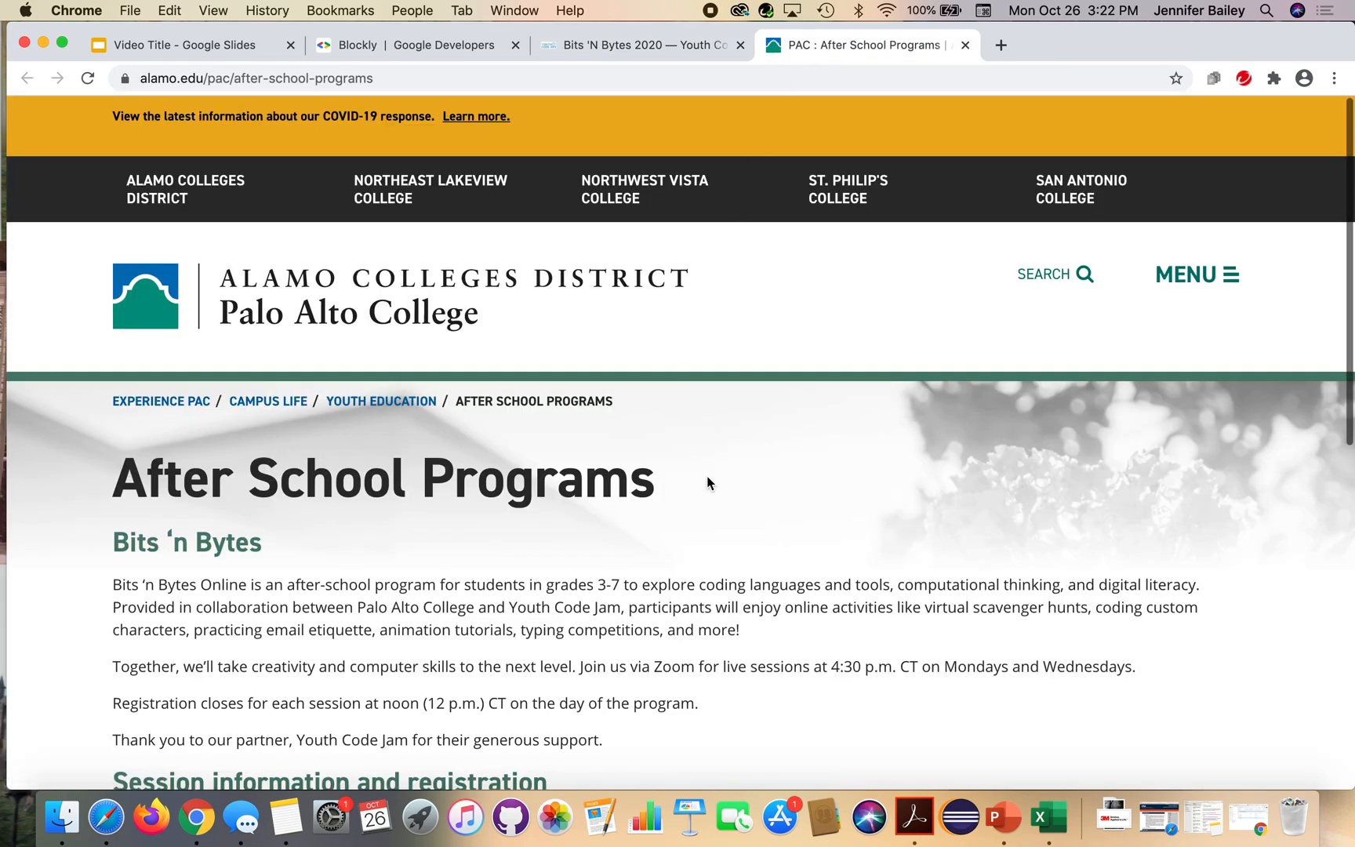
pyautogui.scroll(-3)
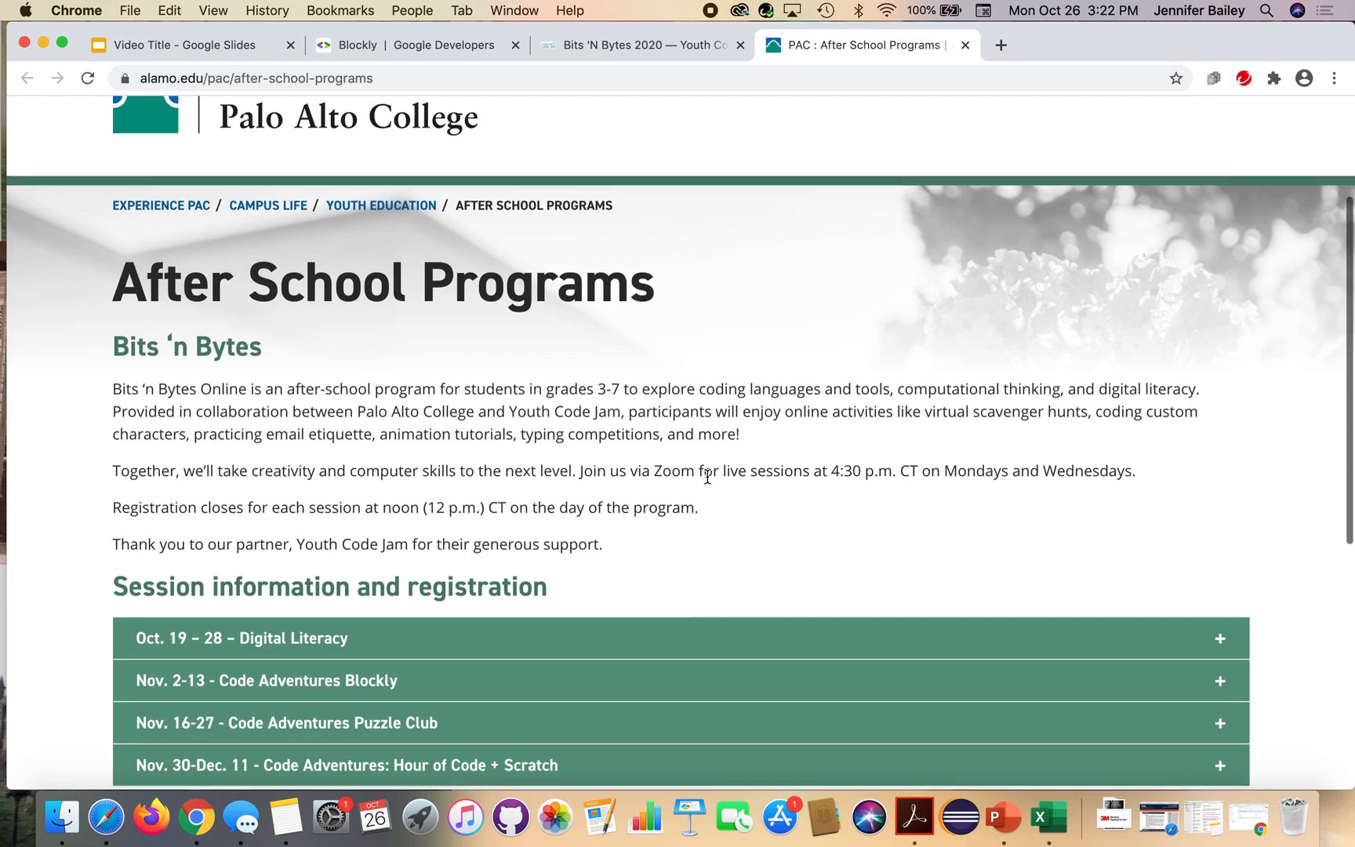
pyautogui.scroll(-3)
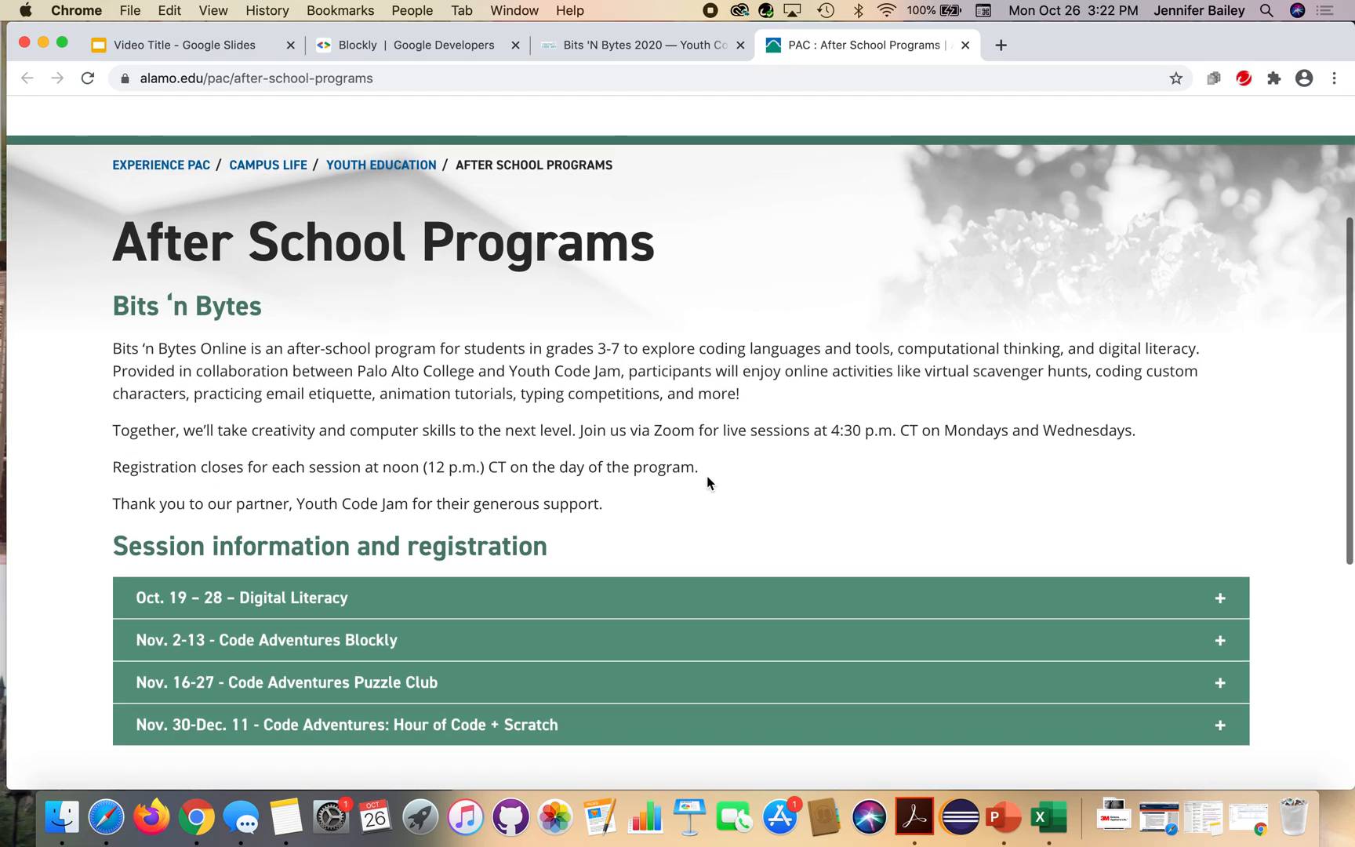
pyautogui.scroll(-3)
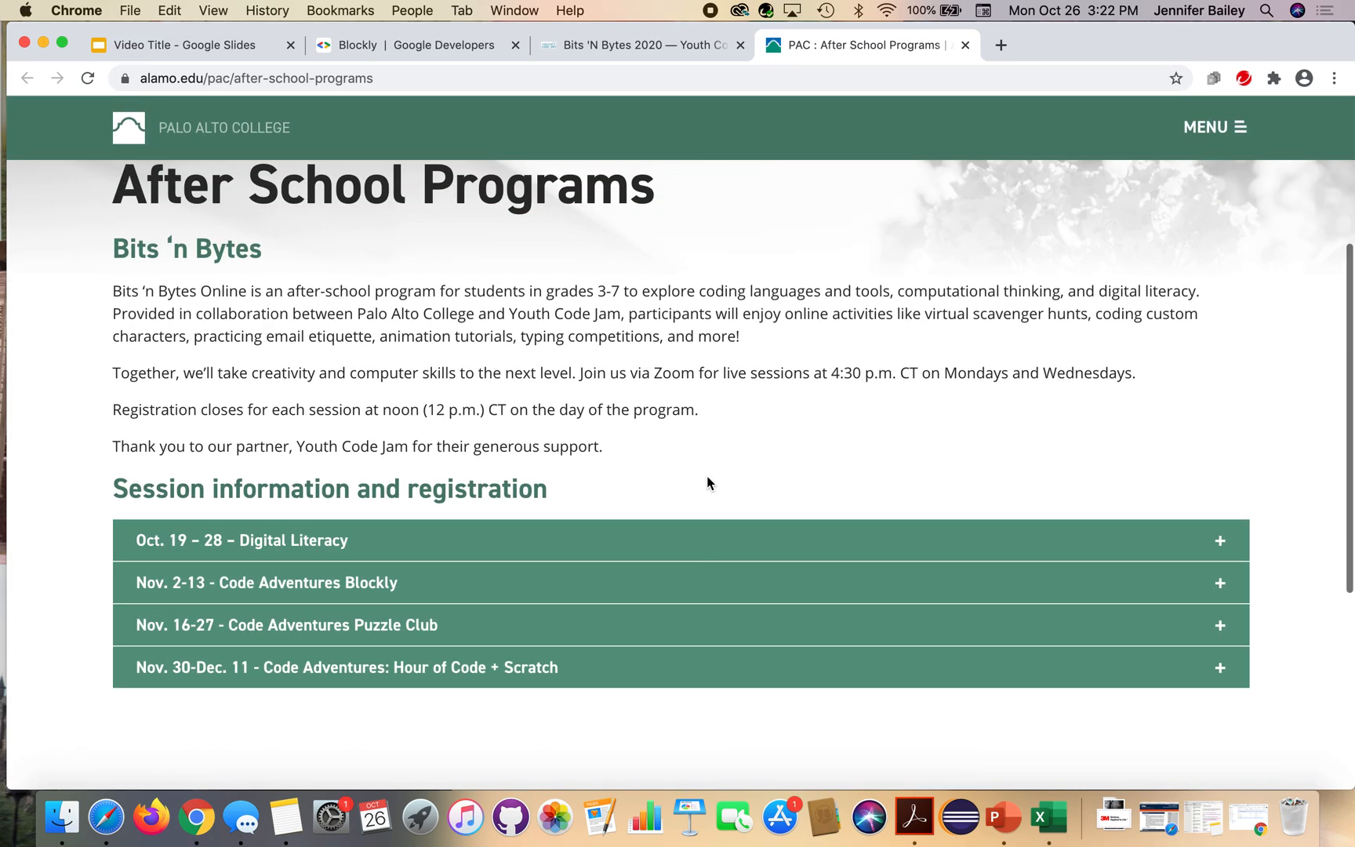
pyautogui.scroll(-3)
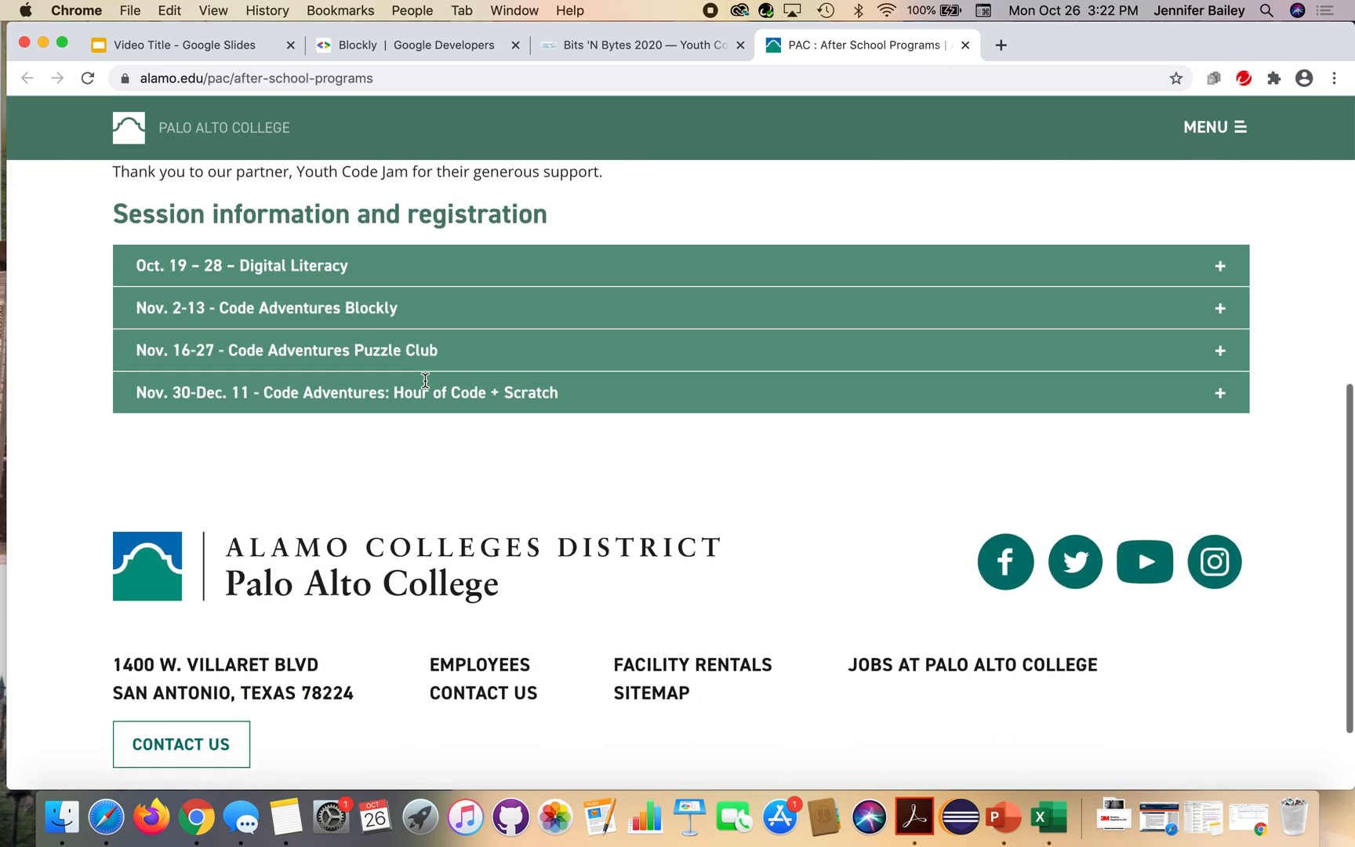
pyautogui.scroll(3)
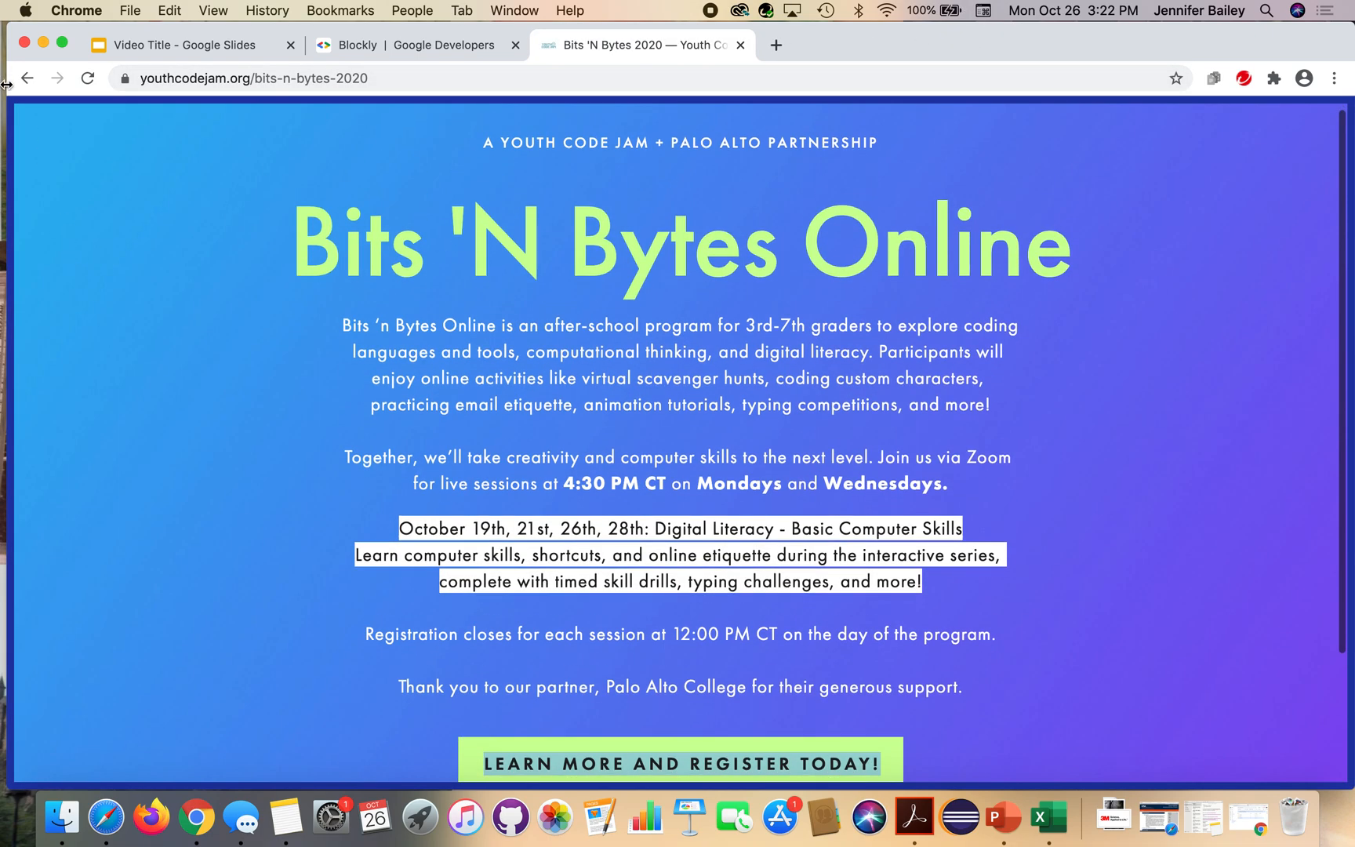
# From the Youth Code Jam home page, go to Jam at Home > Coding Activities and view the latest File Systems activity
pyautogui.click(29, 78)
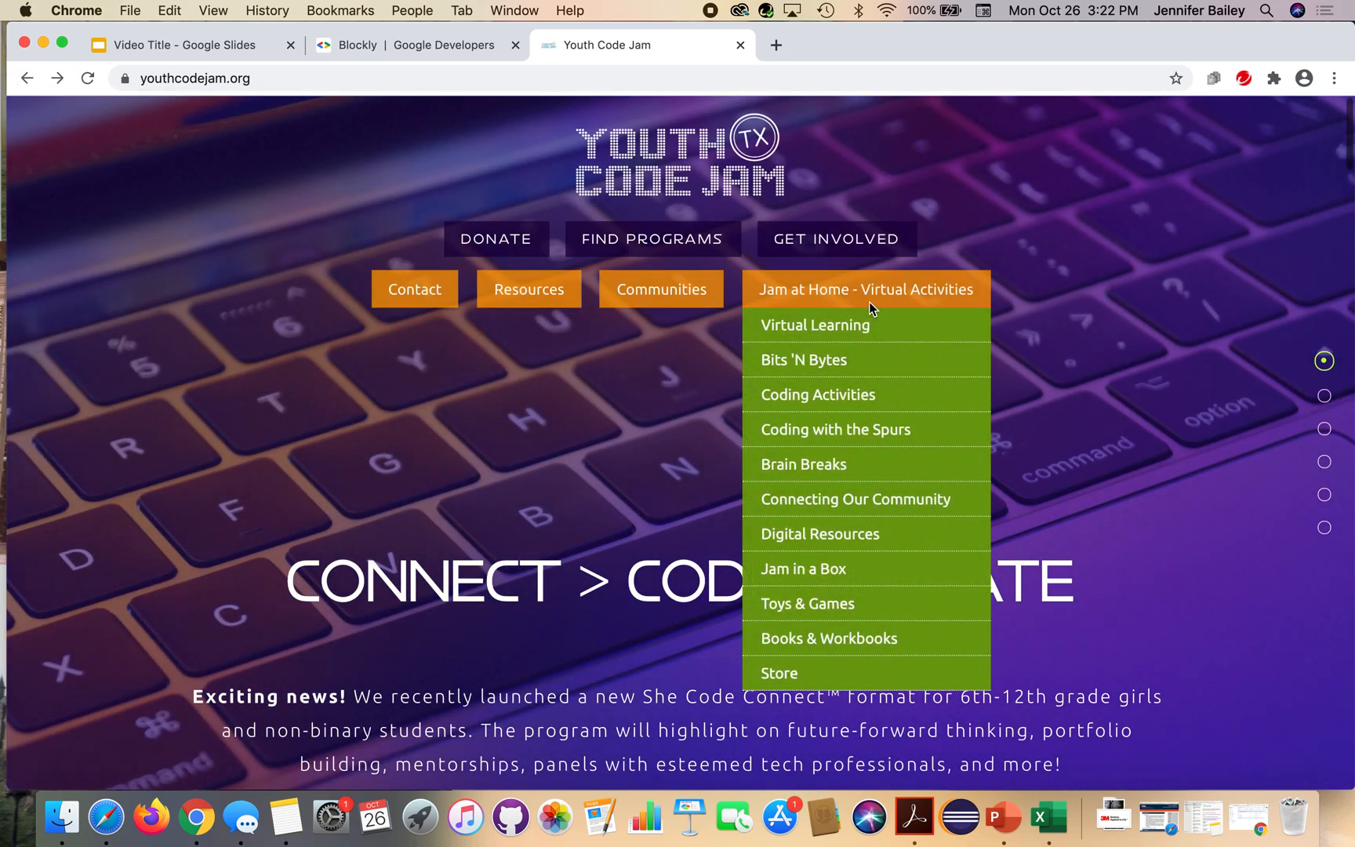
pyautogui.moveTo(850, 516)
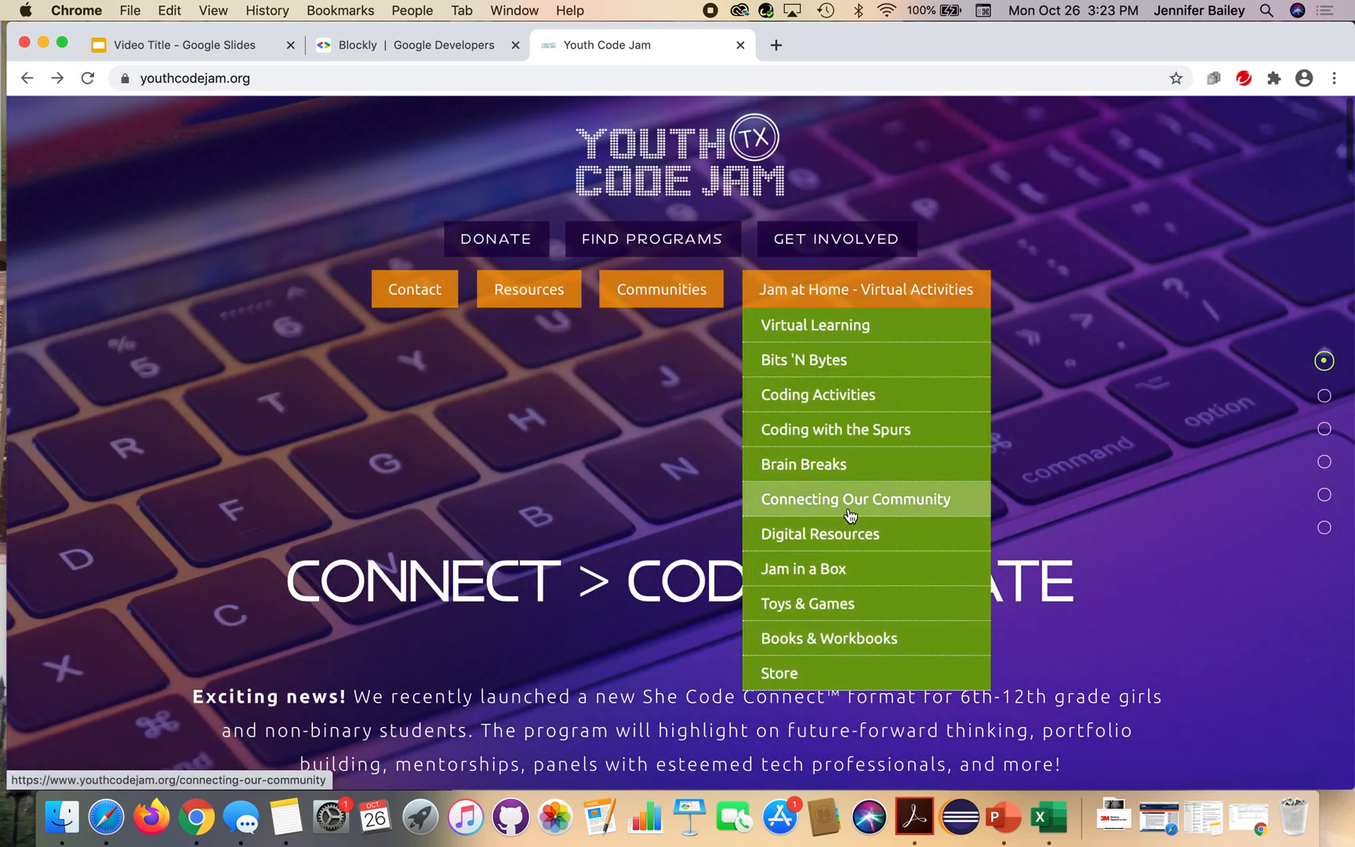
pyautogui.moveTo(838, 400)
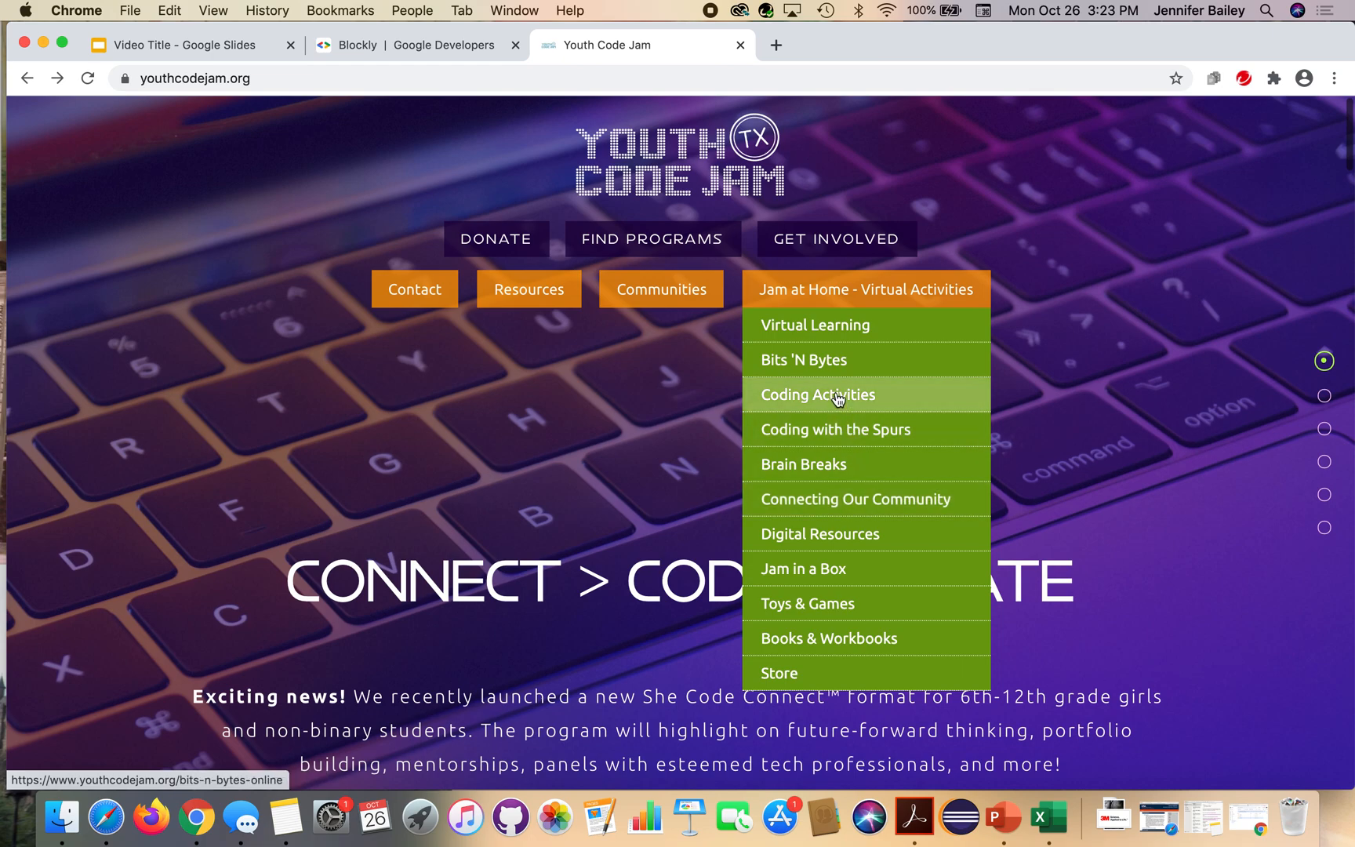
pyautogui.click(817, 396)
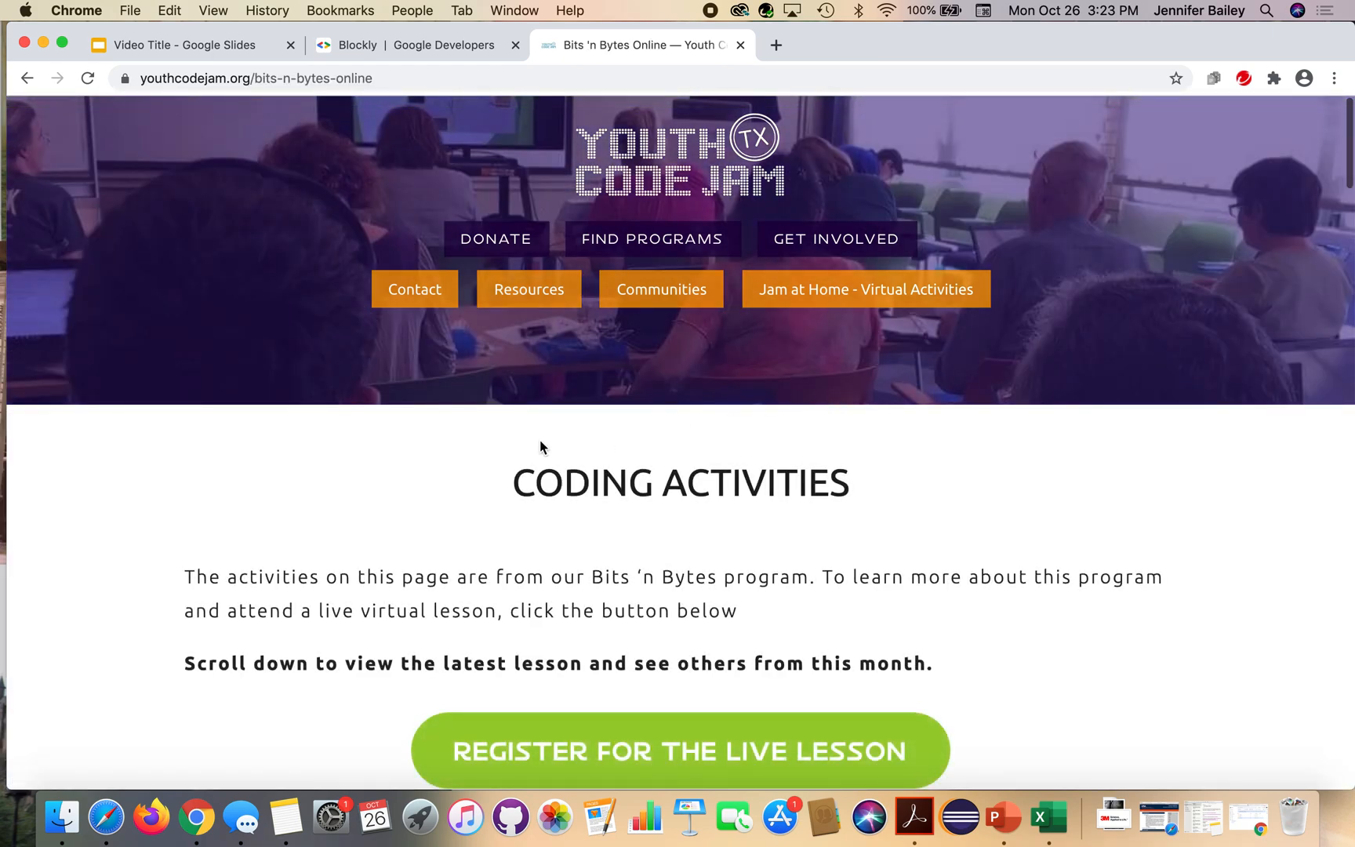
pyautogui.scroll(-3)
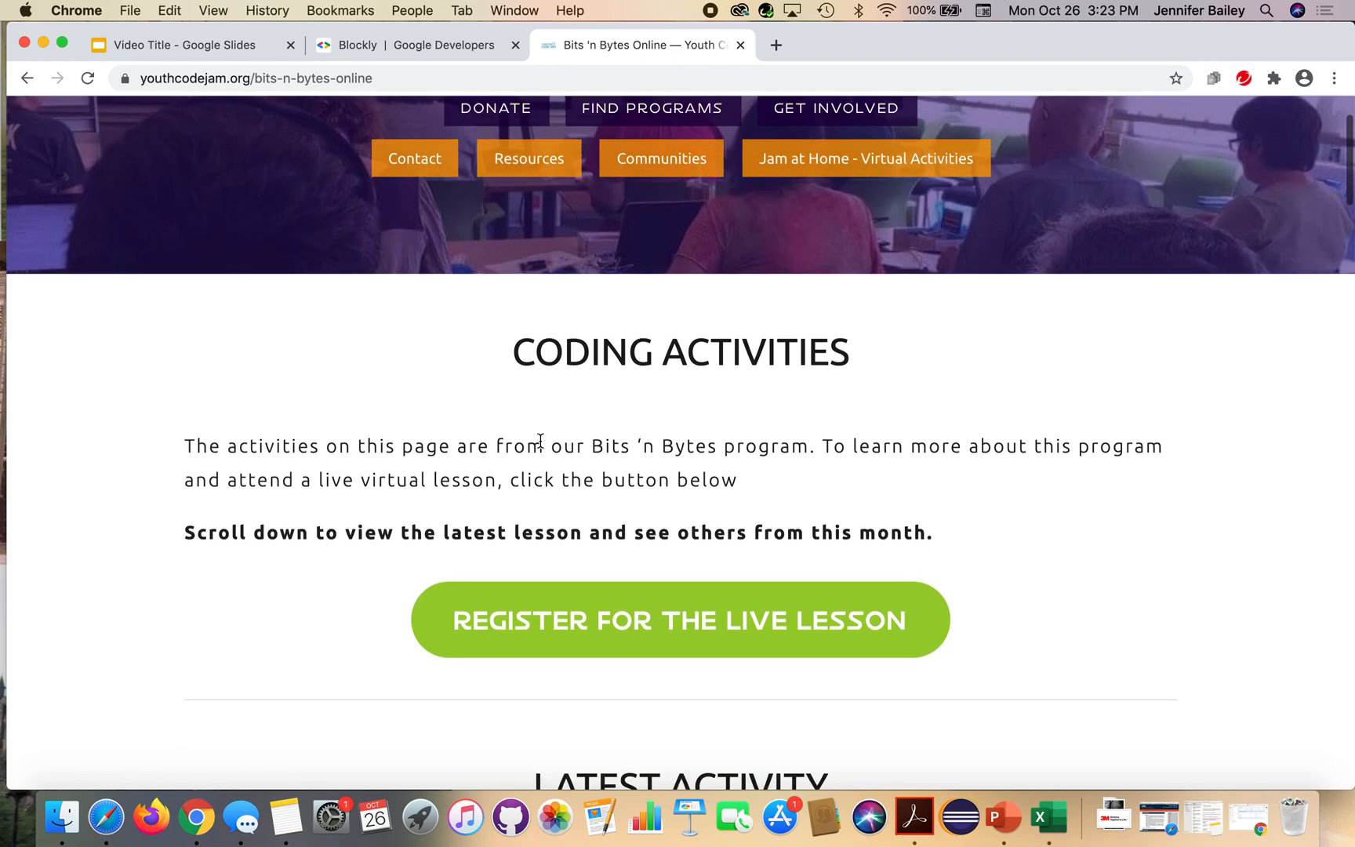
pyautogui.scroll(-3)
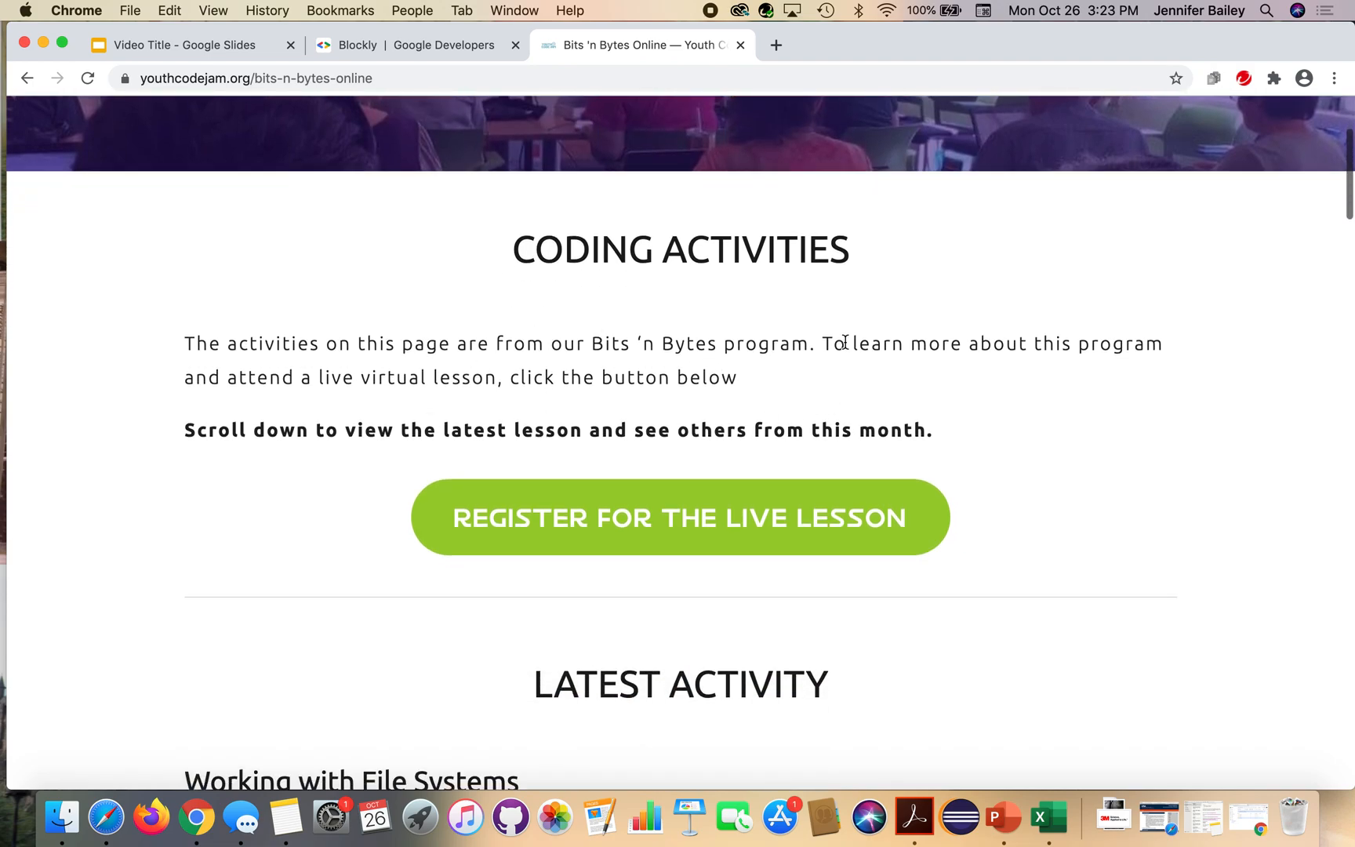
pyautogui.scroll(-3)
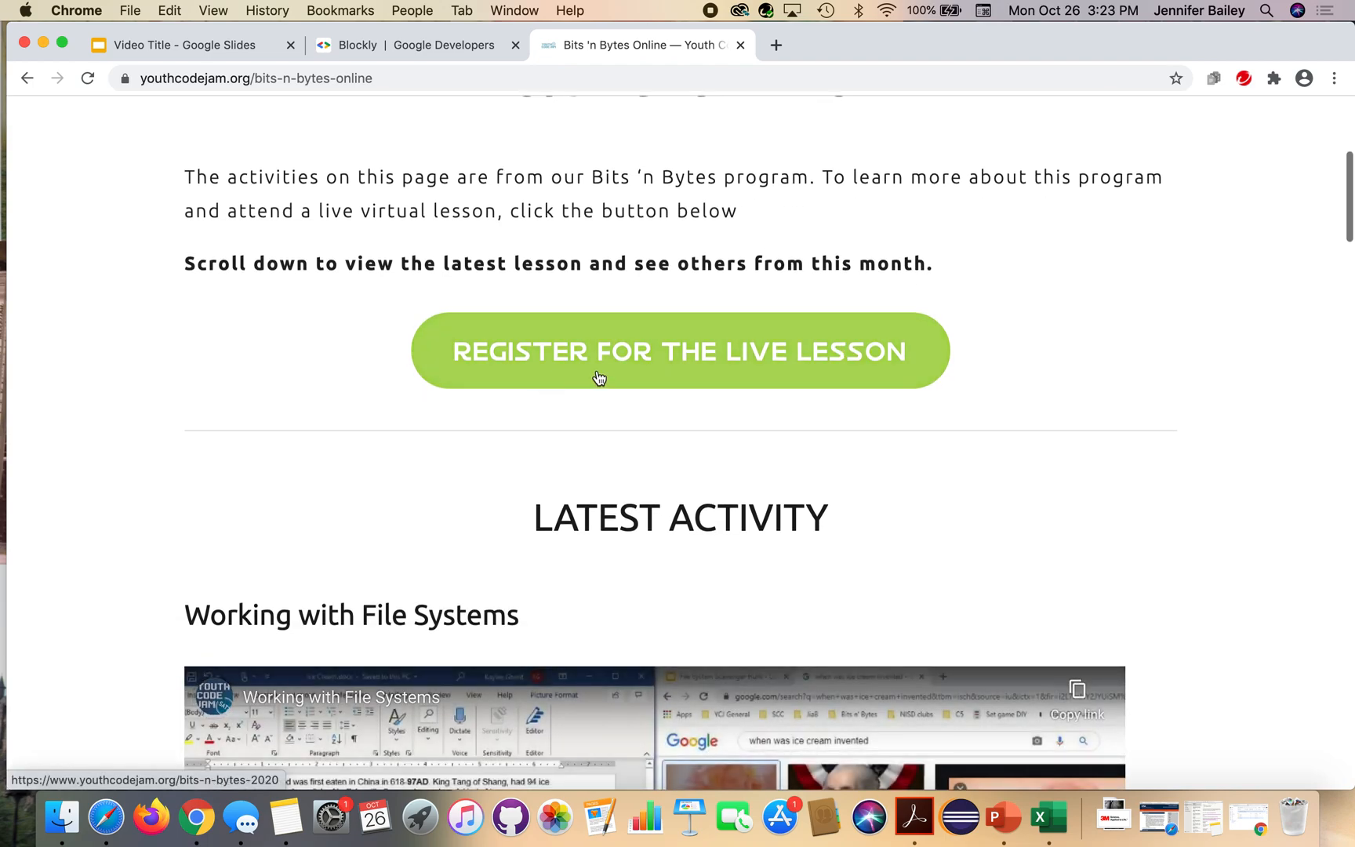
# Scroll down through the October coding activities
pyautogui.scroll(-3)
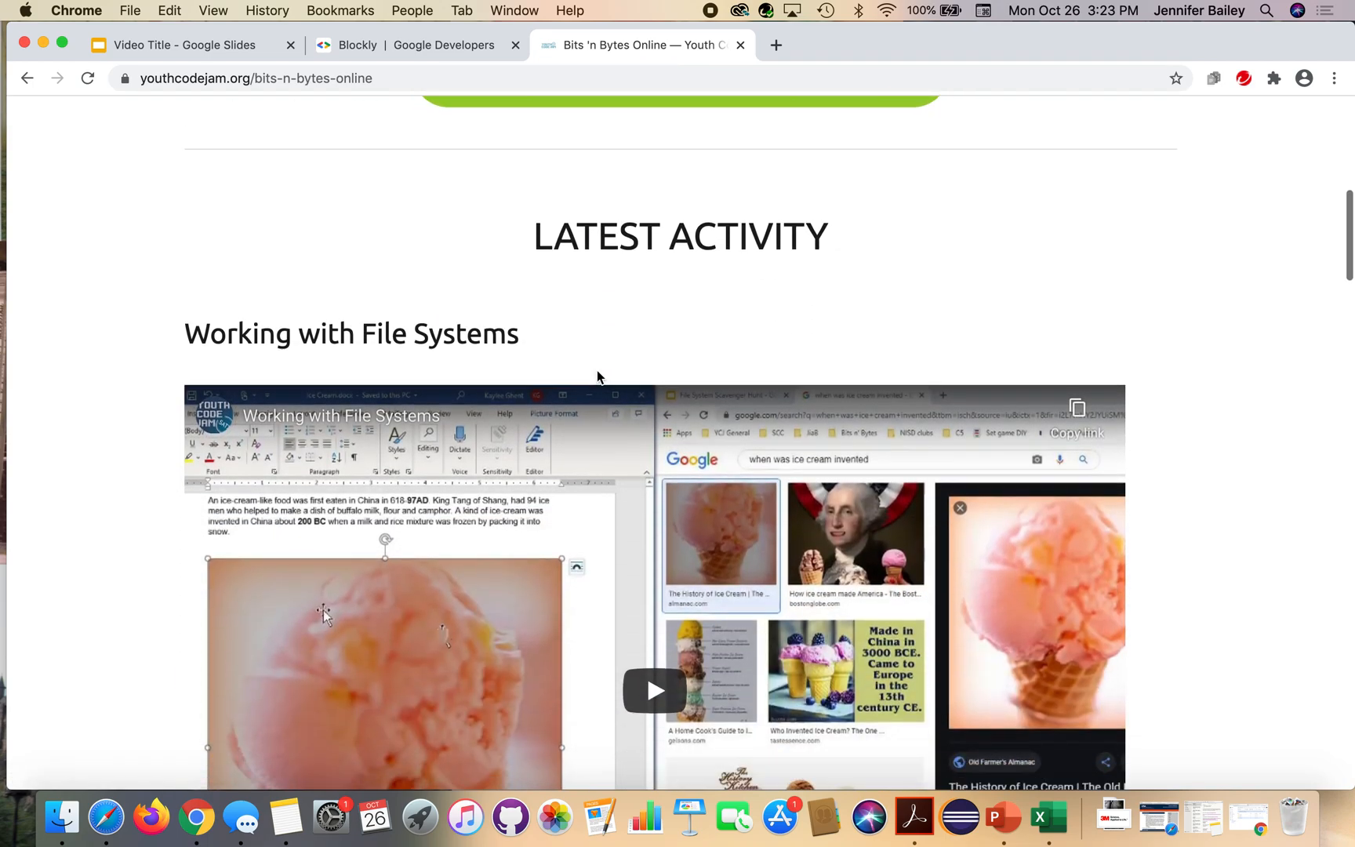
pyautogui.scroll(-3)
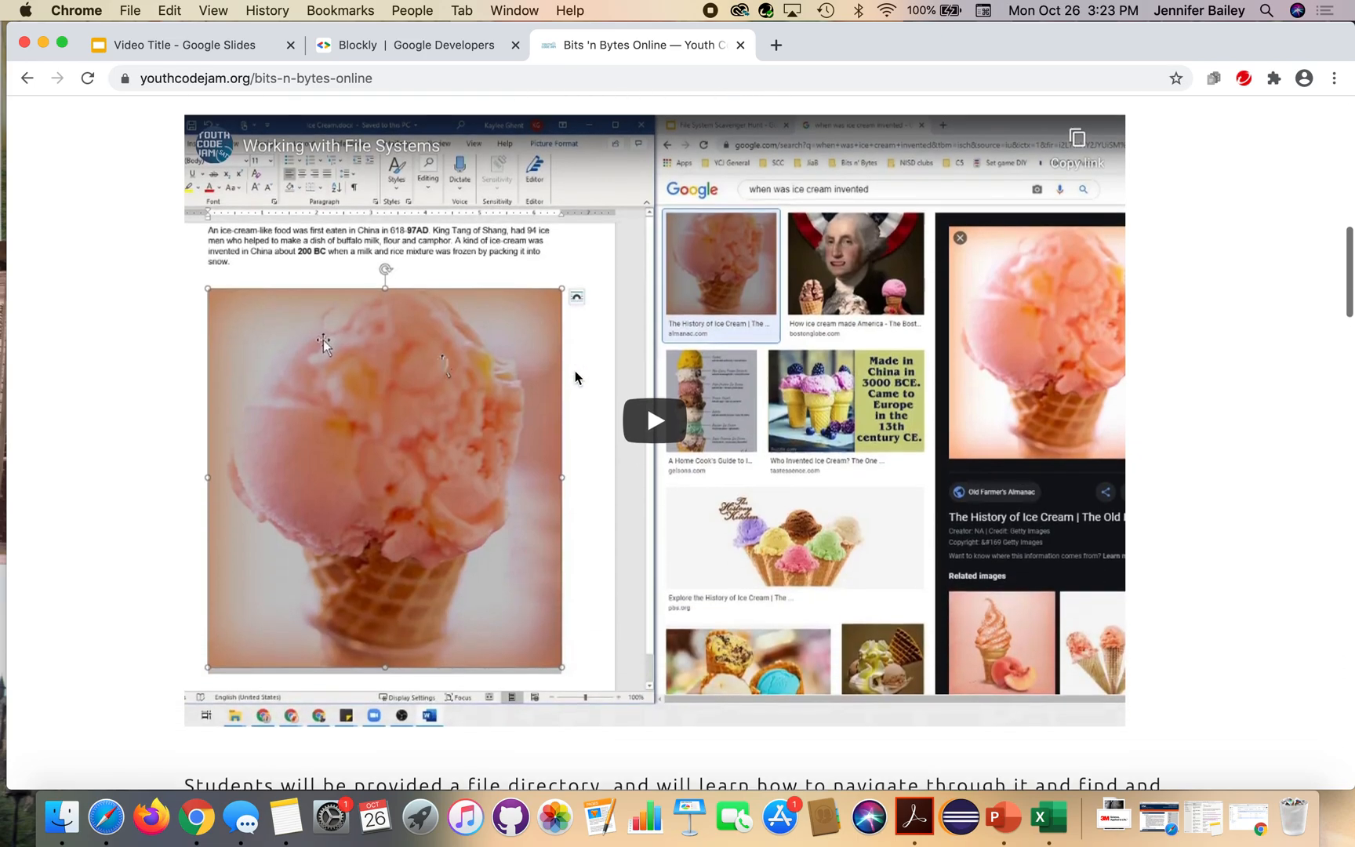
pyautogui.scroll(-3)
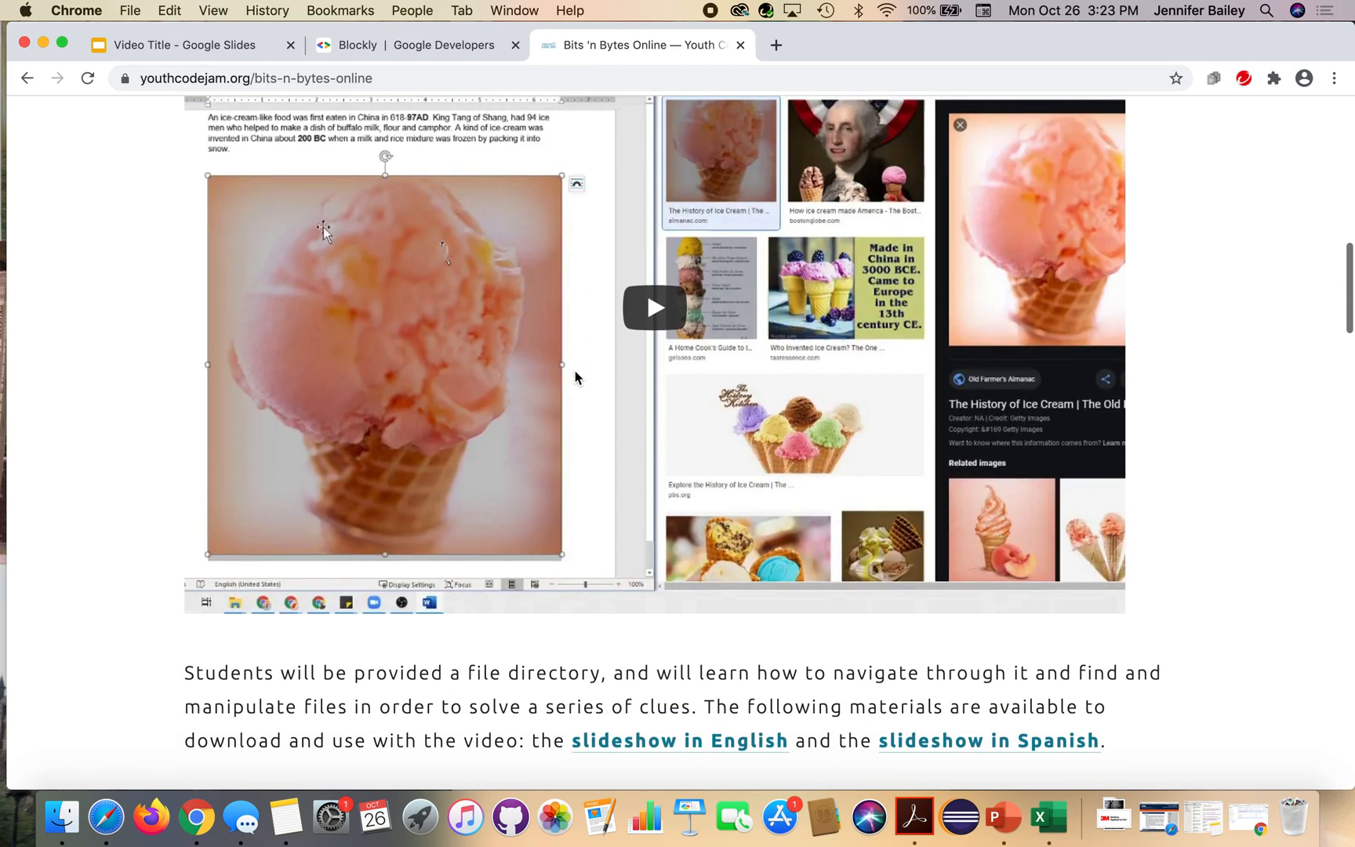
pyautogui.scroll(-3)
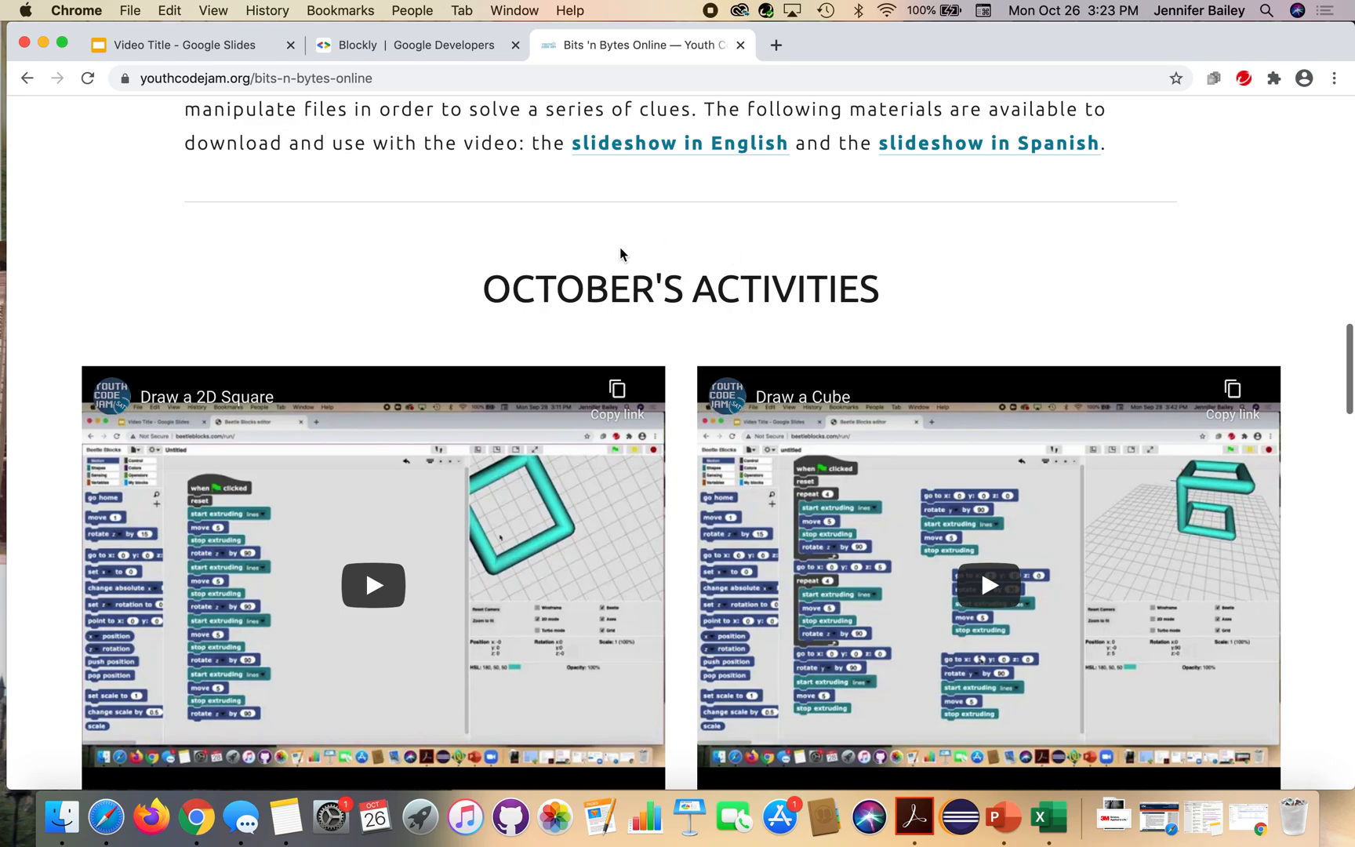
pyautogui.moveTo(602, 320)
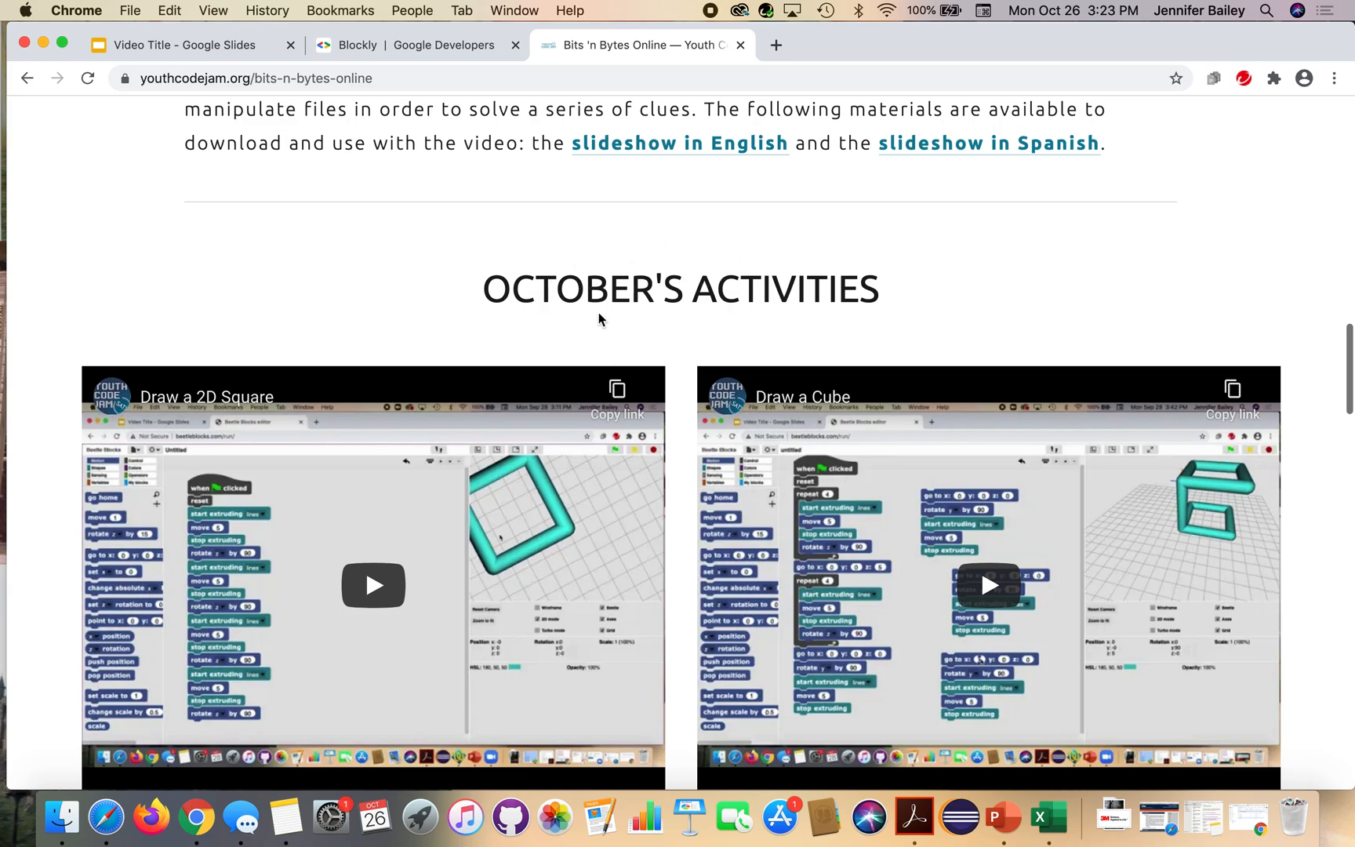
pyautogui.scroll(-3)
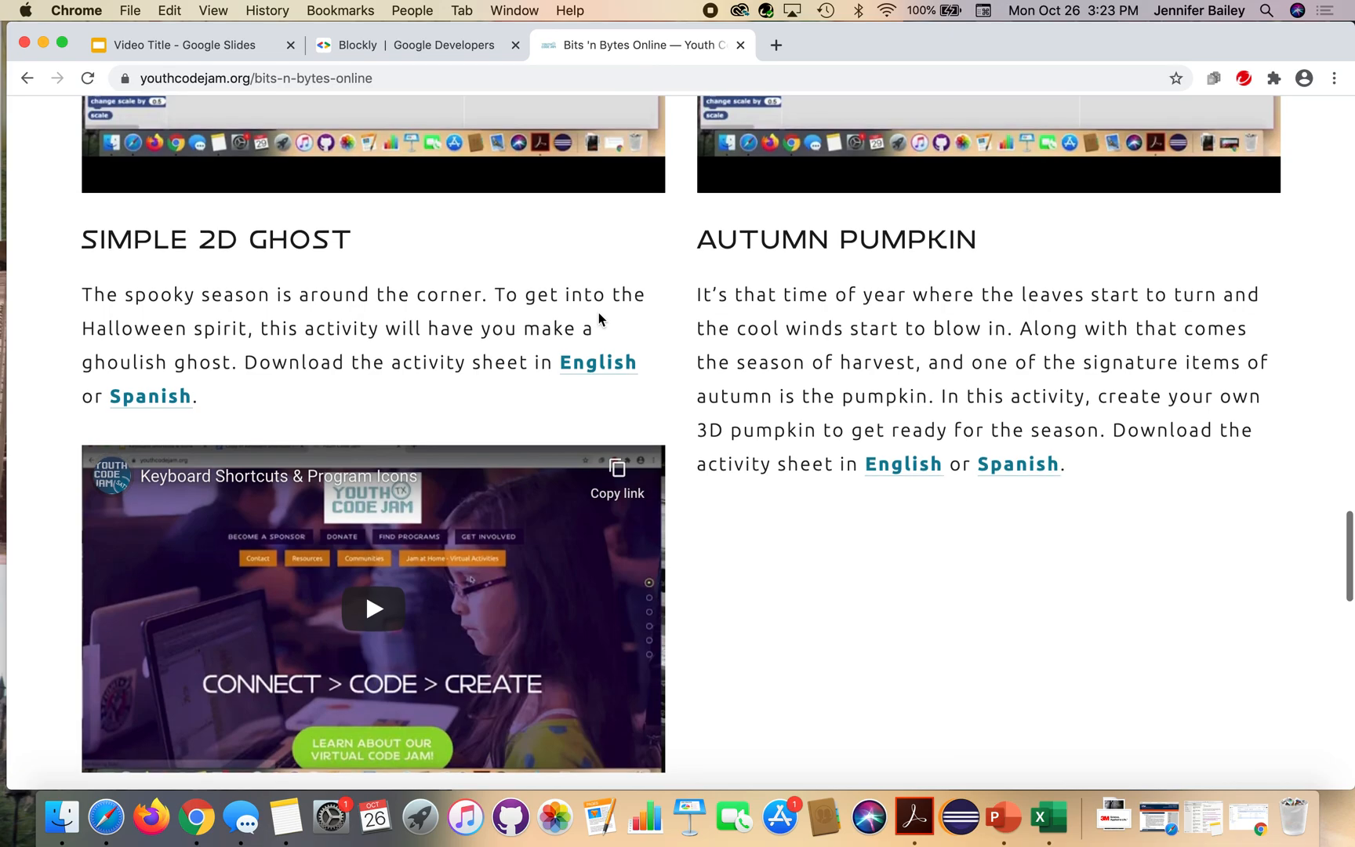
pyautogui.scroll(-3)
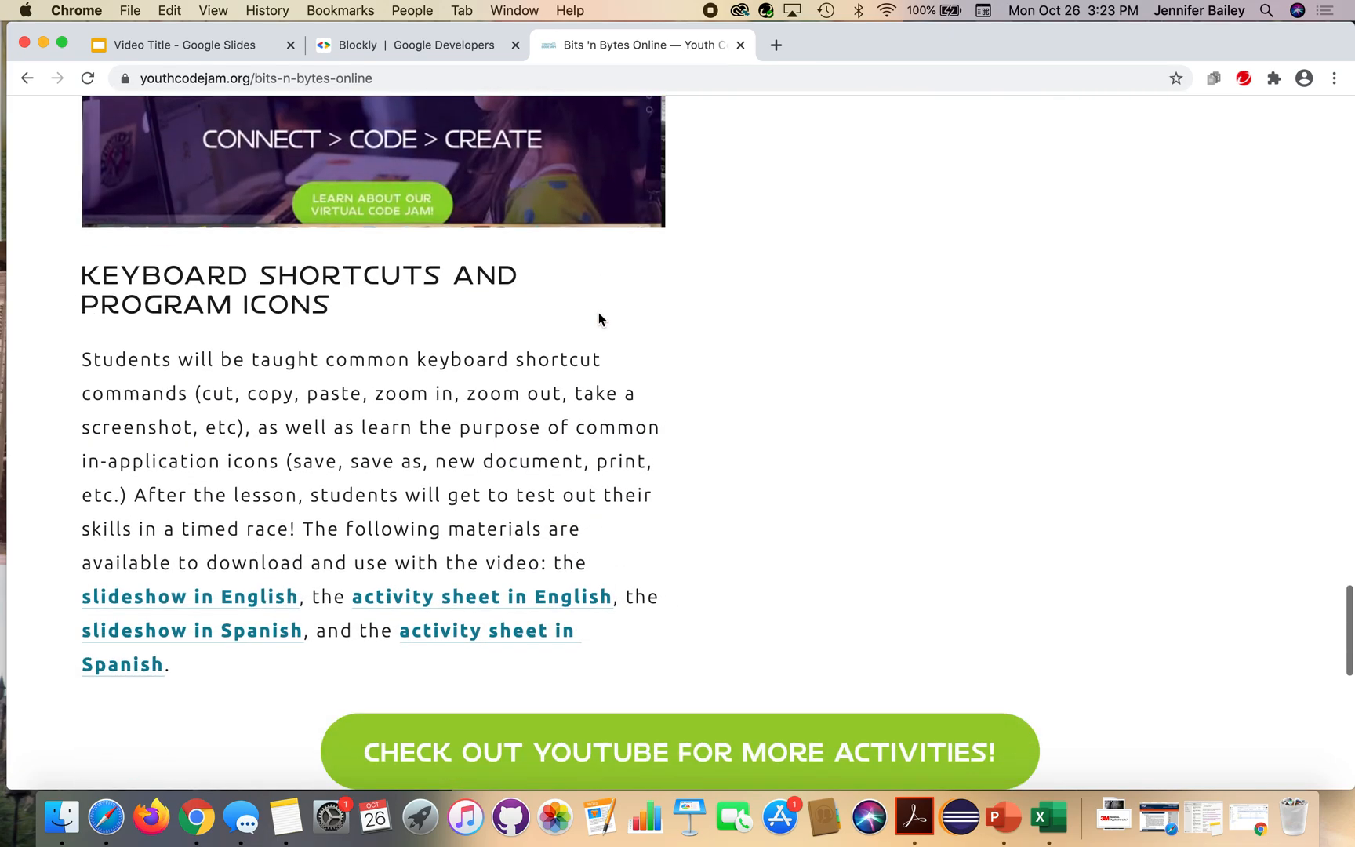
# Follow 'Check out YouTube for more activities!' to the Virtual Learning playlist and scroll through its 55 lesson videos
pyautogui.click(677, 751)
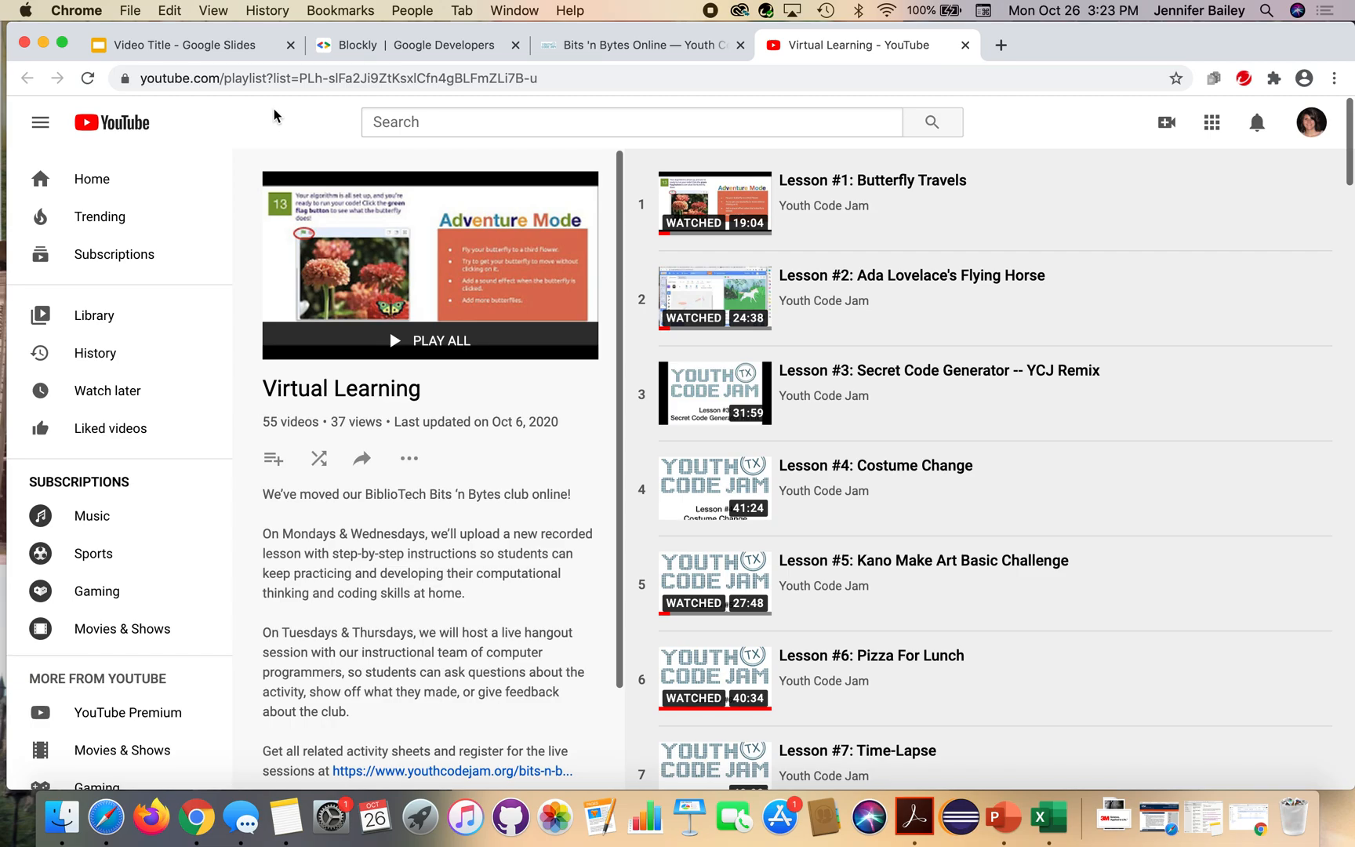
pyautogui.moveTo(618, 258)
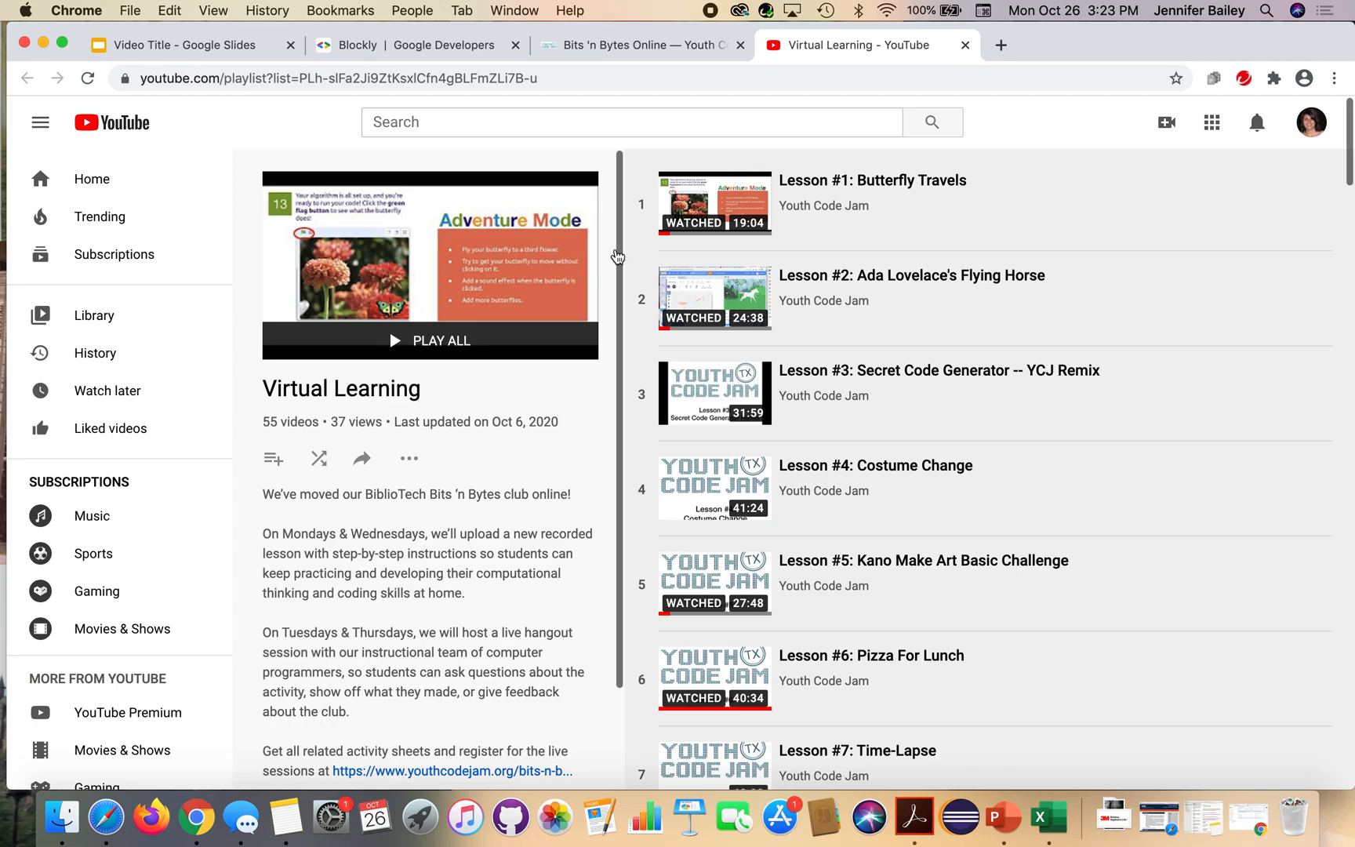
pyautogui.moveTo(819, 549)
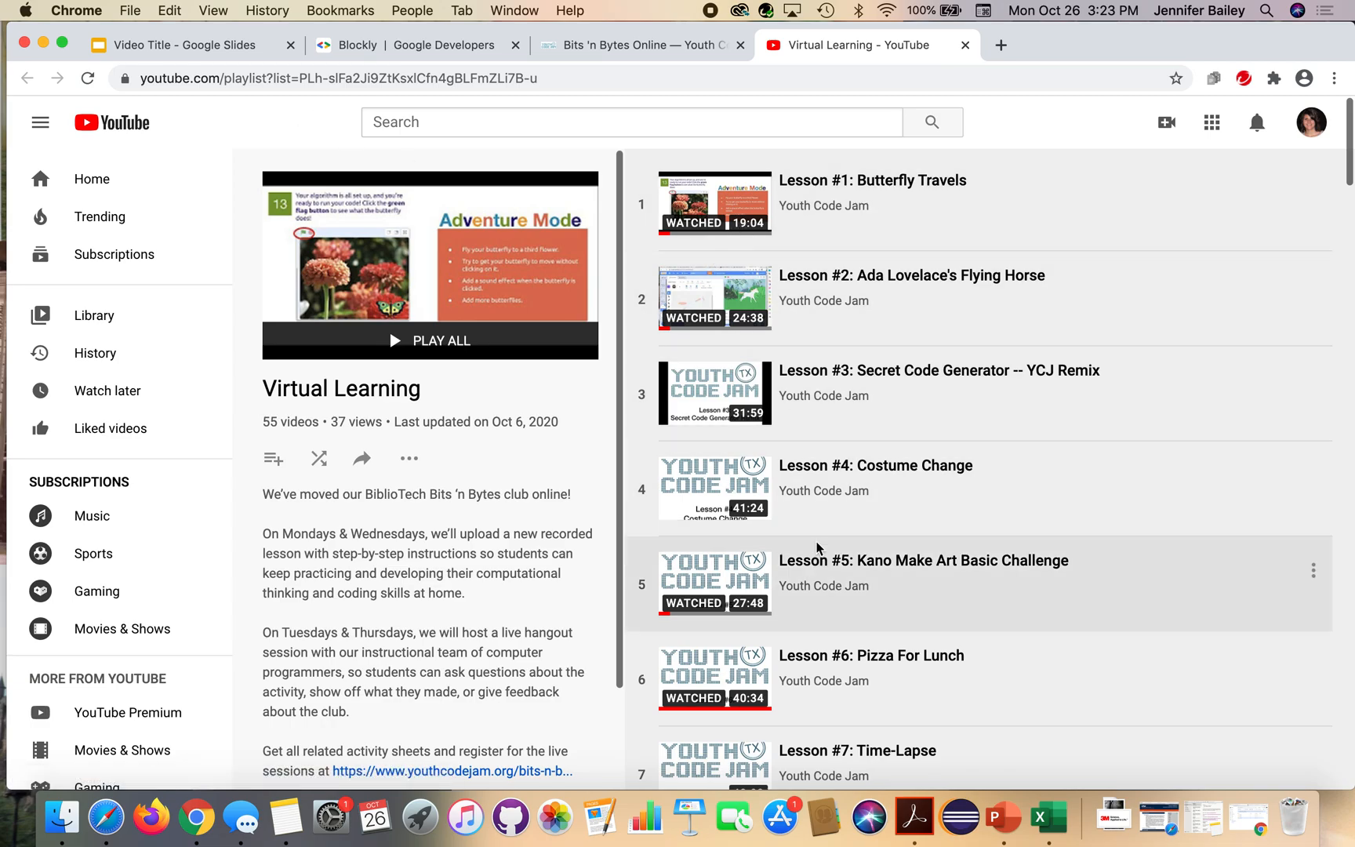
pyautogui.scroll(-3)
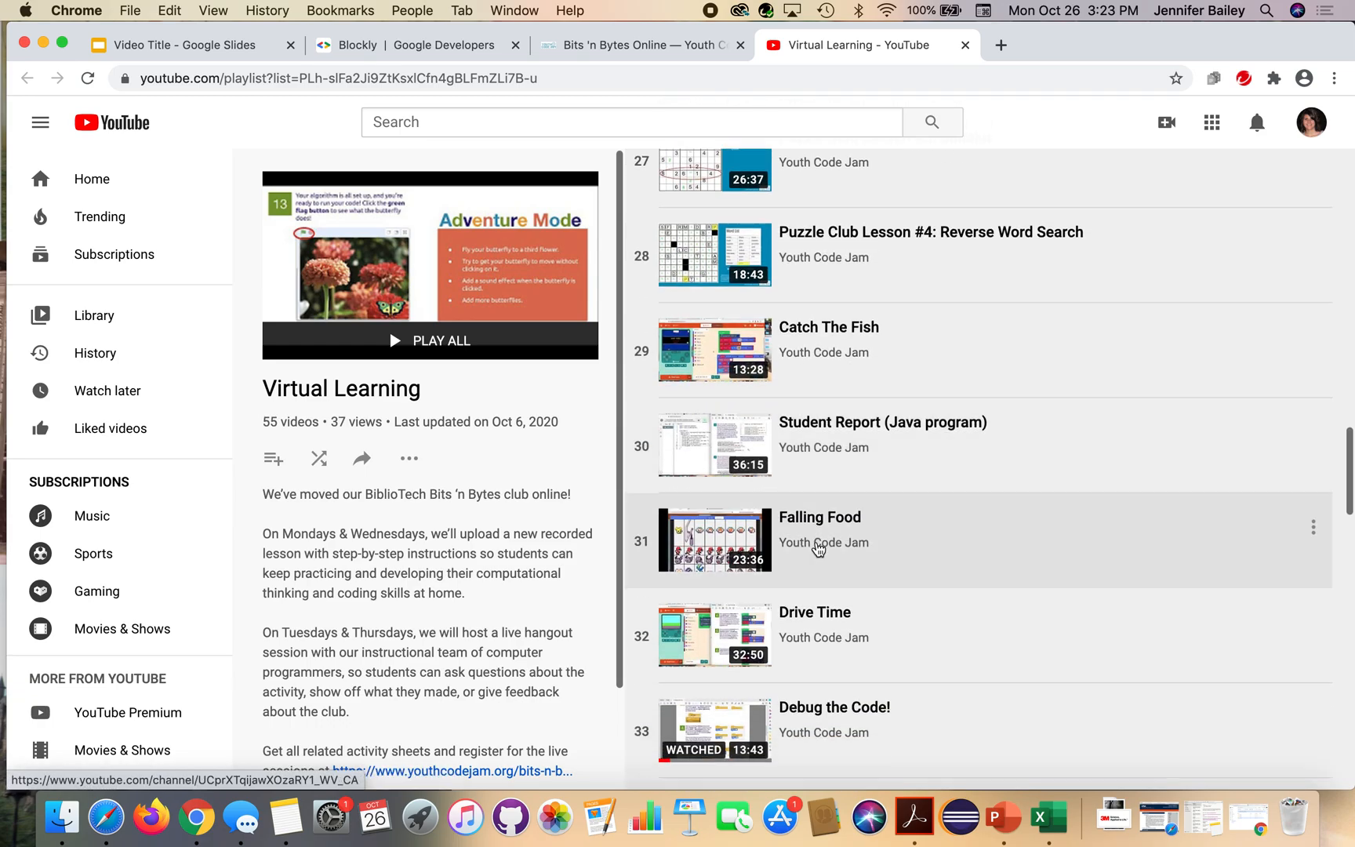
pyautogui.scroll(-3)
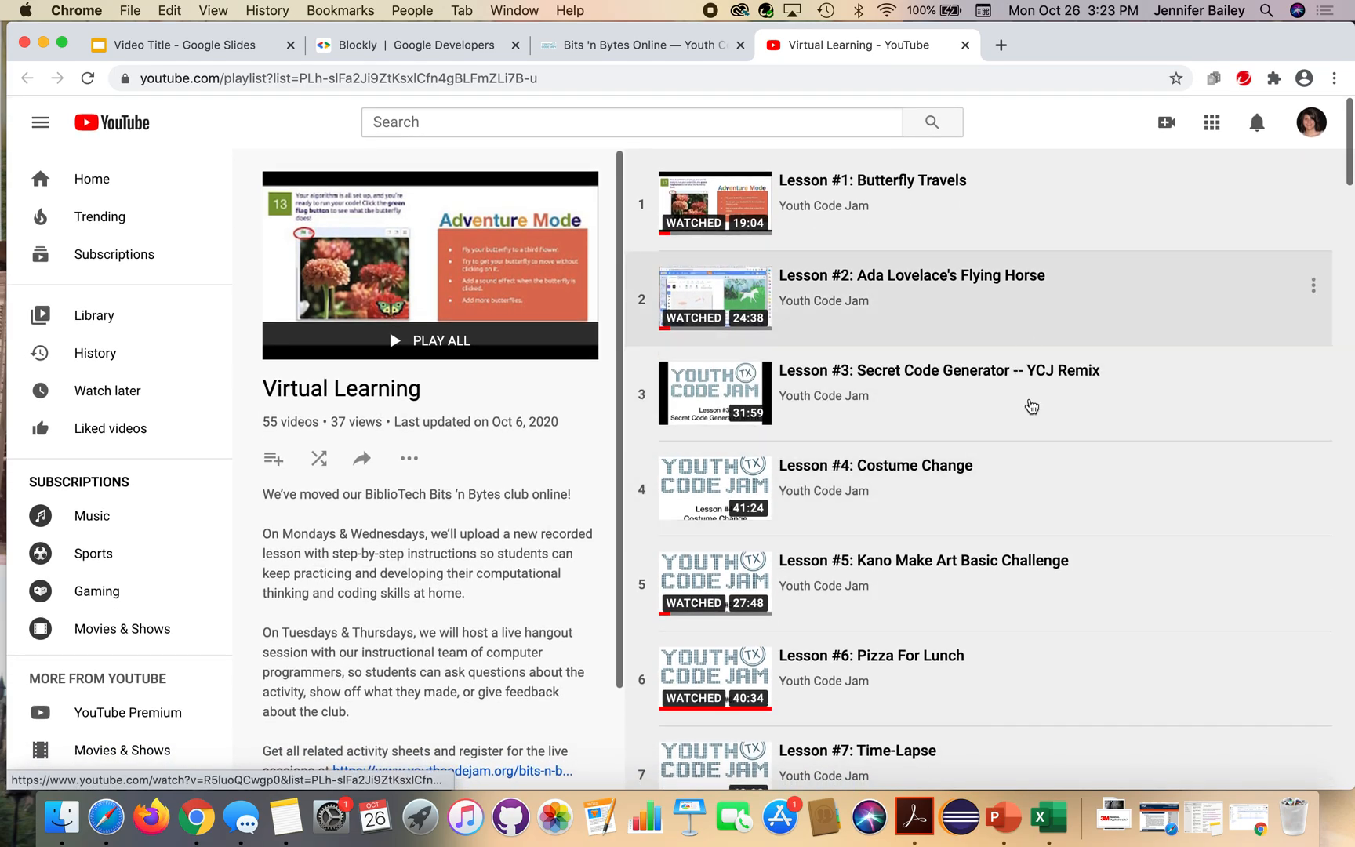
pyautogui.scroll(-3)
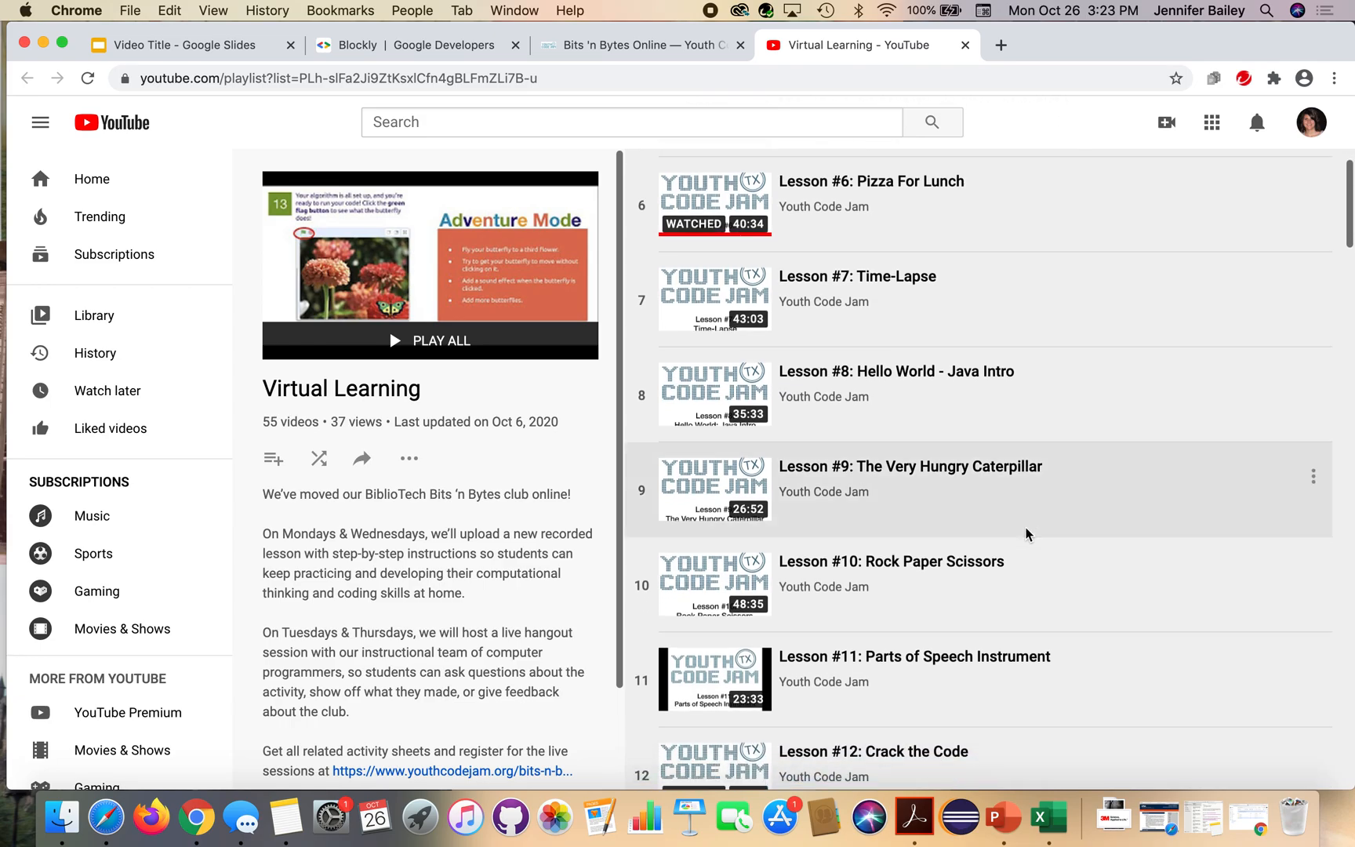
pyautogui.scroll(-3)
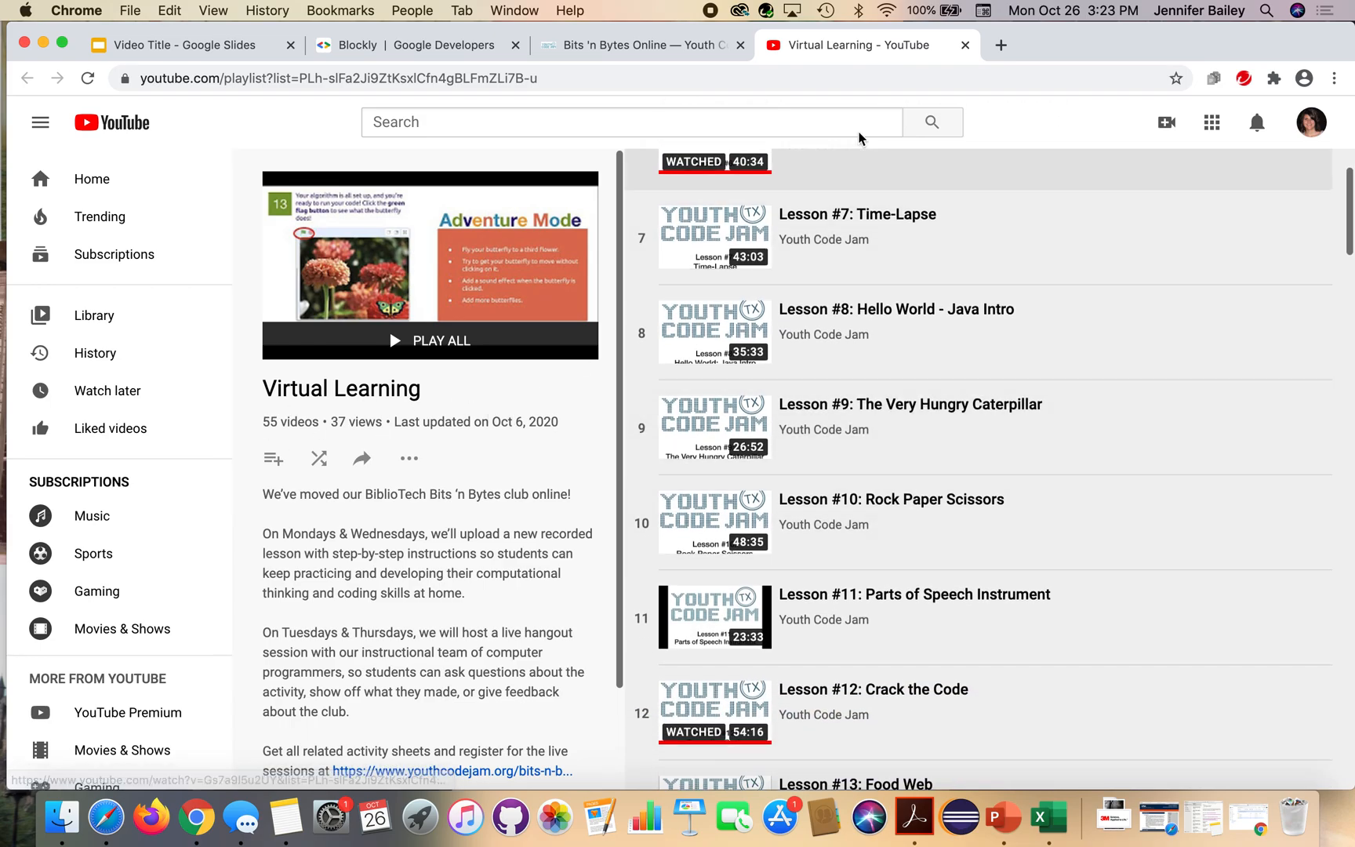